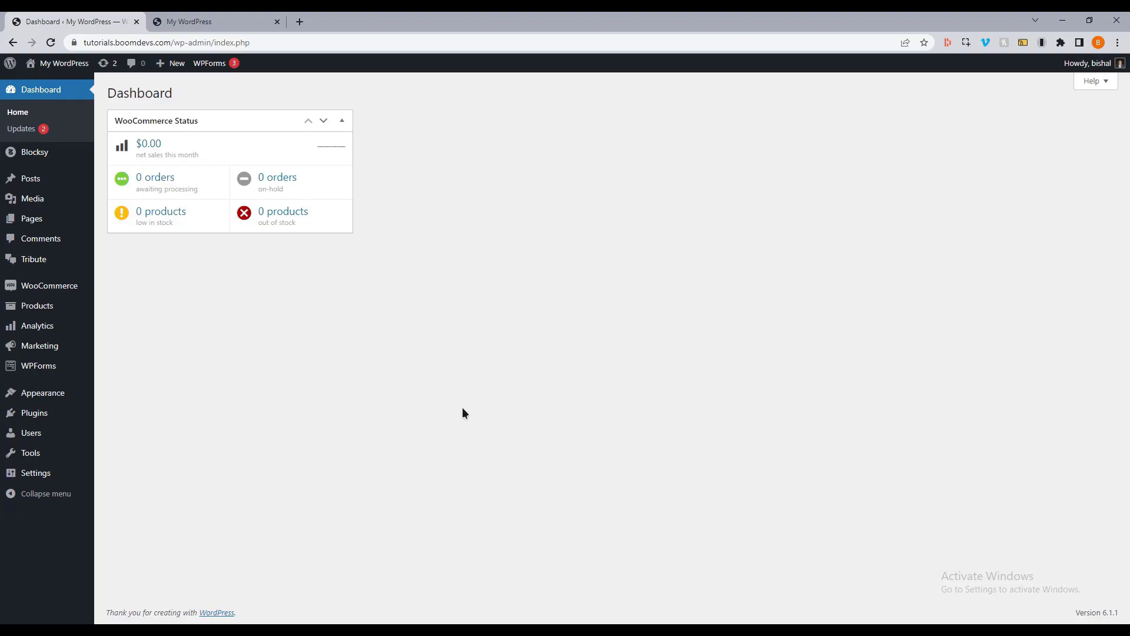
mouse_move(188, 370)
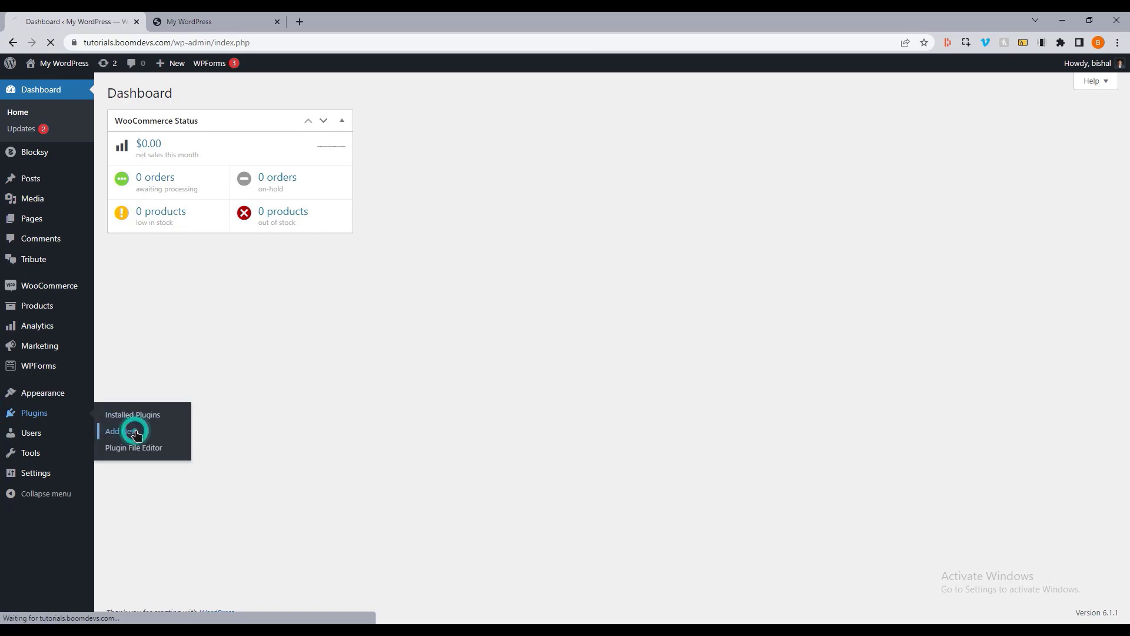
Search the Add New plugins directory for 'Mobile' to find WP Mobile Bottom Menu
click(115, 431)
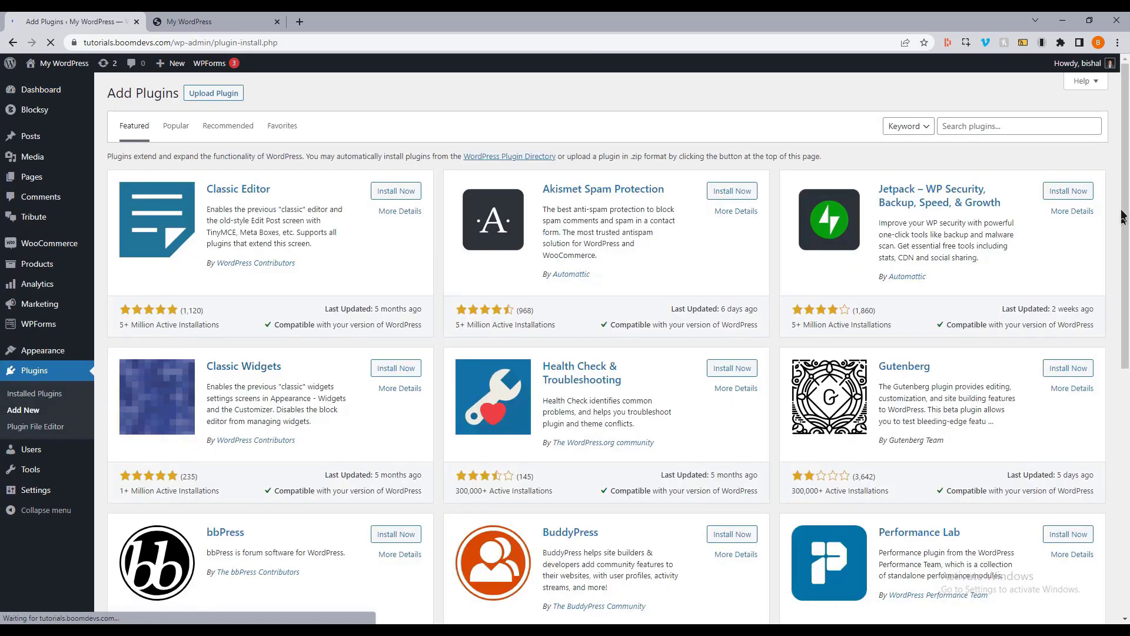
click(1018, 126)
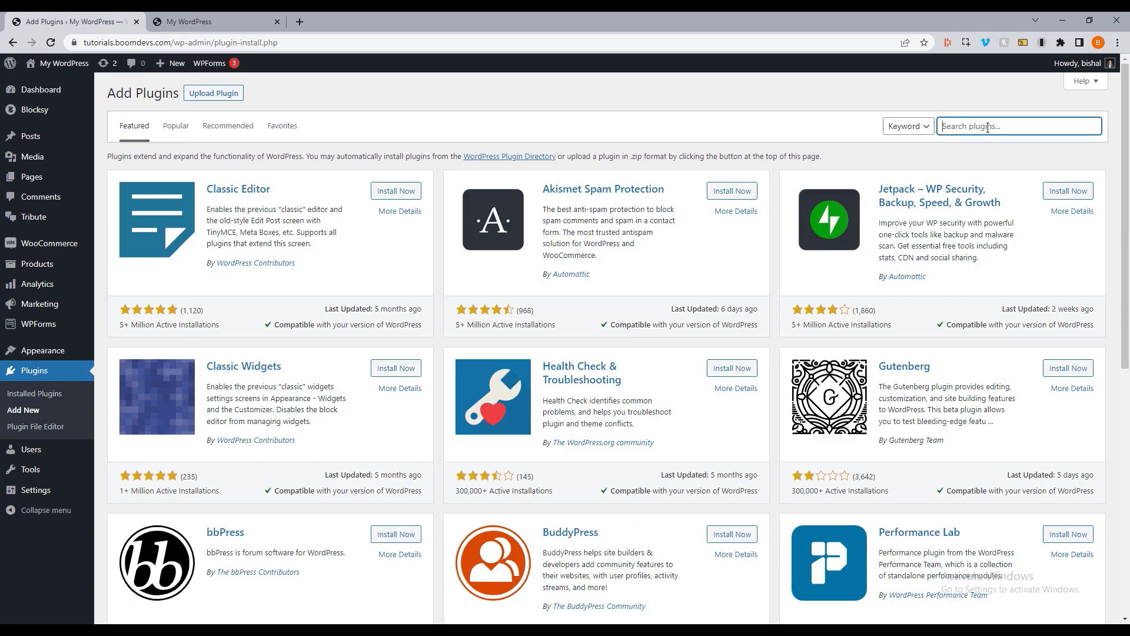
text(Mobile Bottom Menu)
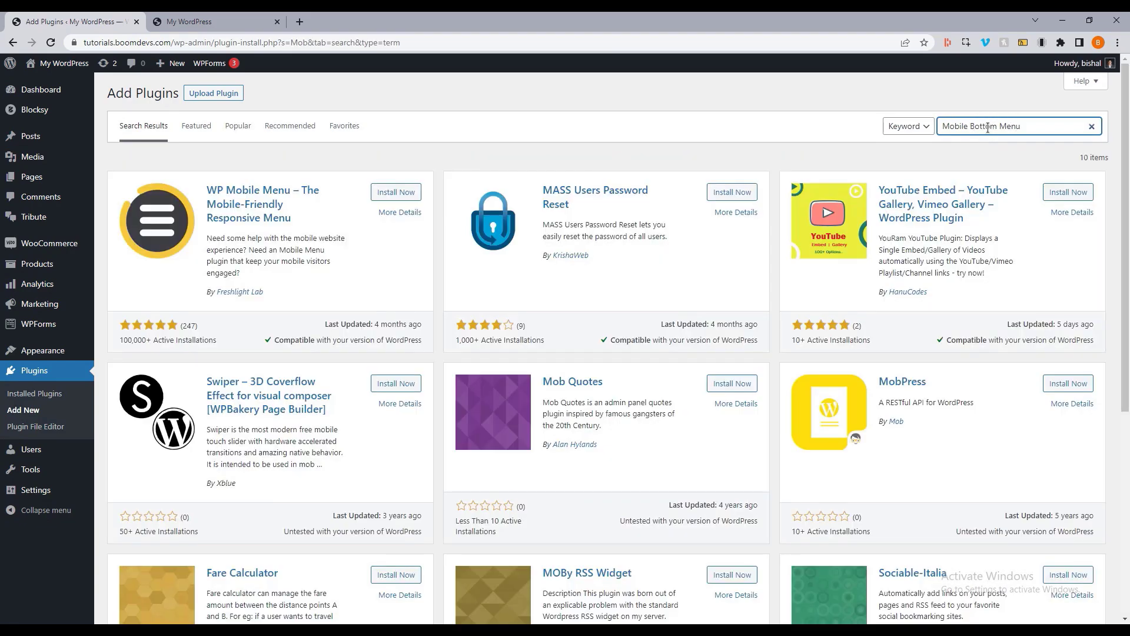
key(Return)
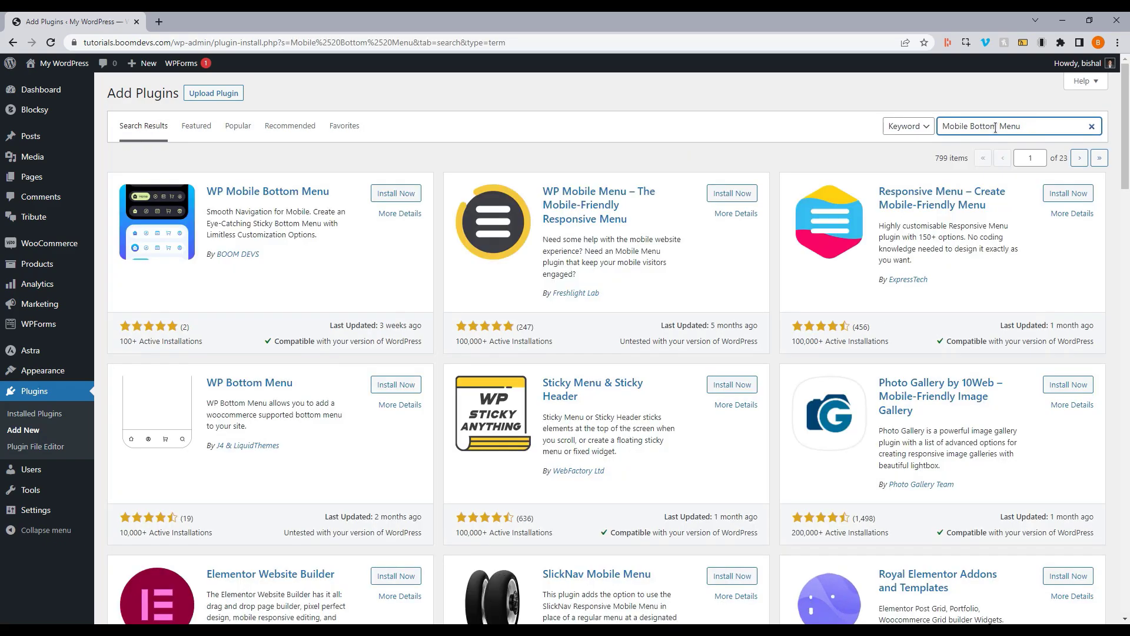
mouse_move(252, 257)
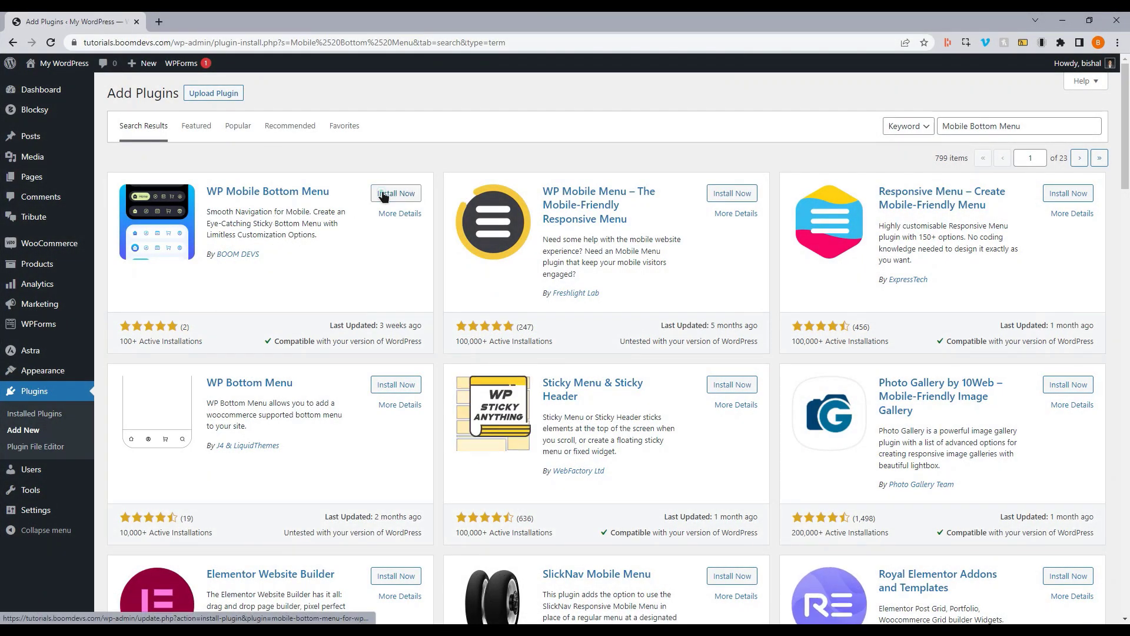
Install WP Mobile Bottom Menu from the results and activate it
click(395, 193)
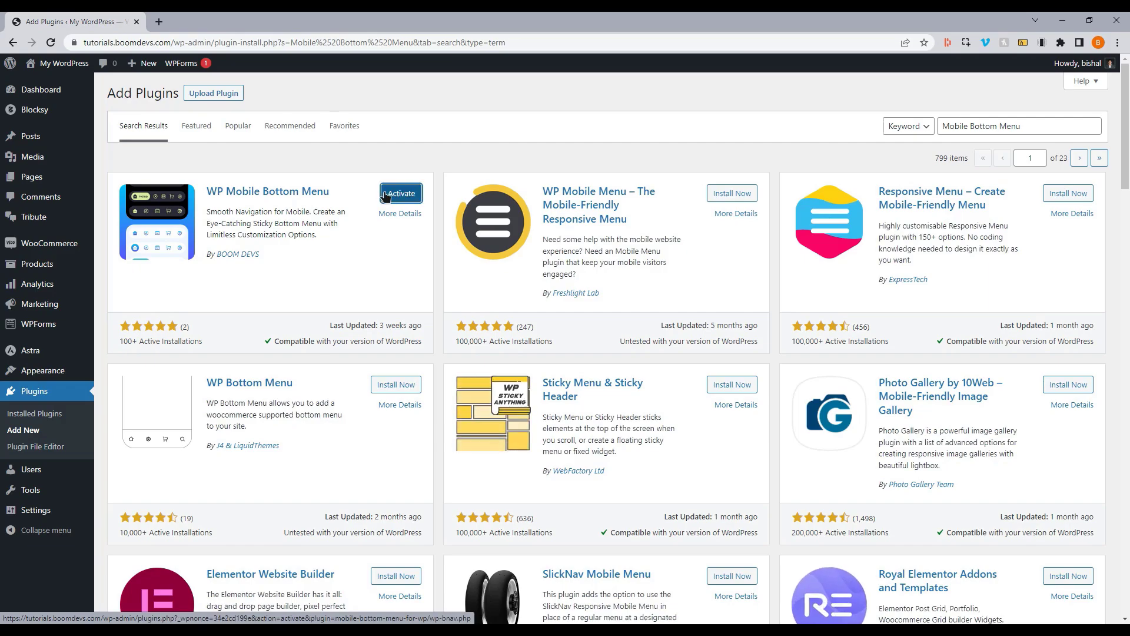
click(401, 193)
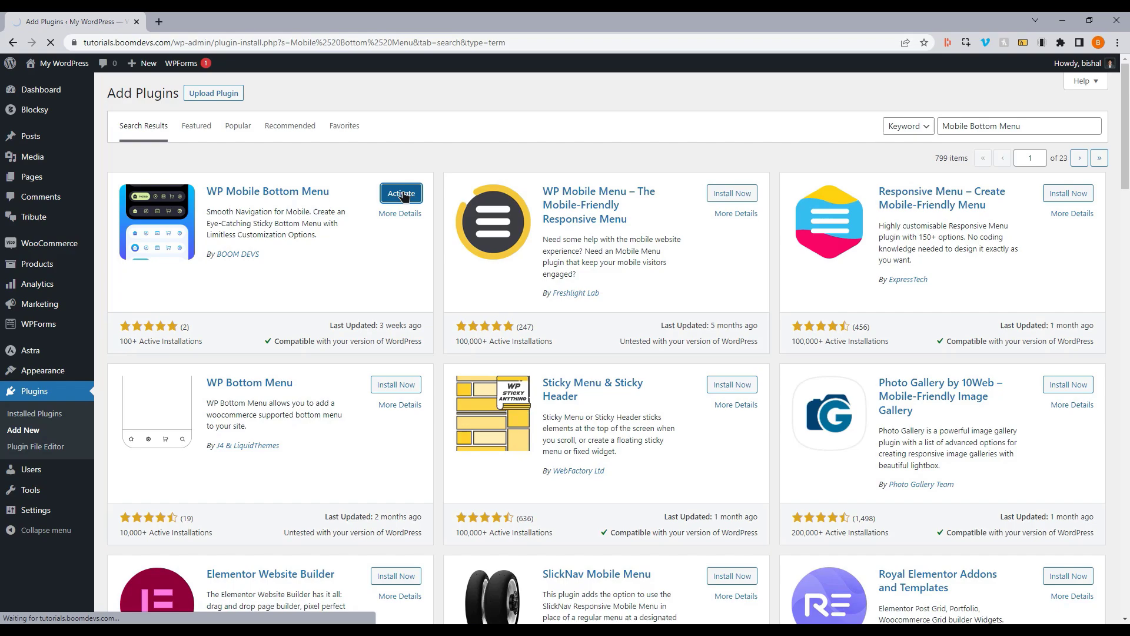
click(401, 193)
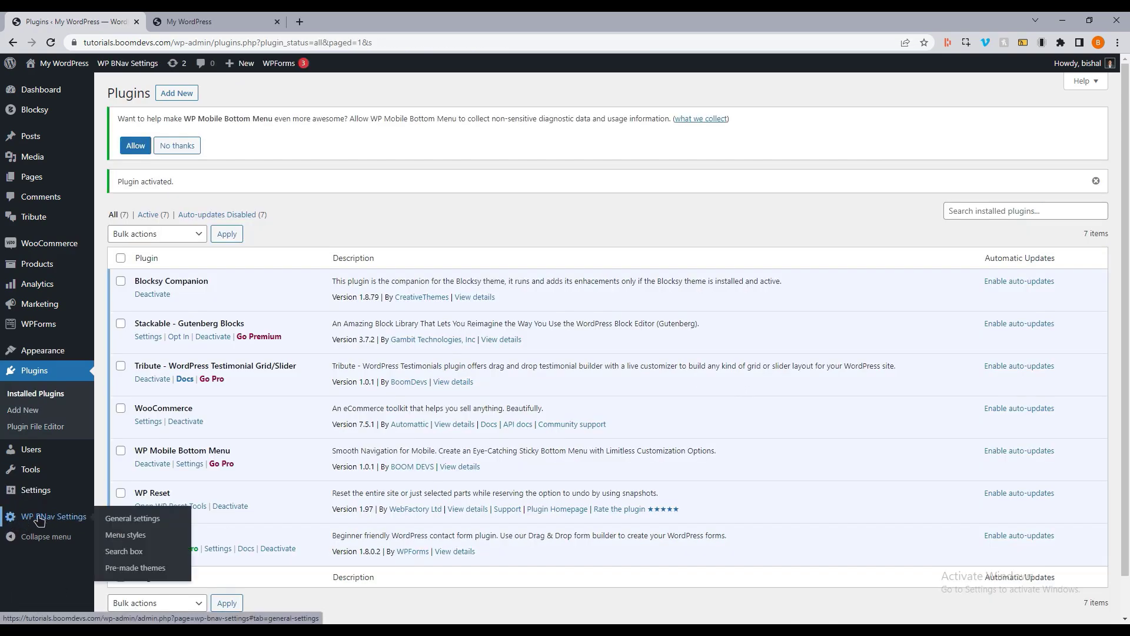
mouse_move(113, 519)
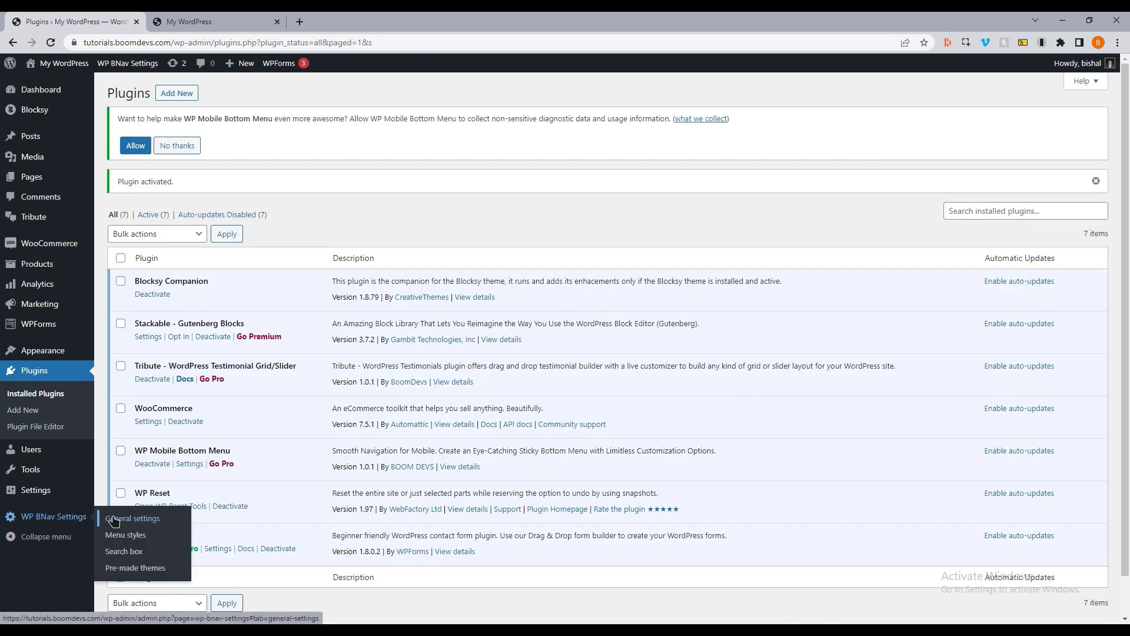
View WP BNav General settings, then check the iPhone 6/7/8 Plus storefront preview showing no bottom menu yet
click(137, 518)
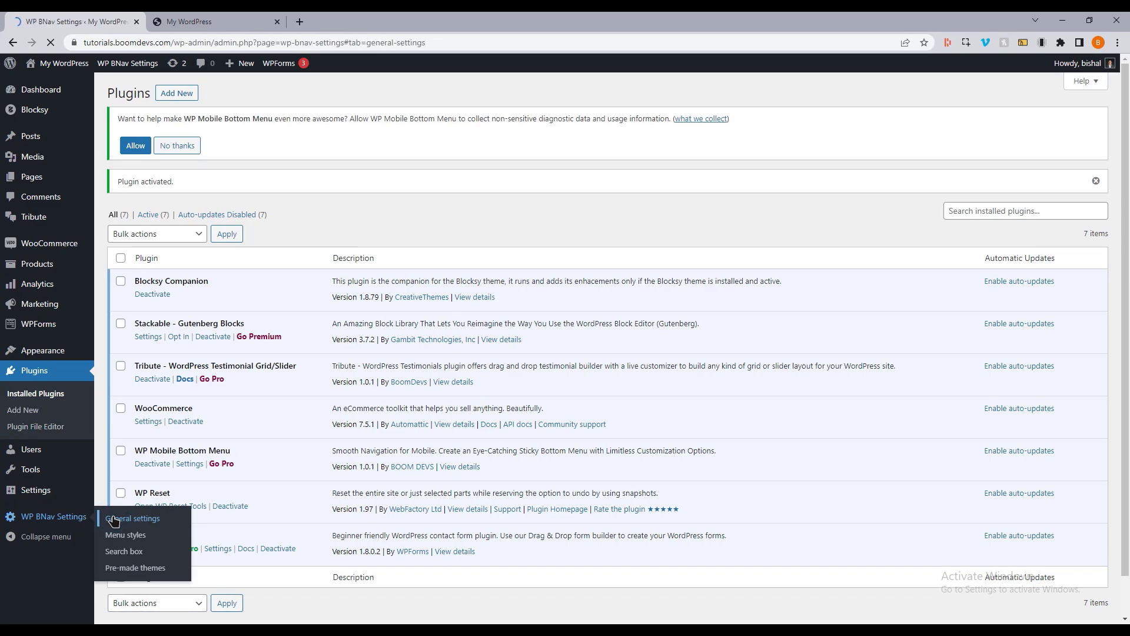
click(135, 518)
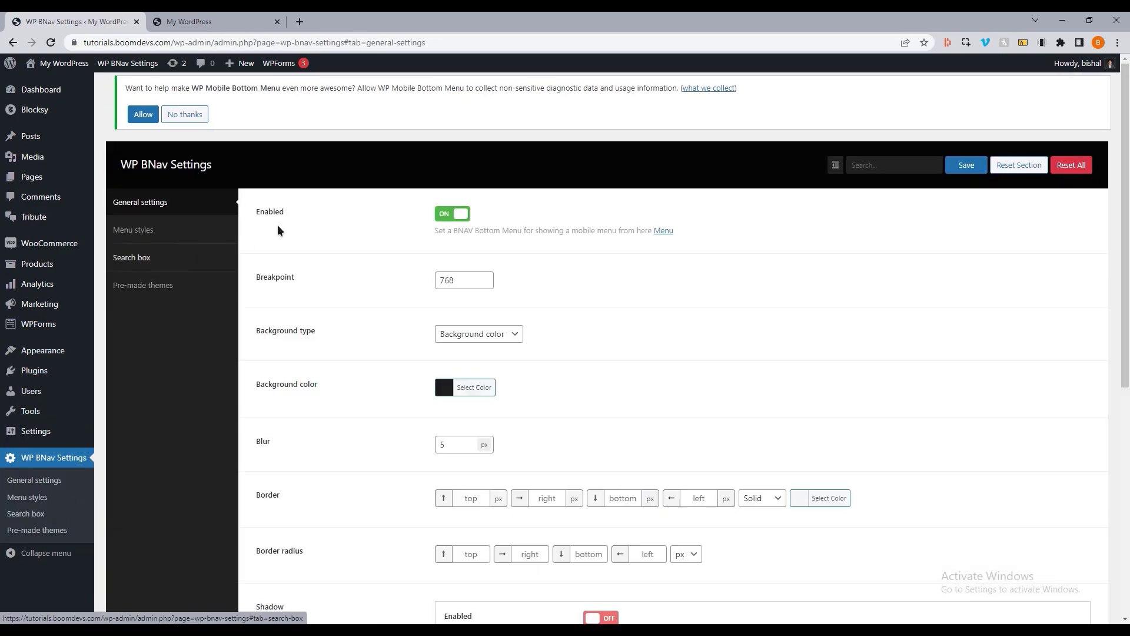
mouse_move(455, 220)
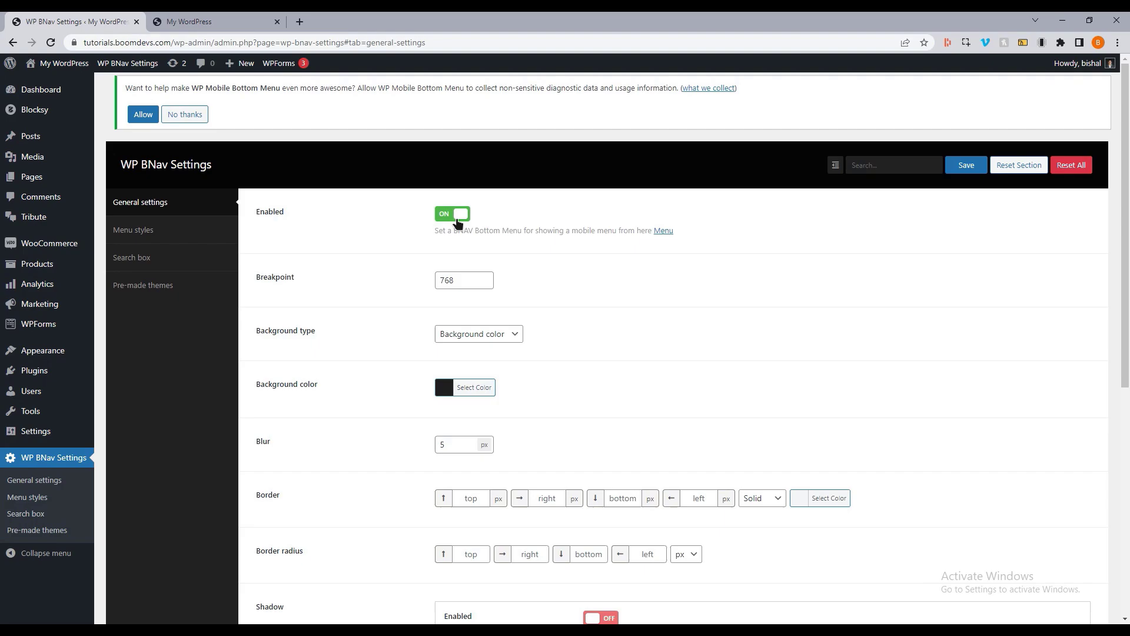
mouse_move(455, 232)
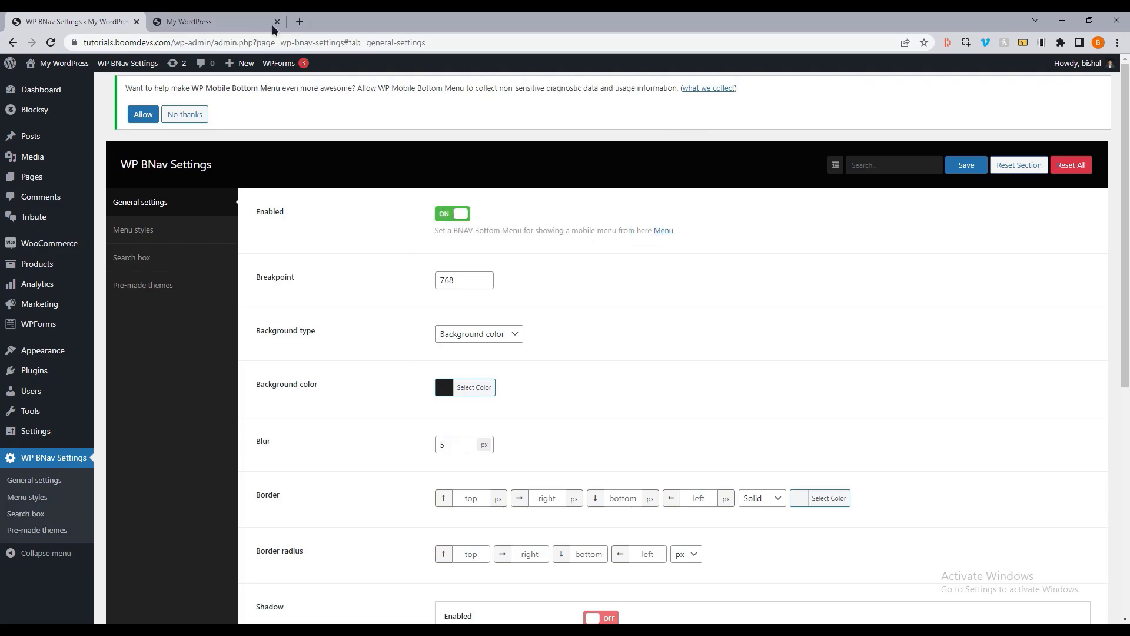
click(210, 22)
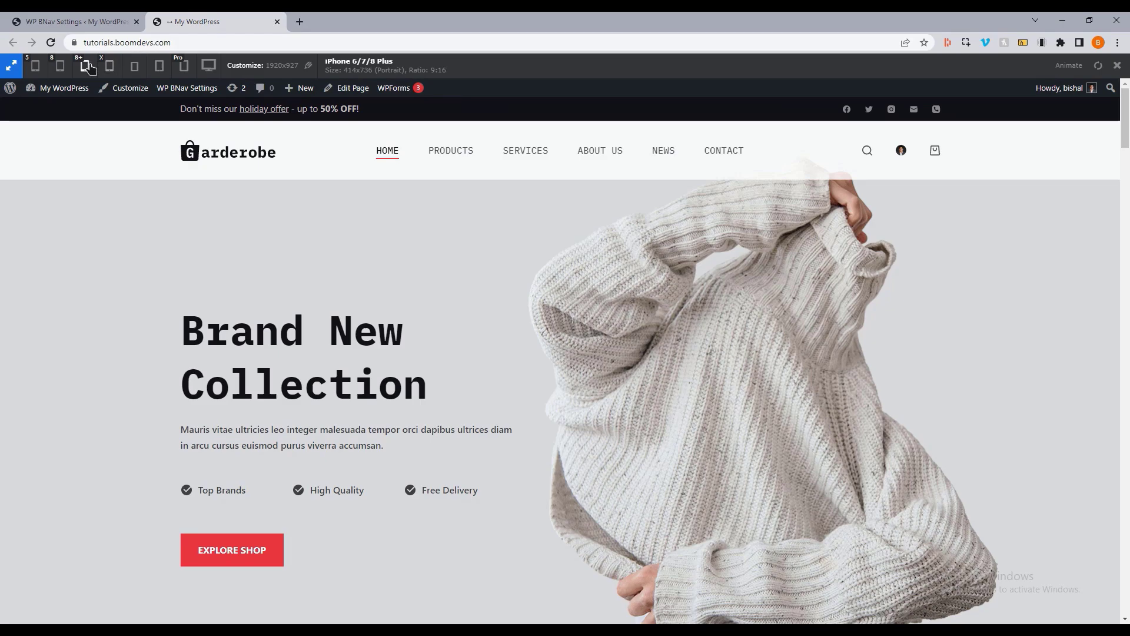
click(85, 65)
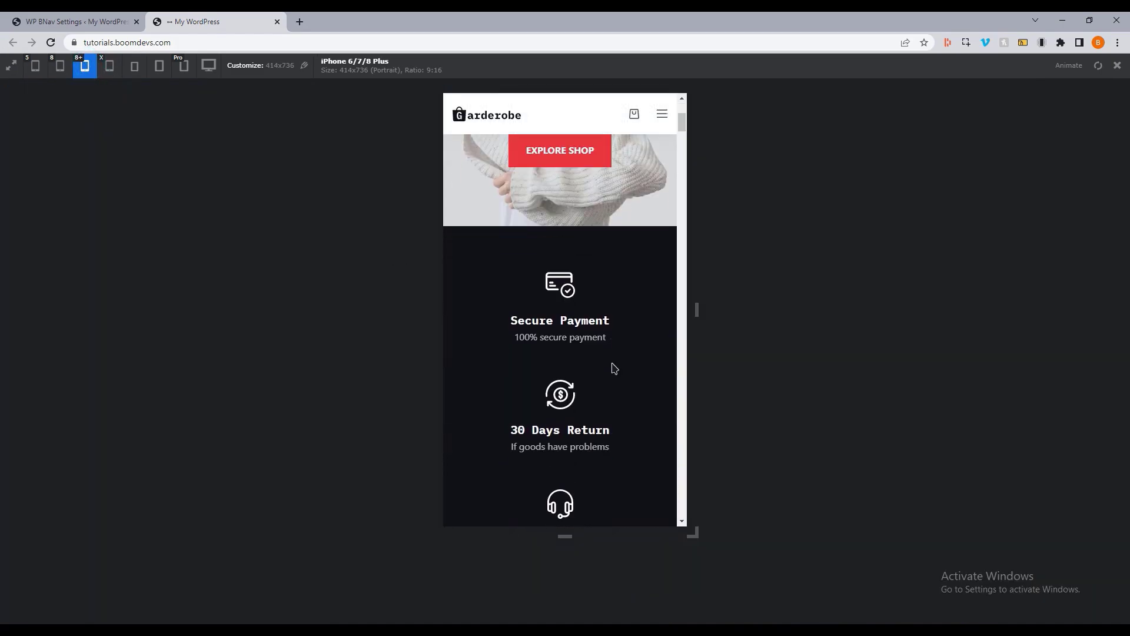
scroll(down, 3)
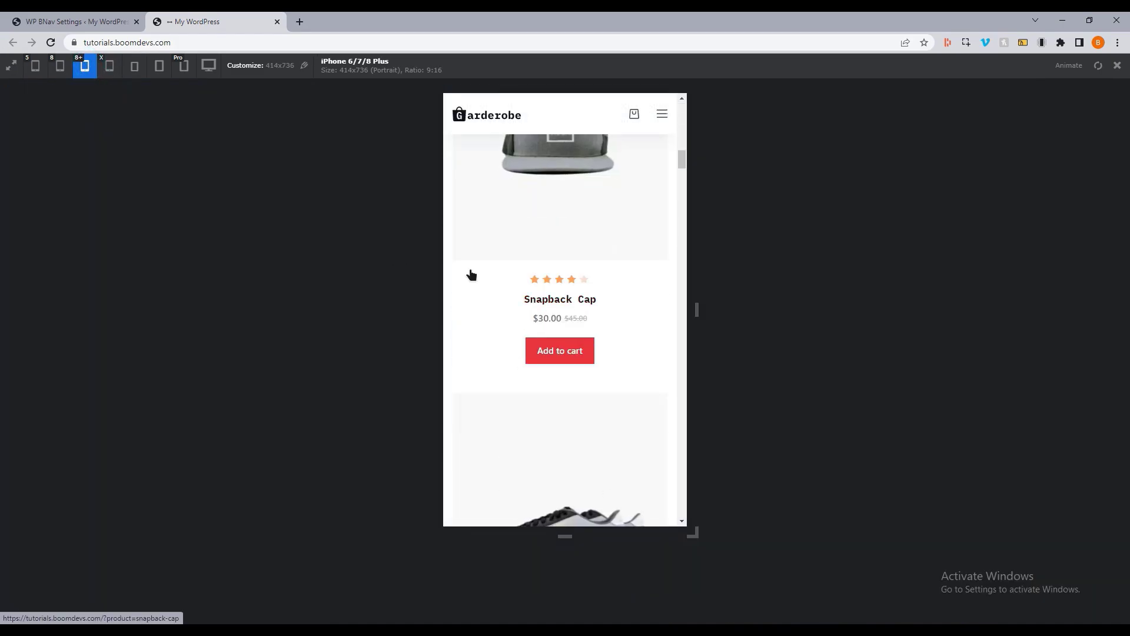
click(71, 21)
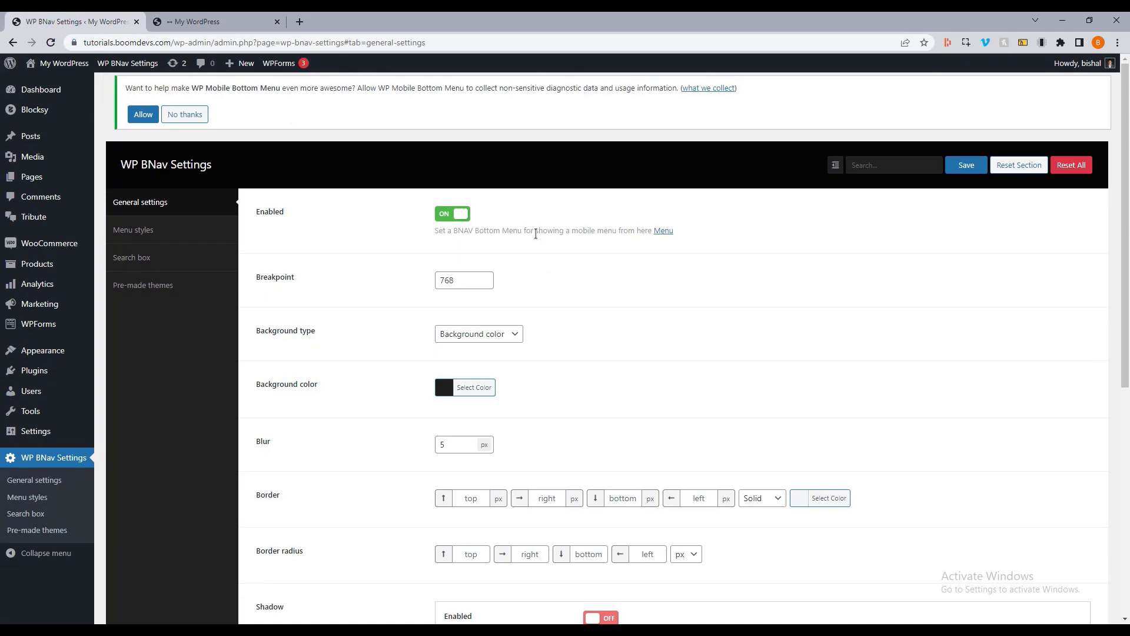
mouse_move(436, 237)
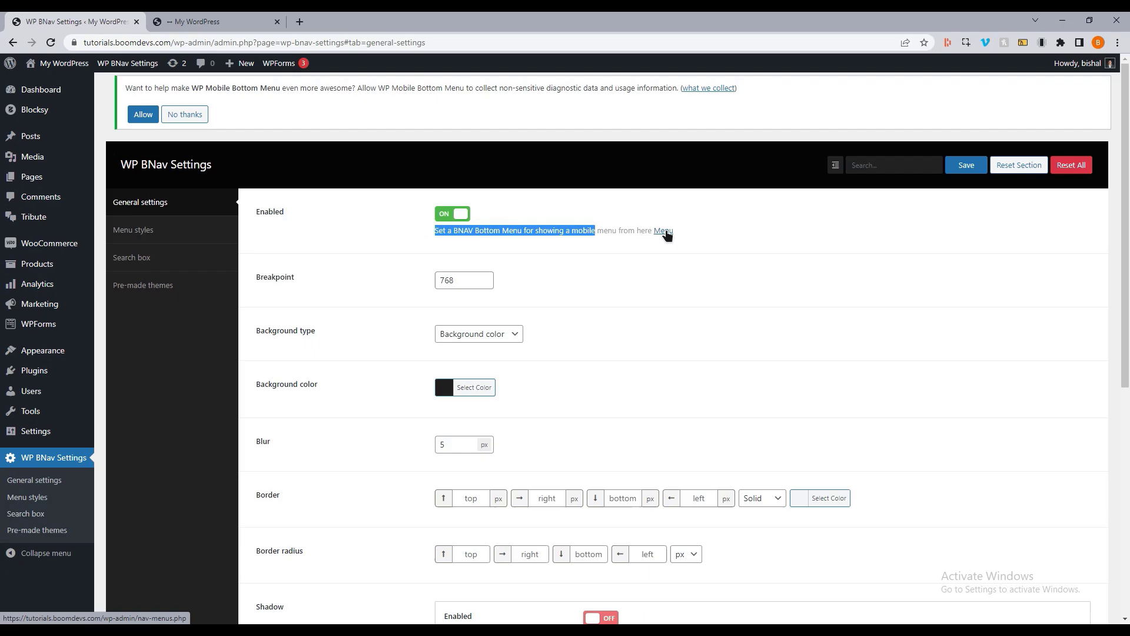
In the menu editor, assign Main Menu to the BNAV Bottom Menu display location and save it
click(663, 229)
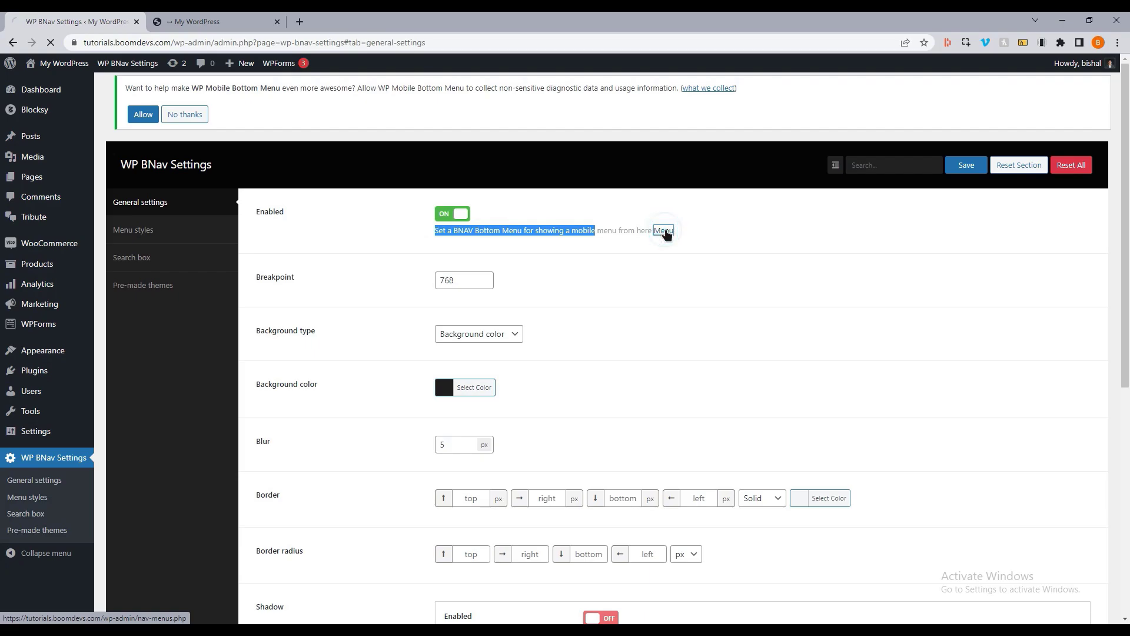
click(663, 230)
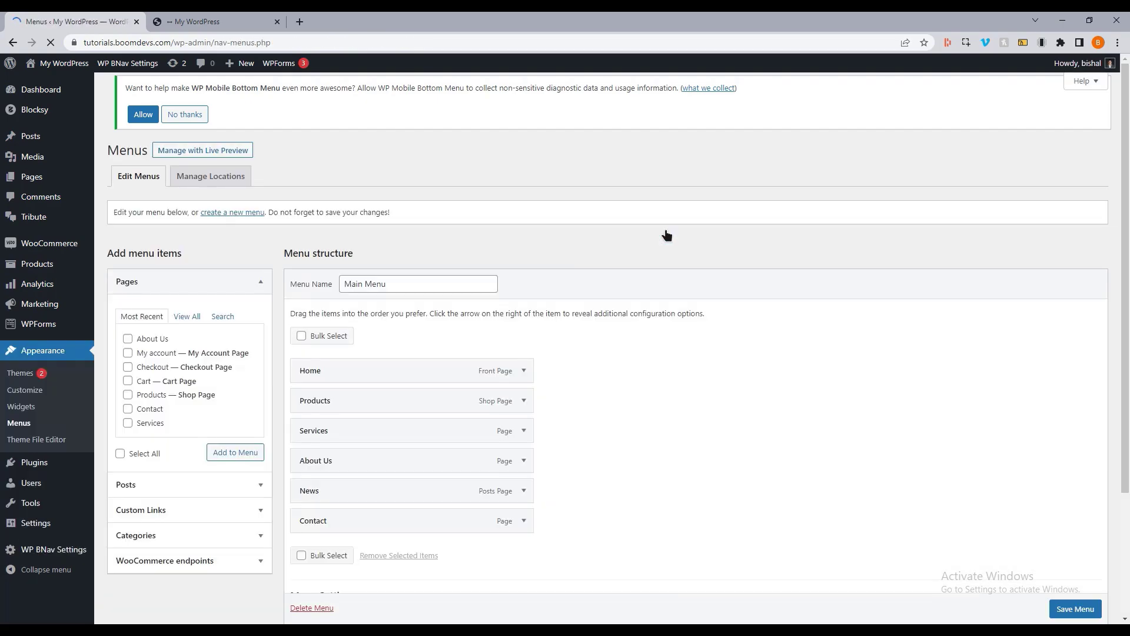
scroll(up, 3)
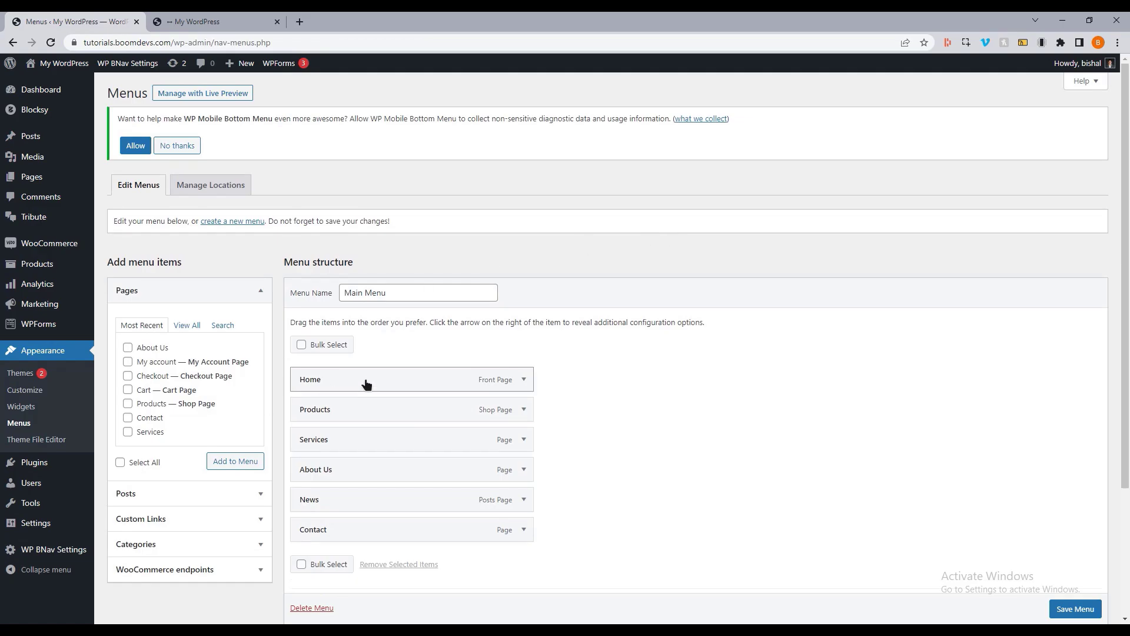
scroll(down, 3)
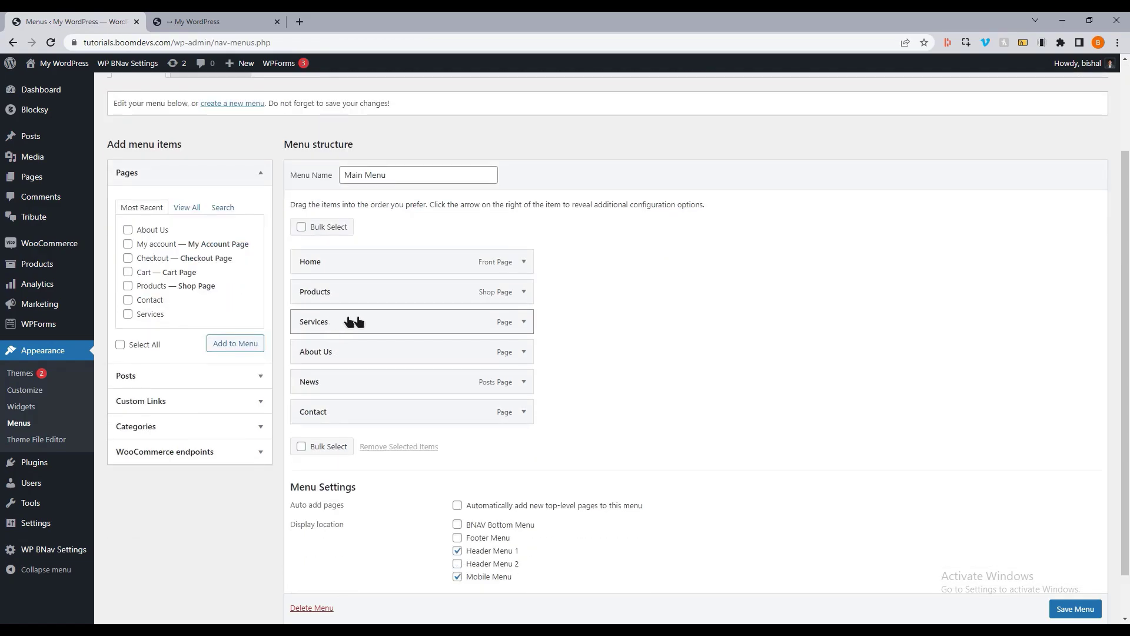
scroll(down, 3)
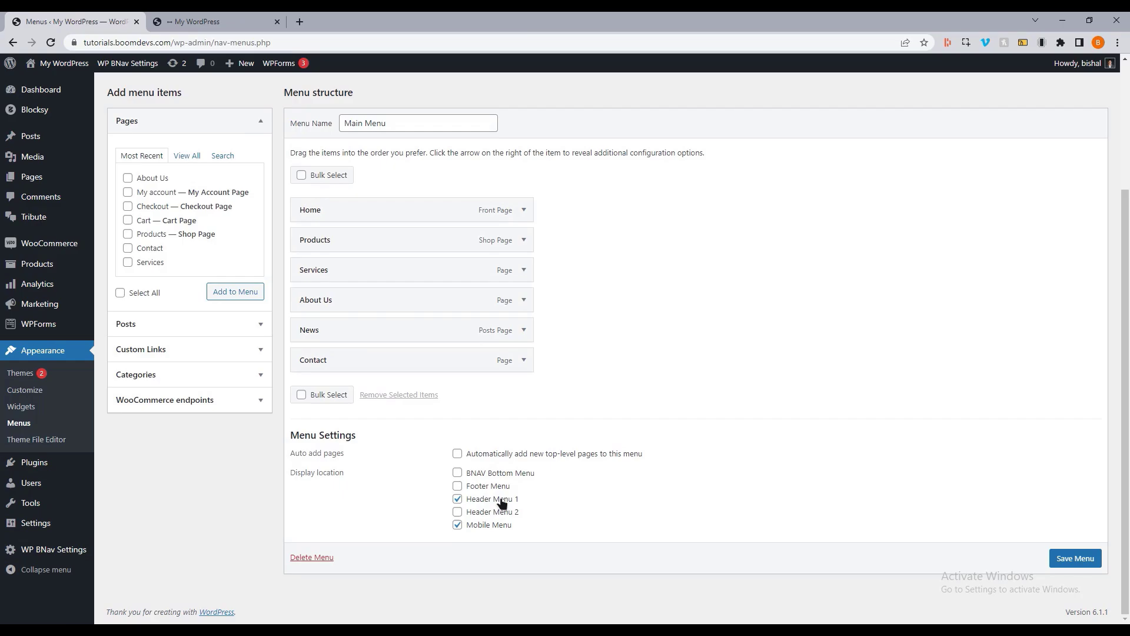
mouse_move(457, 474)
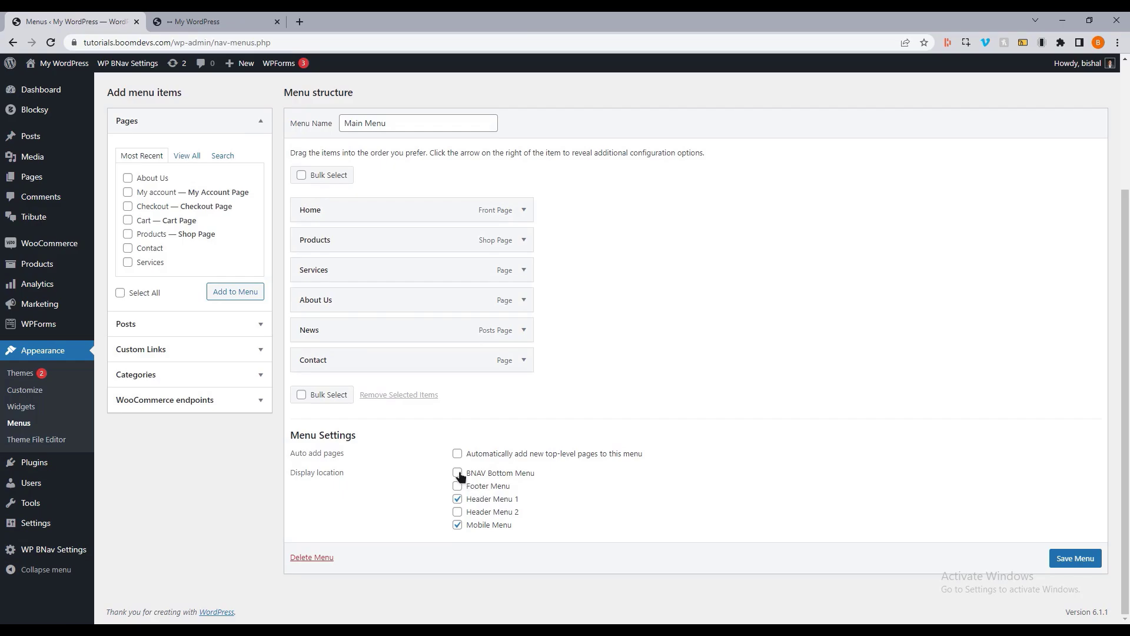
click(456, 473)
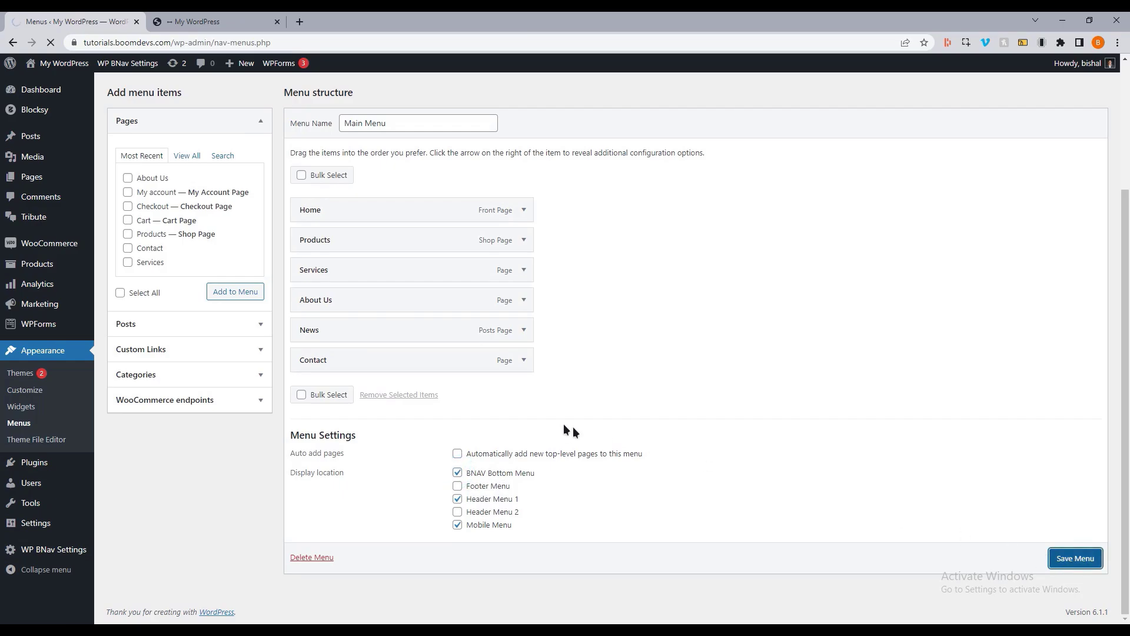
click(1074, 557)
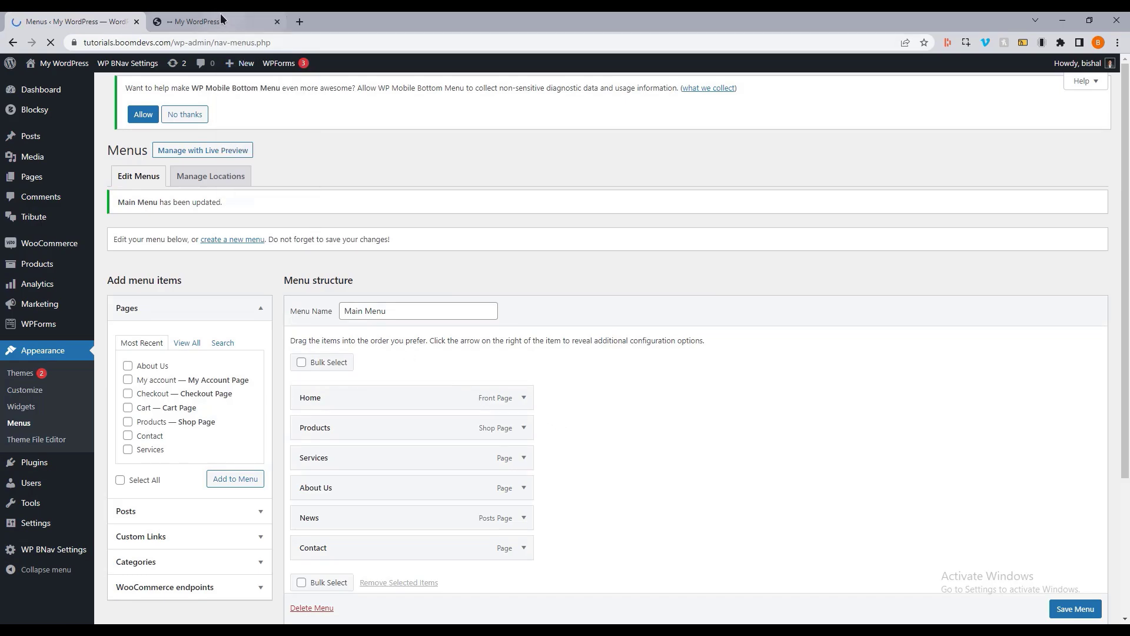
click(194, 22)
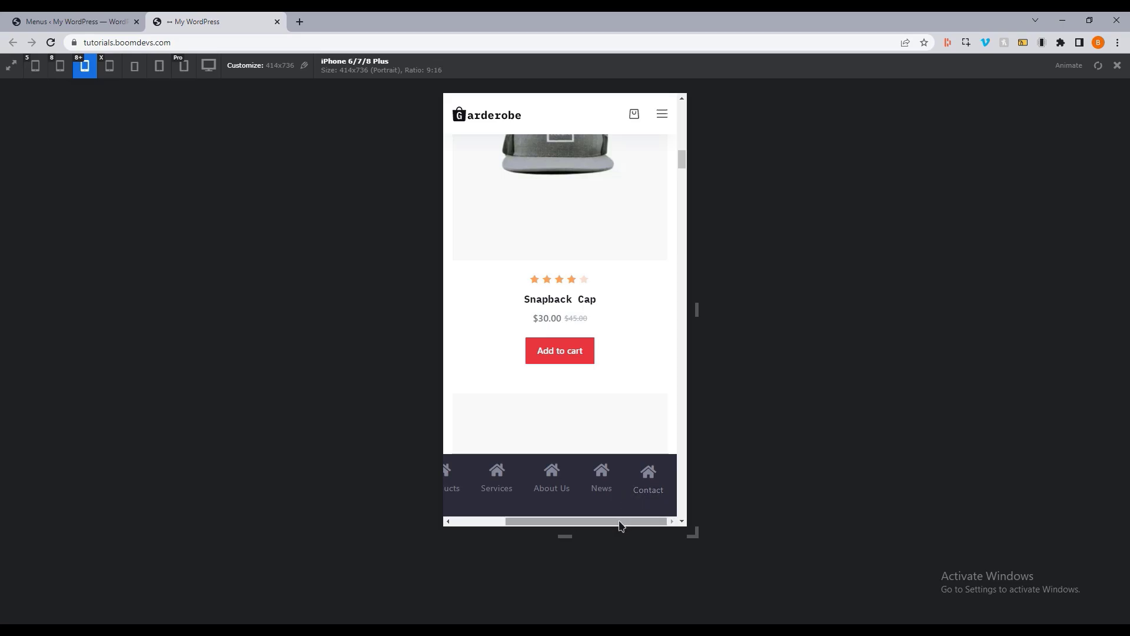
click(109, 65)
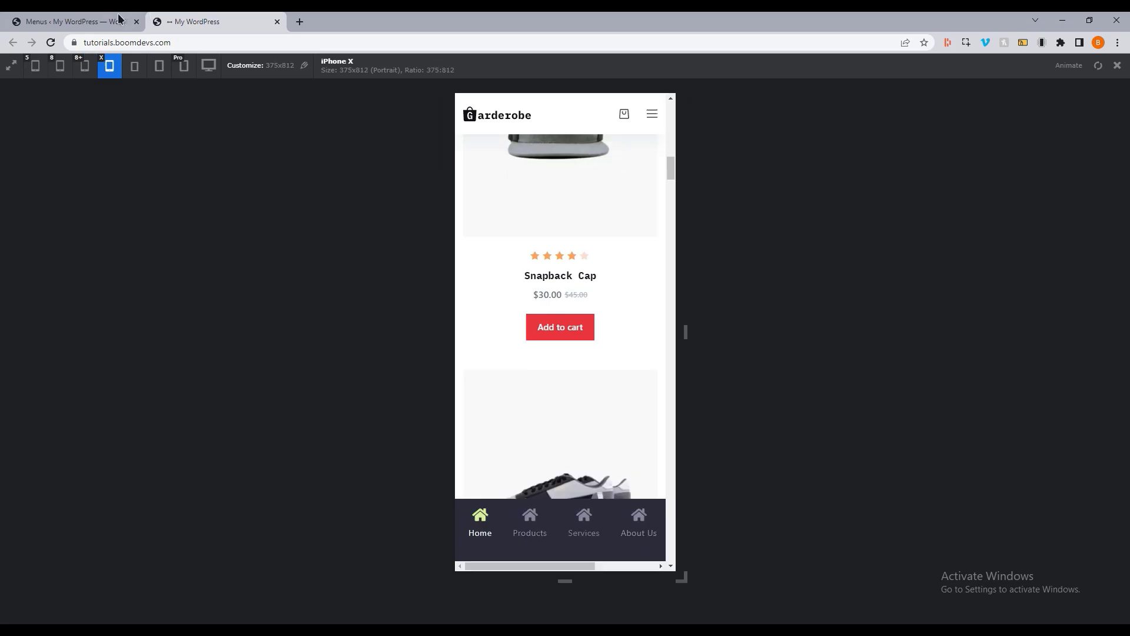
click(72, 21)
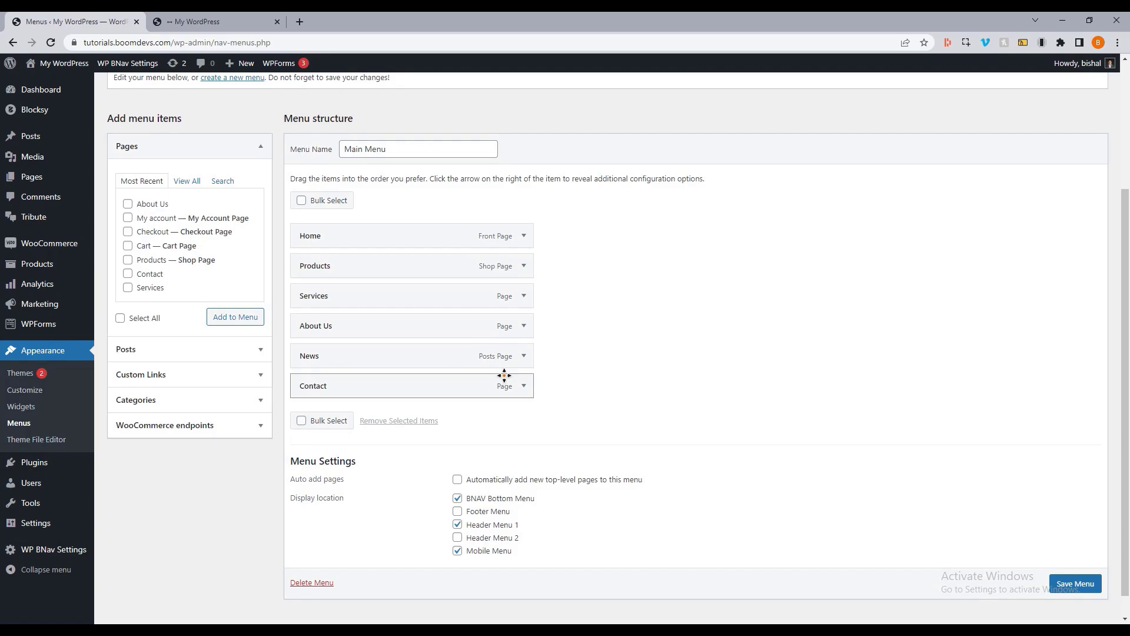
mouse_move(755, 366)
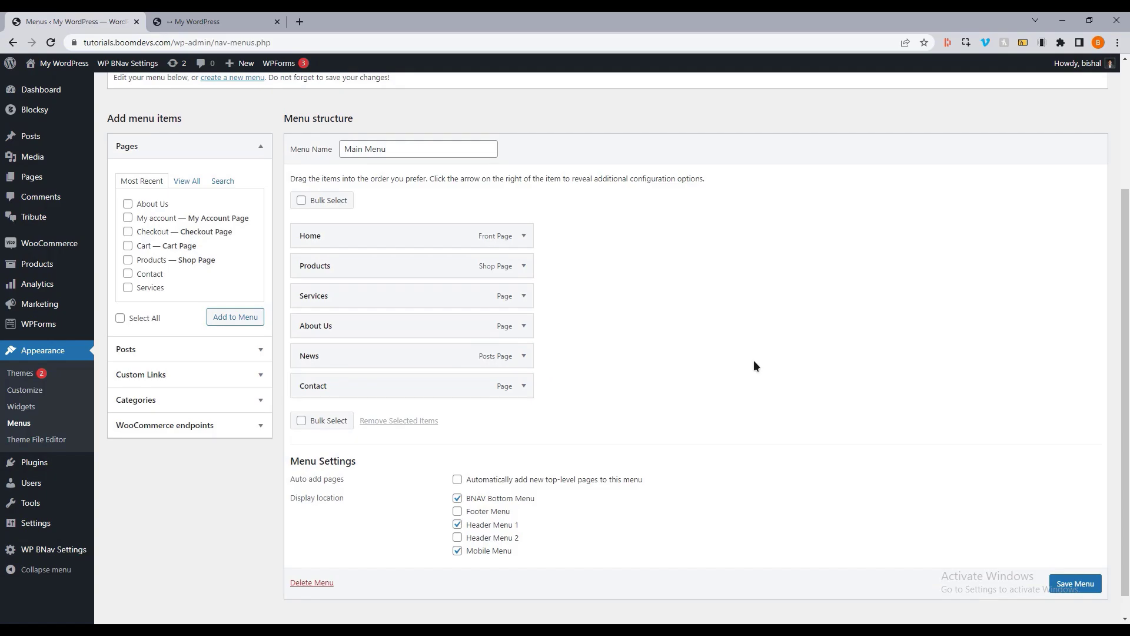
mouse_move(564, 330)
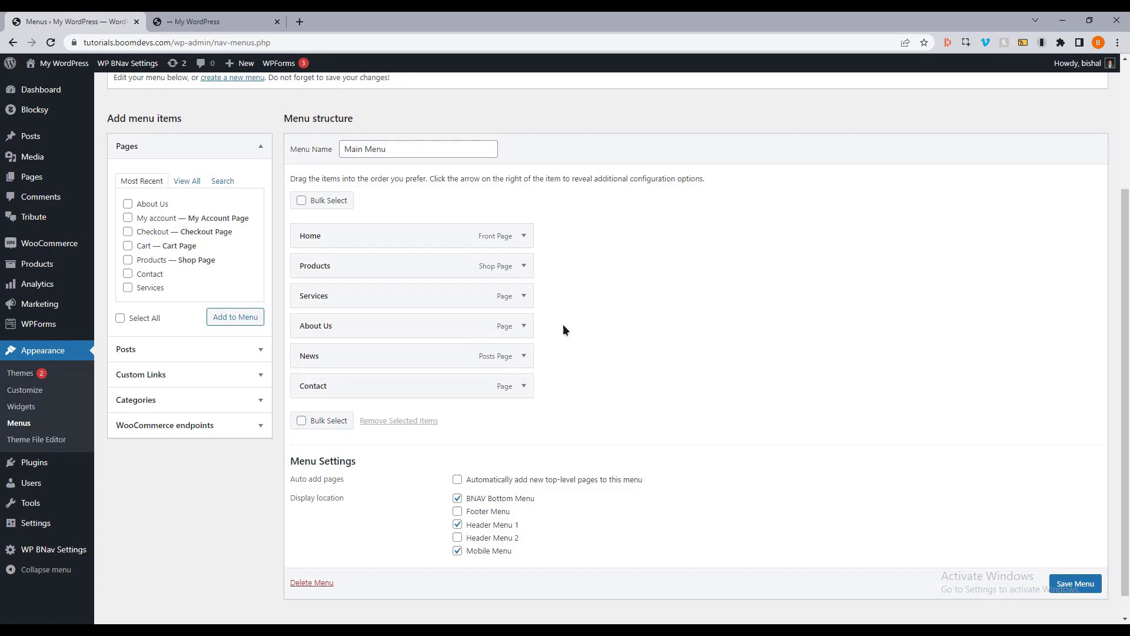
Remove Services, move News after Home, add the Cart page before Contact, and save Main Menu
click(524, 296)
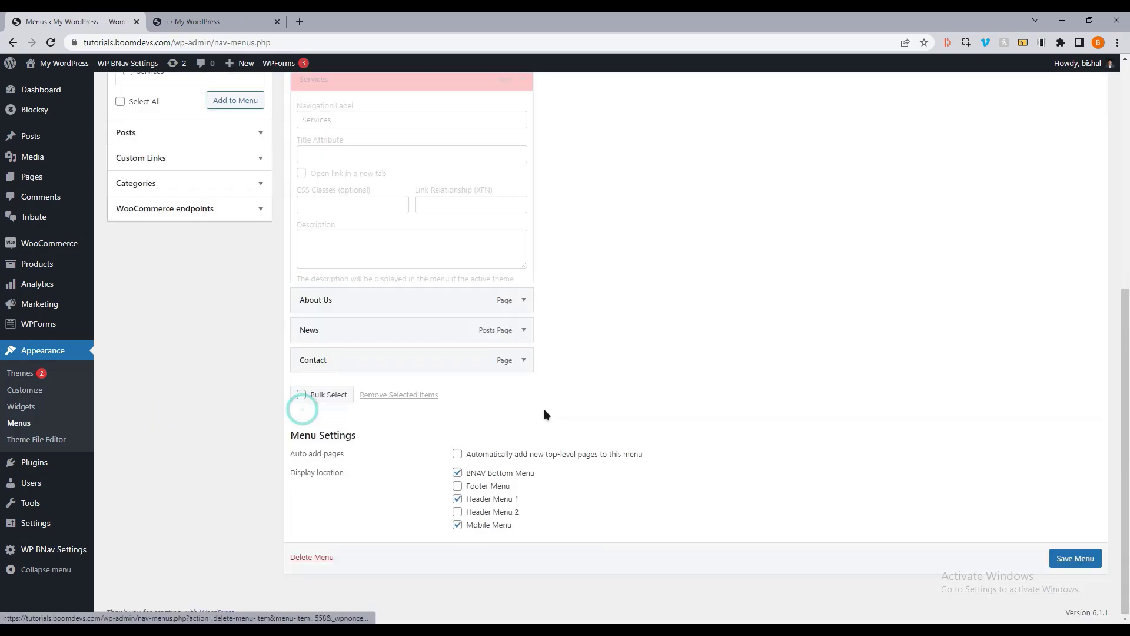
scroll(up, 3)
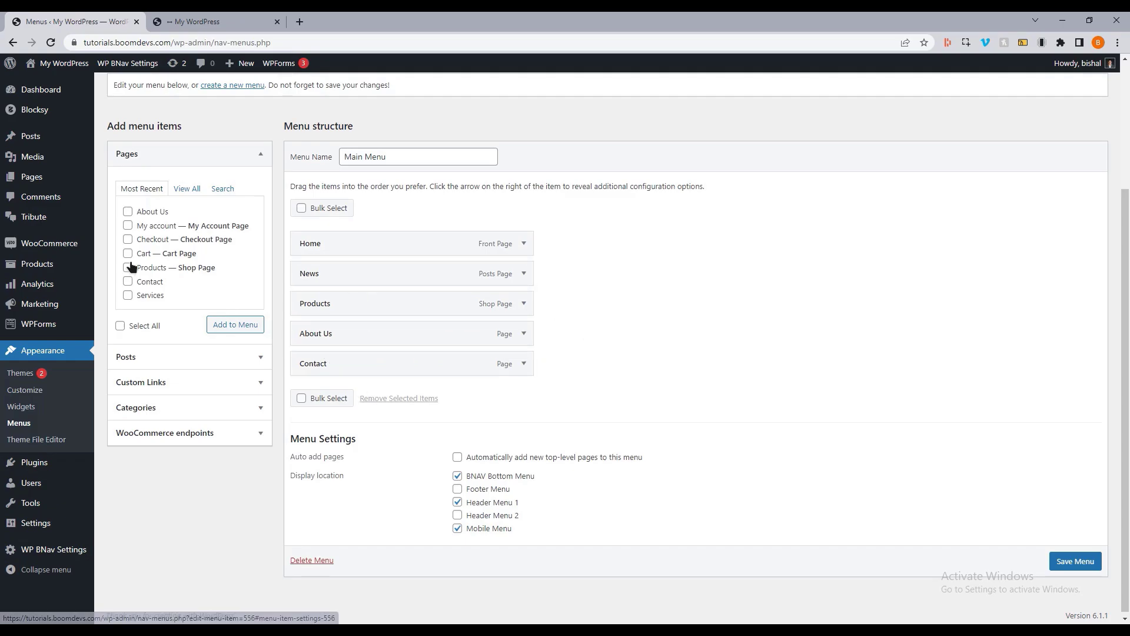
click(127, 253)
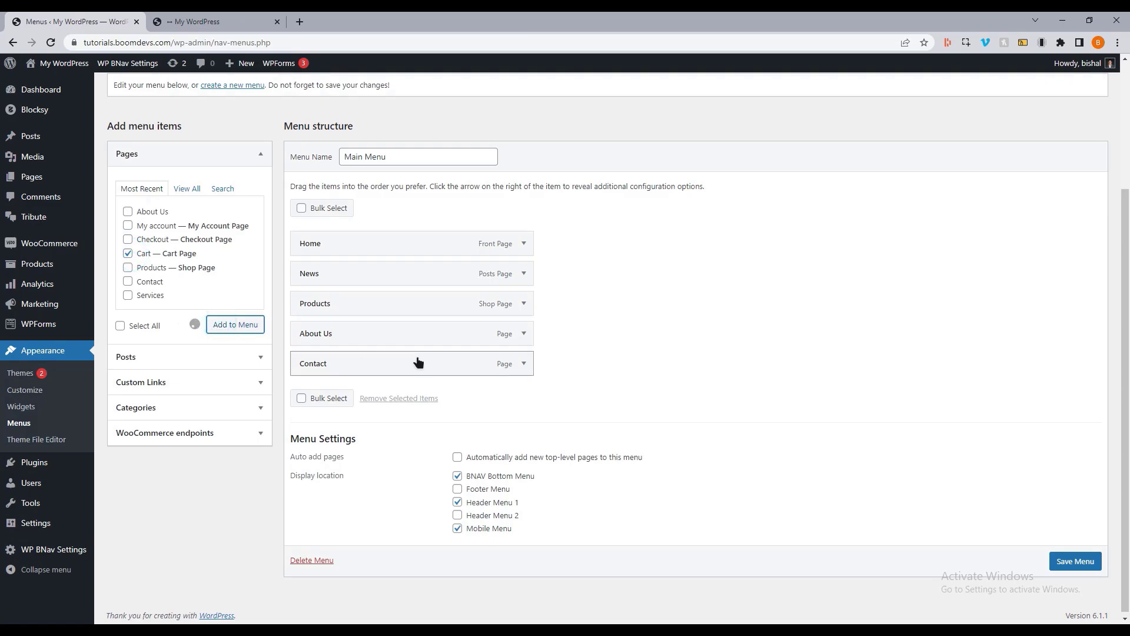
click(235, 325)
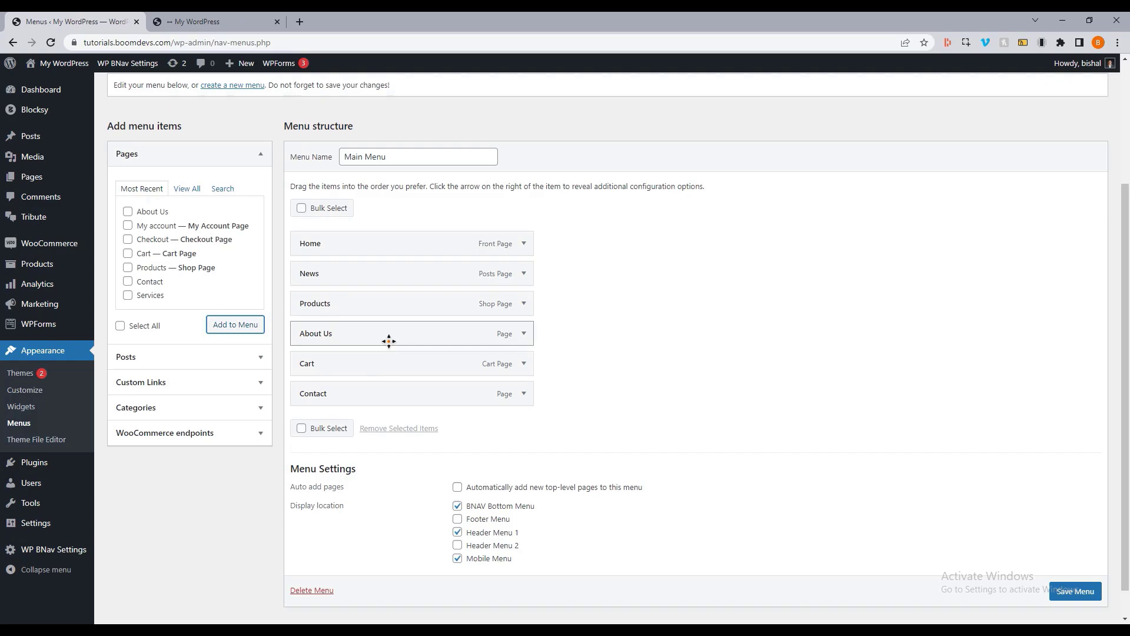
mouse_move(1050, 566)
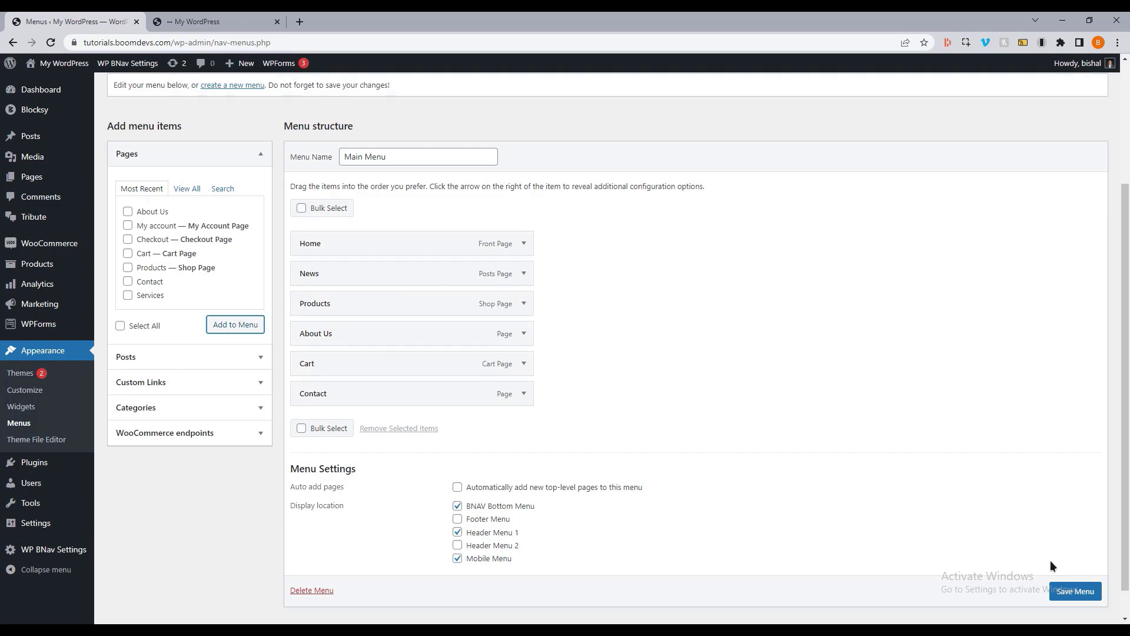
scroll(up, 3)
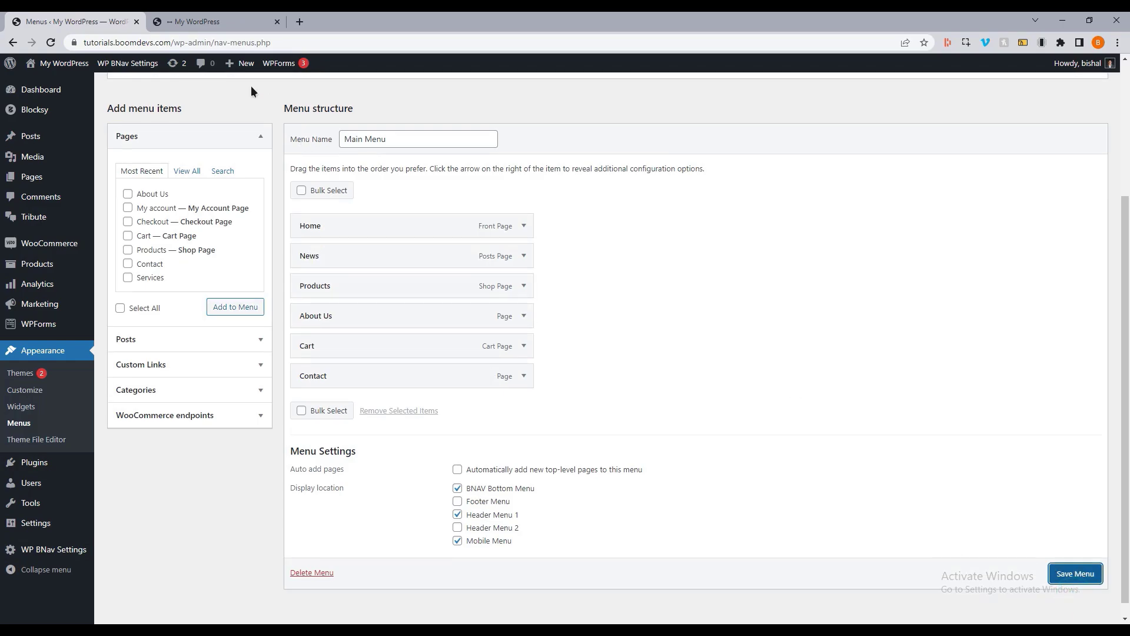
mouse_move(30, 548)
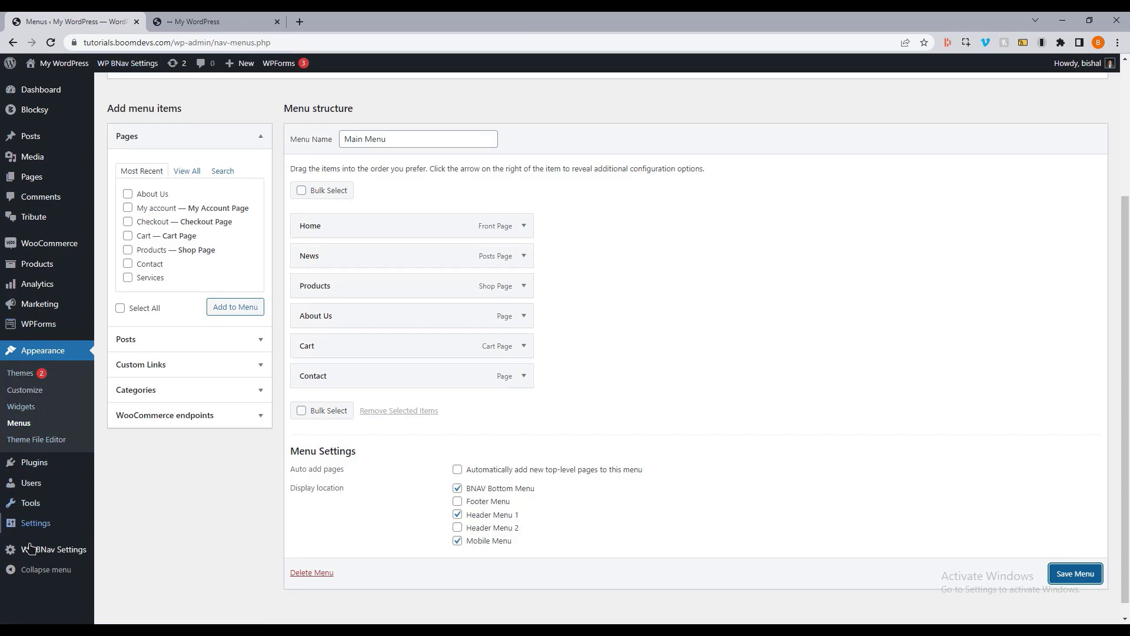
Return to the WP BNav Settings General settings page from the admin sidebar
click(59, 550)
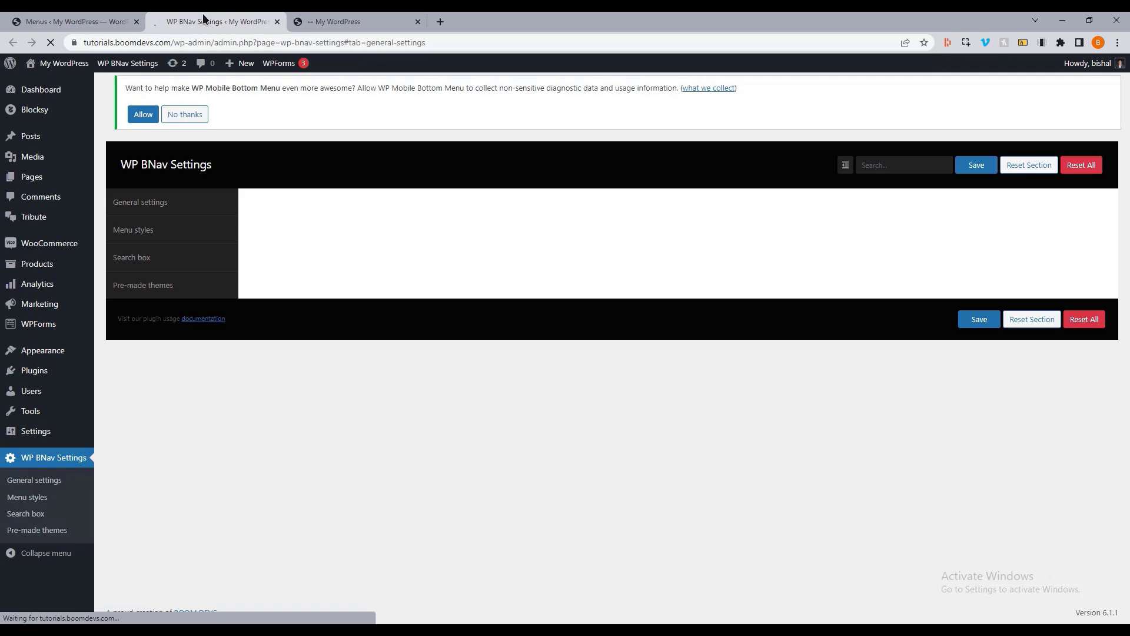
click(140, 201)
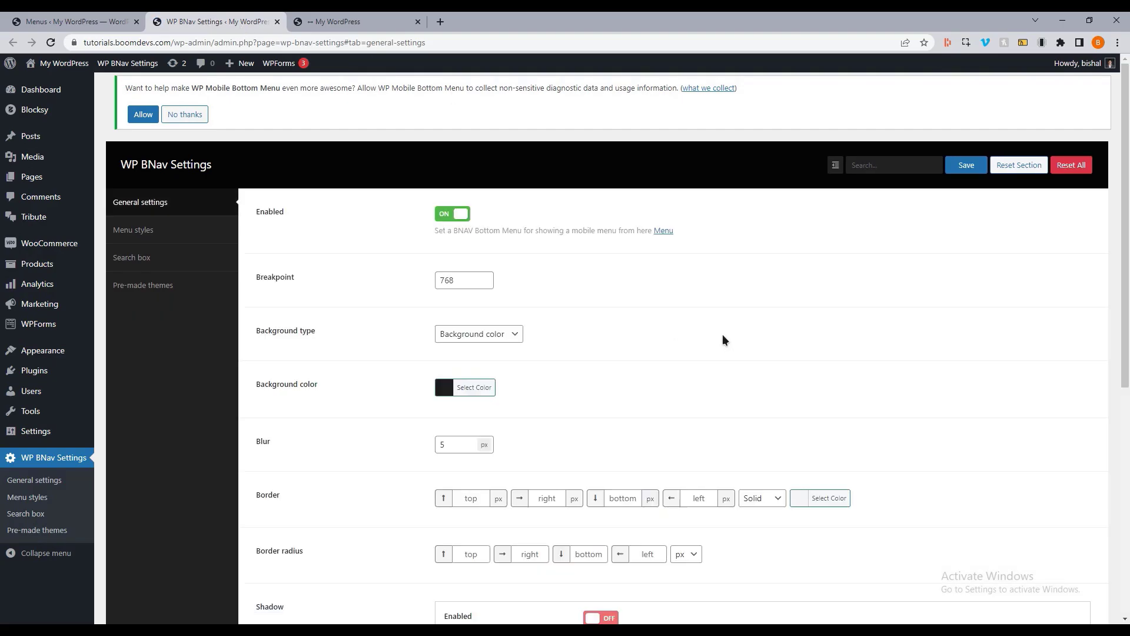
mouse_move(372, 204)
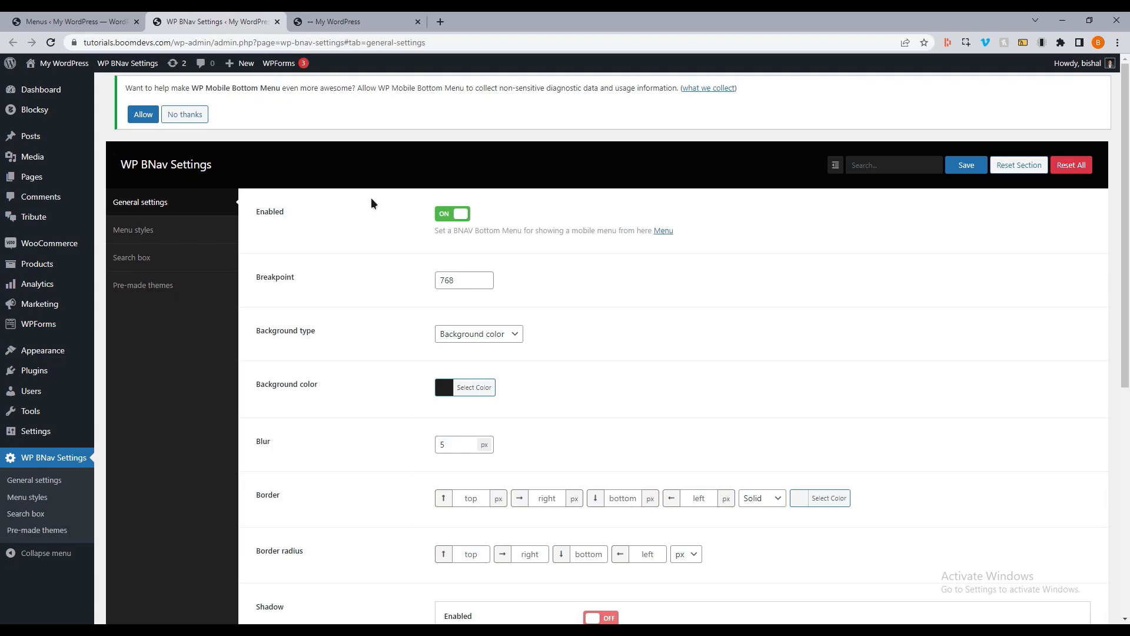
From Pre-made themes, import the second light skin and check it on the mobile storefront preview
click(356, 21)
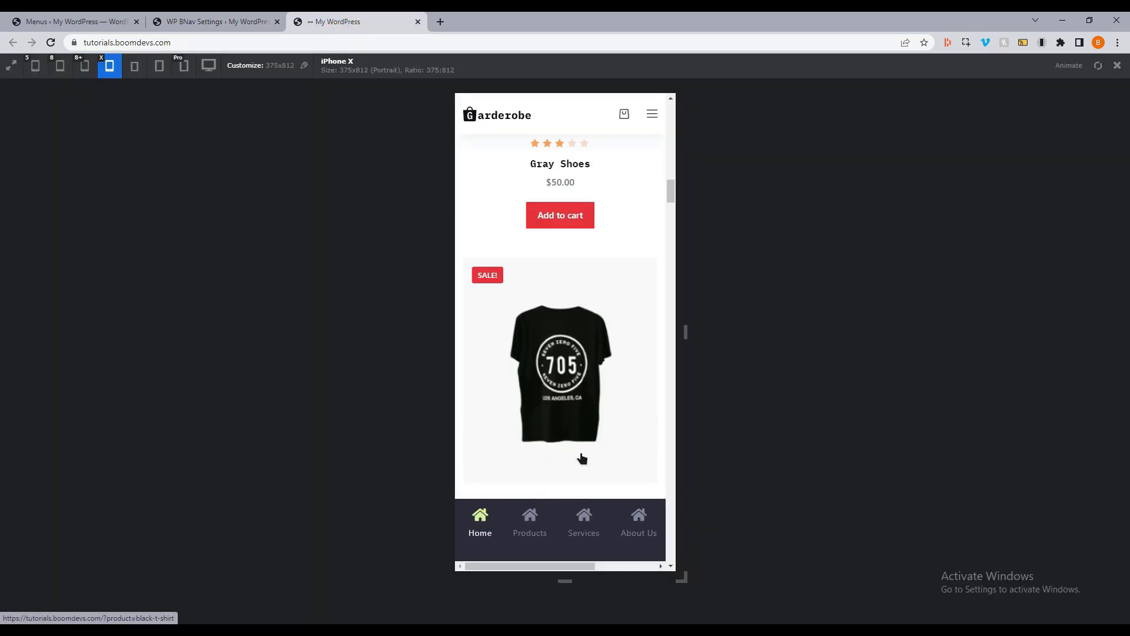
click(214, 21)
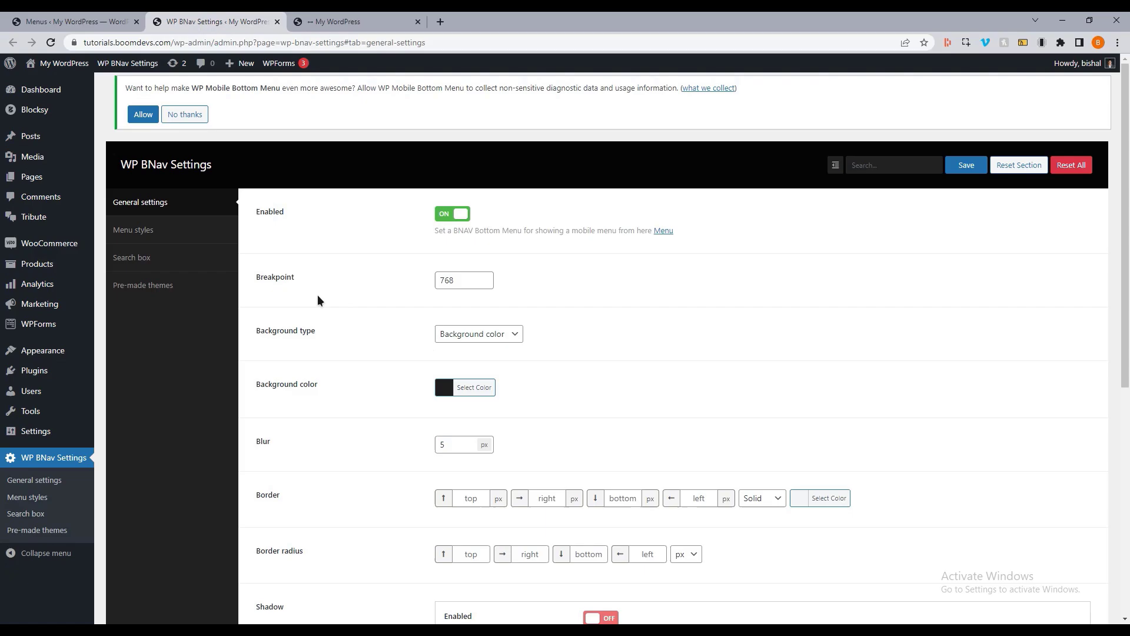
click(142, 285)
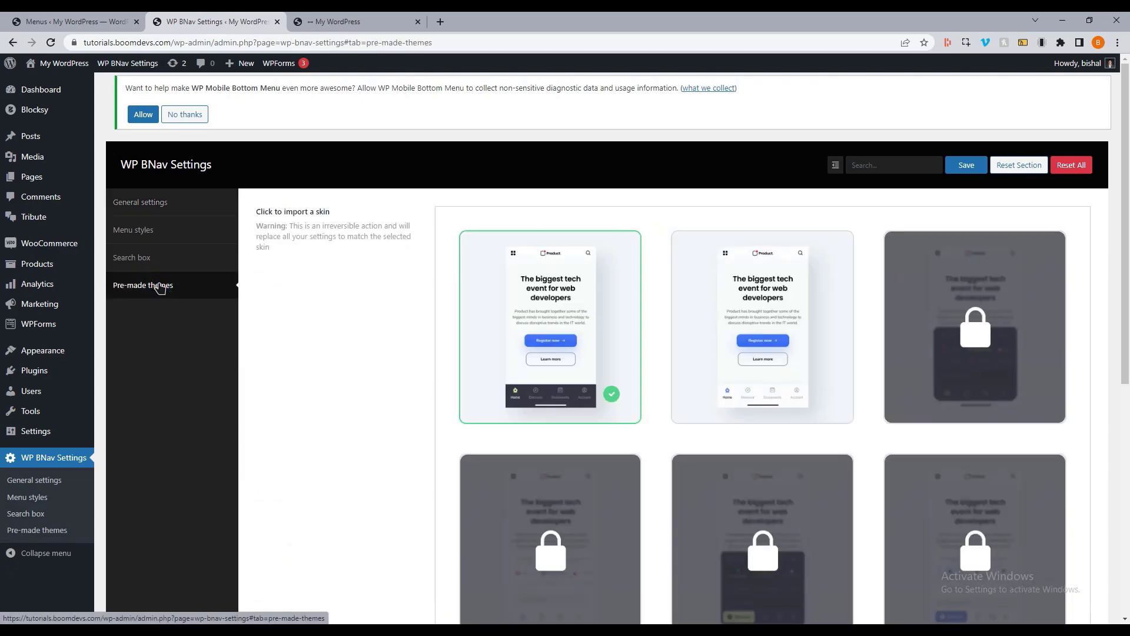
scroll(down, 3)
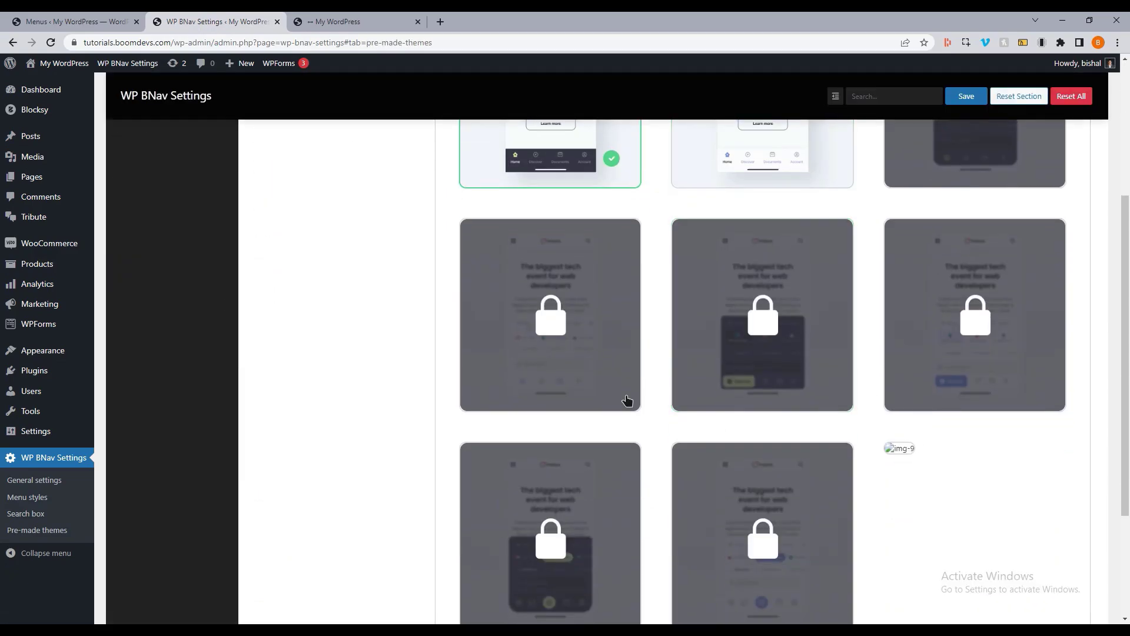
scroll(down, 3)
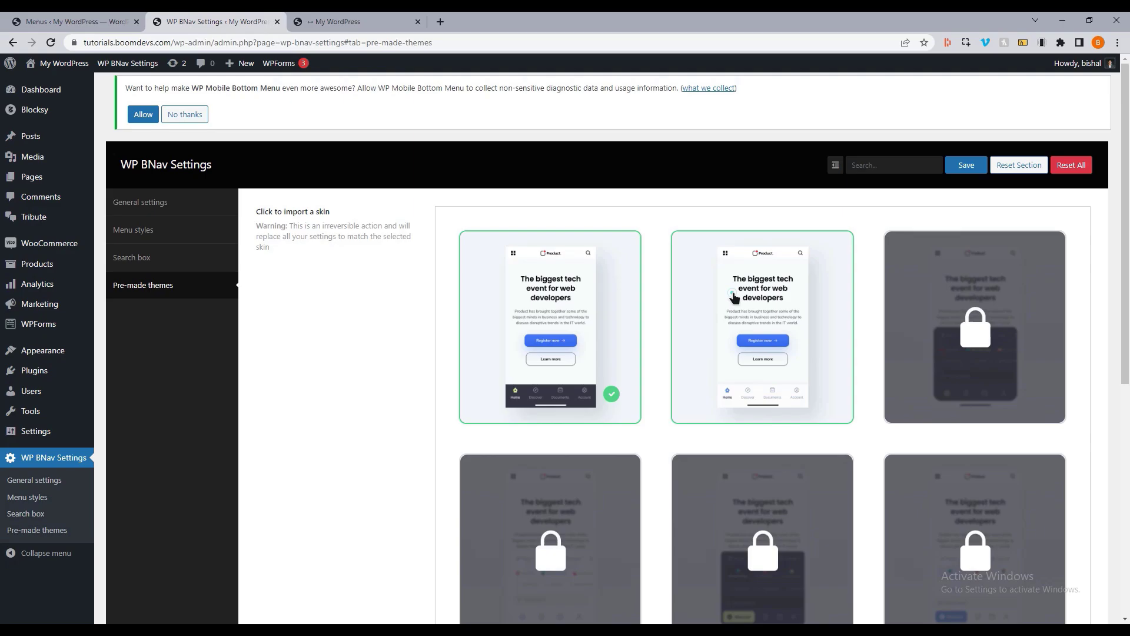
click(761, 326)
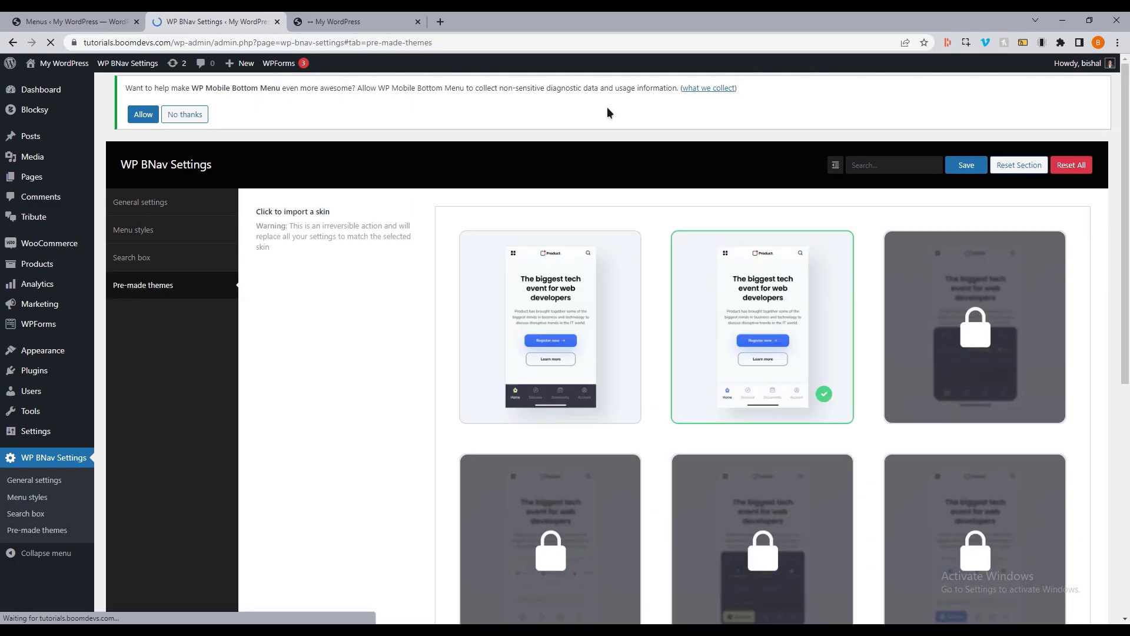
click(354, 21)
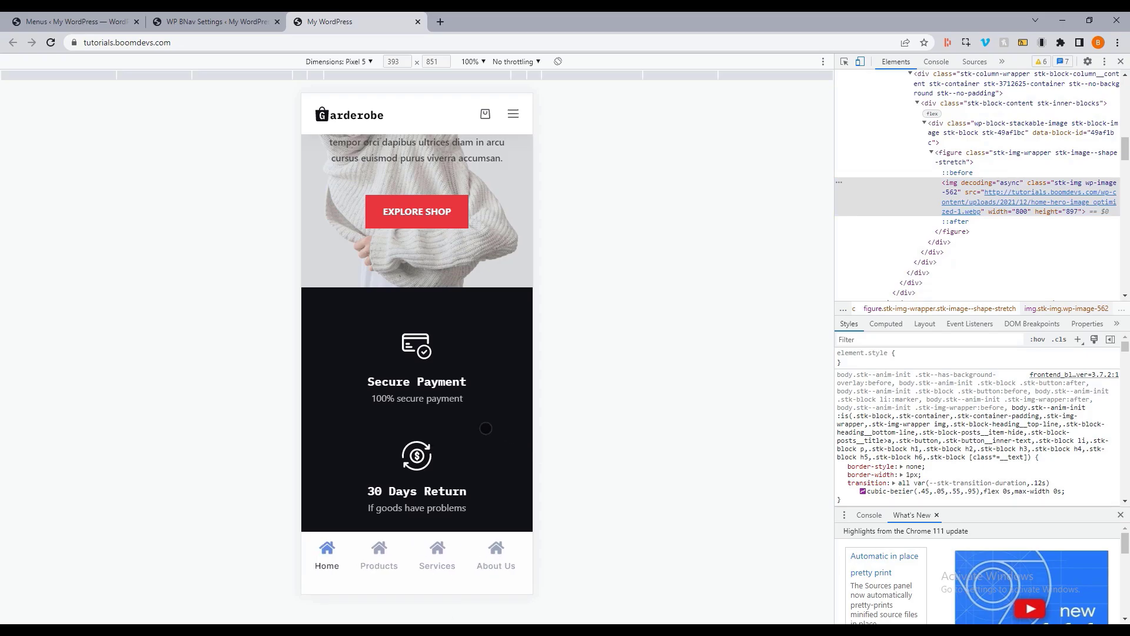
click(214, 21)
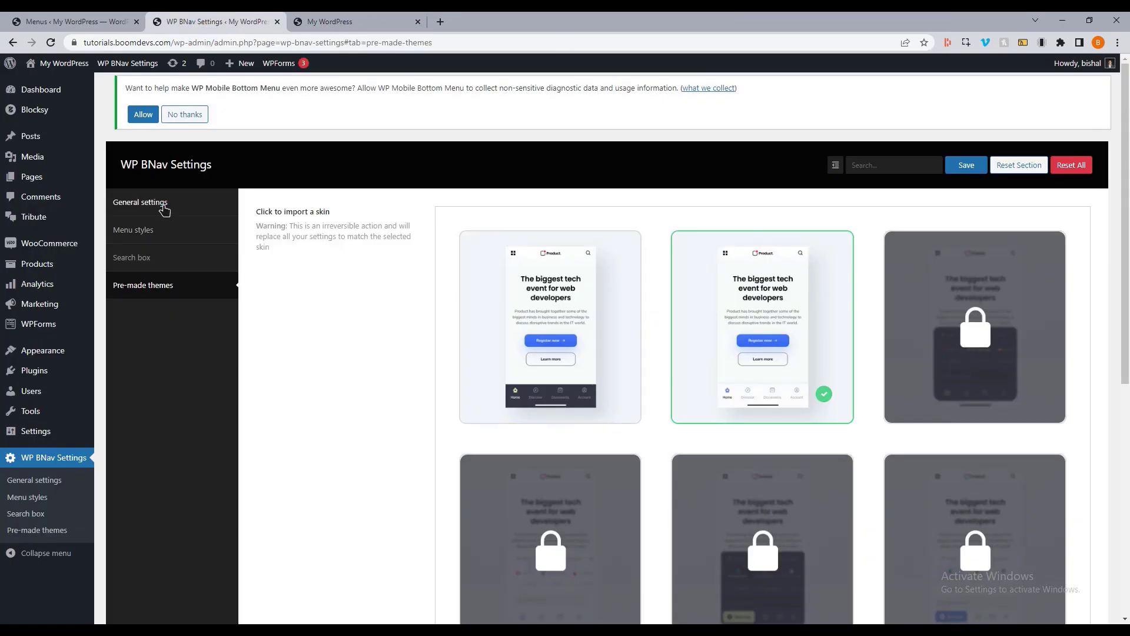
In General settings, review the Breakpoint and change Blur from 7.5 to 0 px
click(140, 201)
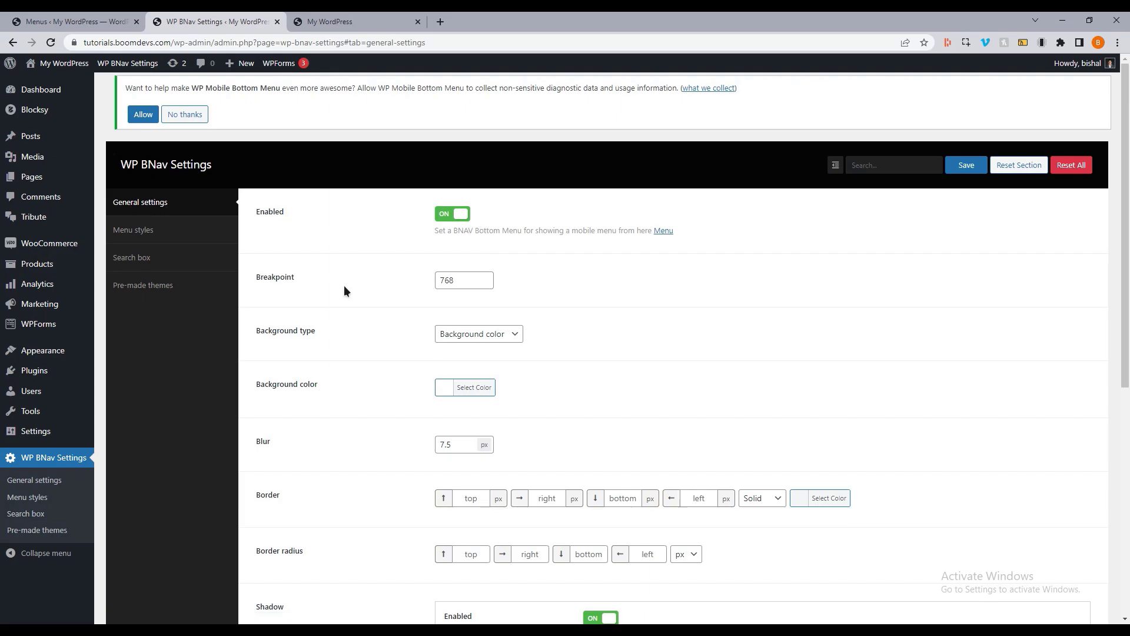
mouse_move(318, 99)
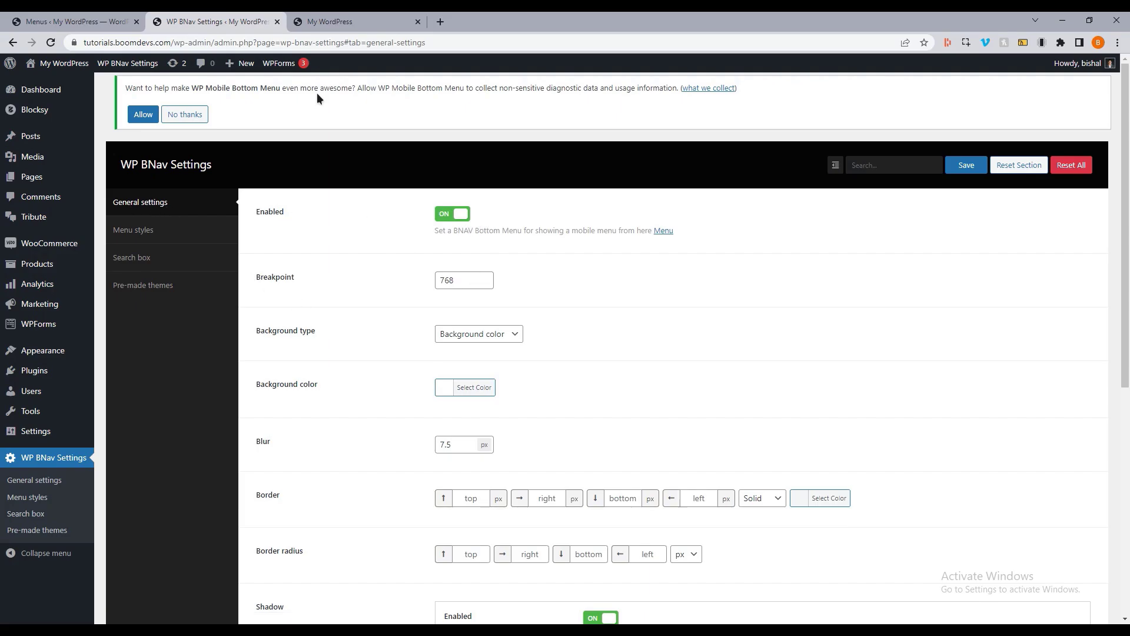
click(464, 281)
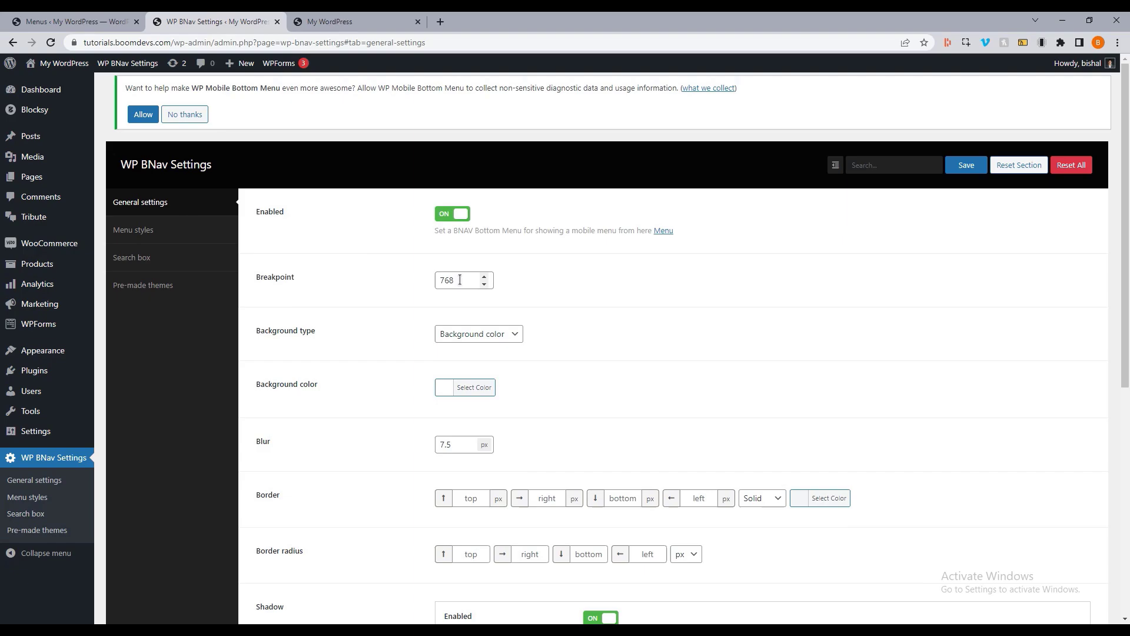
mouse_move(585, 275)
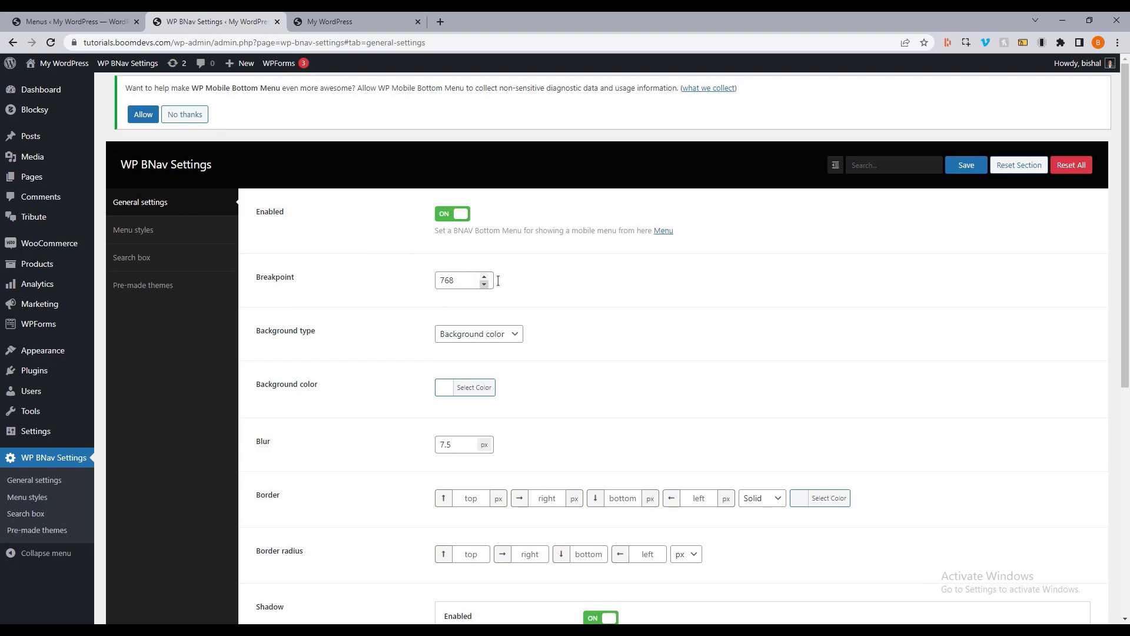
mouse_move(484, 279)
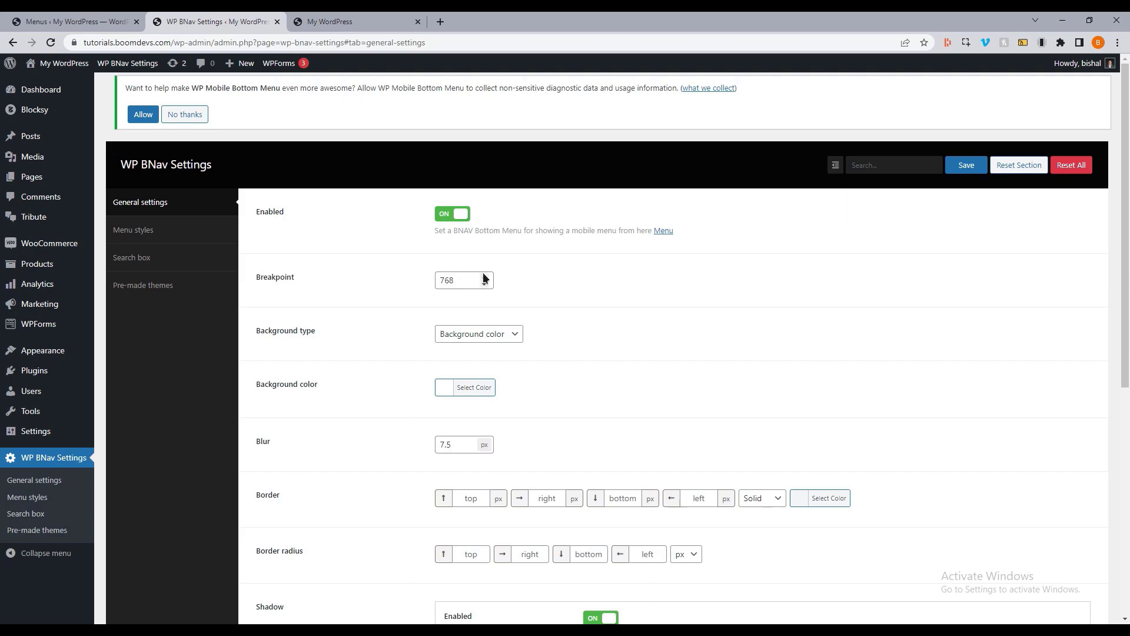
mouse_move(425, 280)
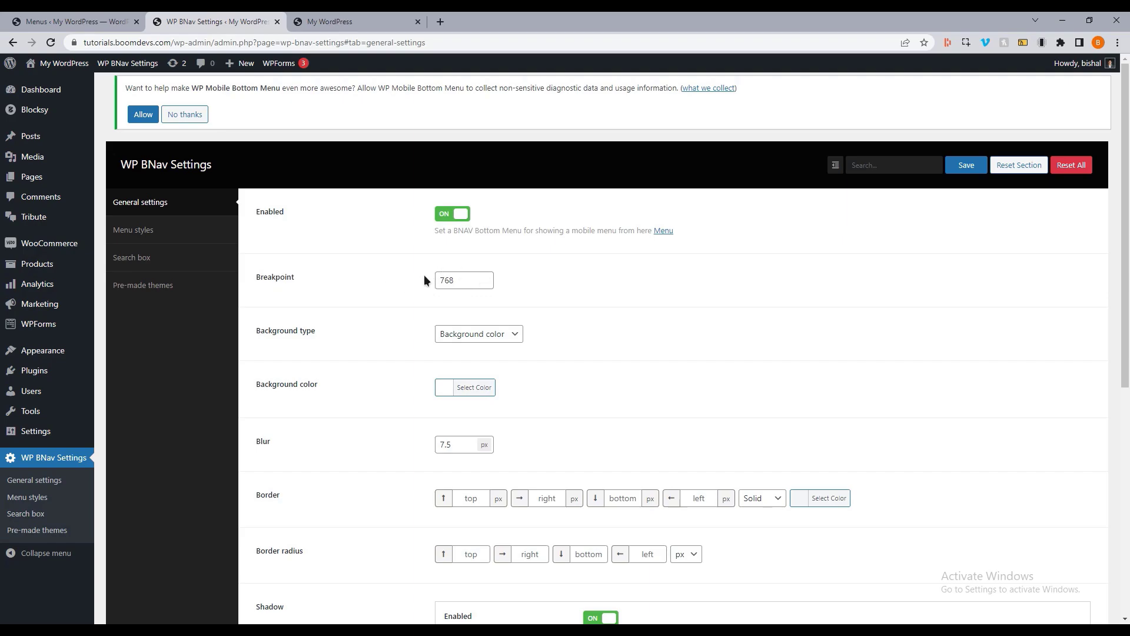
mouse_move(697, 319)
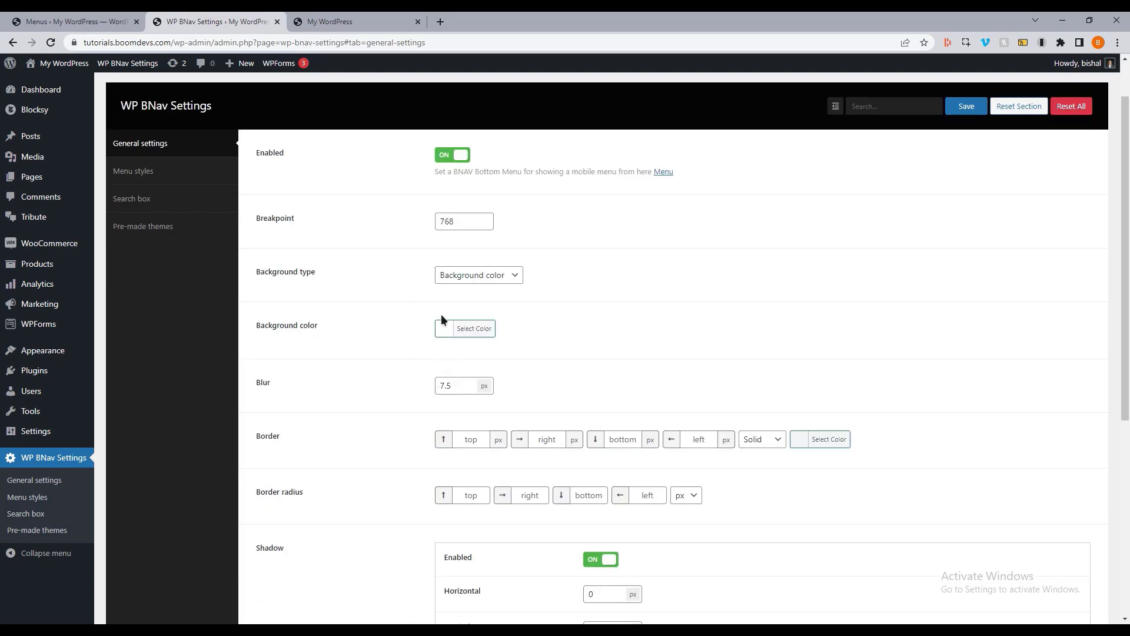
mouse_move(399, 20)
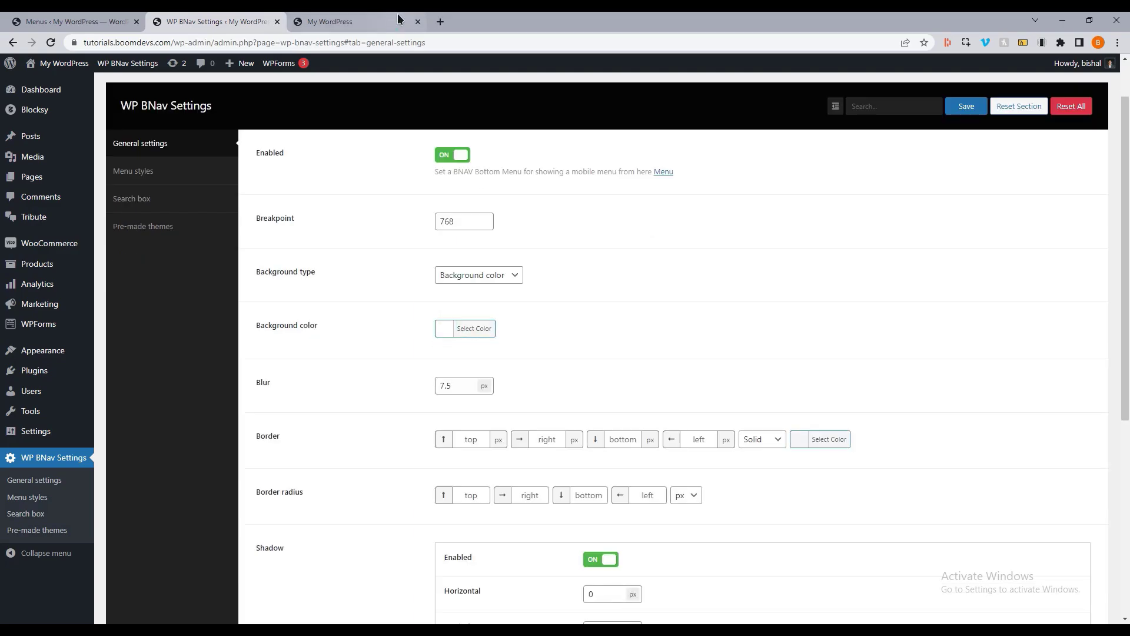
click(464, 386)
text(0)
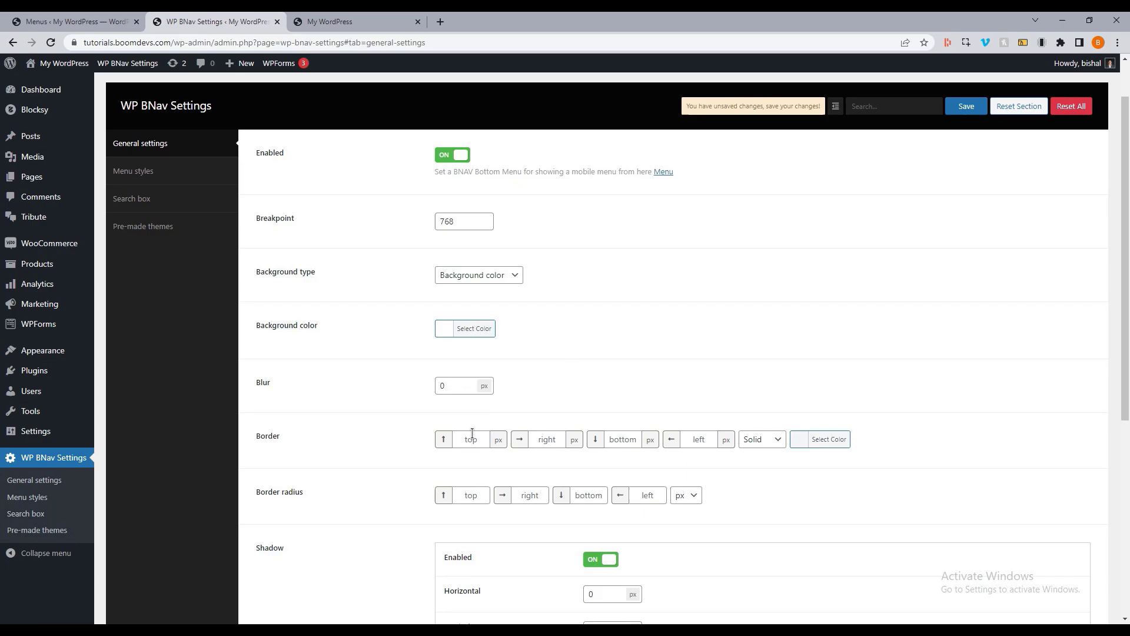
Set all four Border fields to 1 px Solid and save the general settings
scroll(down, 3)
text(1)
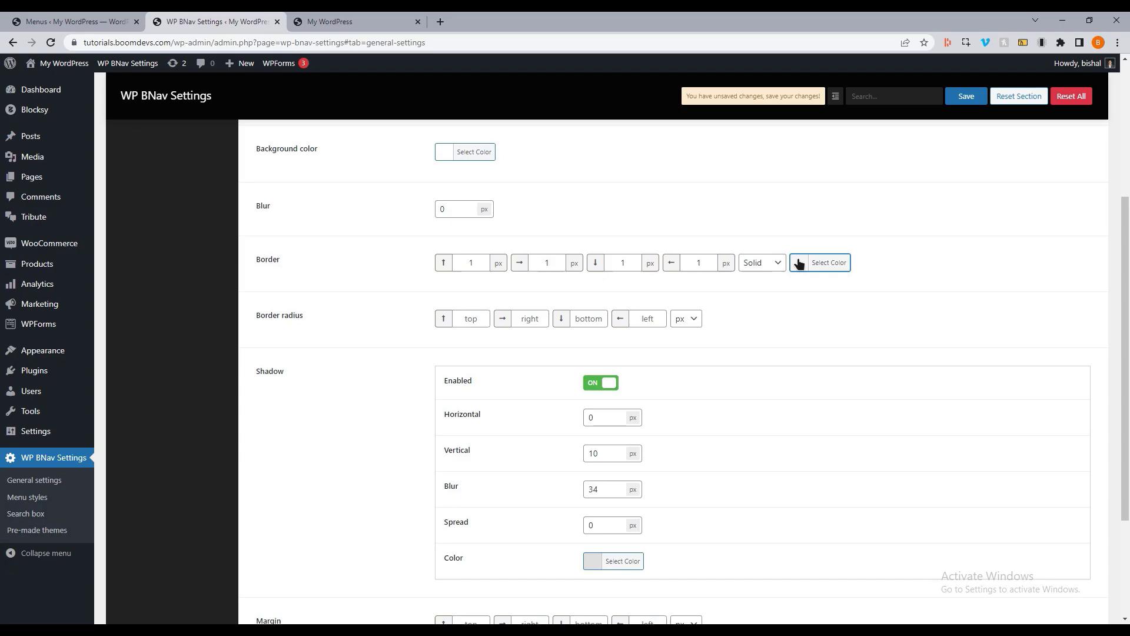
click(353, 21)
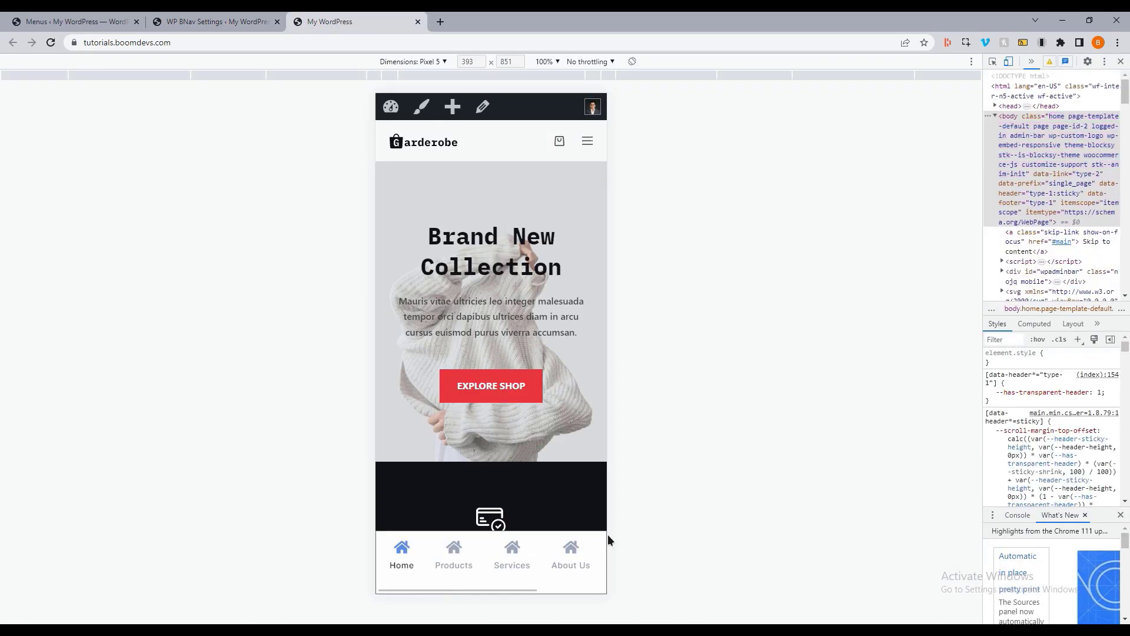
click(214, 21)
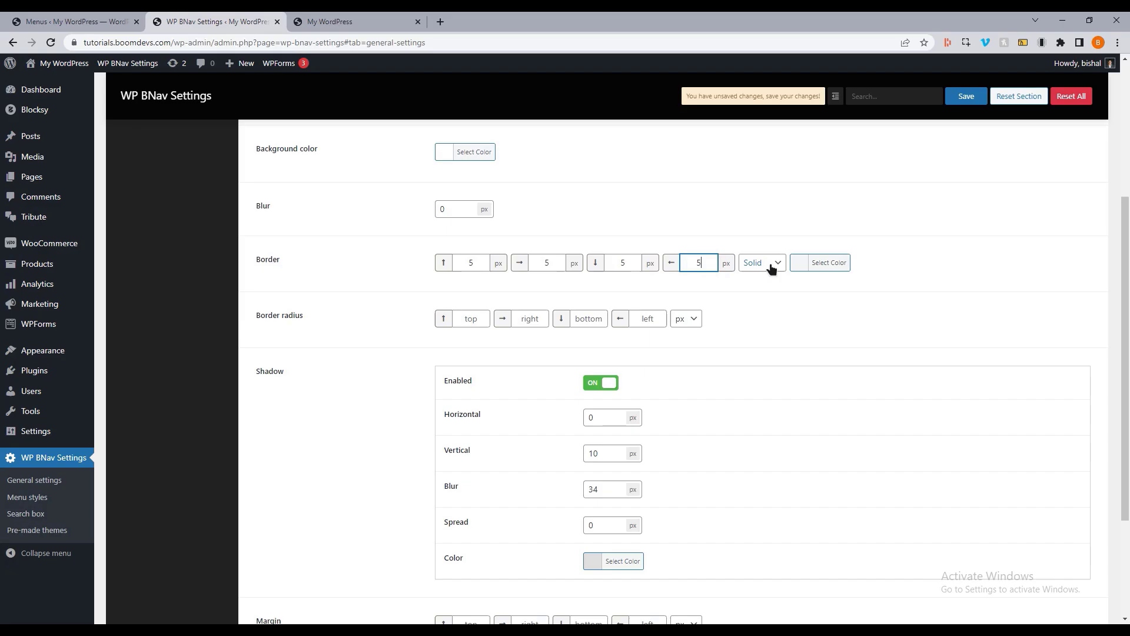
click(339, 21)
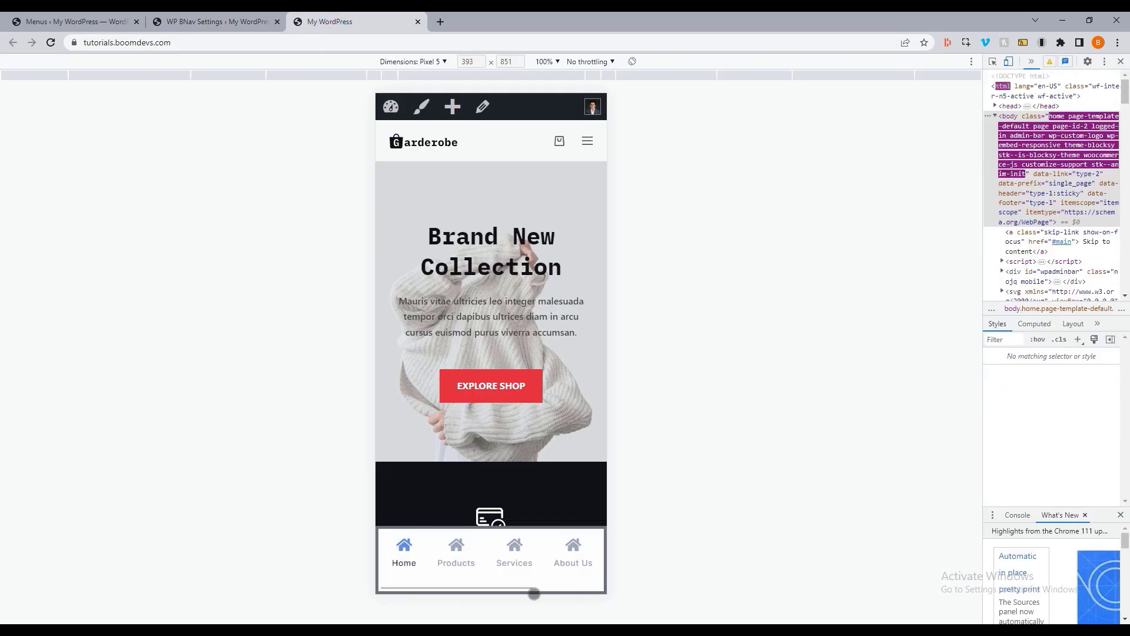
click(212, 21)
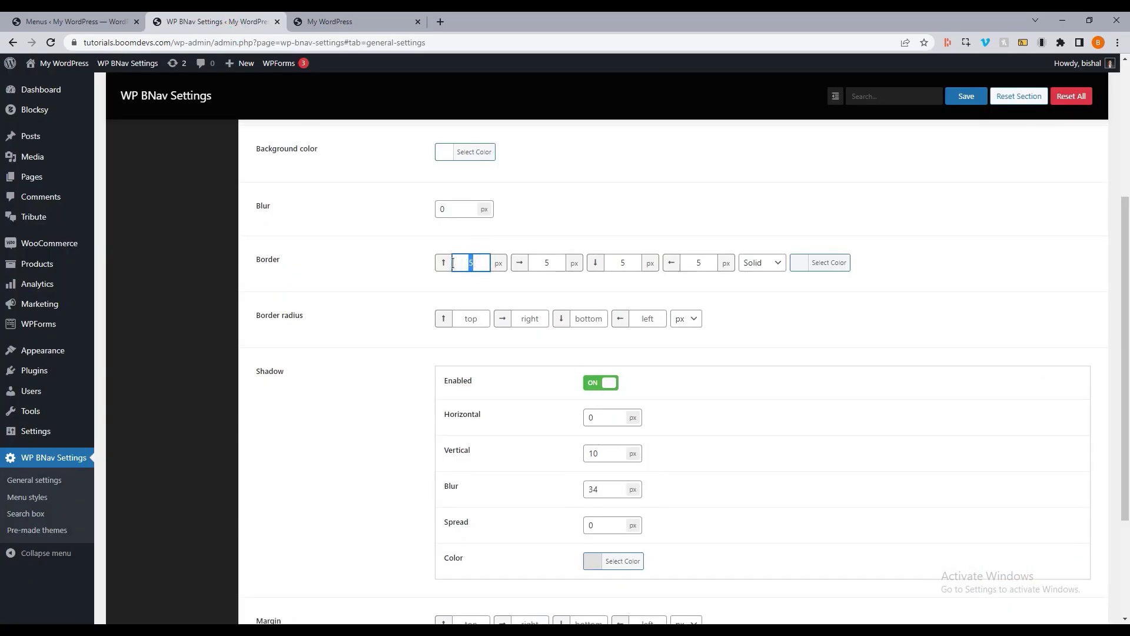
click(965, 95)
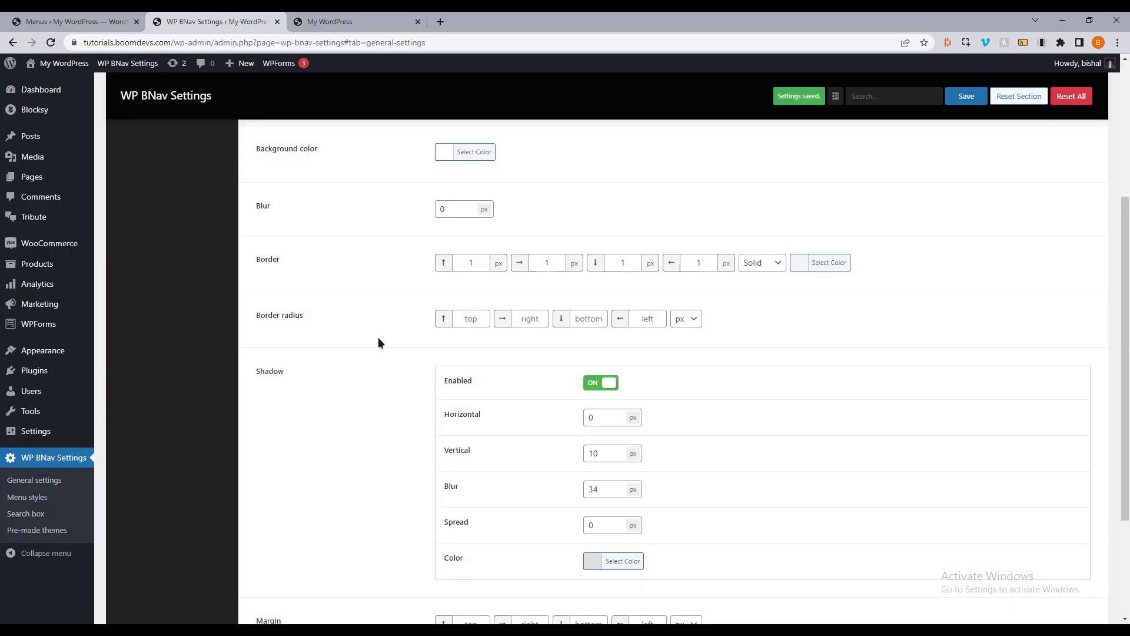
Check the saved 1 px border on the storefront preview and return to the settings
scroll(down, 3)
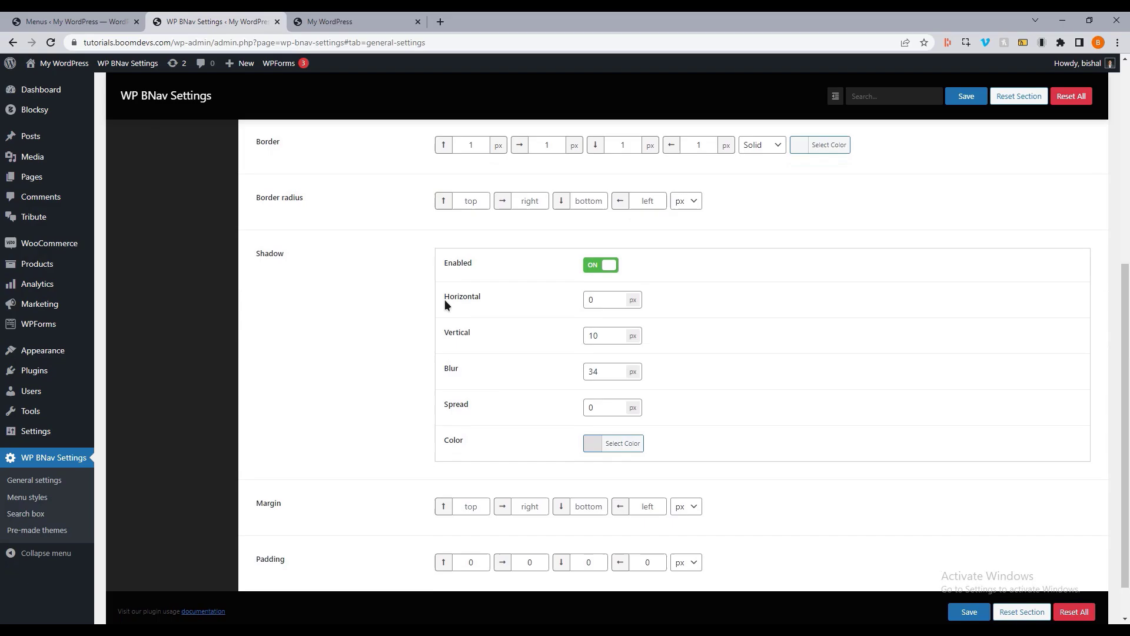
mouse_move(366, 257)
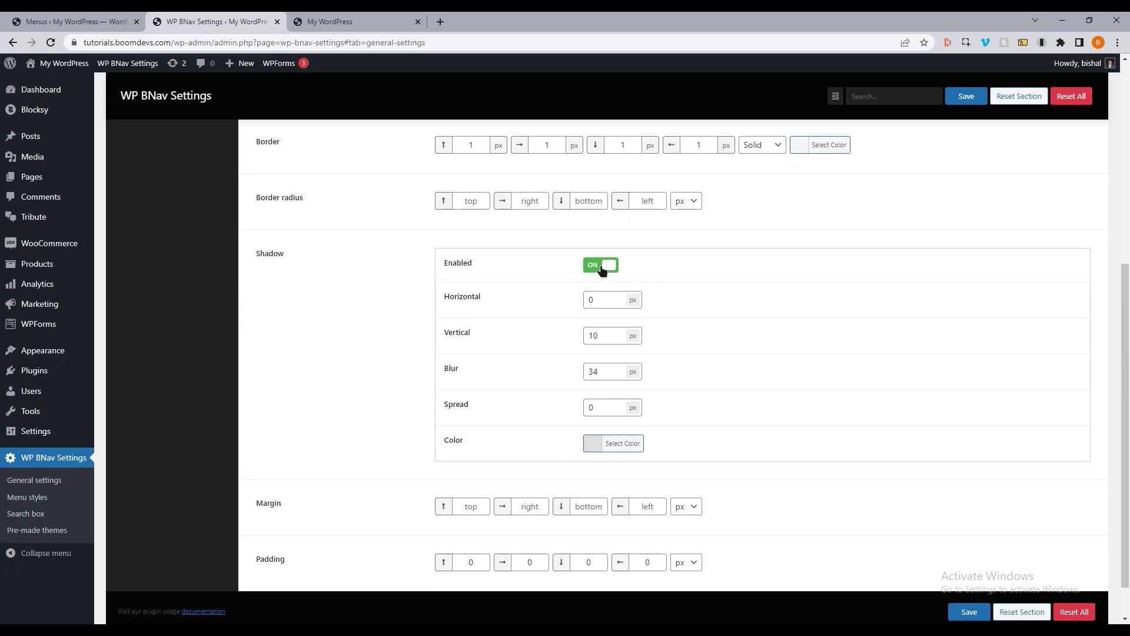
click(354, 21)
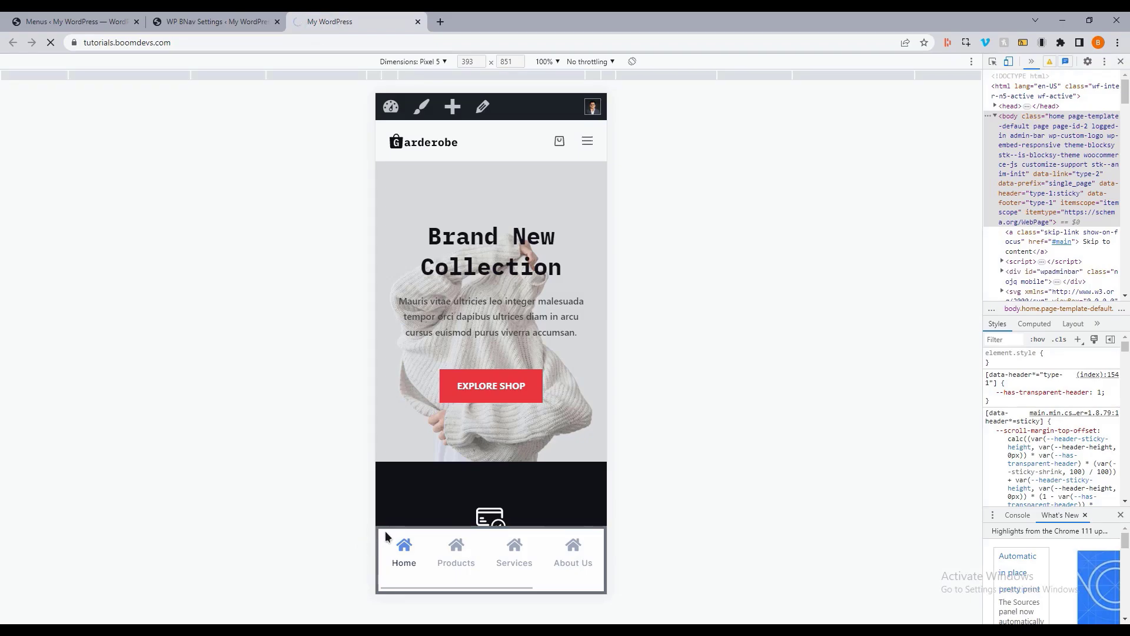
click(213, 21)
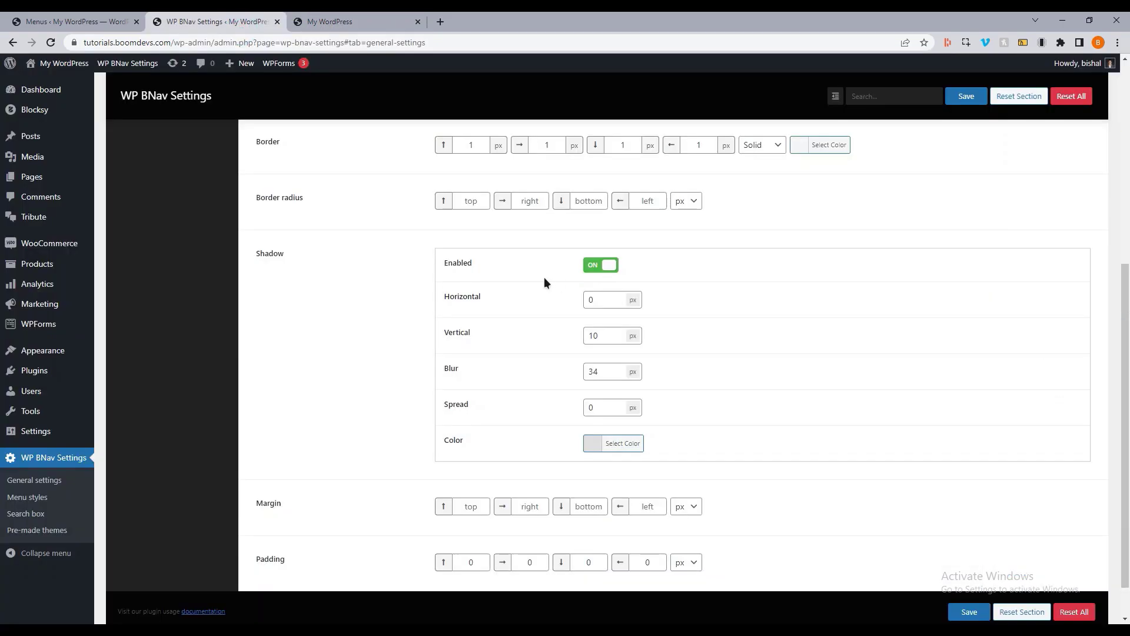
mouse_move(527, 436)
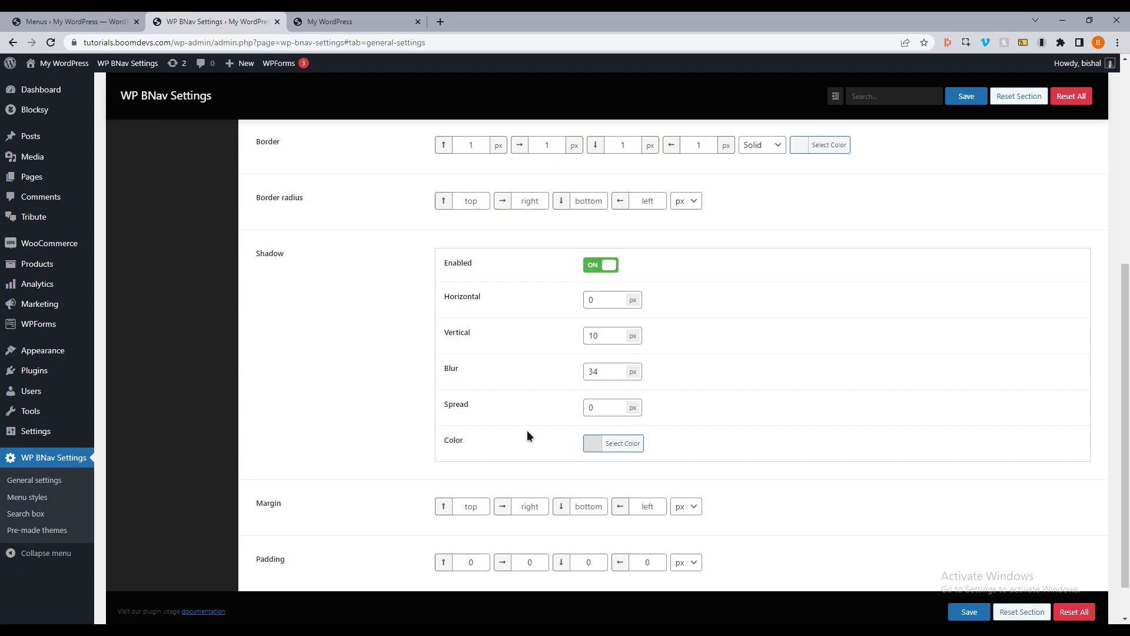
scroll(down, 3)
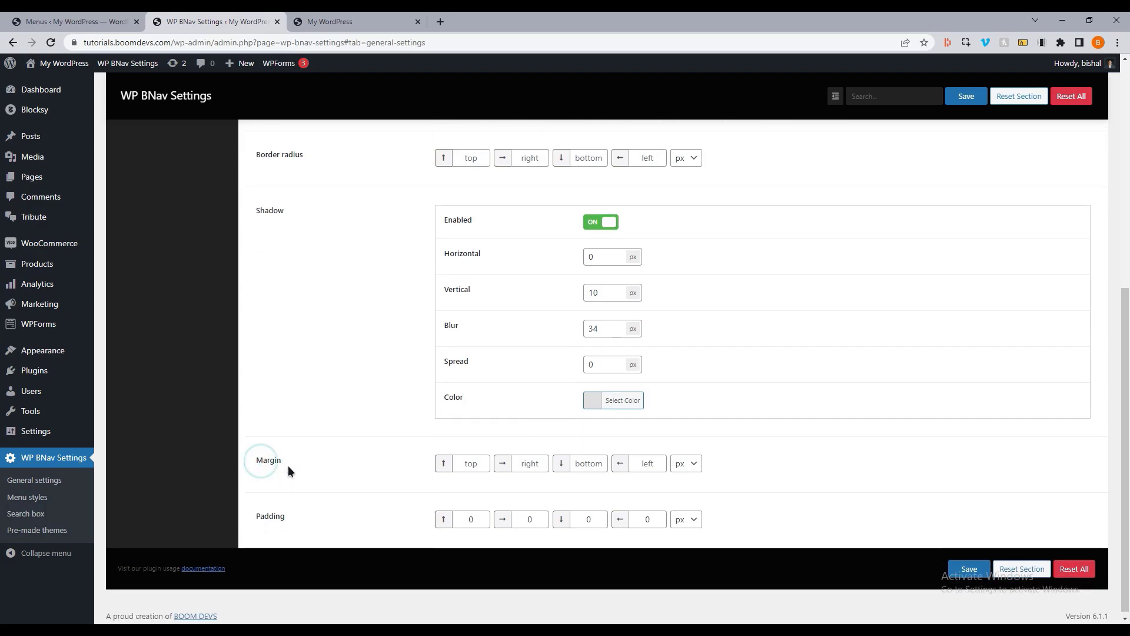
In Menu styles, change Number of grids from 6 to 4, save, and confirm four items on the storefront
click(133, 230)
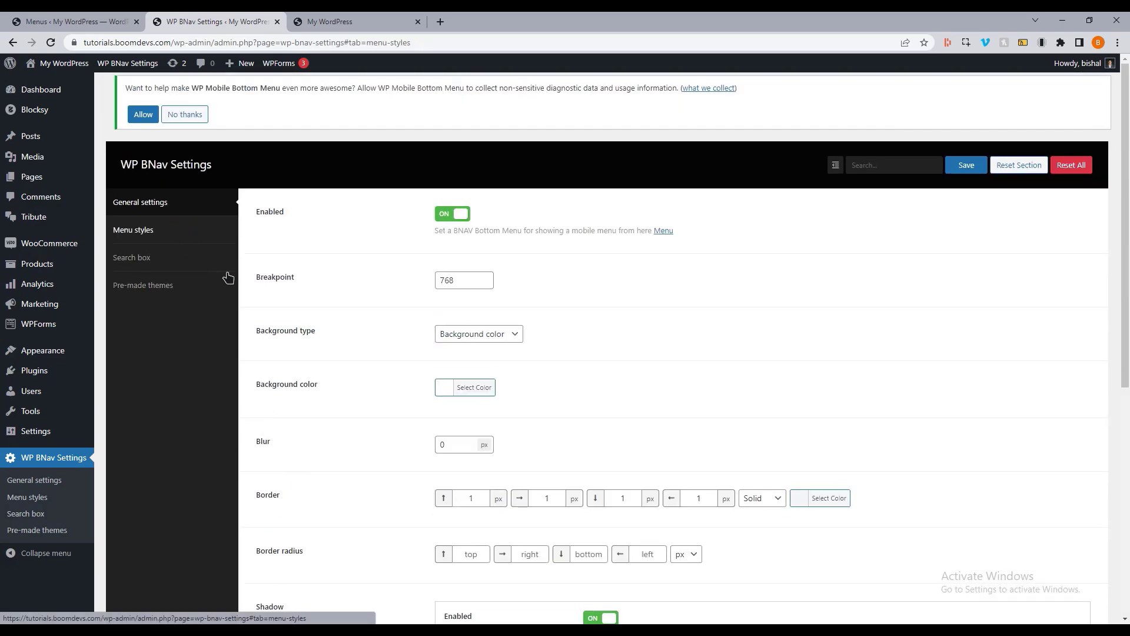
click(133, 230)
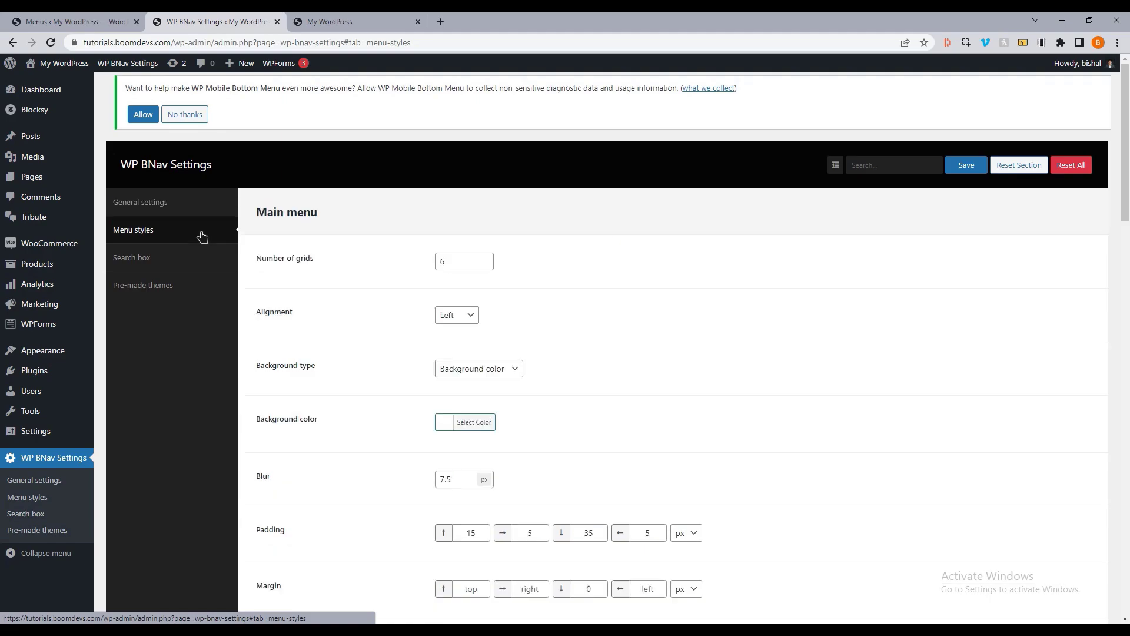
mouse_move(325, 21)
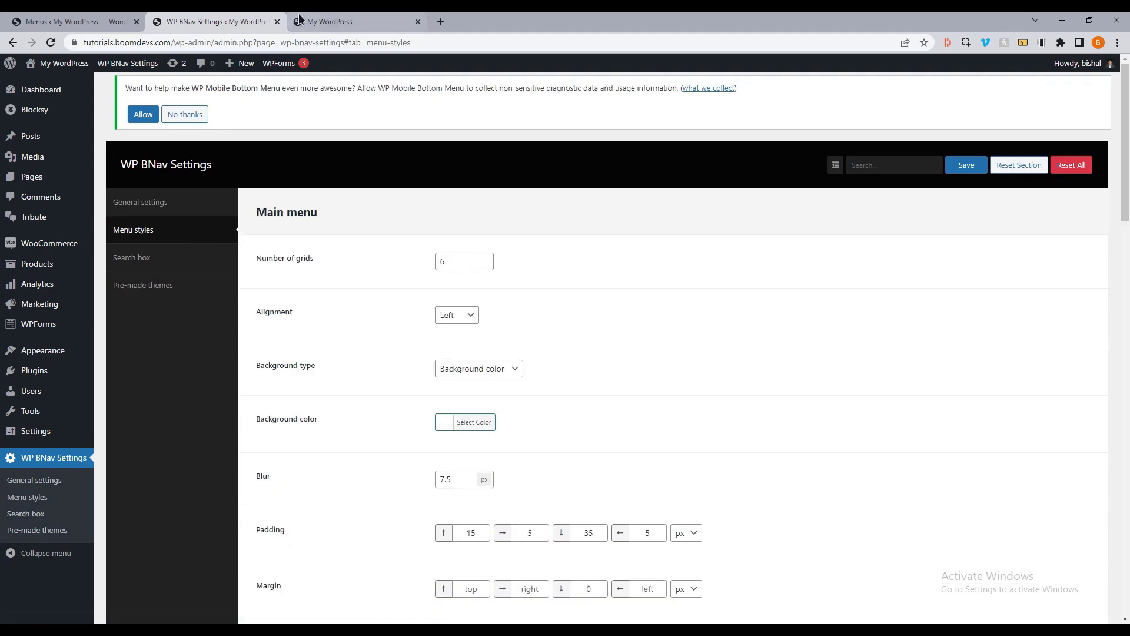
click(464, 261)
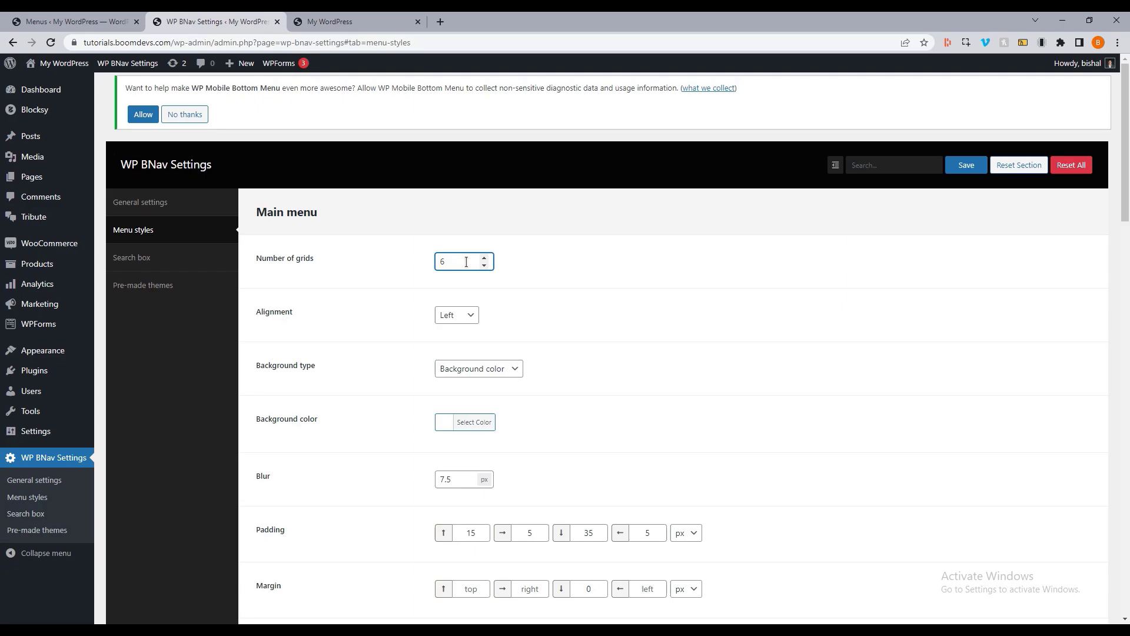
click(329, 21)
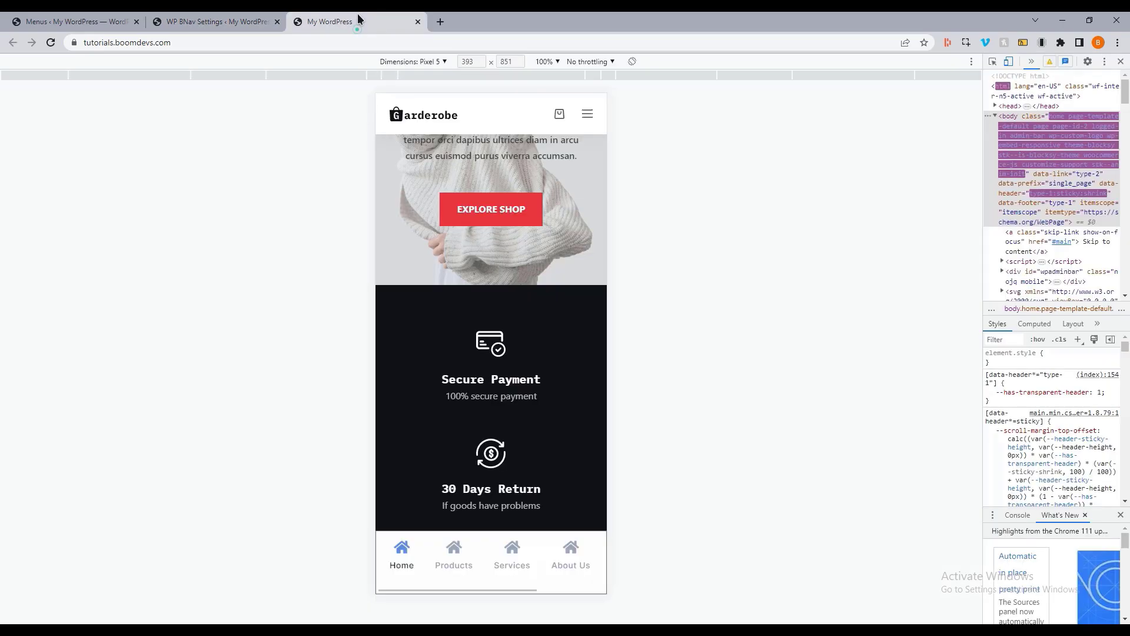
click(547, 570)
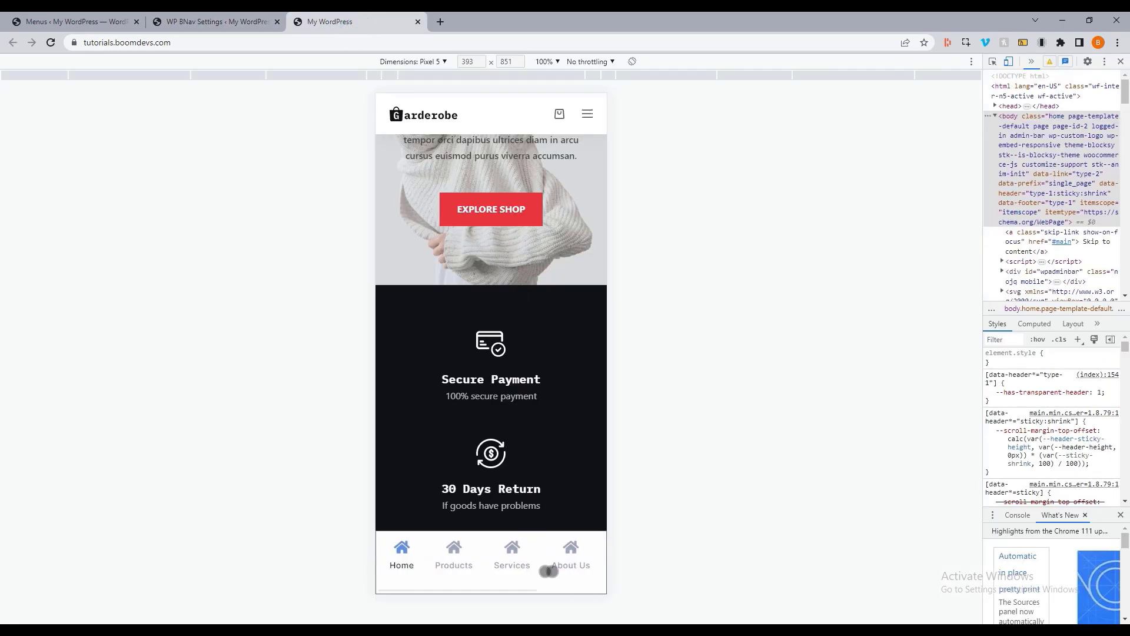
click(214, 21)
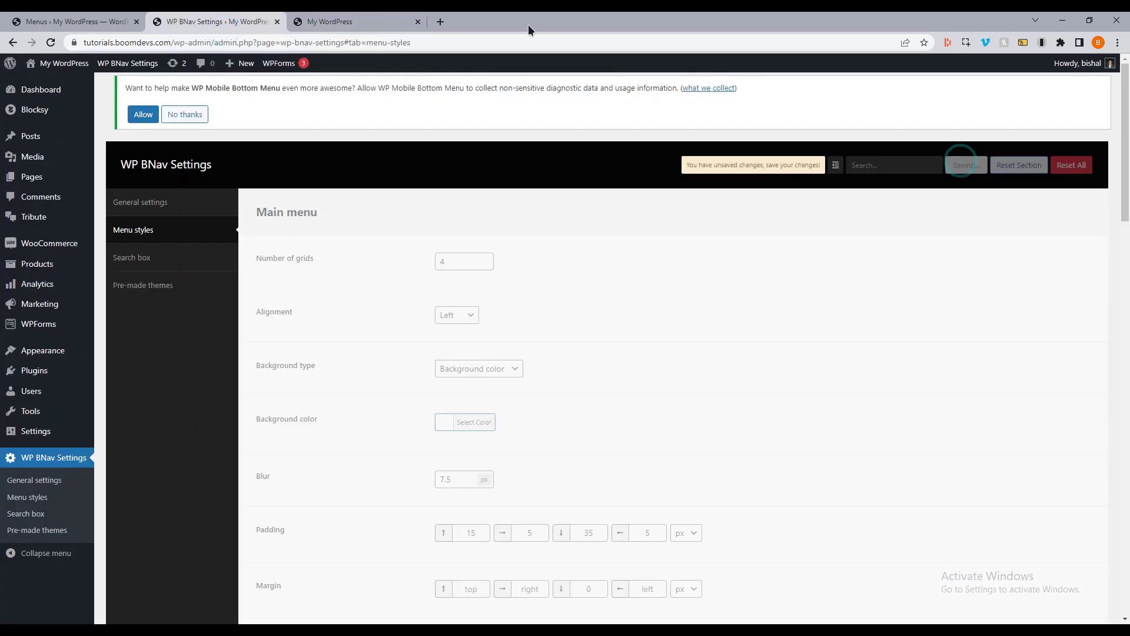
click(351, 22)
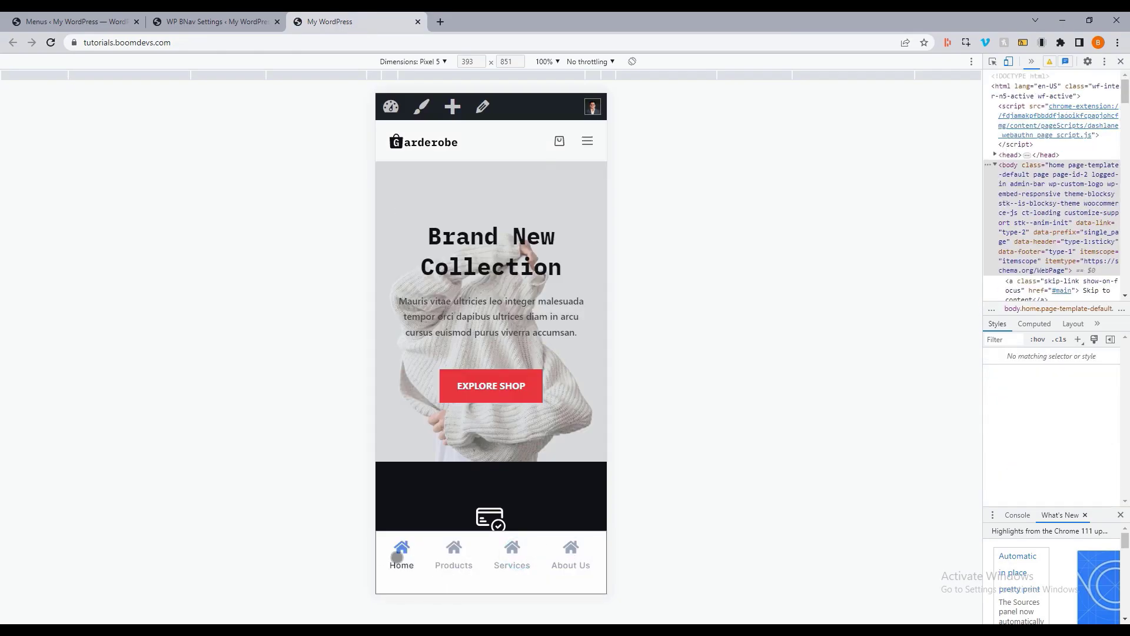
Set Number of grids back to 6, save, and pick white as the menu Background color
click(213, 21)
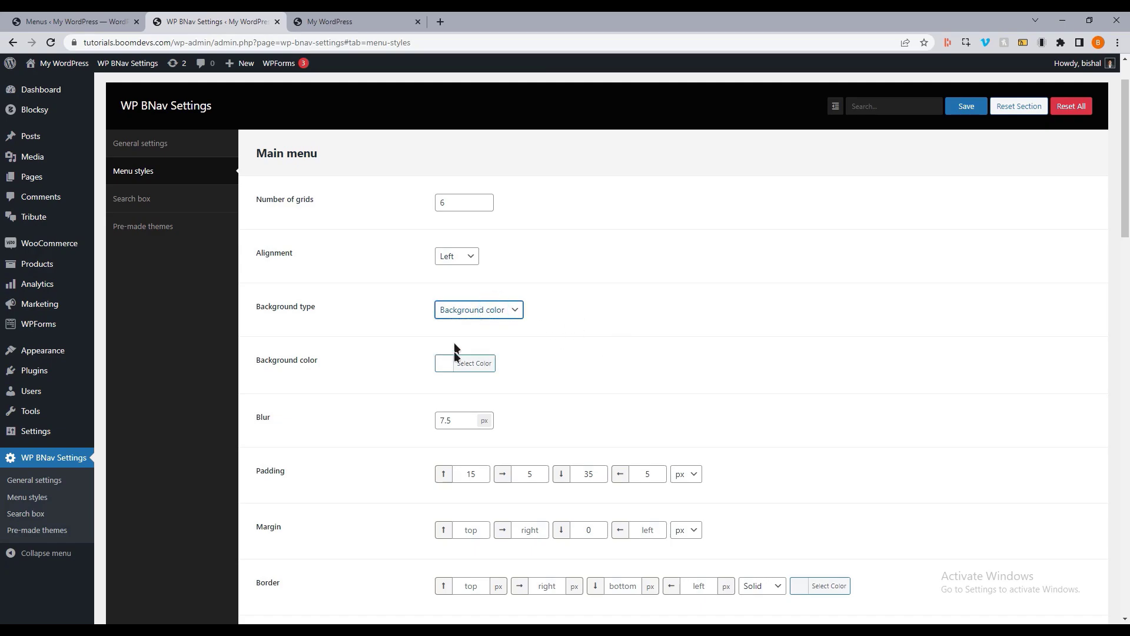
click(965, 106)
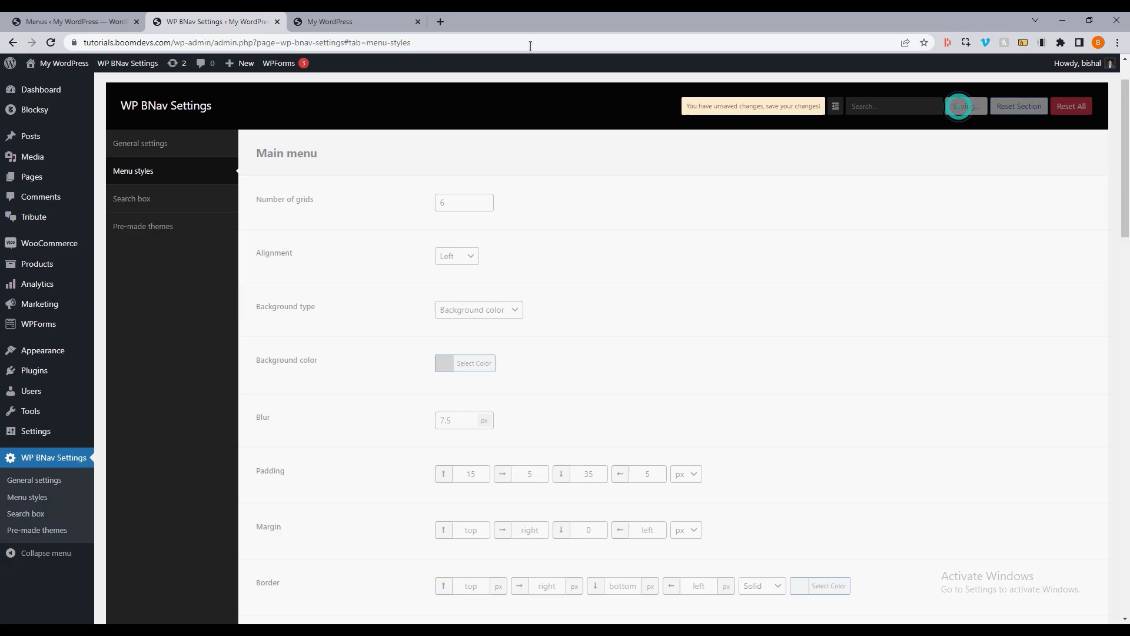
click(357, 21)
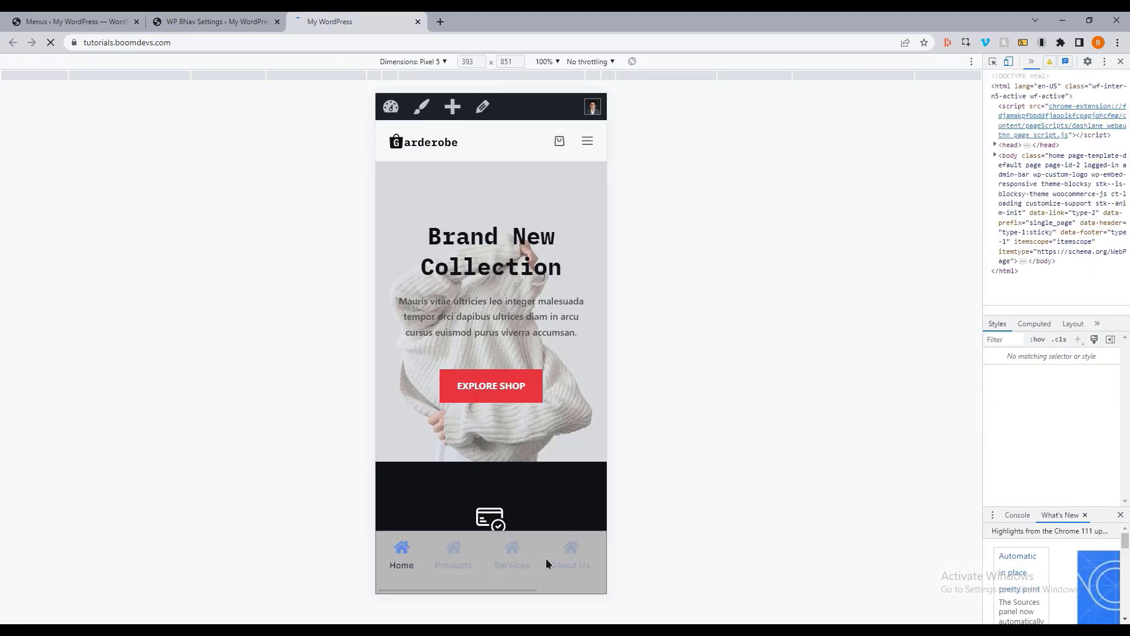
click(213, 22)
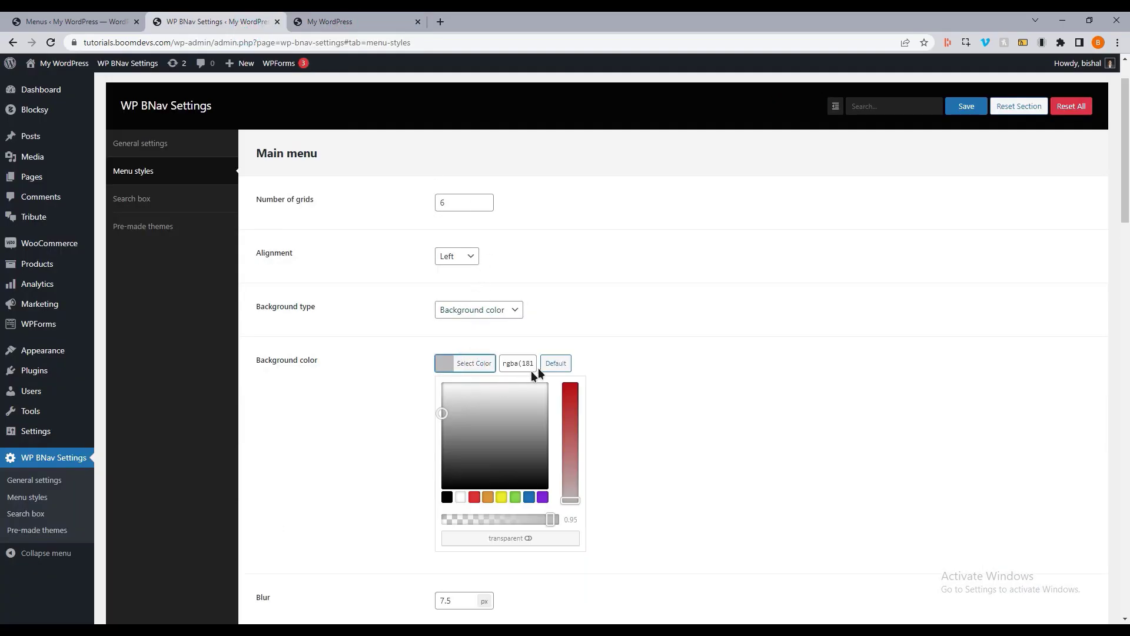
click(461, 497)
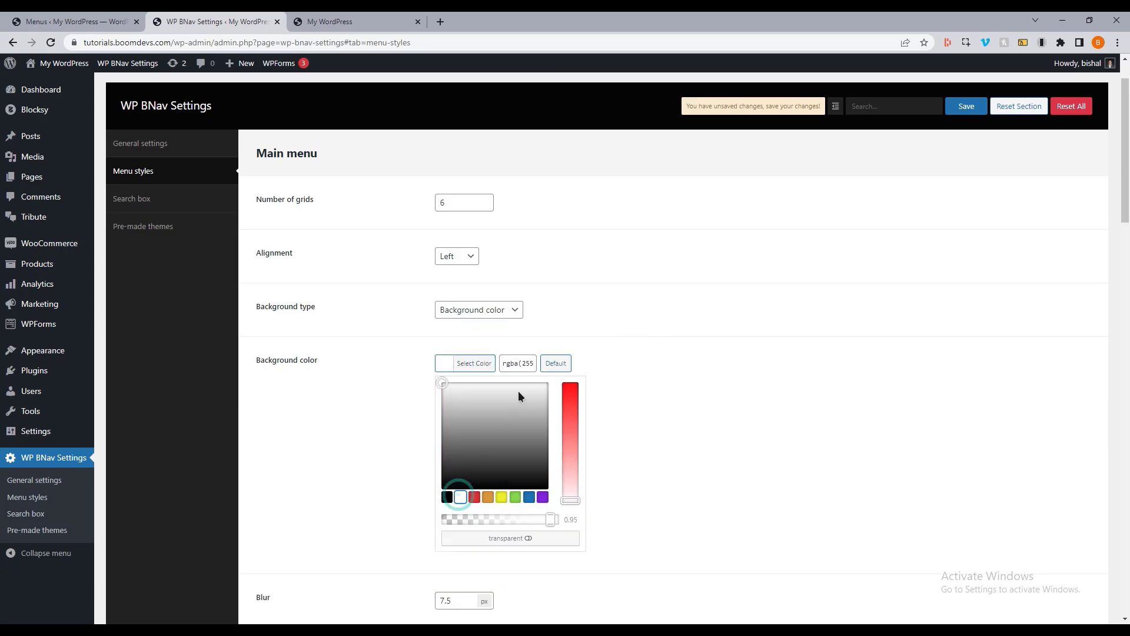
click(355, 22)
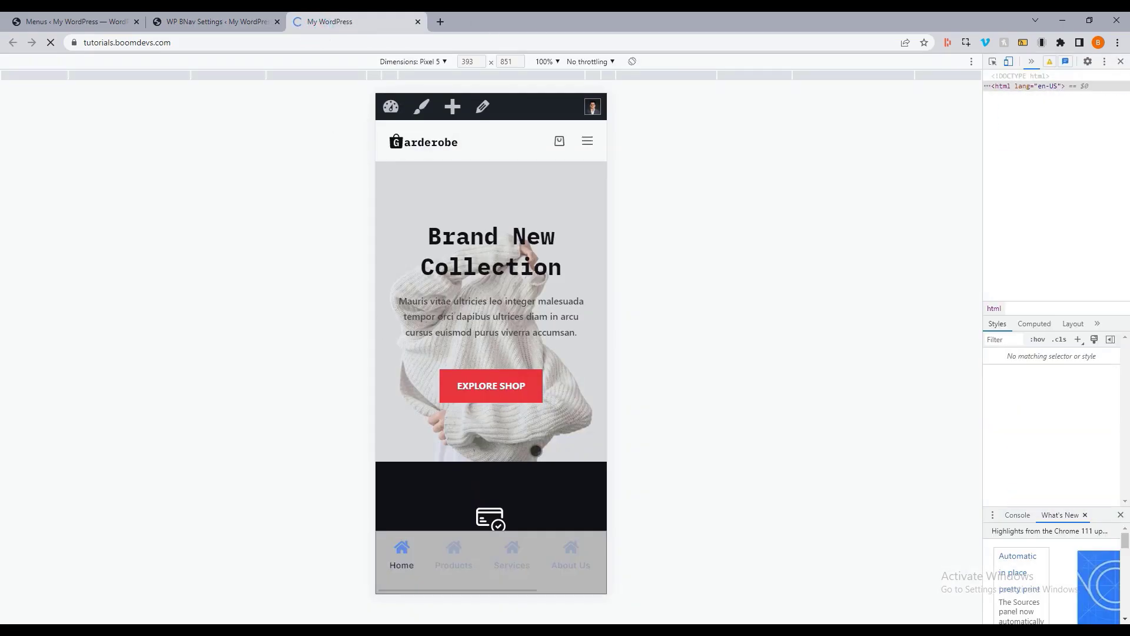
Clear the bottom menu's Blur value, save it and check the white, unblurred menu on the storefront
click(214, 22)
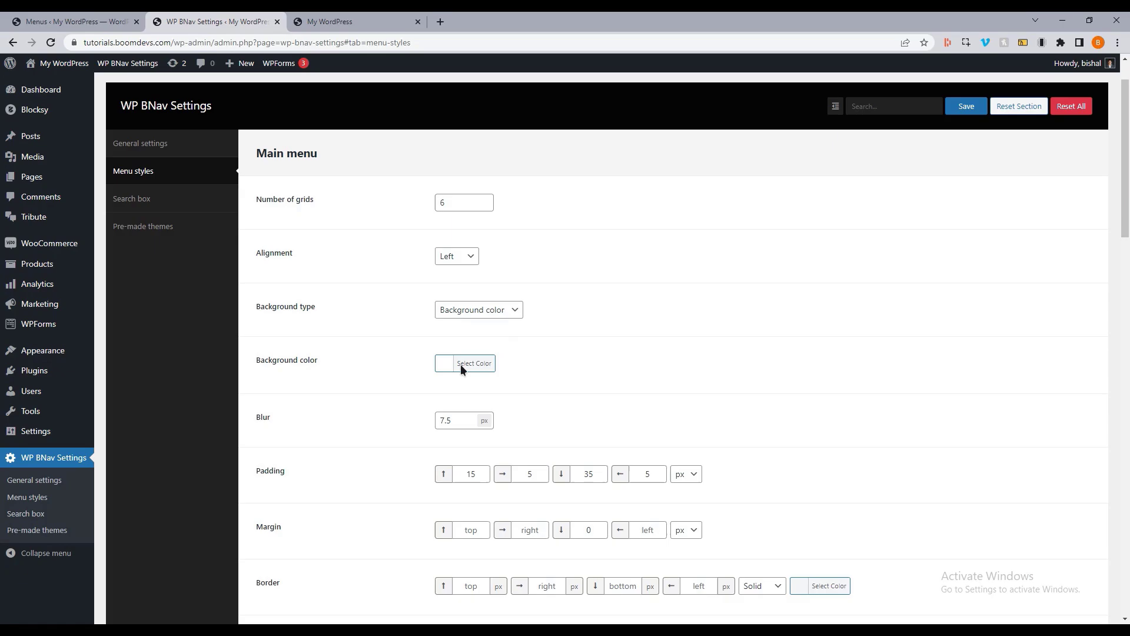
click(353, 21)
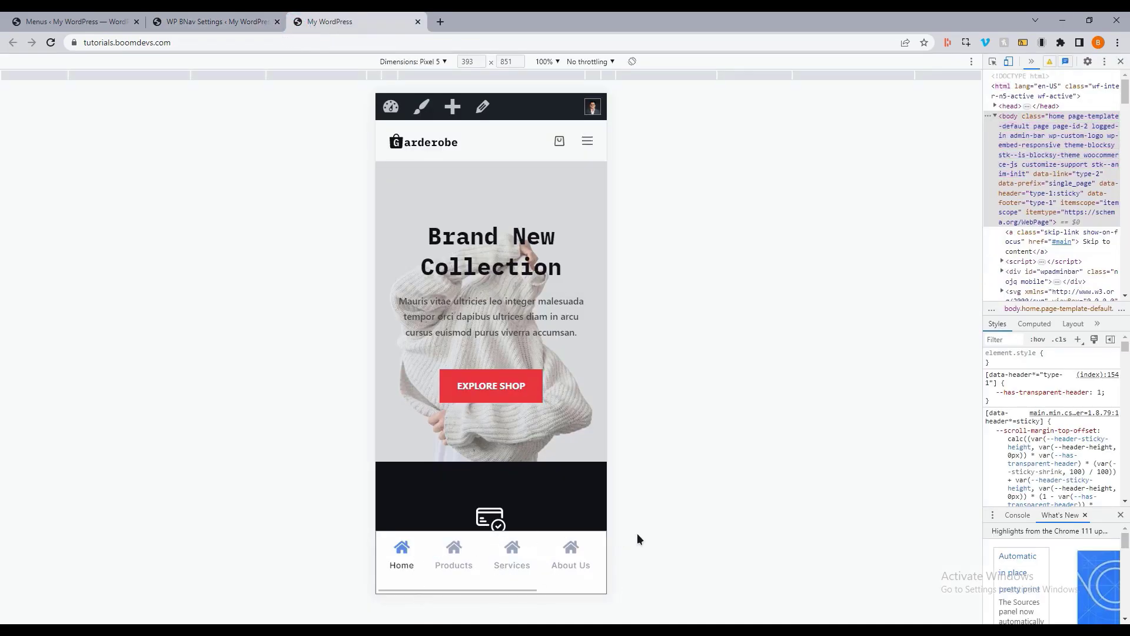
click(215, 21)
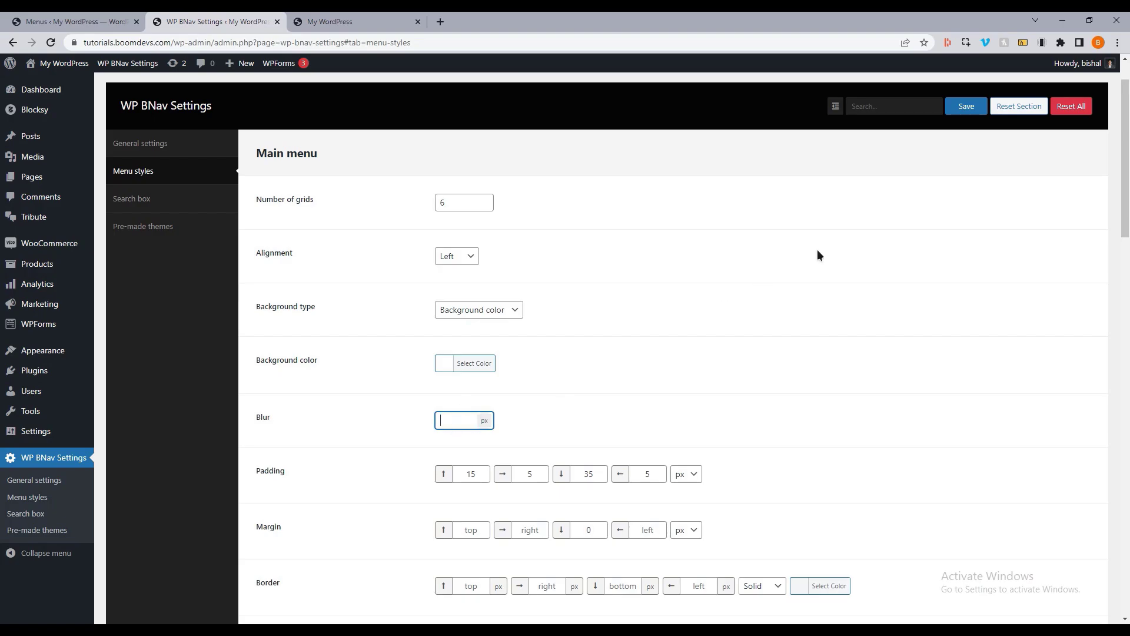
click(966, 106)
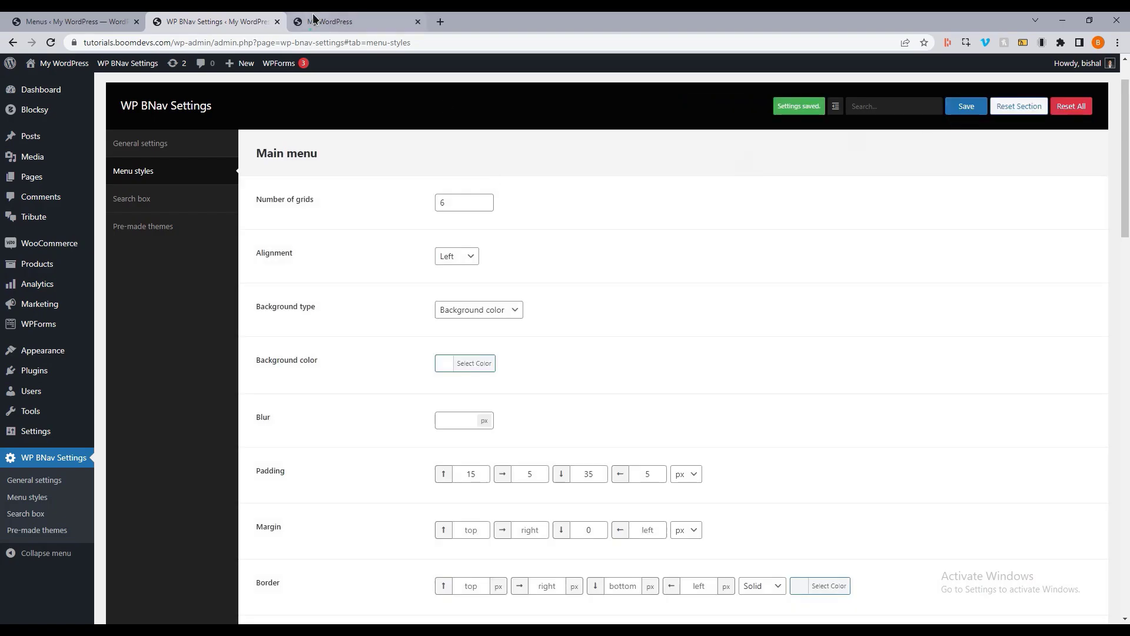
click(353, 21)
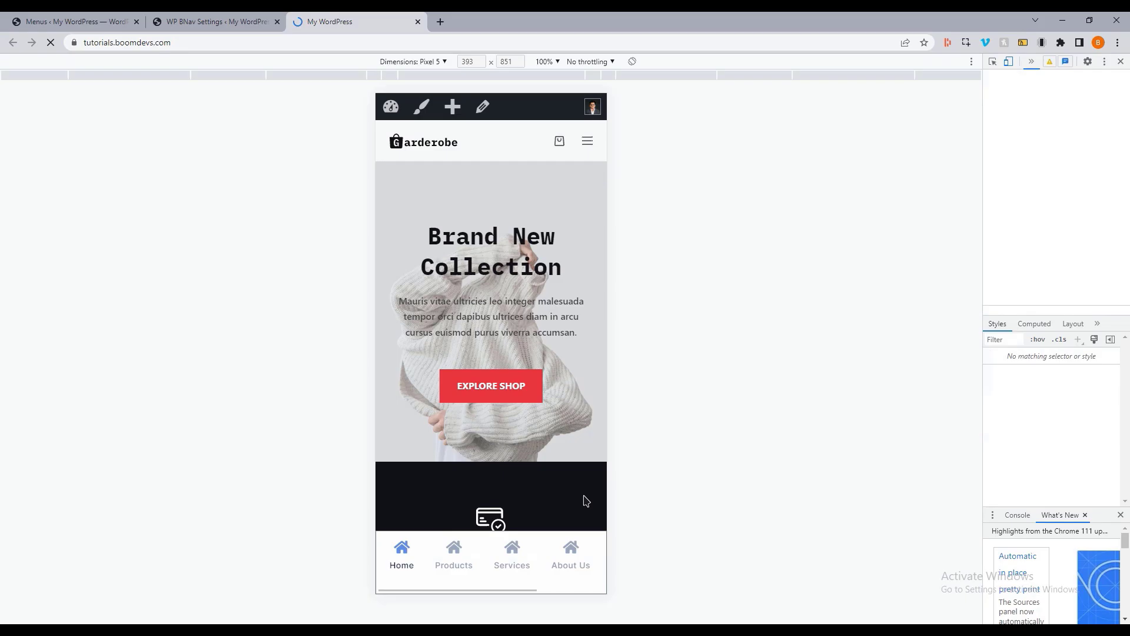
click(214, 21)
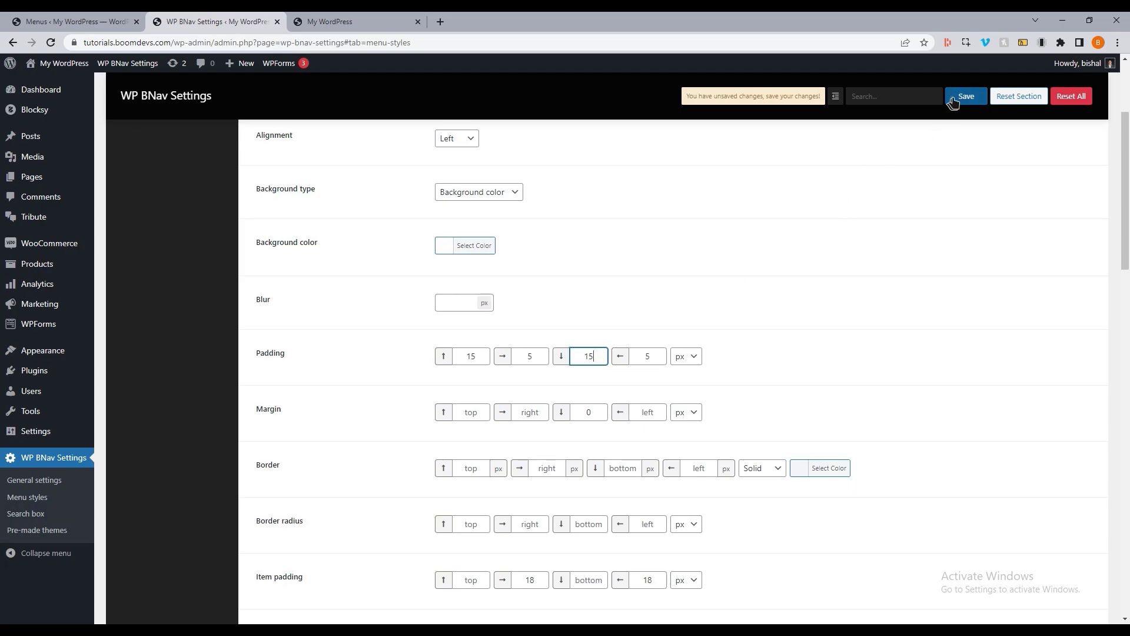
Preview the mobile storefront with 15 px padding and 10 px margins, then go back to Menu styles
click(353, 21)
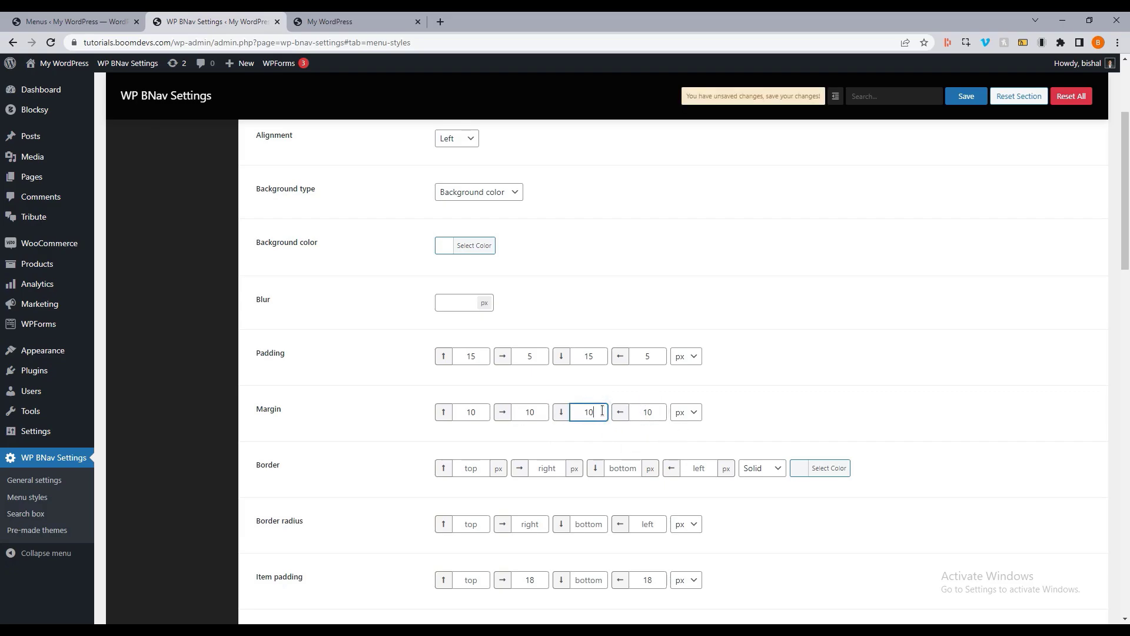
click(353, 21)
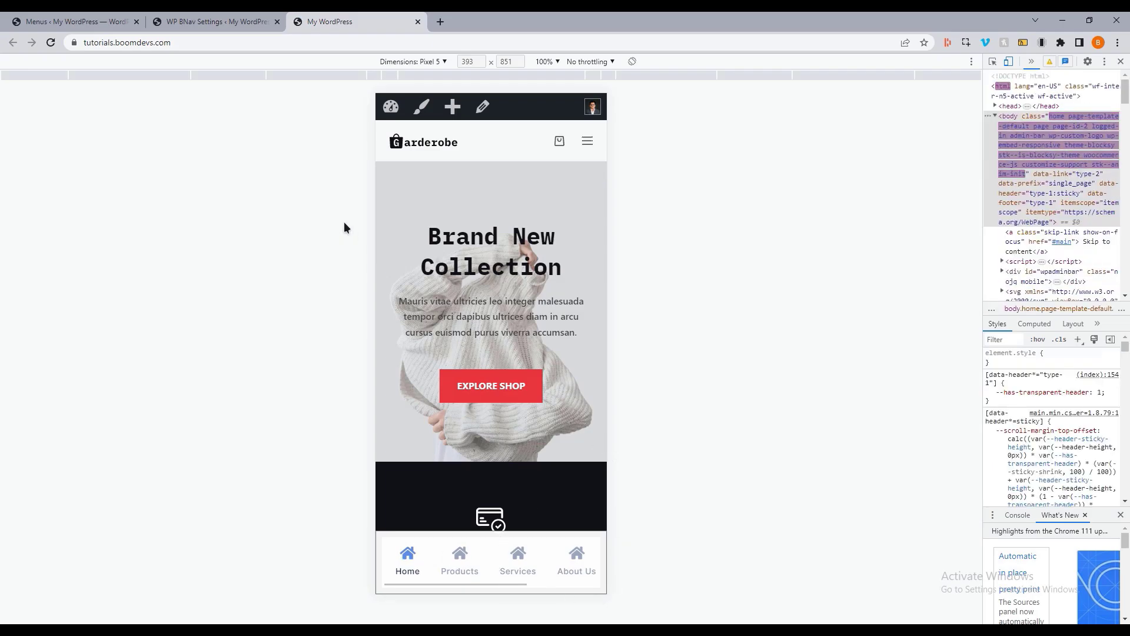
click(214, 21)
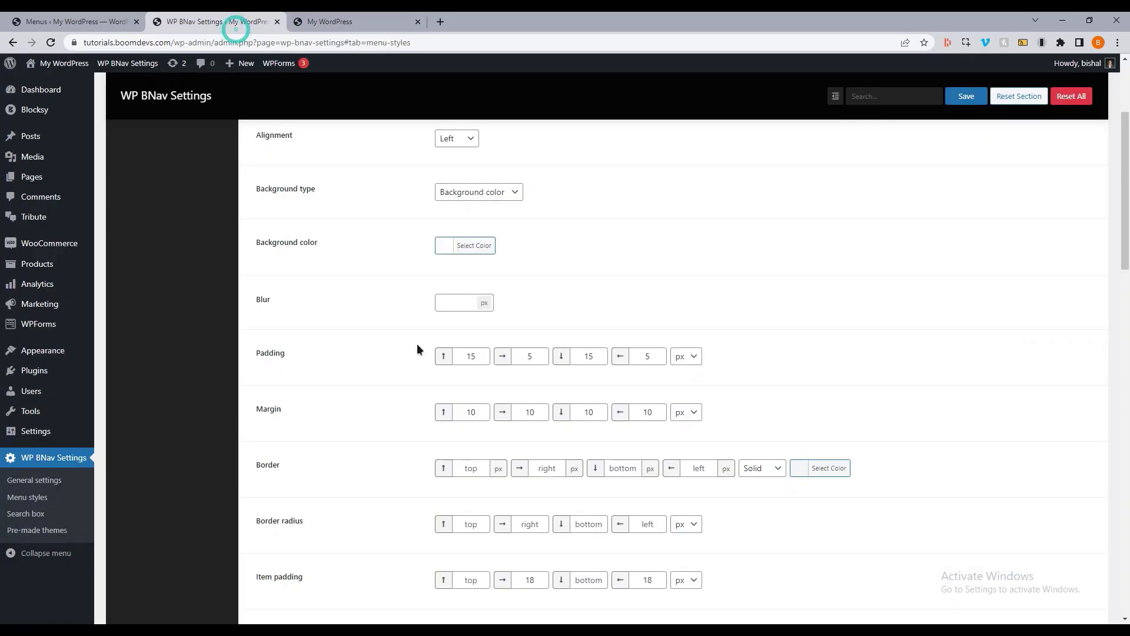
In General settings lower the background colour's alpha for a more transparent menu, then return to Menu styles
click(34, 479)
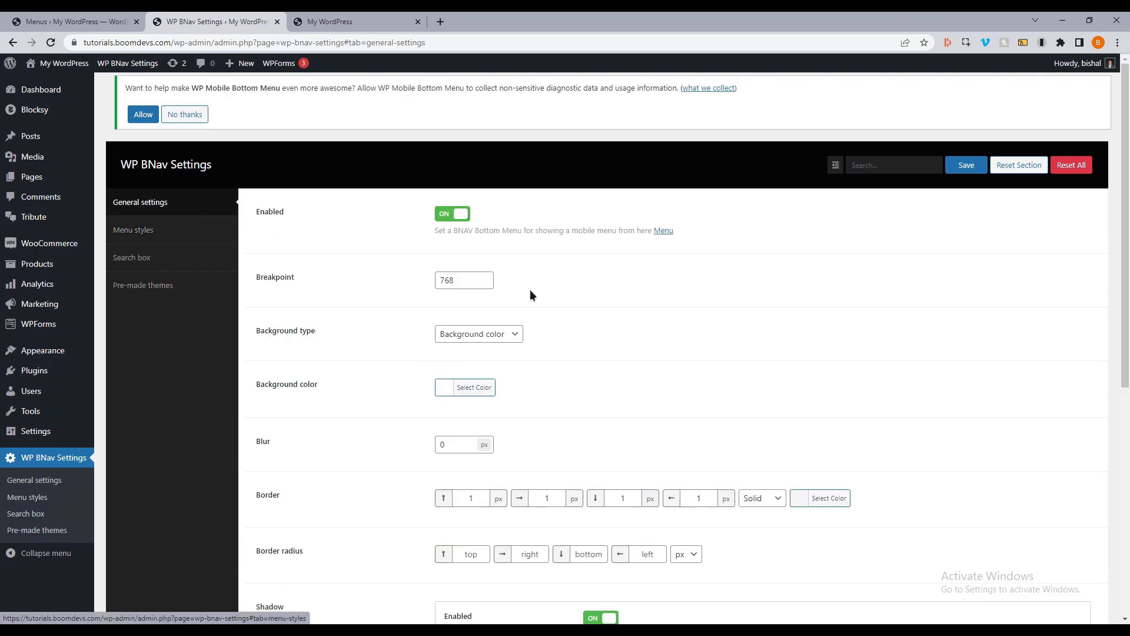
click(465, 387)
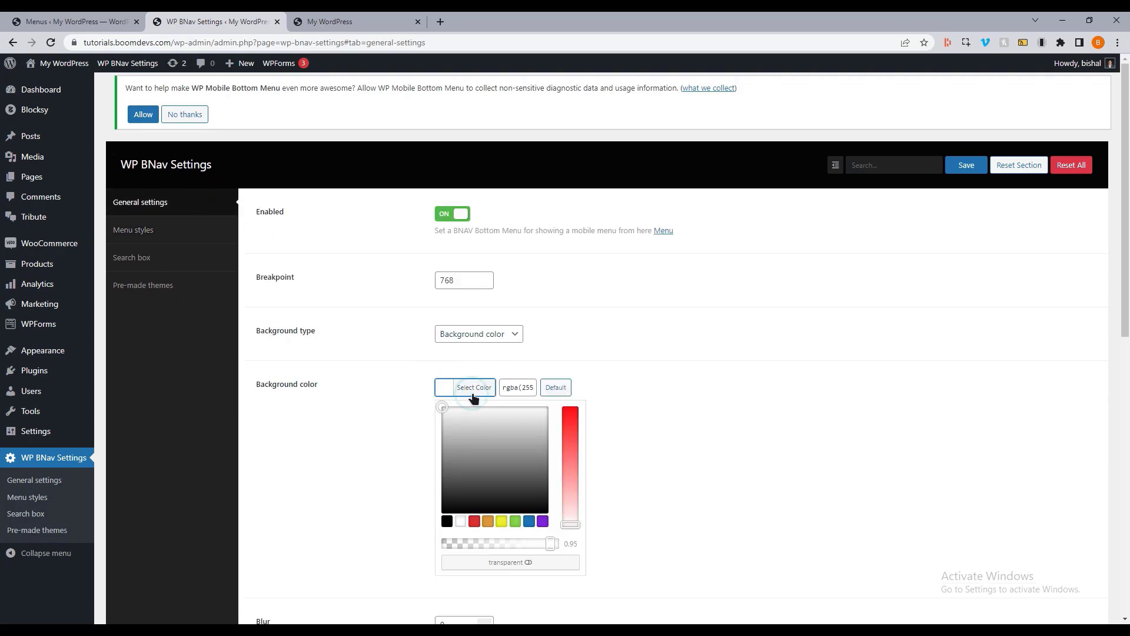
mouse_move(550, 543)
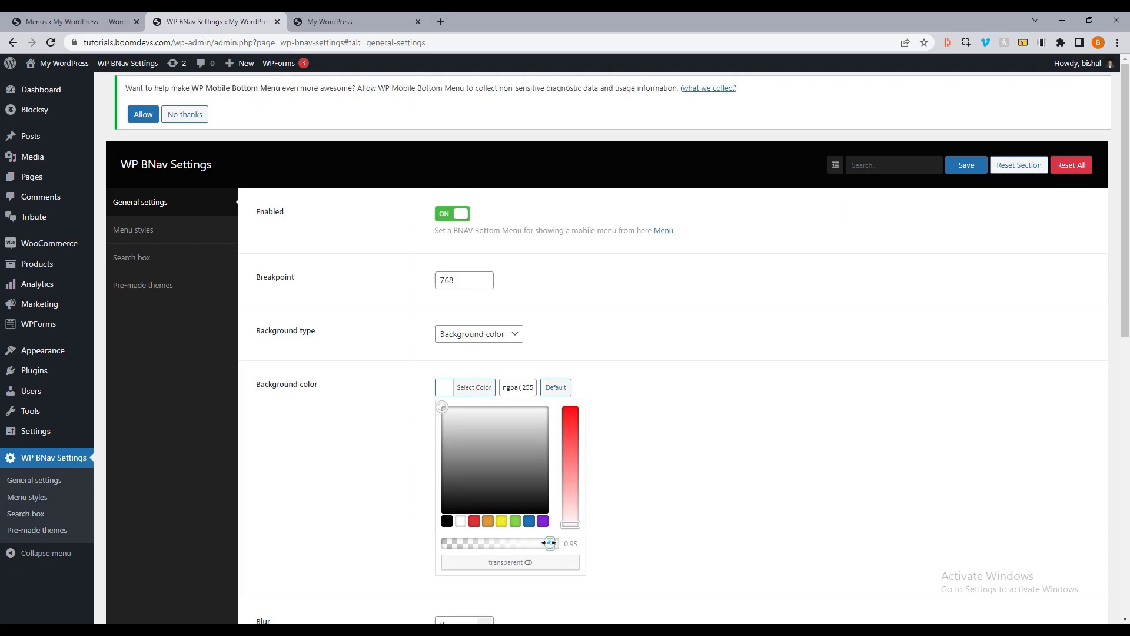
click(475, 388)
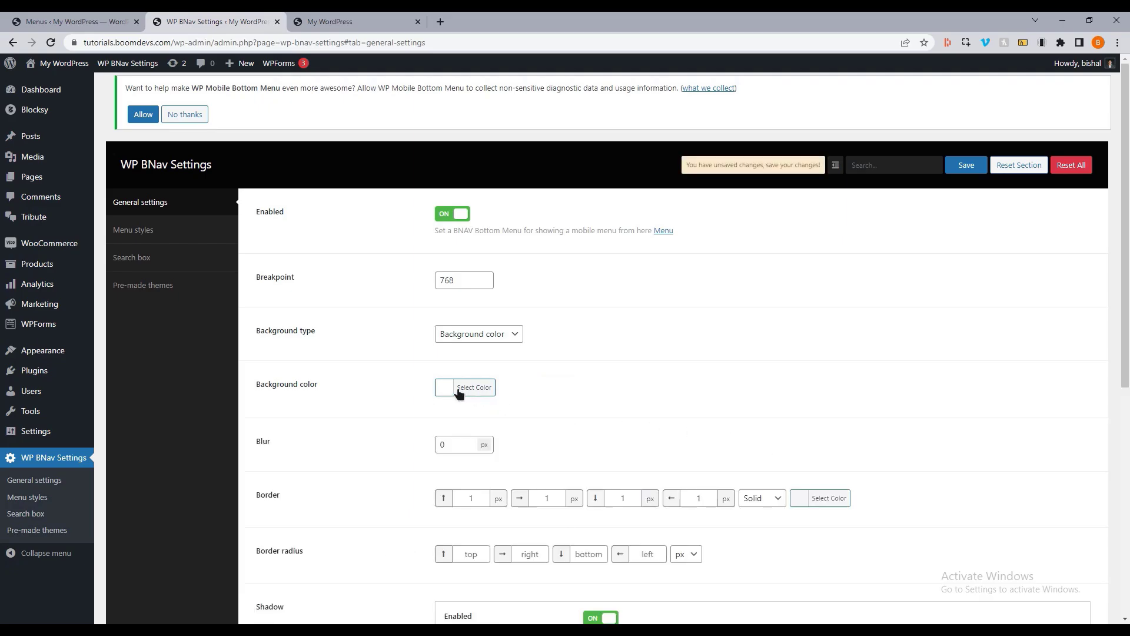
click(445, 387)
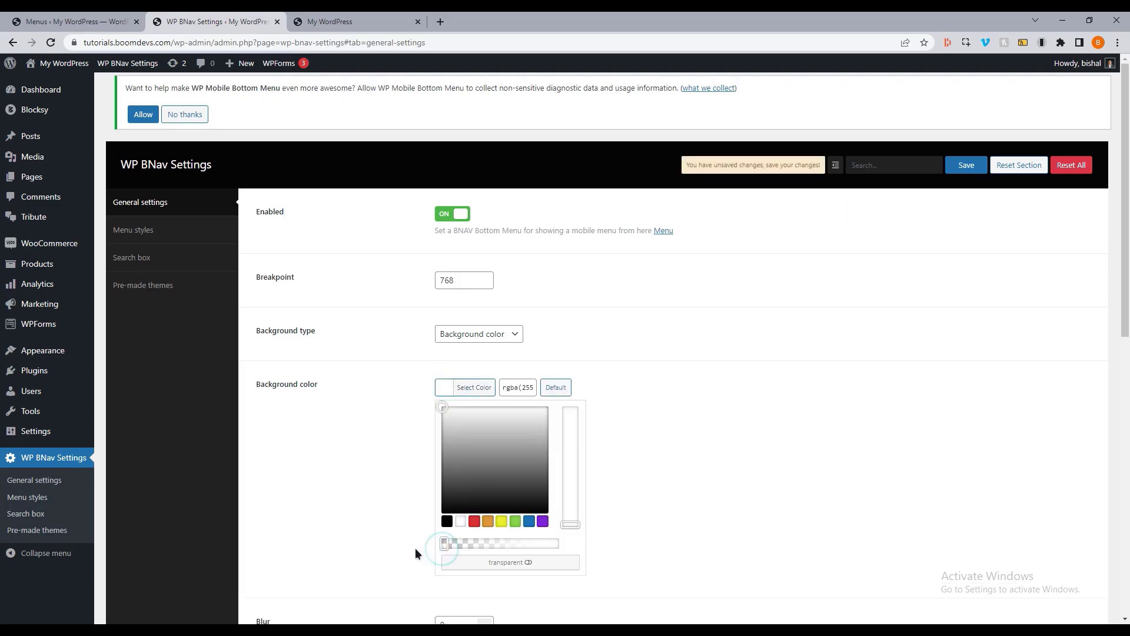
click(346, 21)
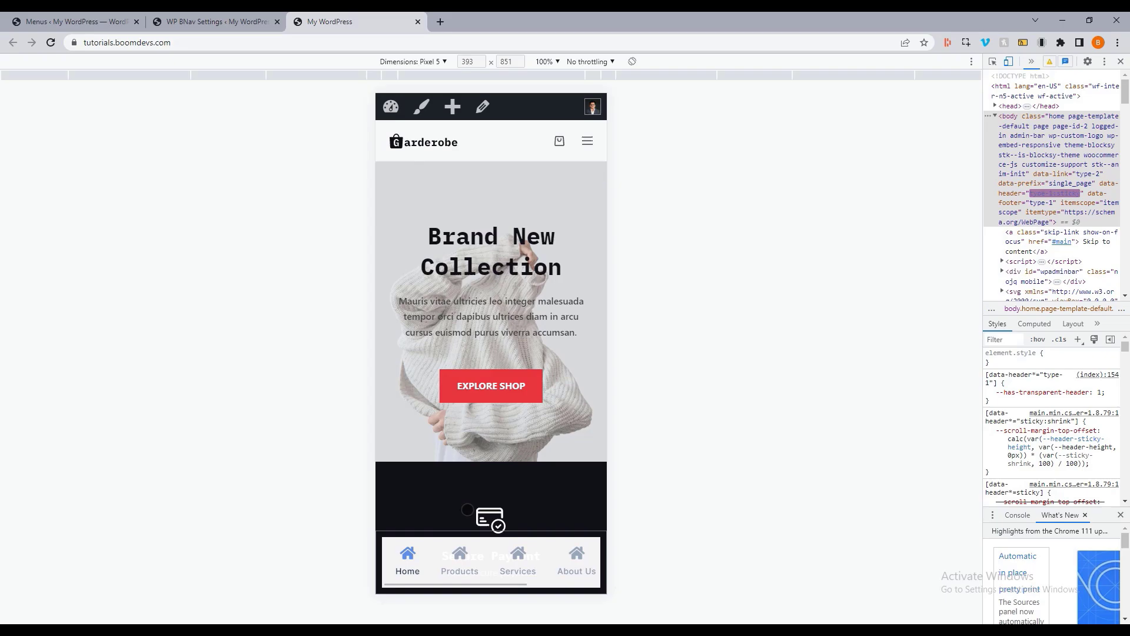
click(214, 22)
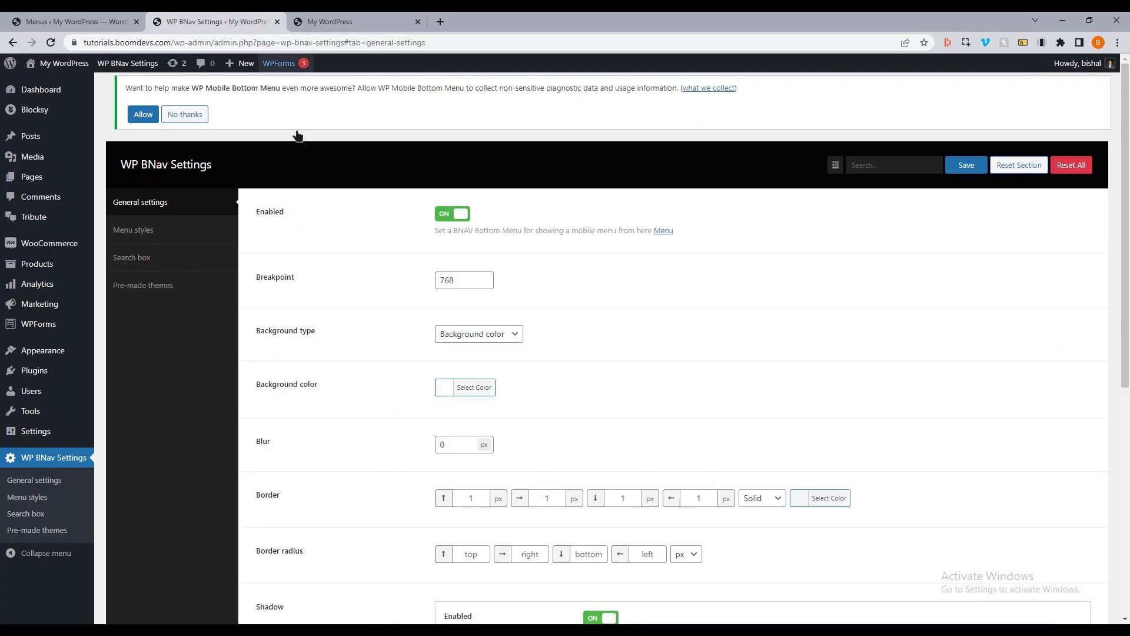
click(27, 499)
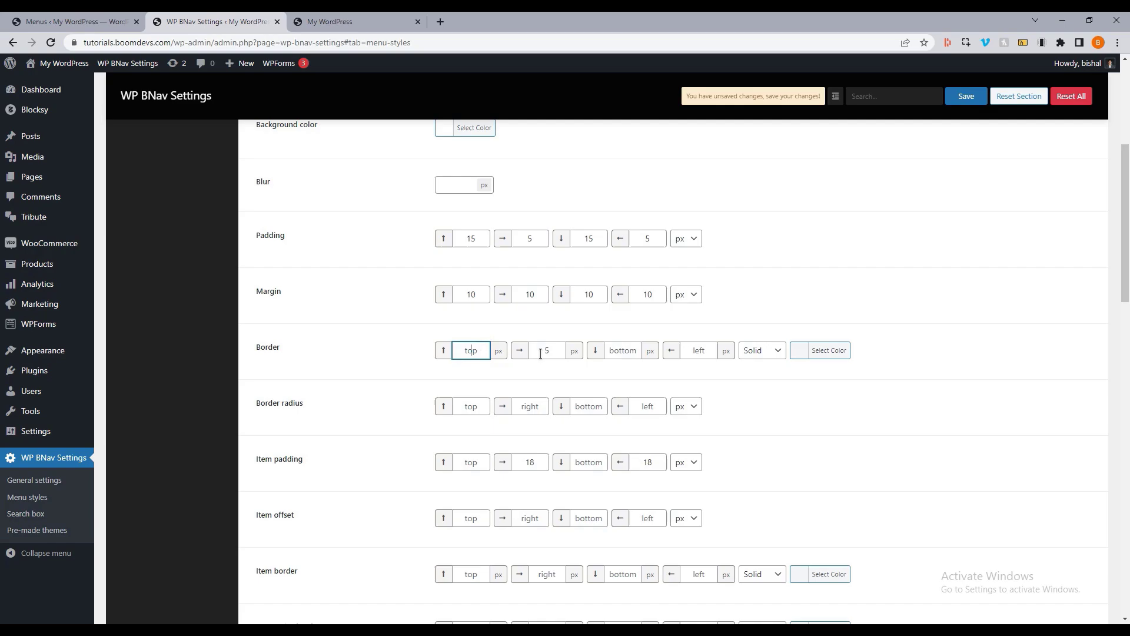
Give the main menu a 5 px border radius on all four sides, save and preview the rounded corners
click(546, 351)
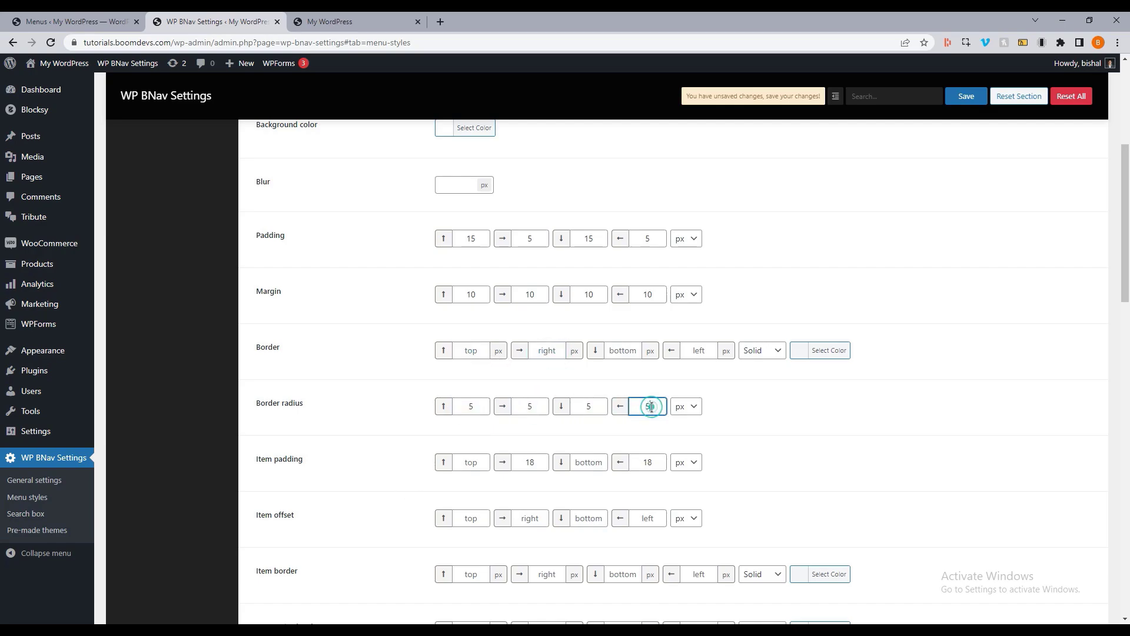
click(966, 95)
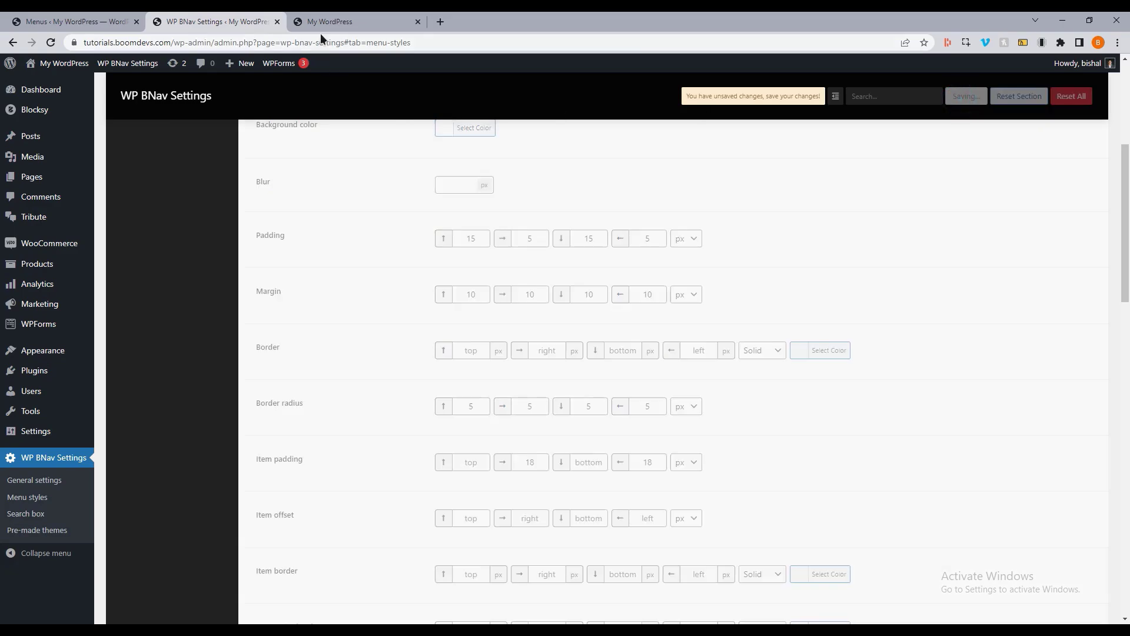
click(354, 21)
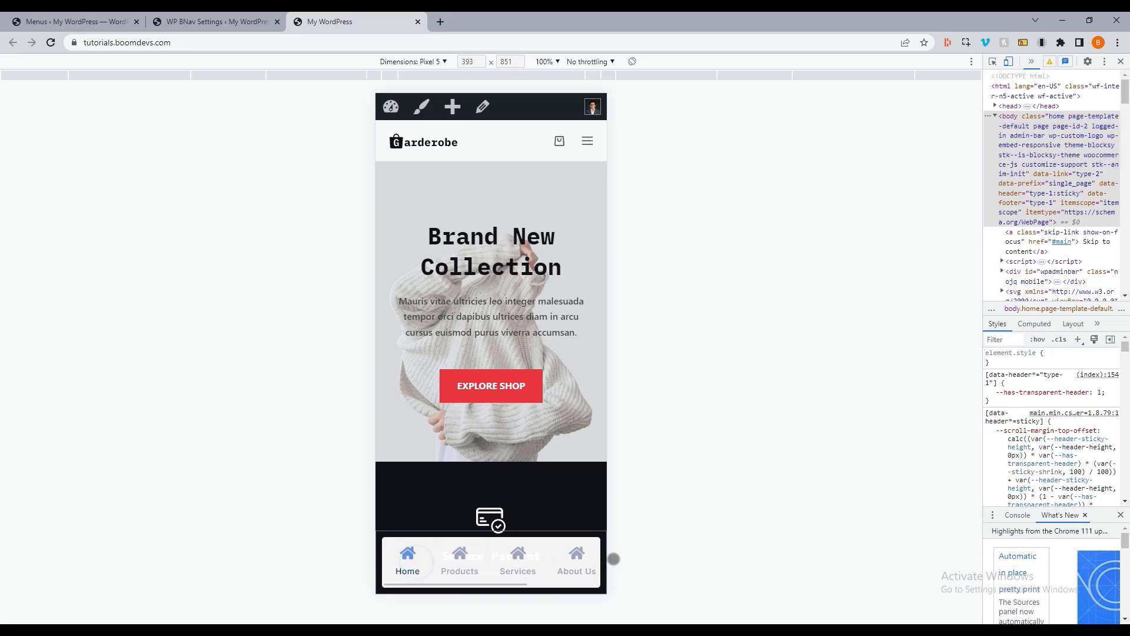
click(213, 21)
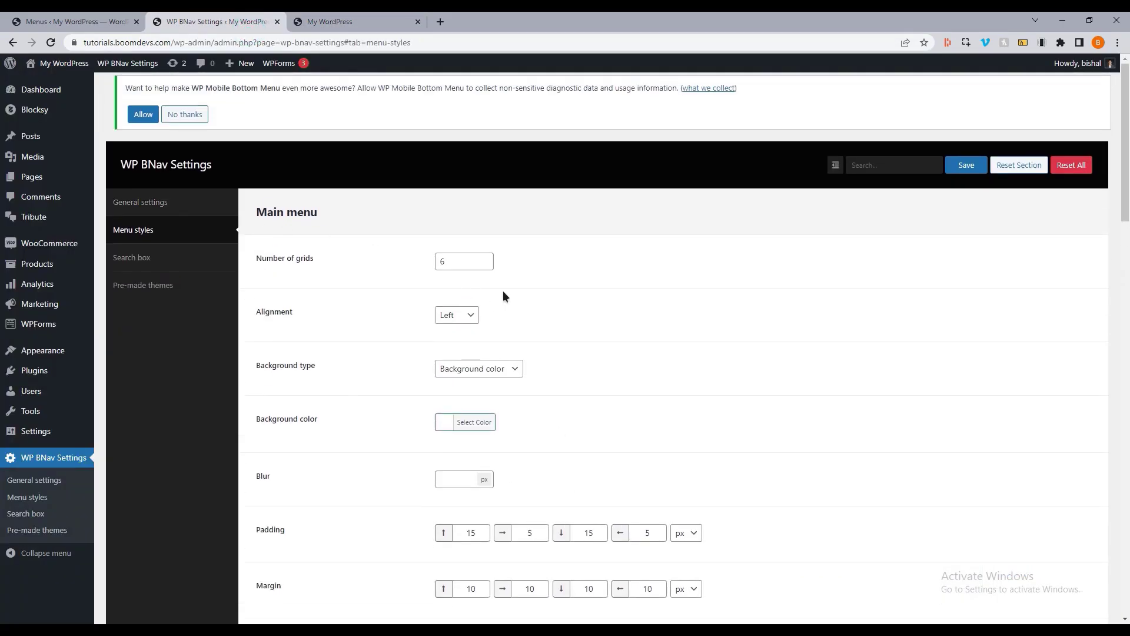
Set item padding to 18 px left and right and scroll to the Item offset fields
scroll(down, 3)
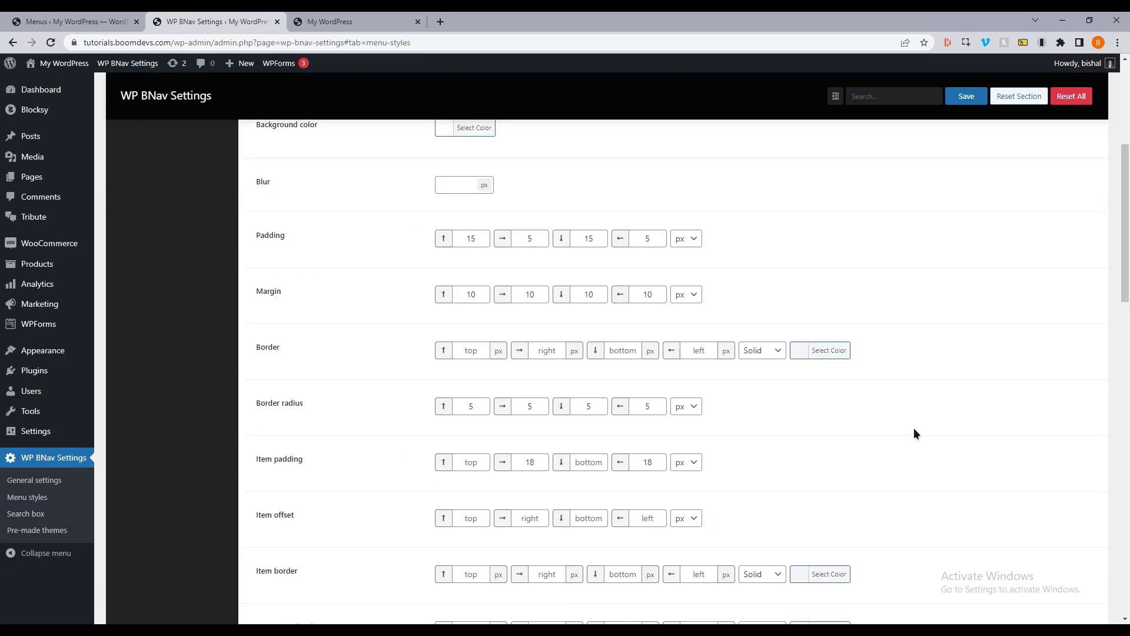
scroll(down, 3)
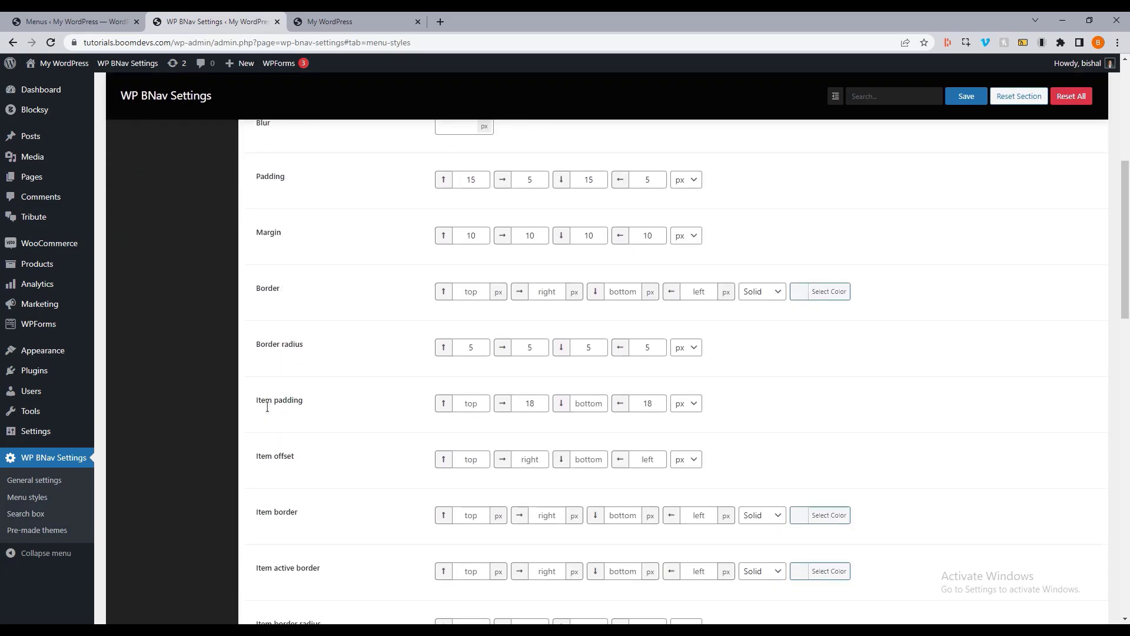
click(329, 21)
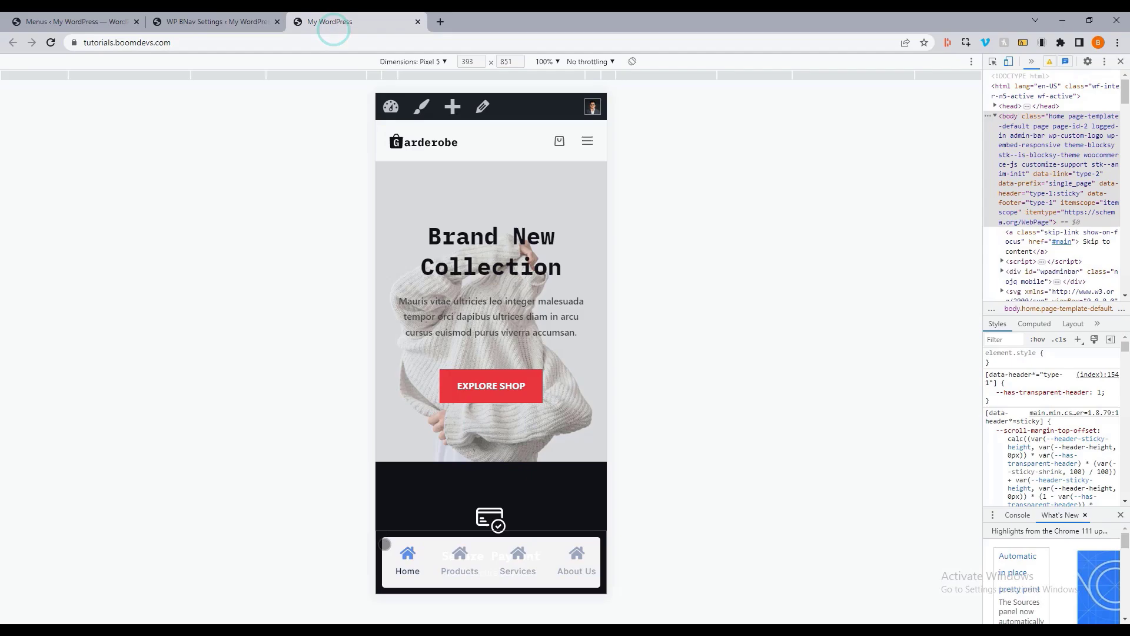
click(214, 21)
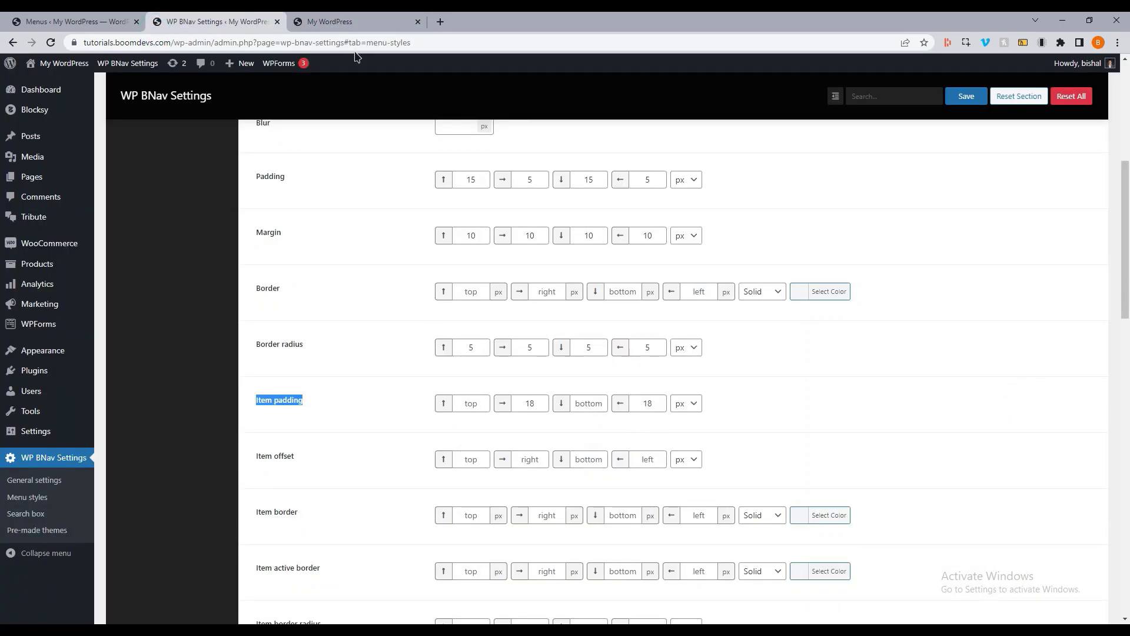
click(530, 403)
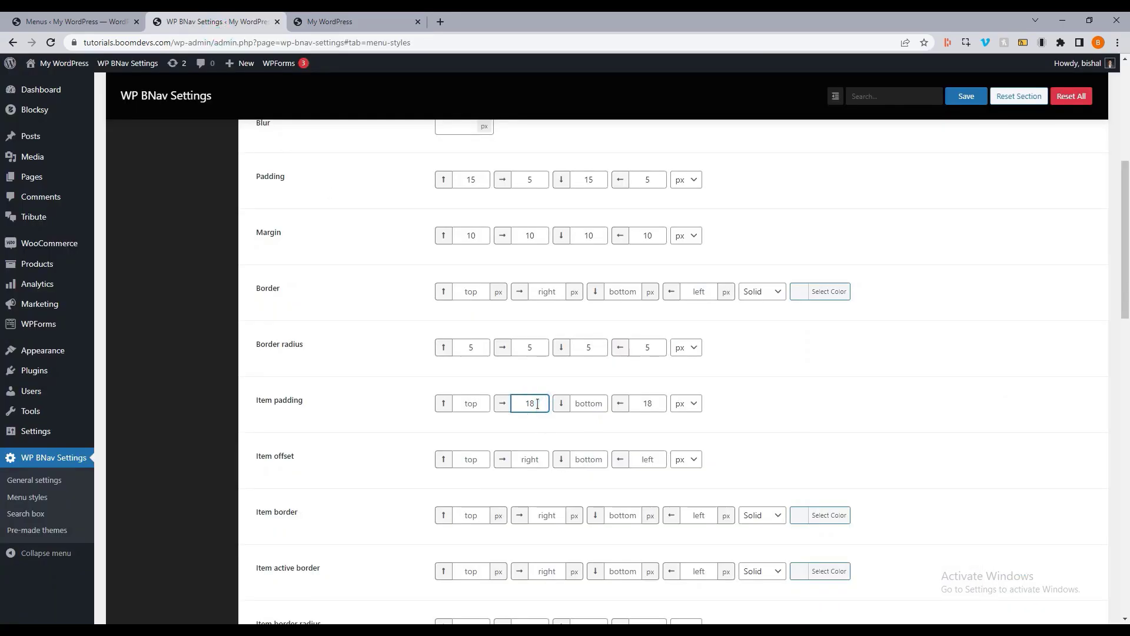
scroll(down, 3)
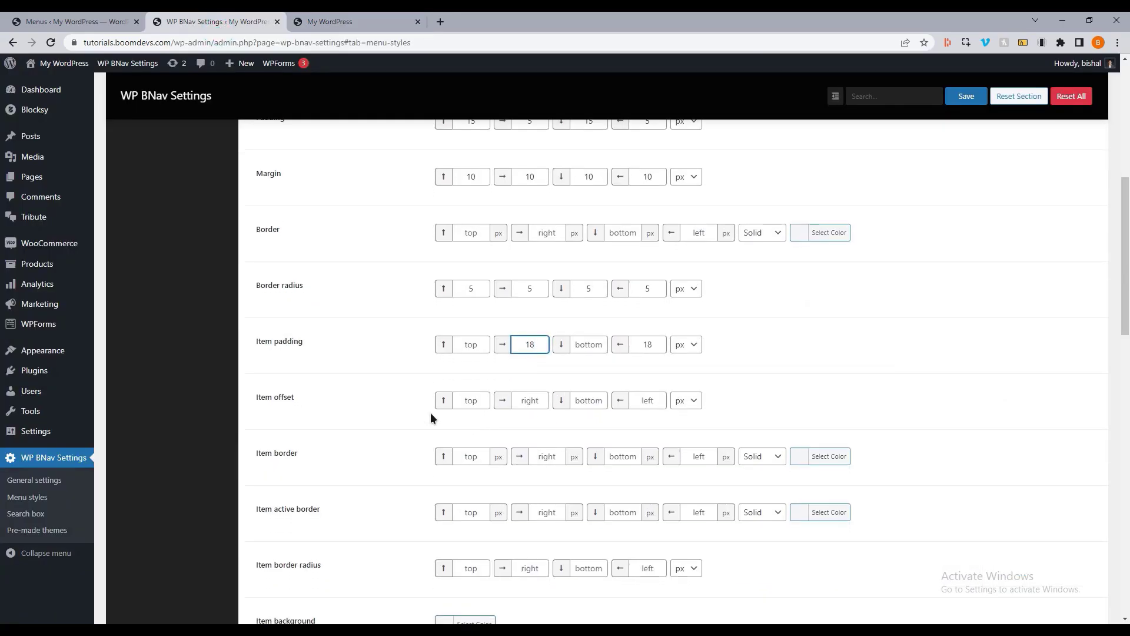
scroll(down, 3)
text(5)
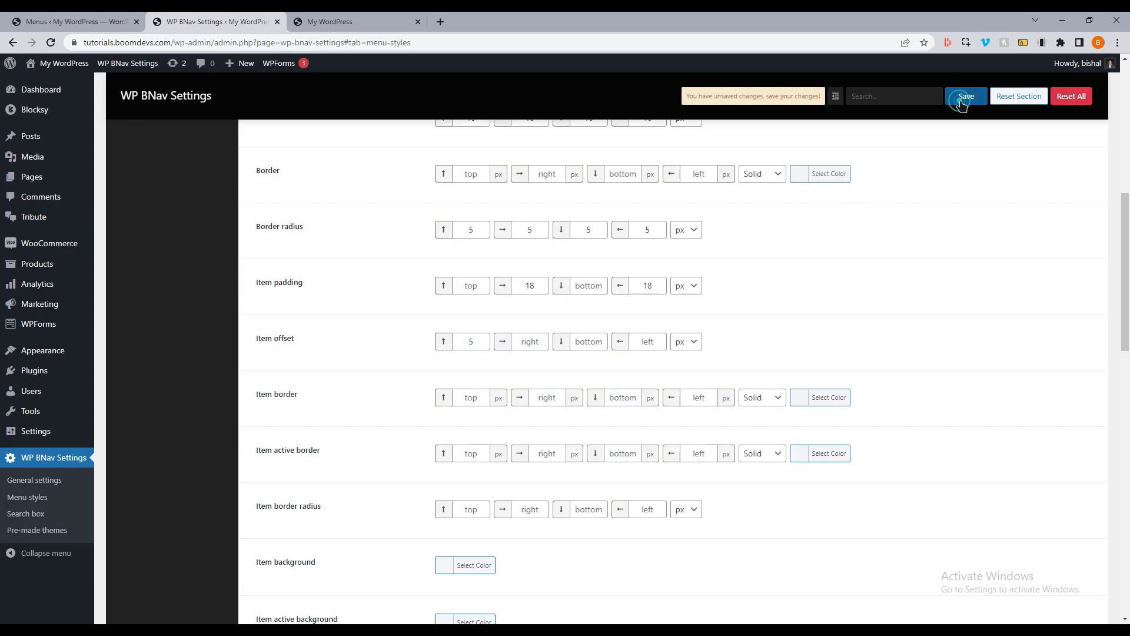
Save a 5 px top and 10 px bottom item offset and preview it on the mobile storefront
click(354, 21)
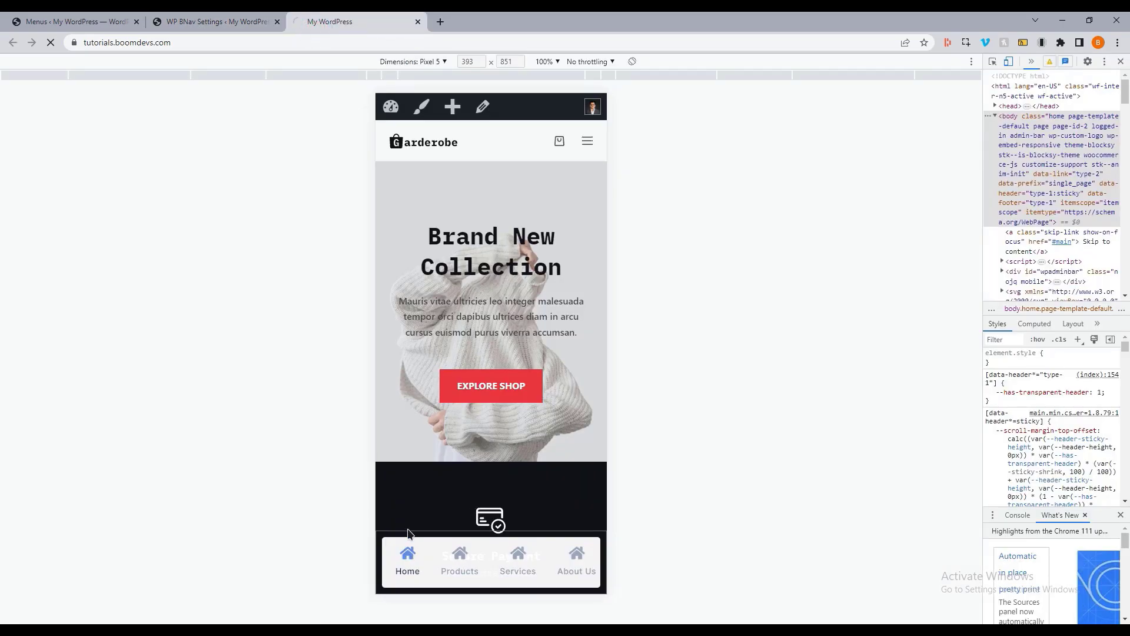
click(1023, 86)
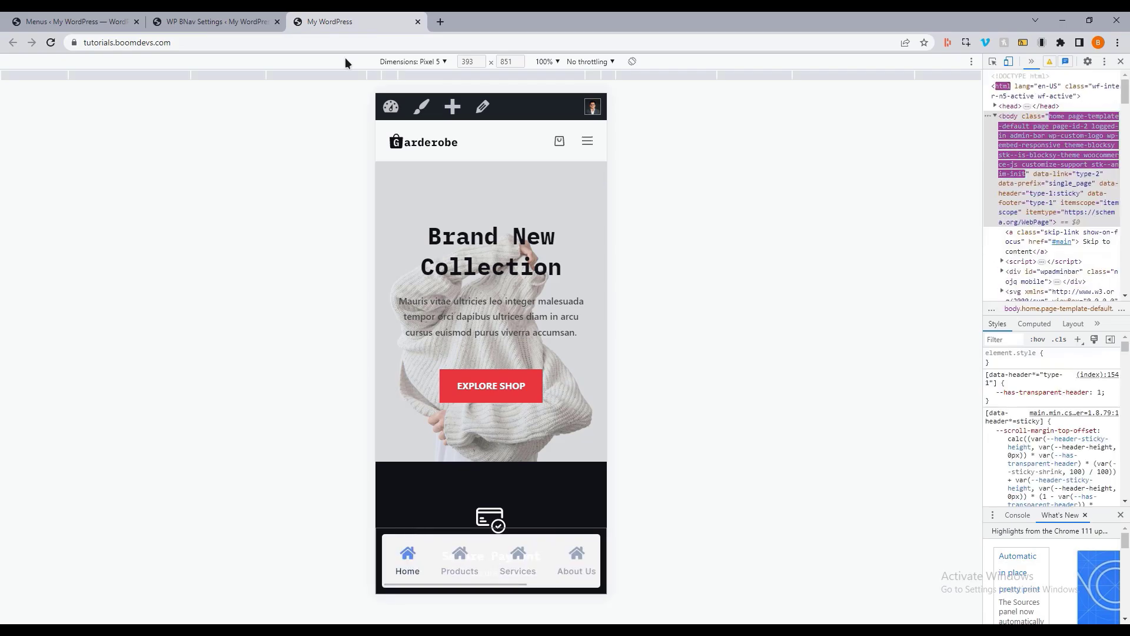
click(214, 21)
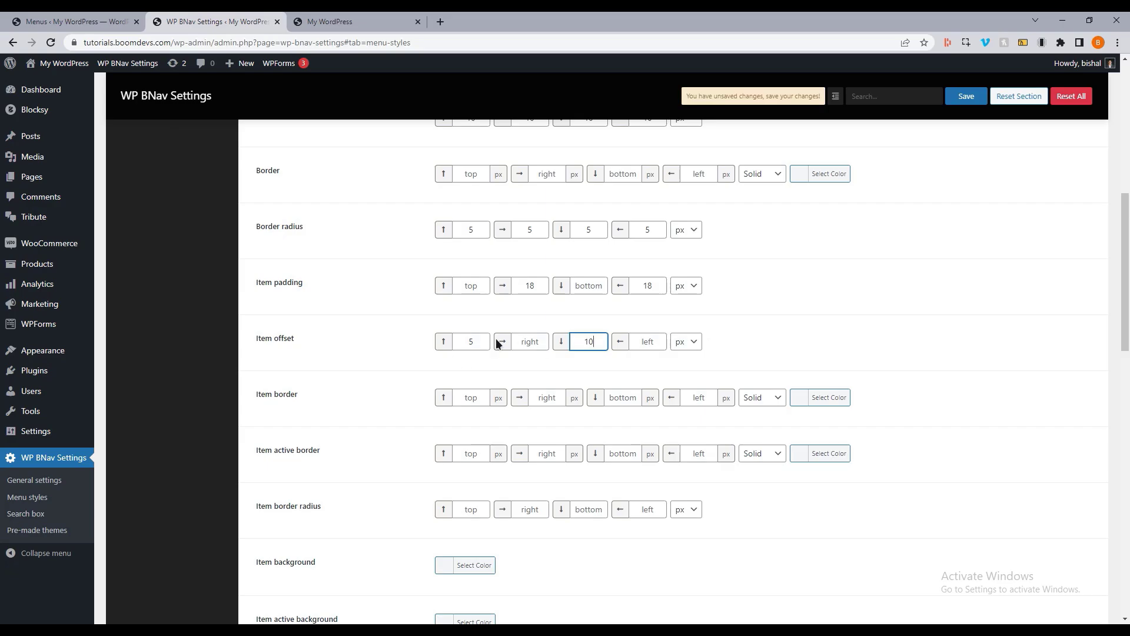
click(354, 21)
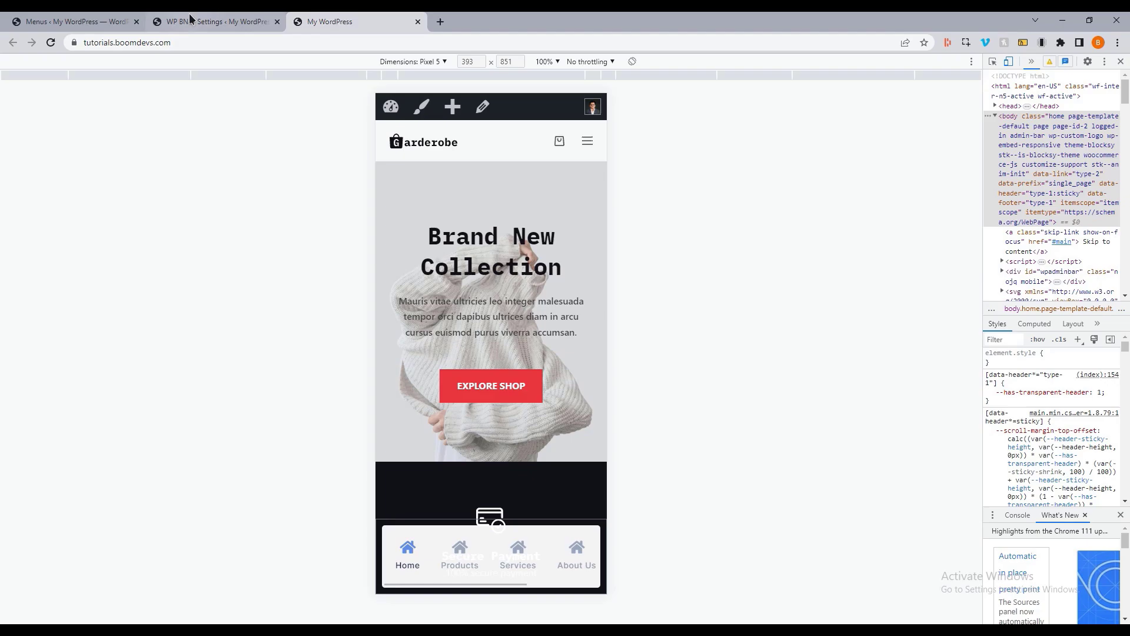
click(213, 21)
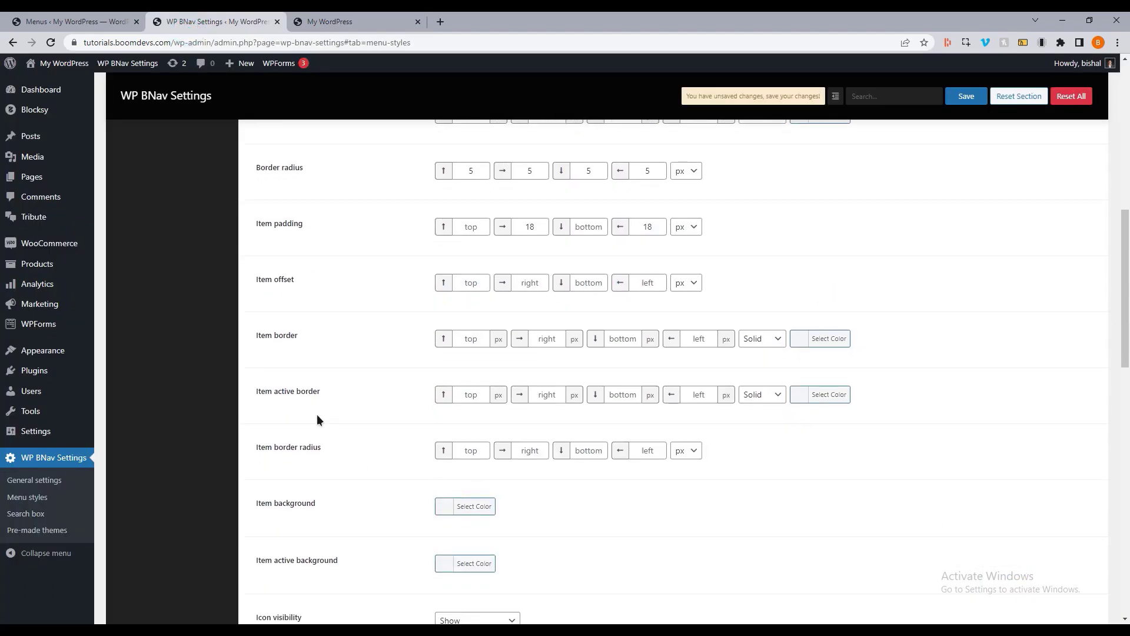
Clear the trial item offset values and look at the Item background colour picker
scroll(down, 3)
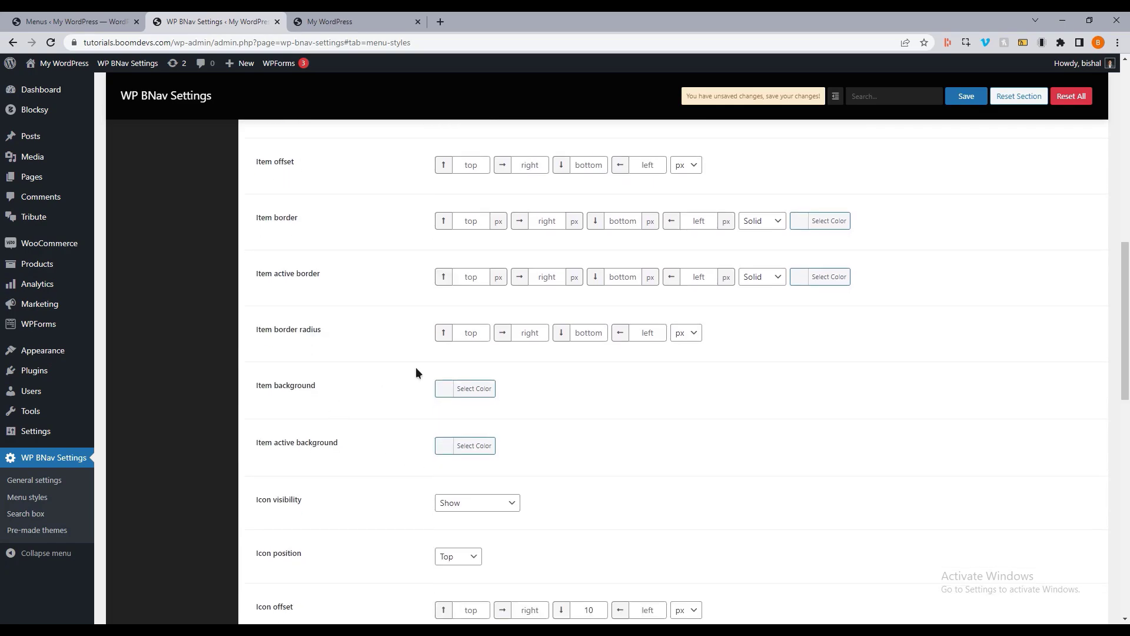
mouse_move(465, 389)
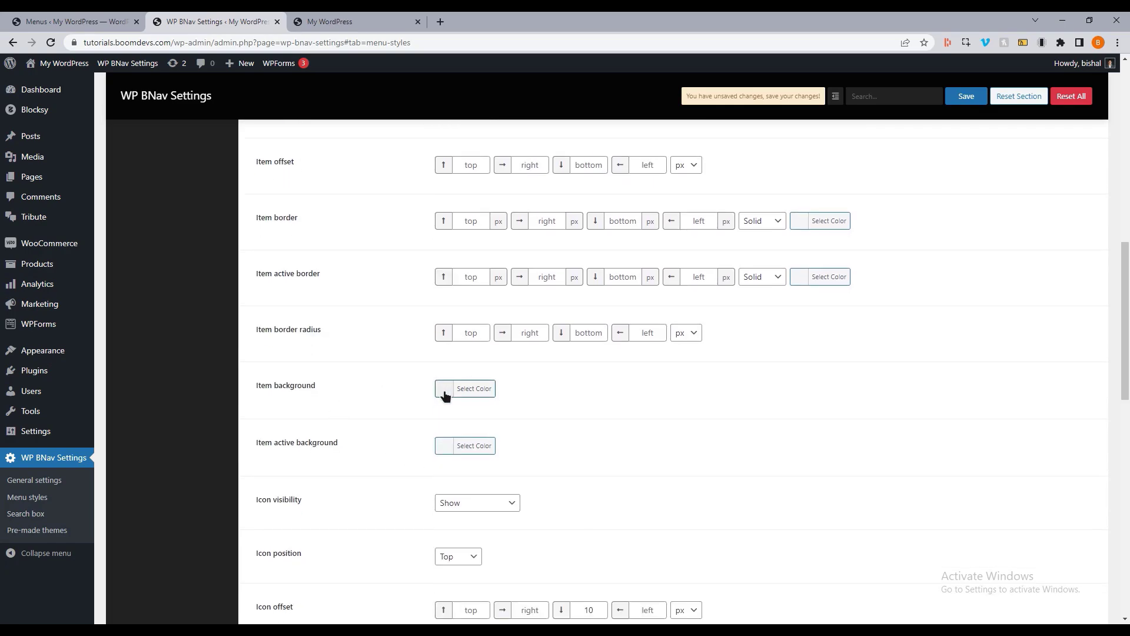
click(445, 388)
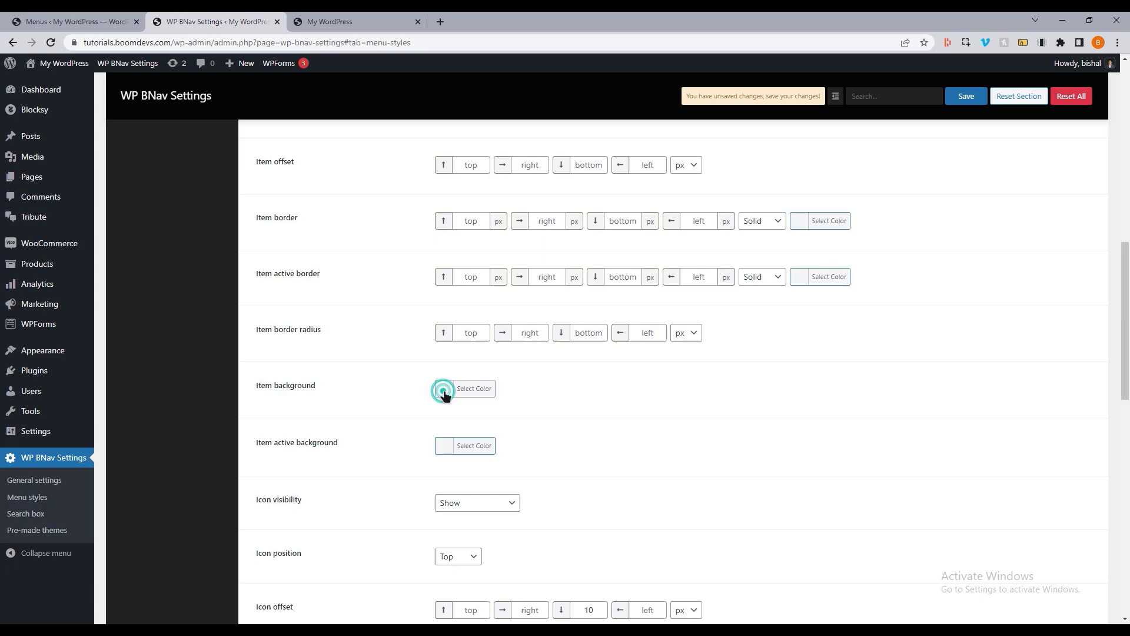
click(464, 387)
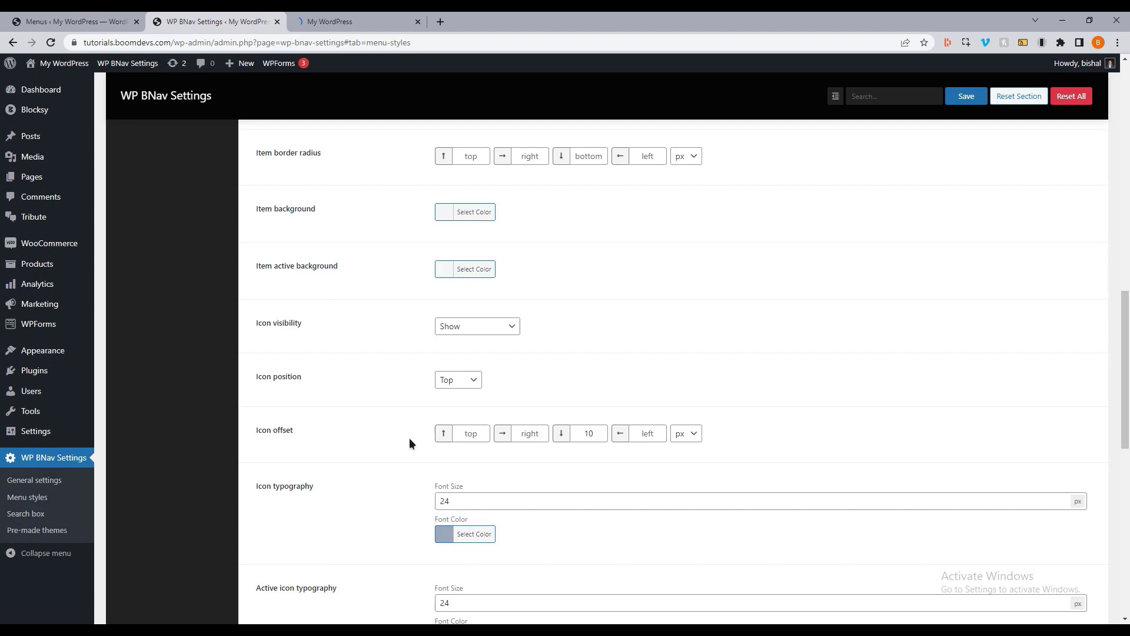
mouse_move(306, 326)
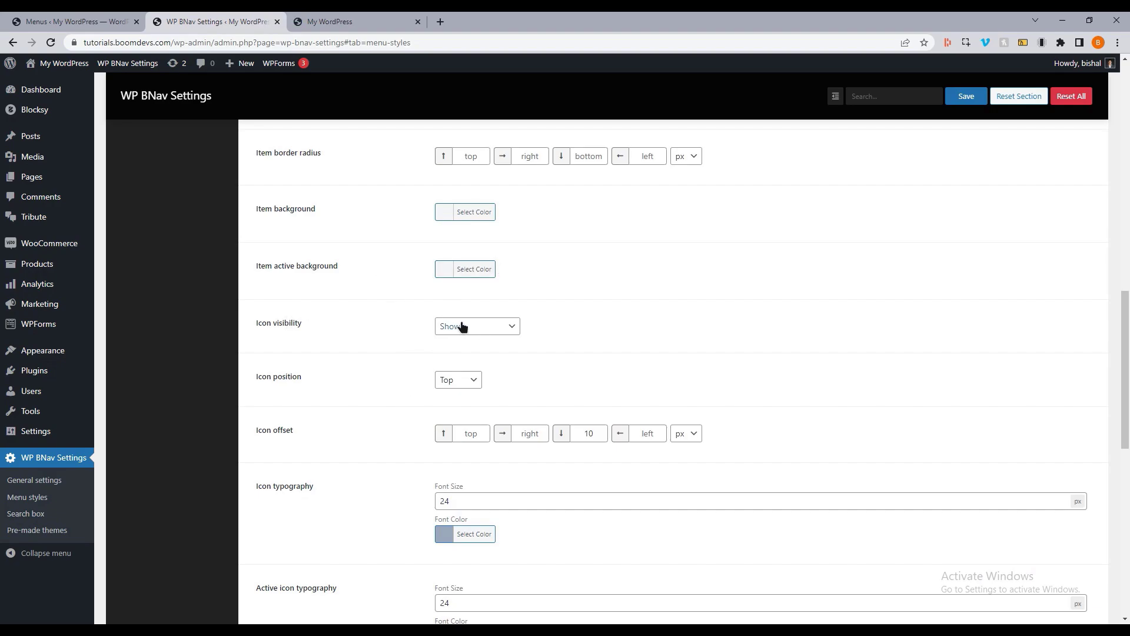
Set Icon visibility to Hide, save, and preview text-only menu items on the Products page
click(477, 326)
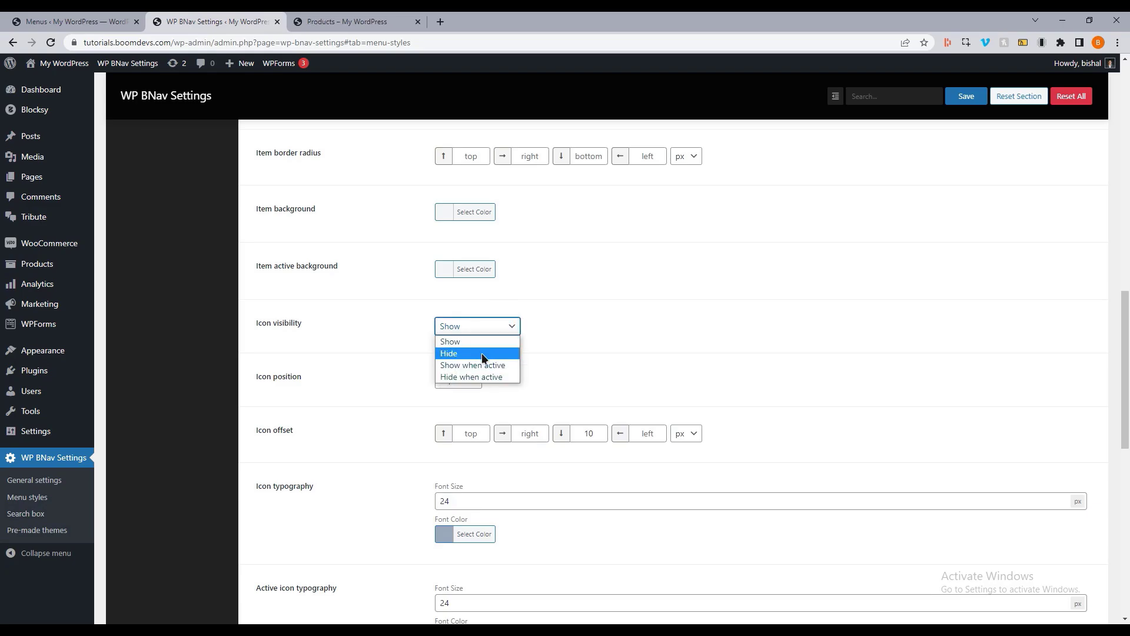
click(353, 21)
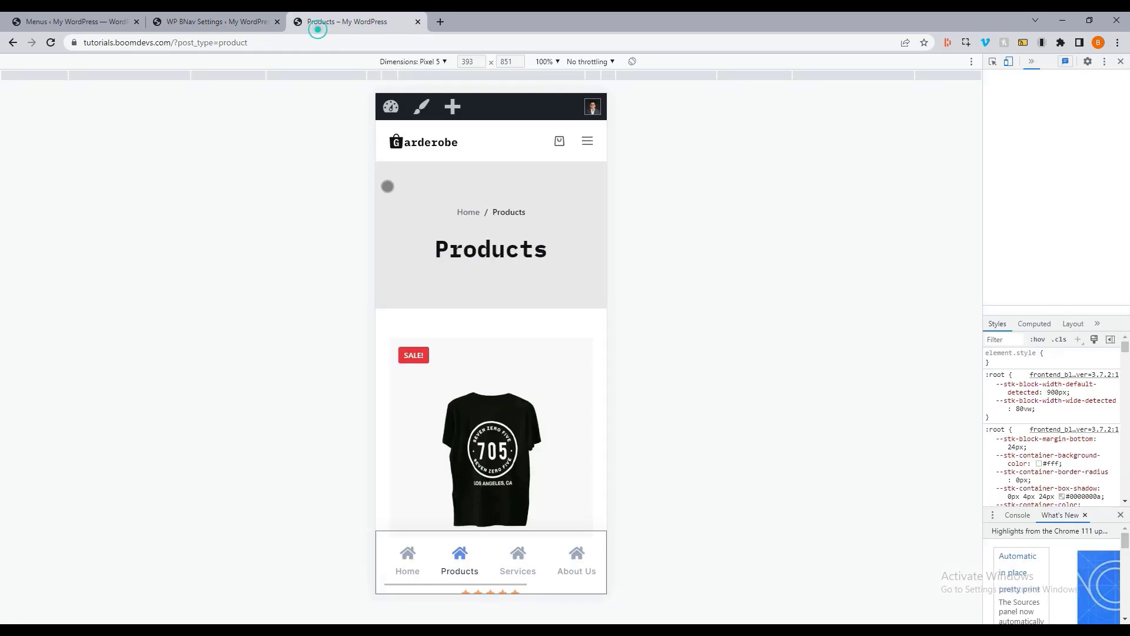
click(214, 22)
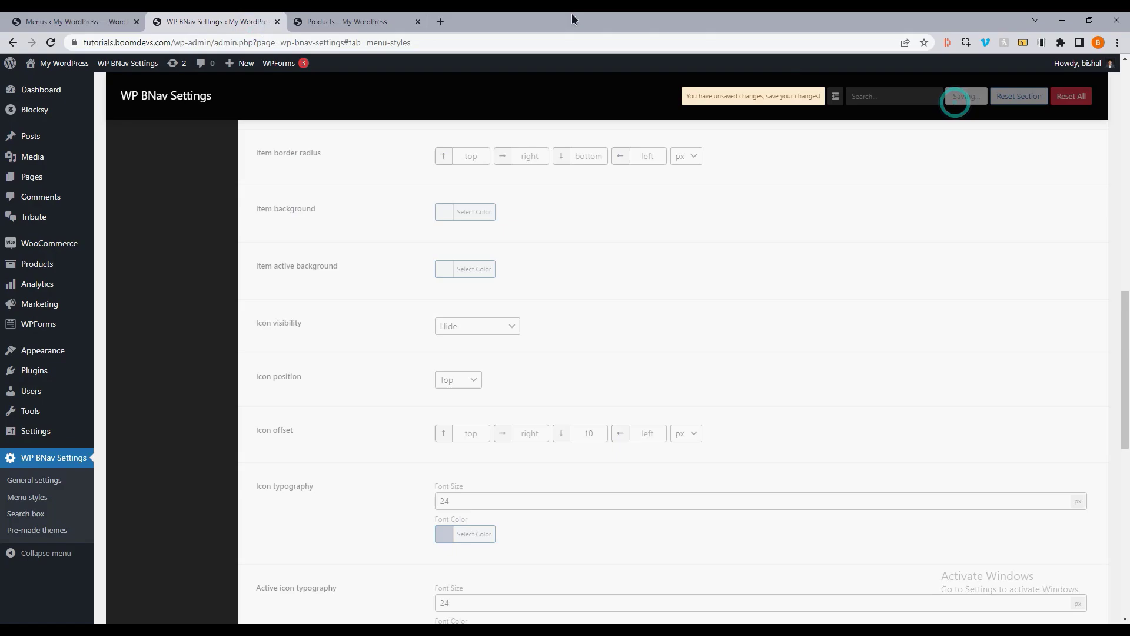
click(352, 22)
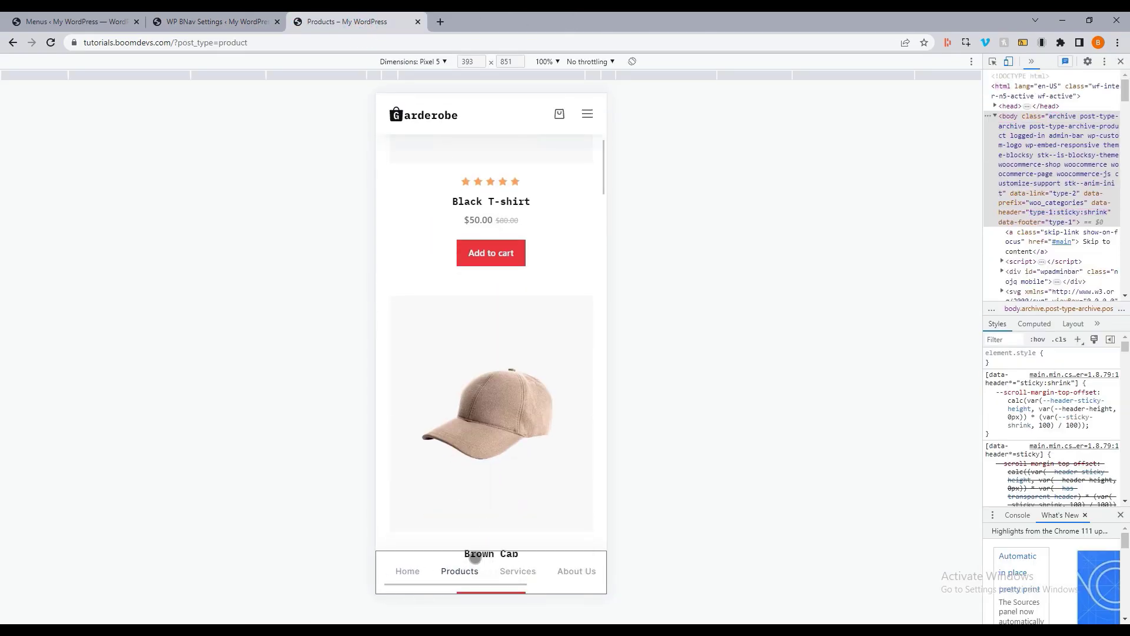
scroll(down, 3)
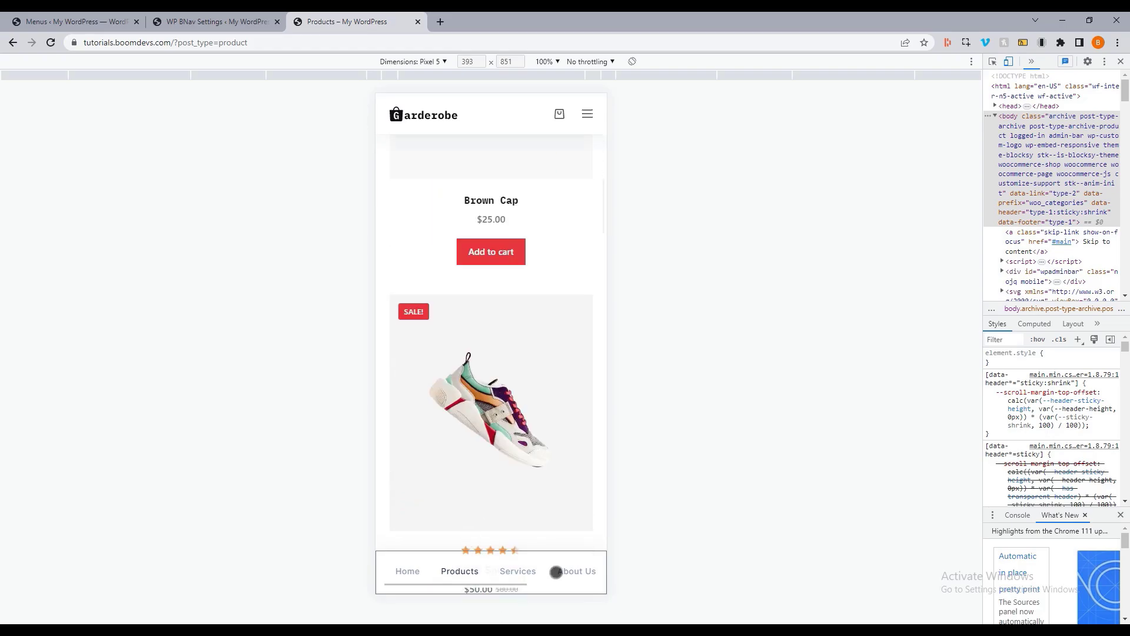
click(209, 21)
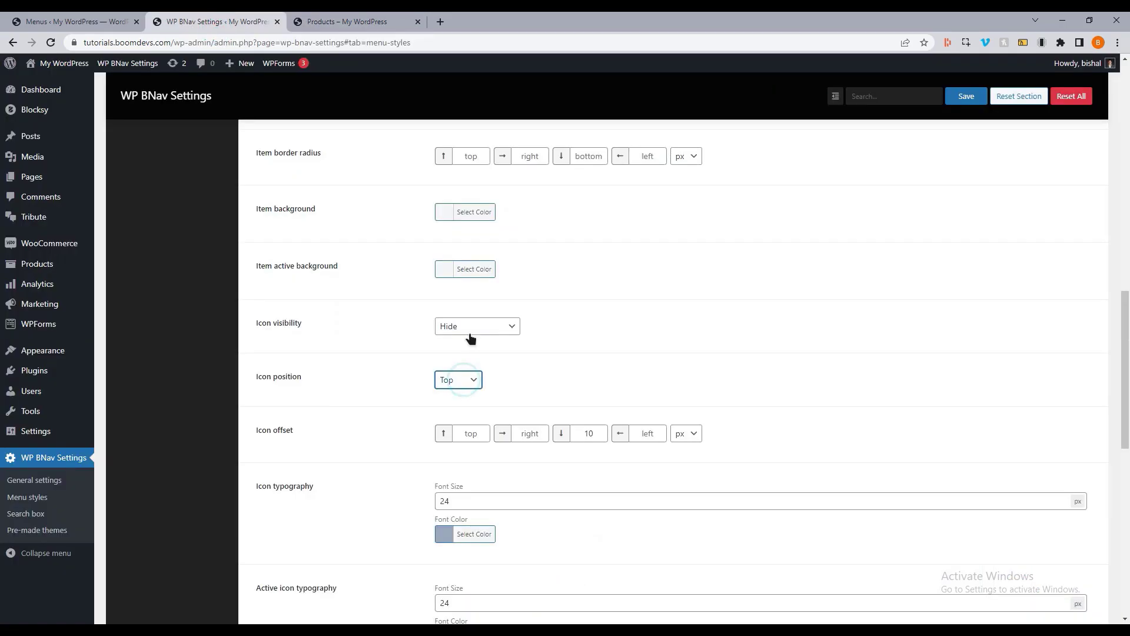
Set Icon visibility to Show when active and save it
click(477, 326)
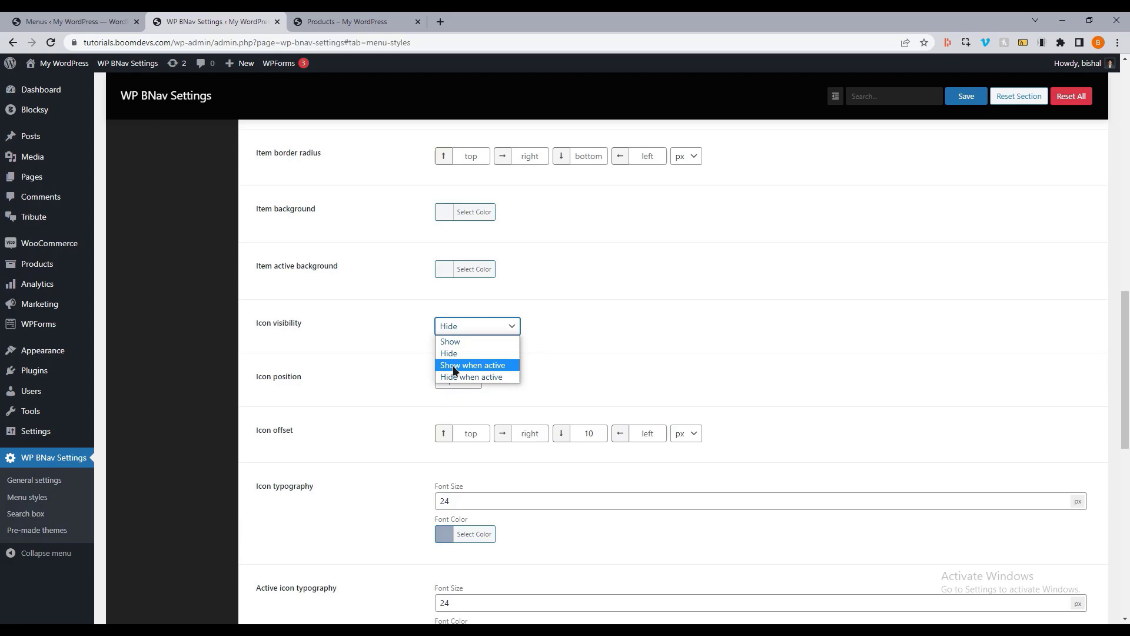
click(473, 365)
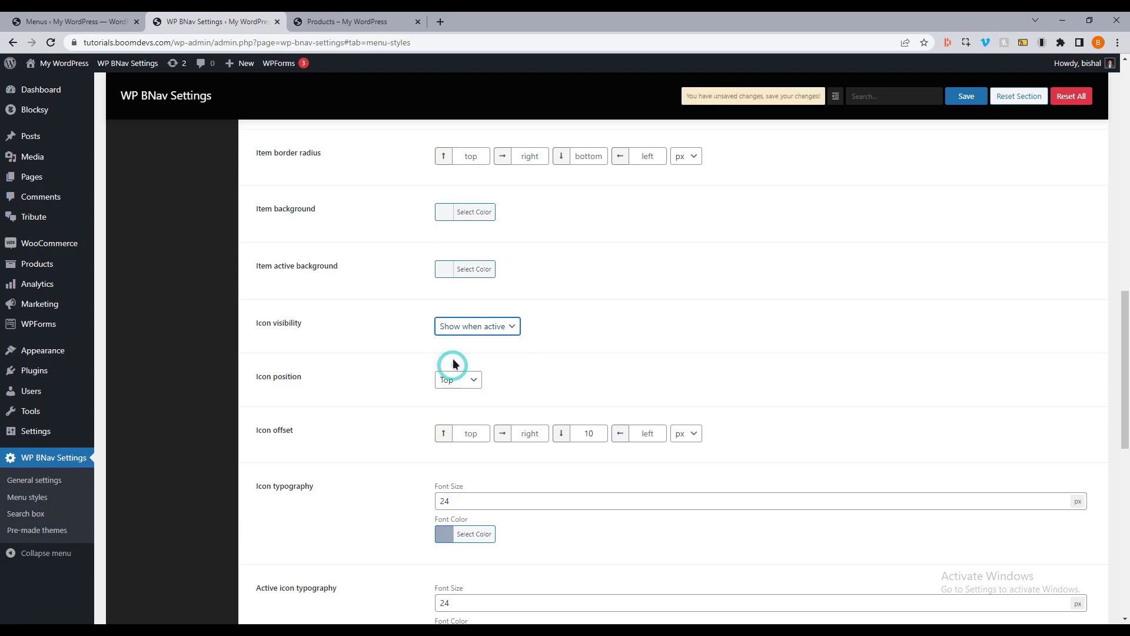
click(346, 21)
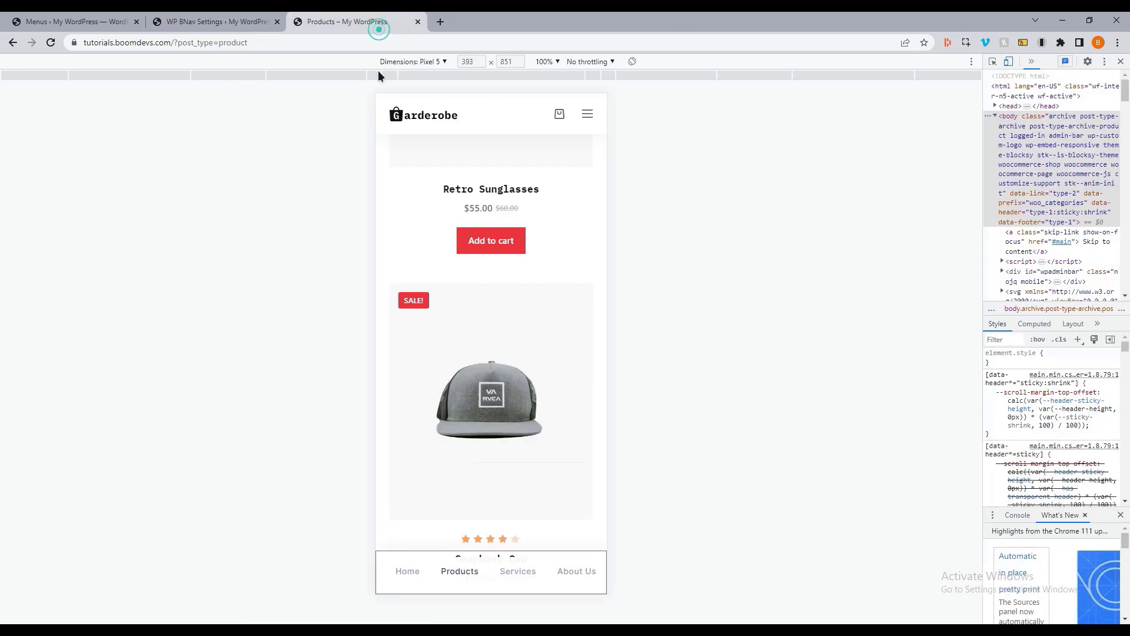
click(50, 42)
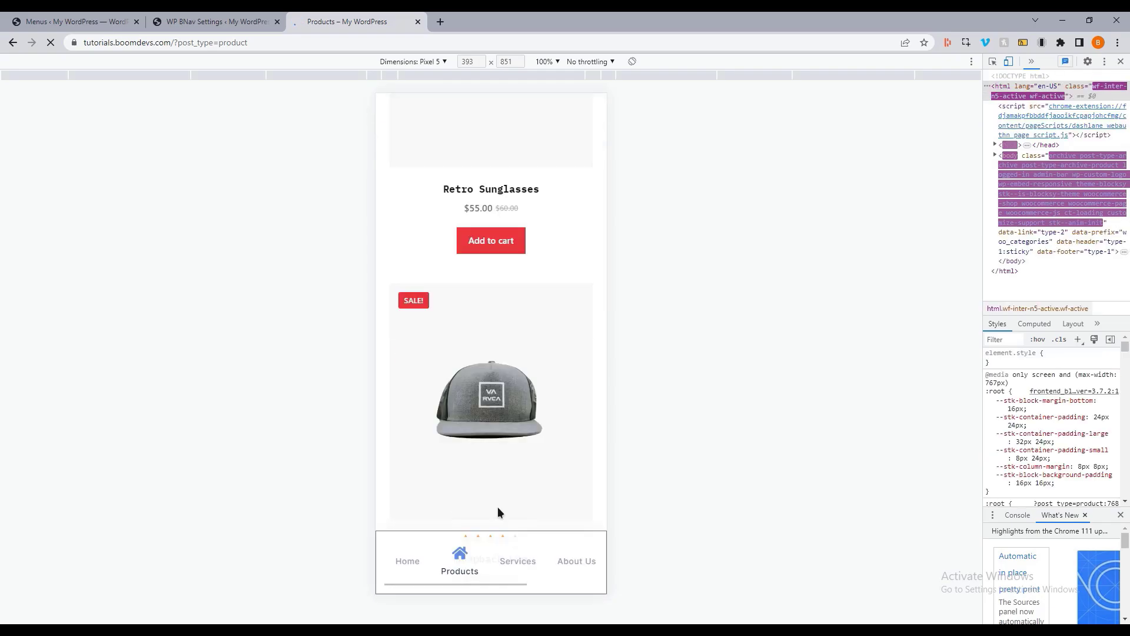
Check the active-only icon on the storefront's Services and About Us pages
click(518, 560)
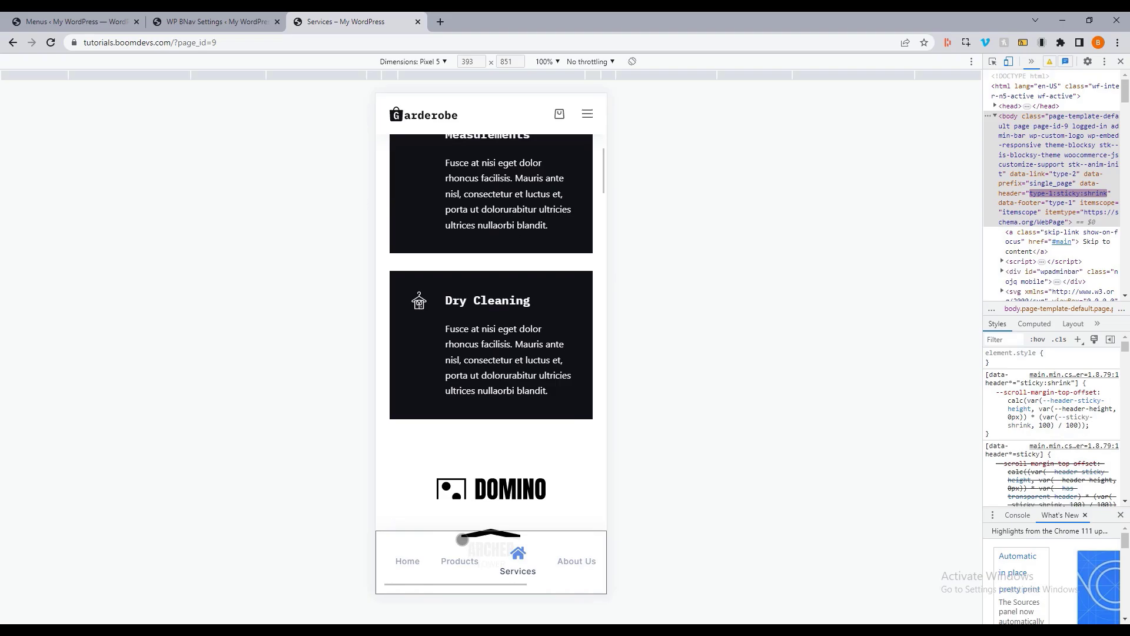
click(518, 561)
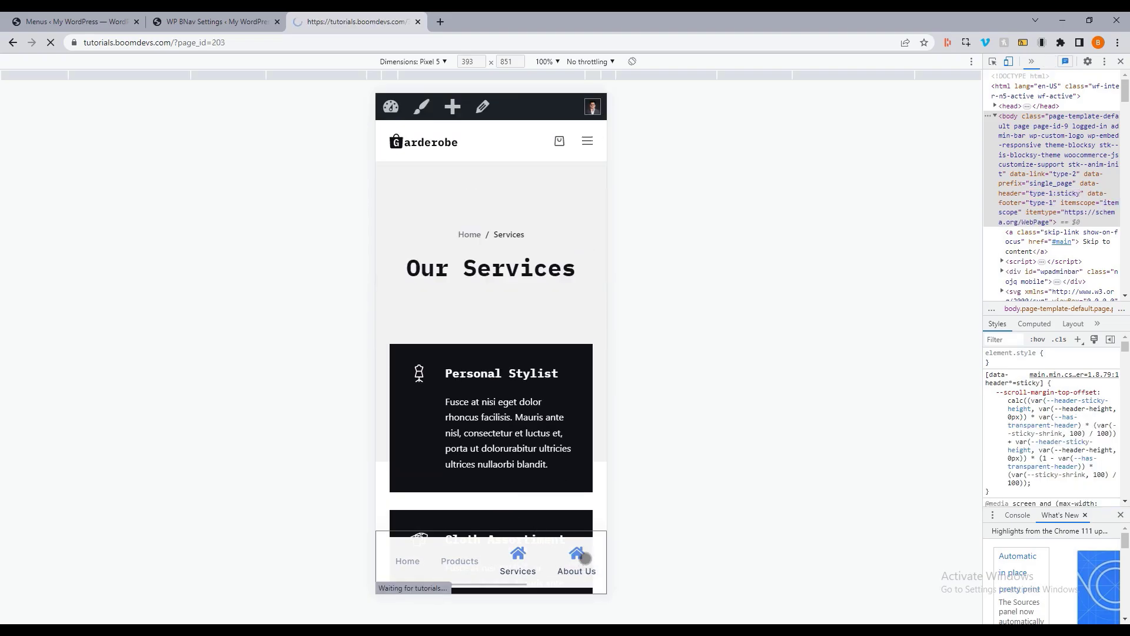
click(577, 555)
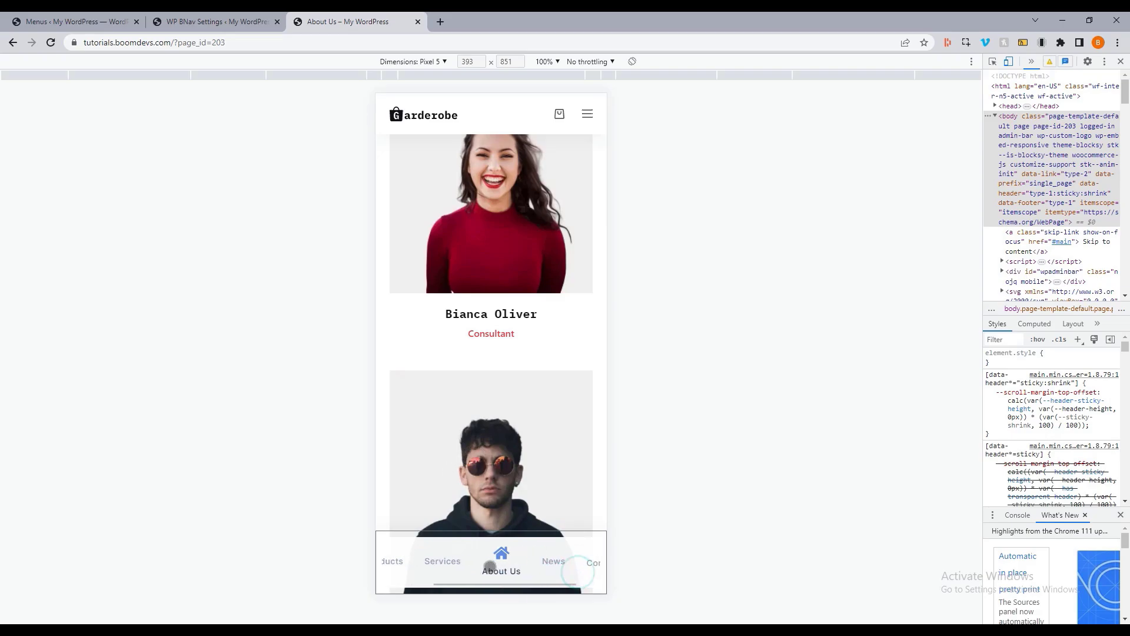
click(213, 21)
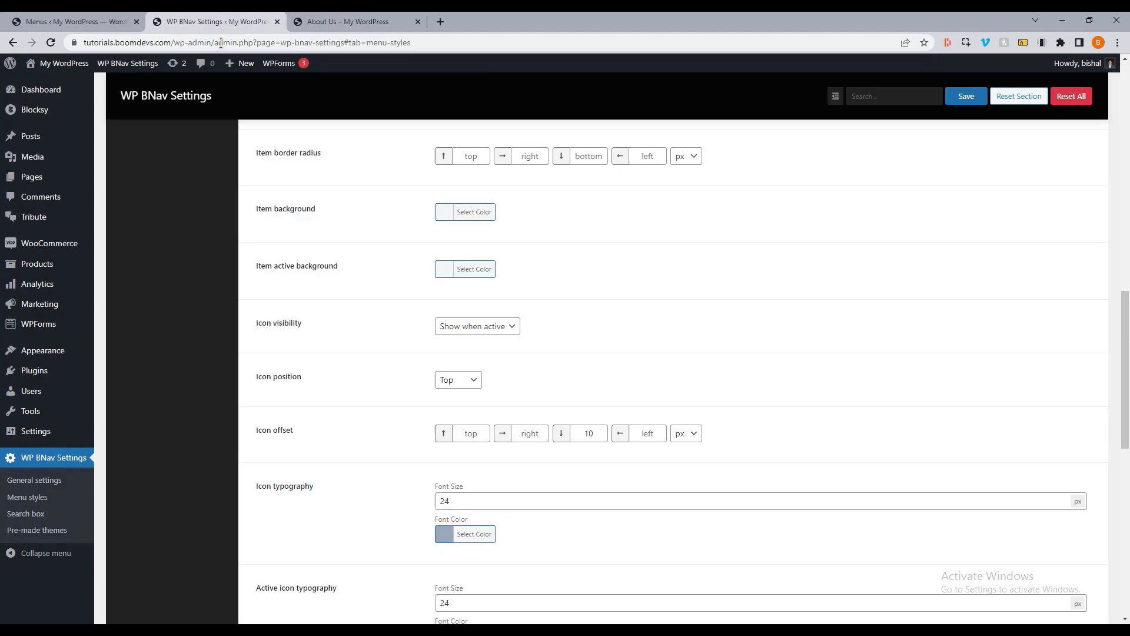
mouse_move(457, 229)
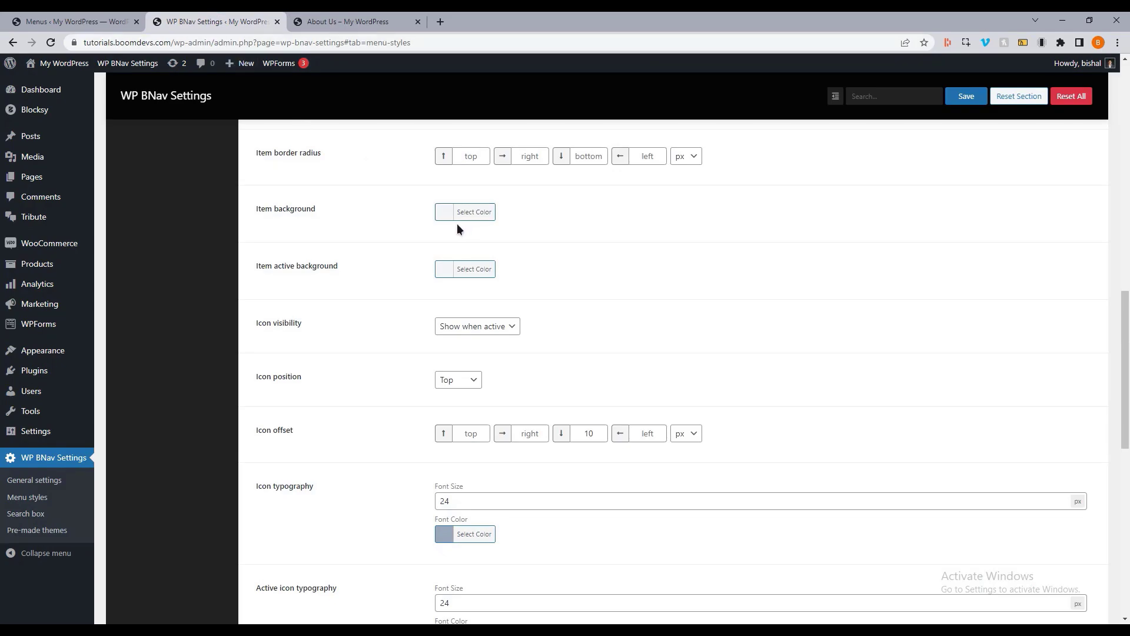
Save Icon visibility as Hide when active, preview the Services page, then set it back to Show
click(476, 326)
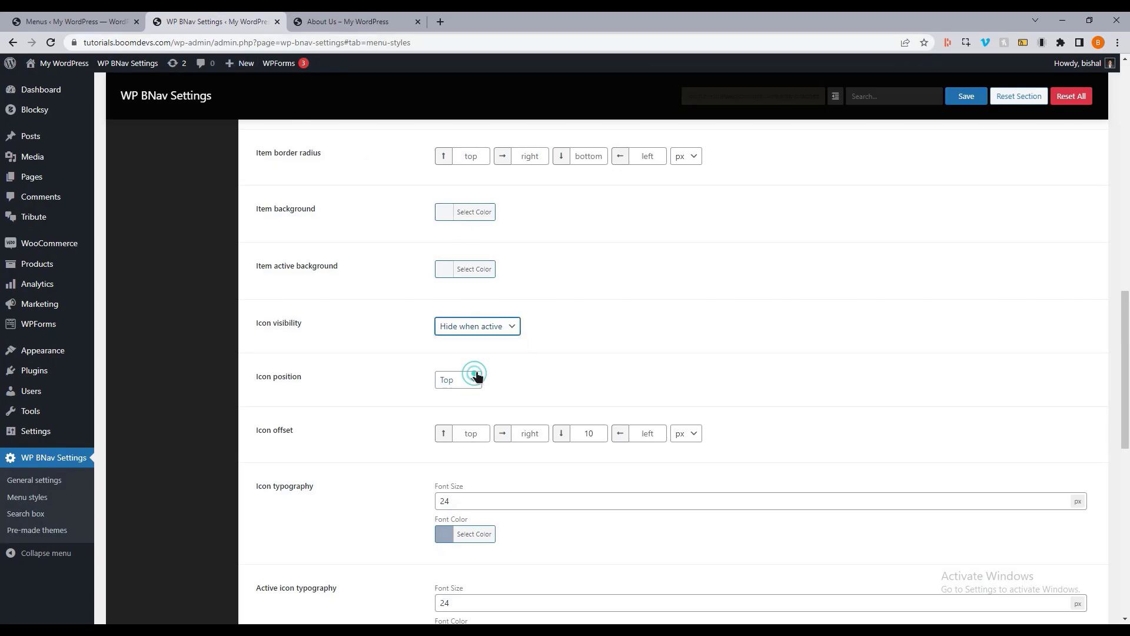
click(353, 21)
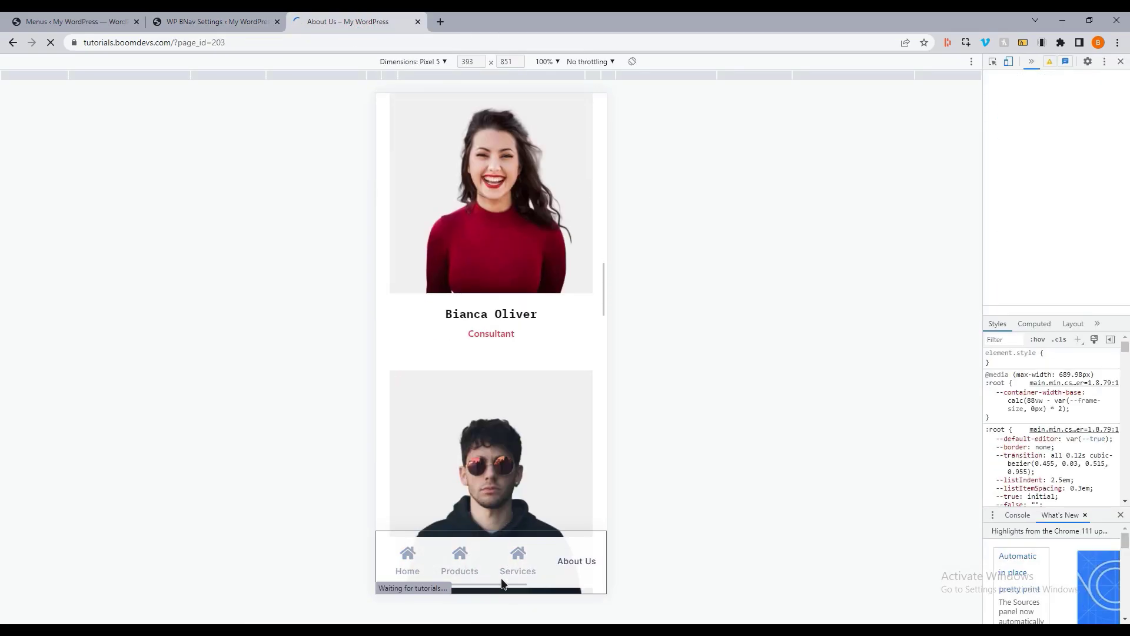
click(518, 560)
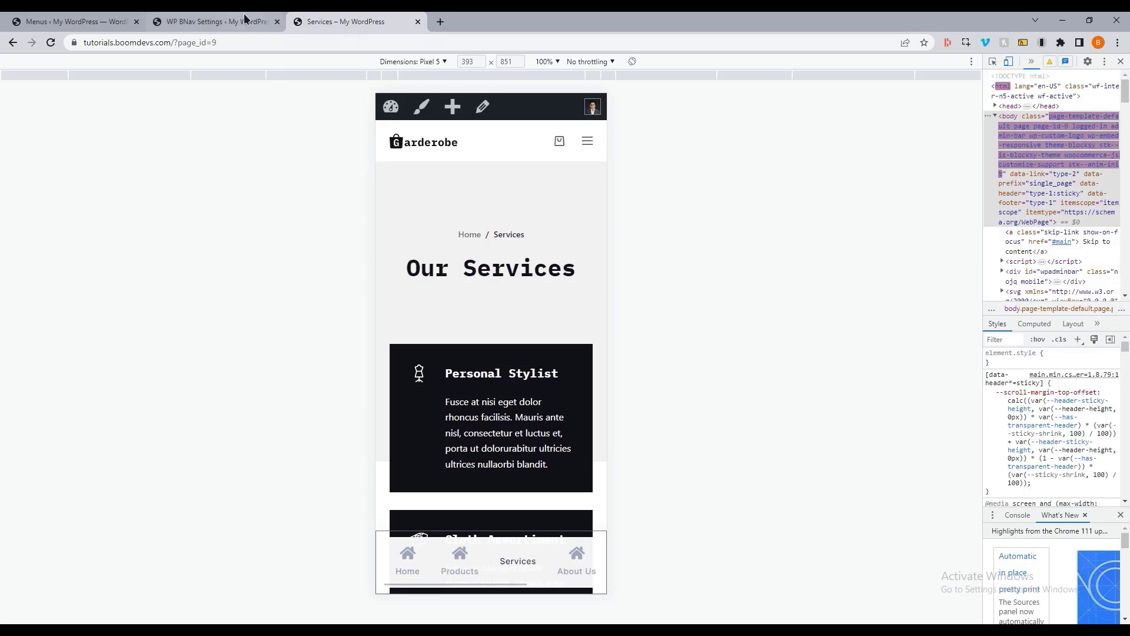
click(214, 21)
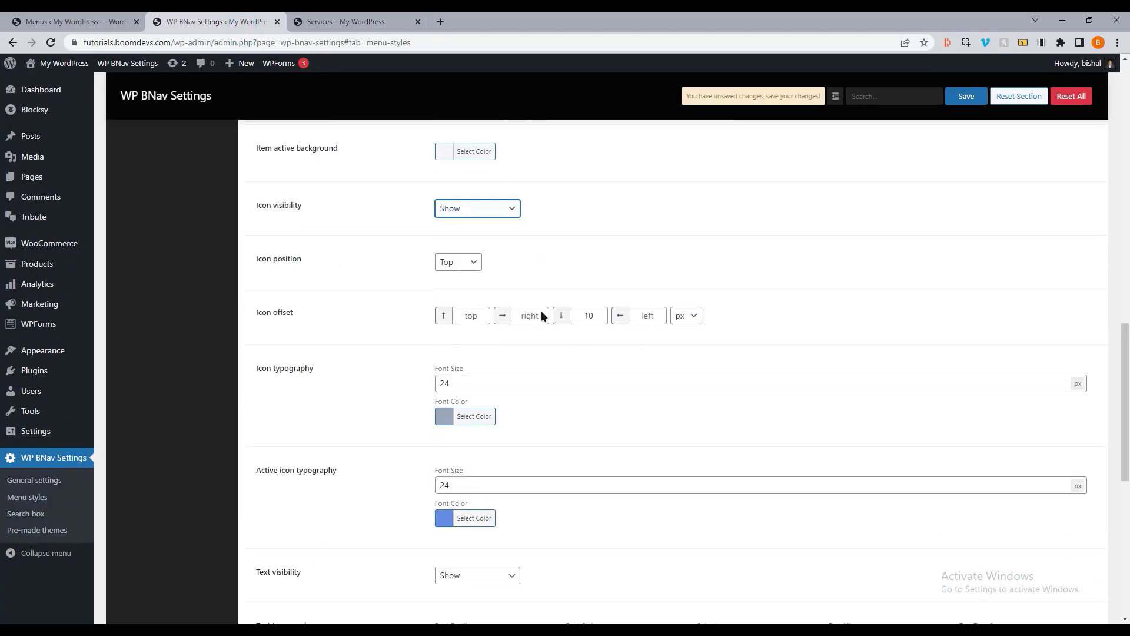
Set Icon position to Right, save, and preview icons beside the labels on the Services page
click(458, 261)
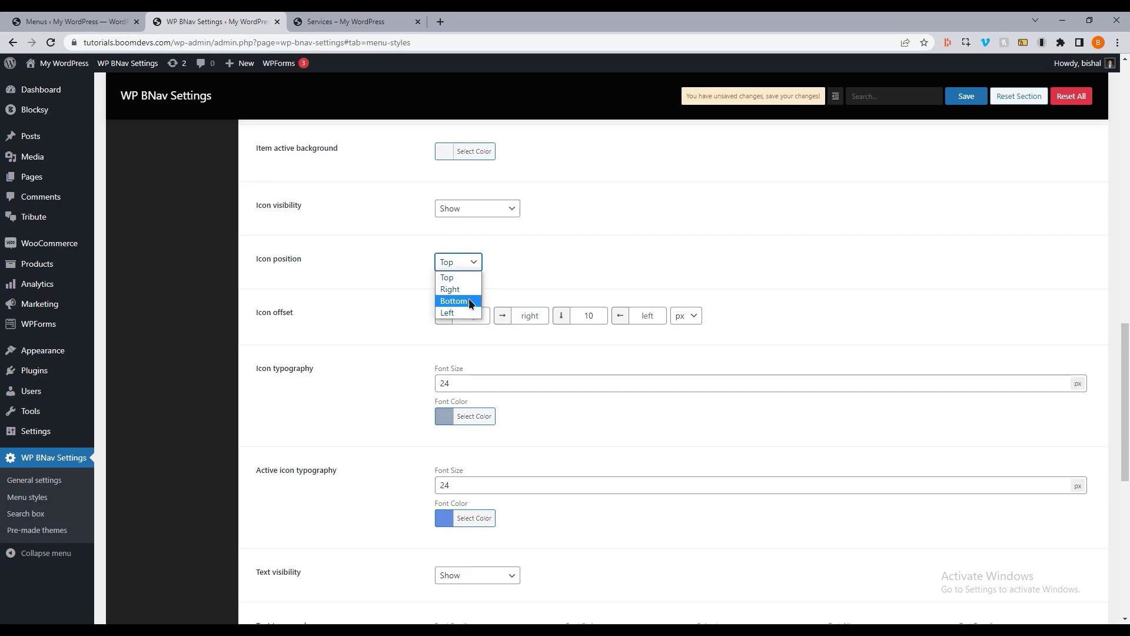
mouse_move(458, 277)
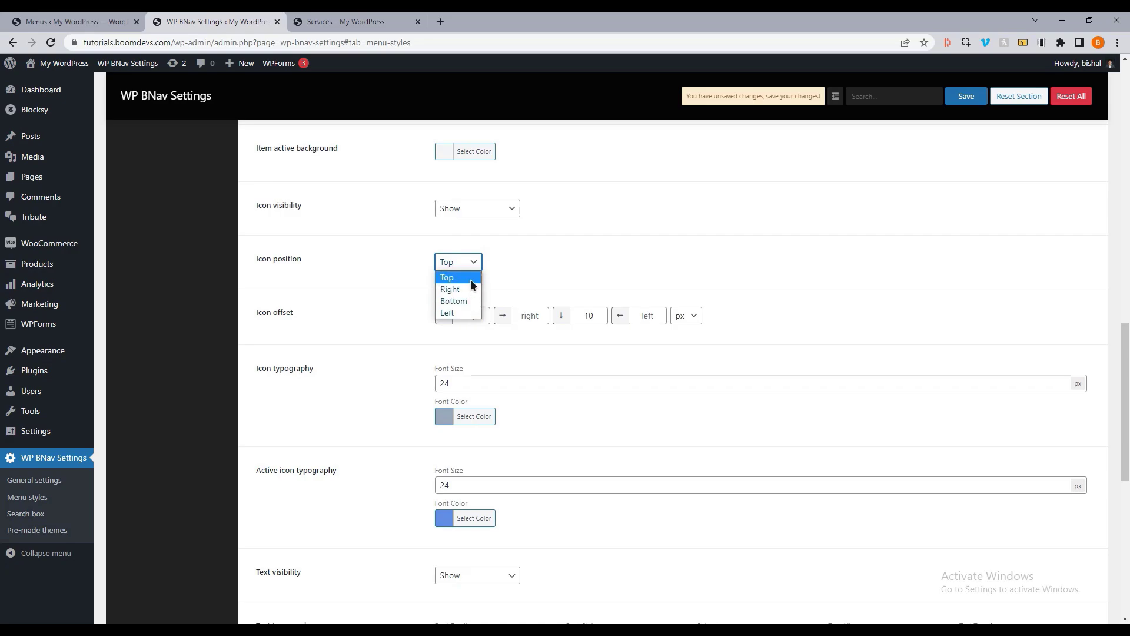
mouse_move(458, 289)
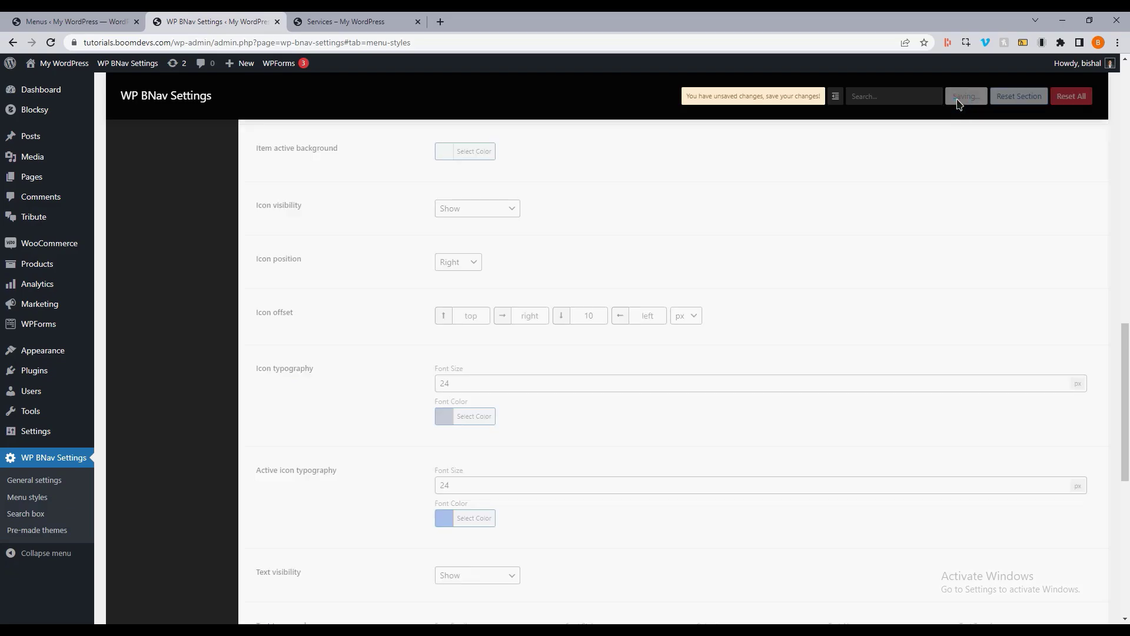
click(354, 21)
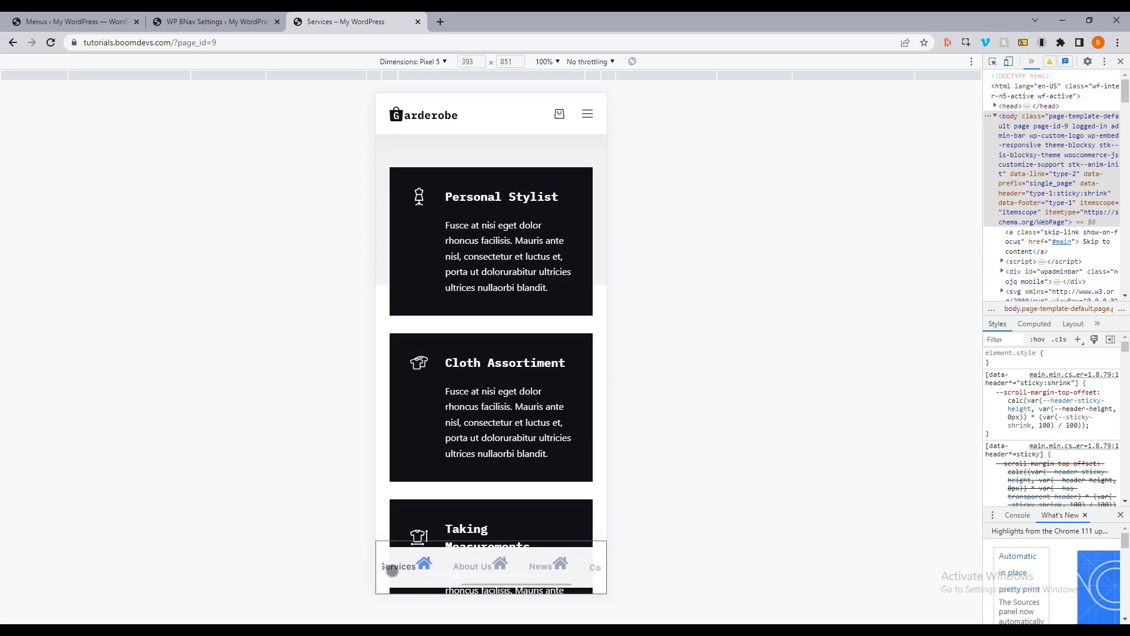
click(214, 21)
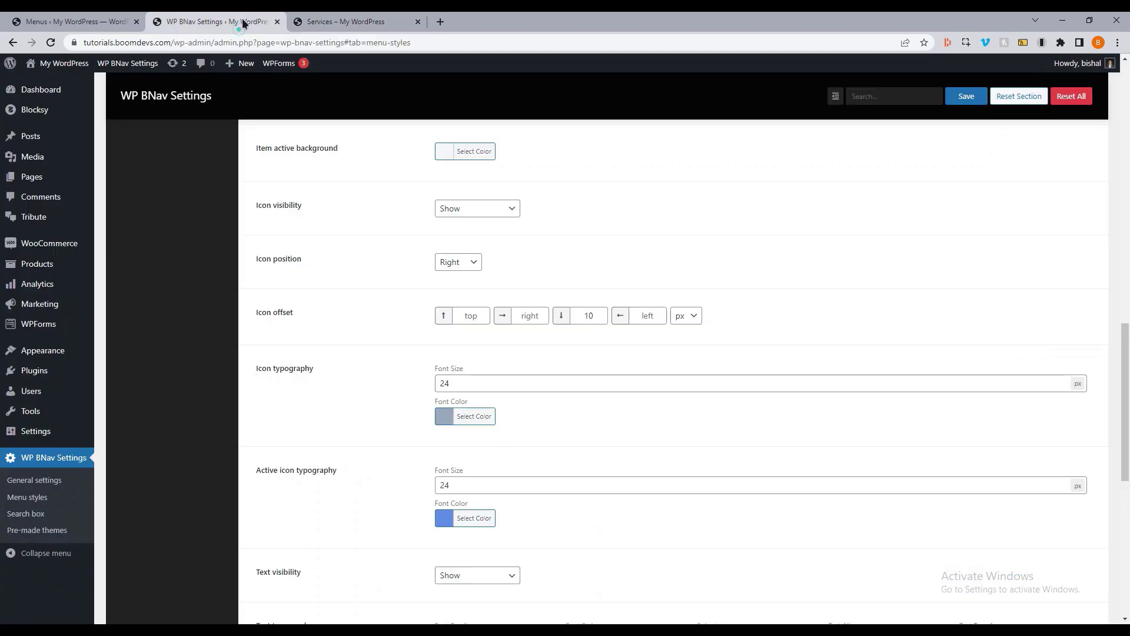
Review the storefront phone preview with the Home icon now right of its label
scroll(up, 3)
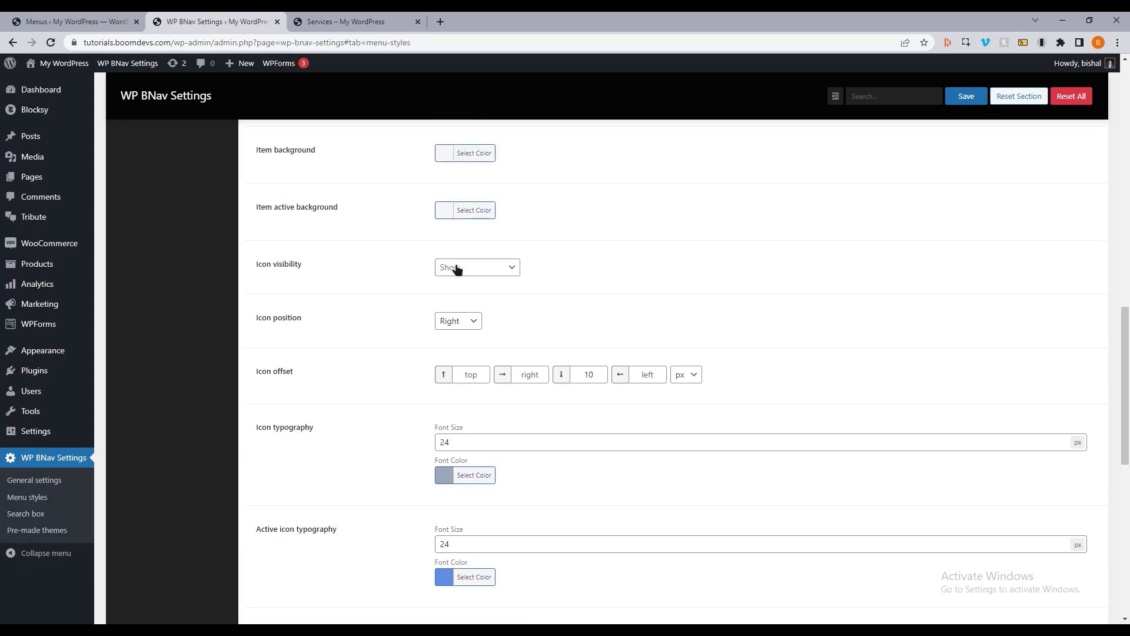
scroll(up, 3)
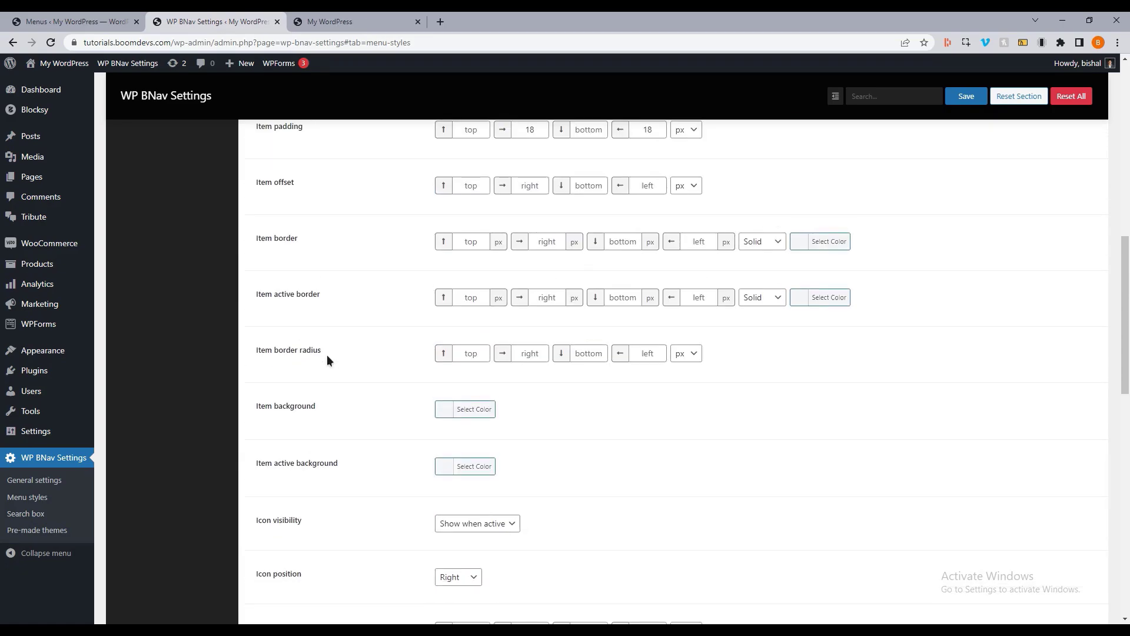
scroll(down, 3)
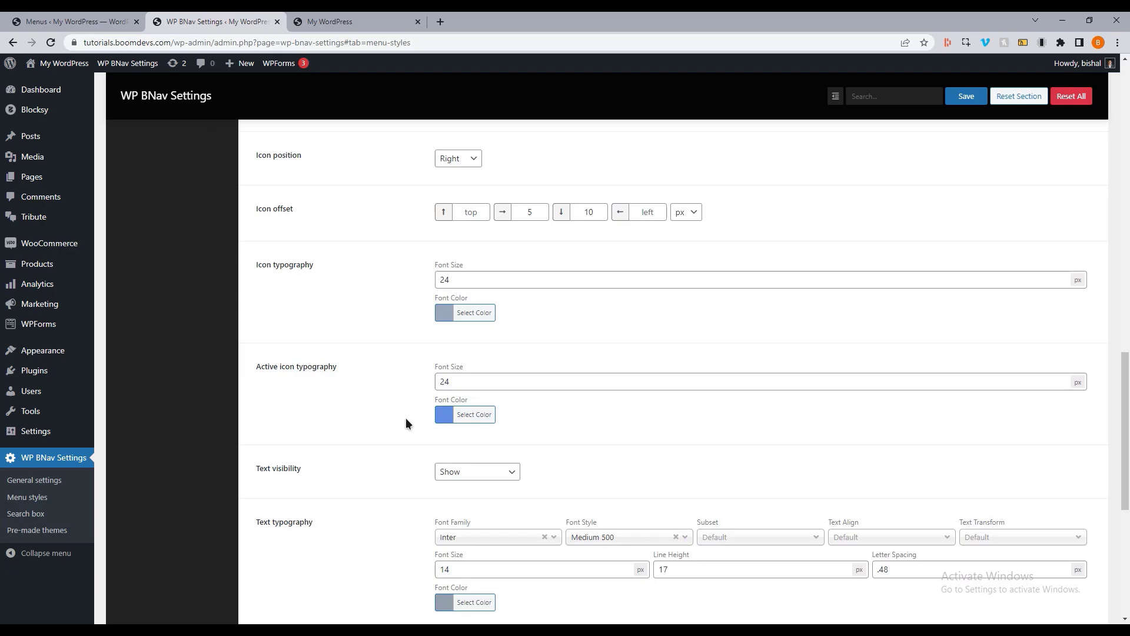
click(34, 479)
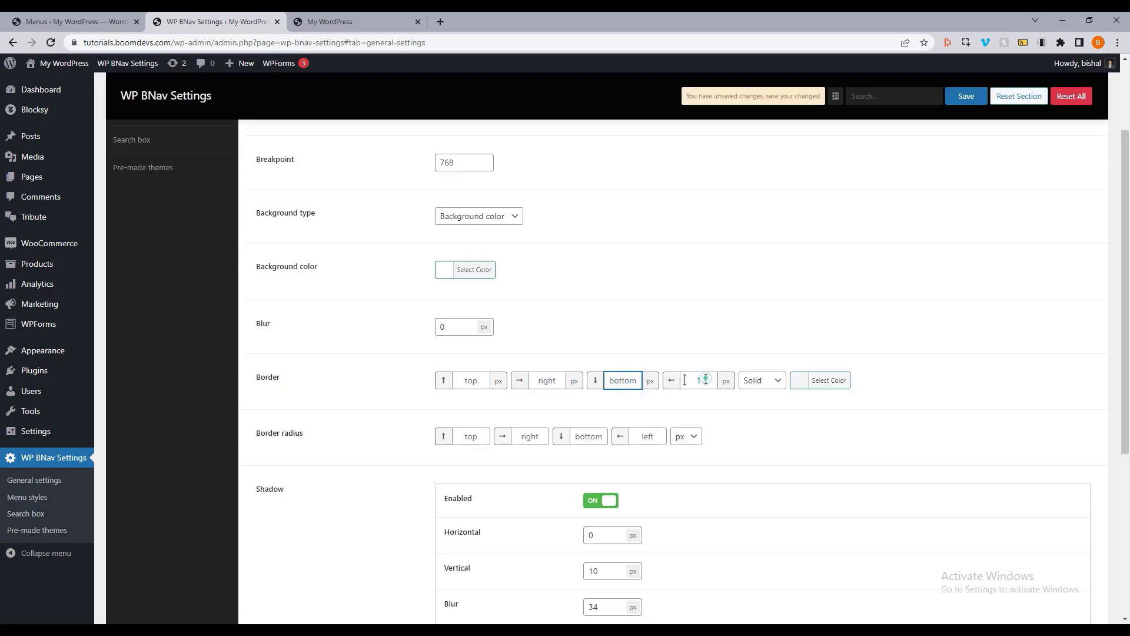
click(353, 21)
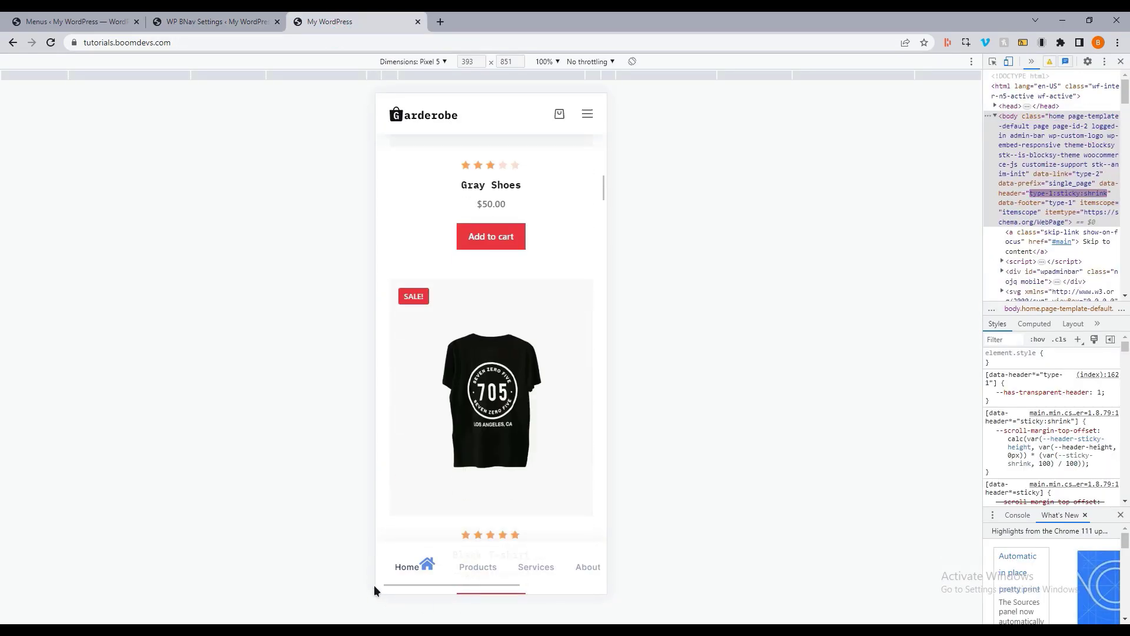
Return to the WP BNav Settings tab and bring up the Menu styles section
scroll(up, 3)
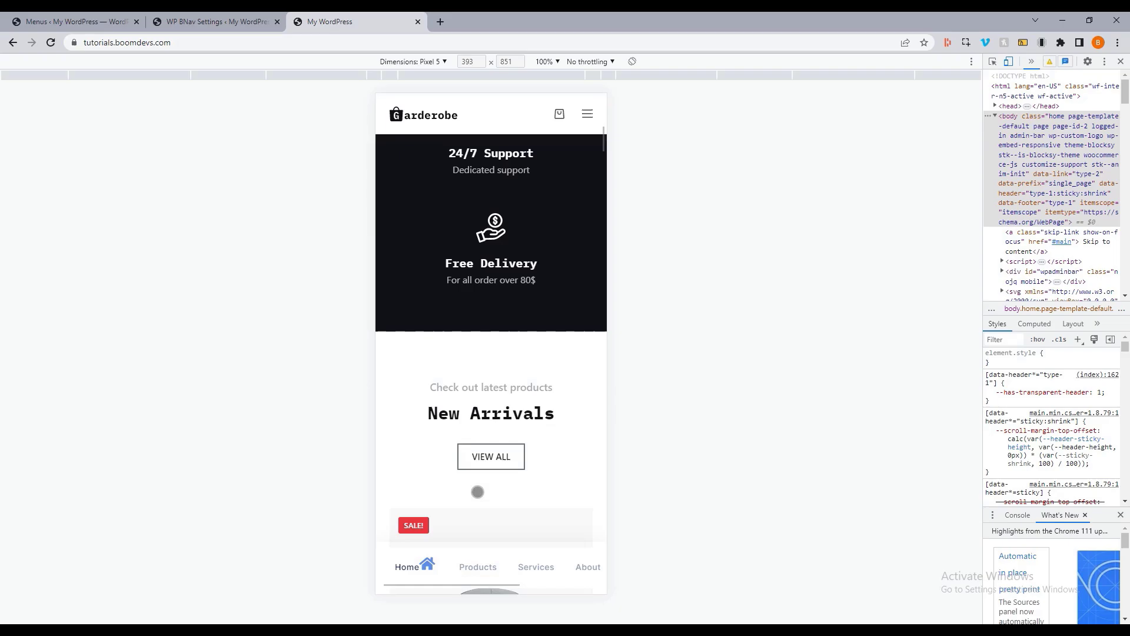
scroll(up, 3)
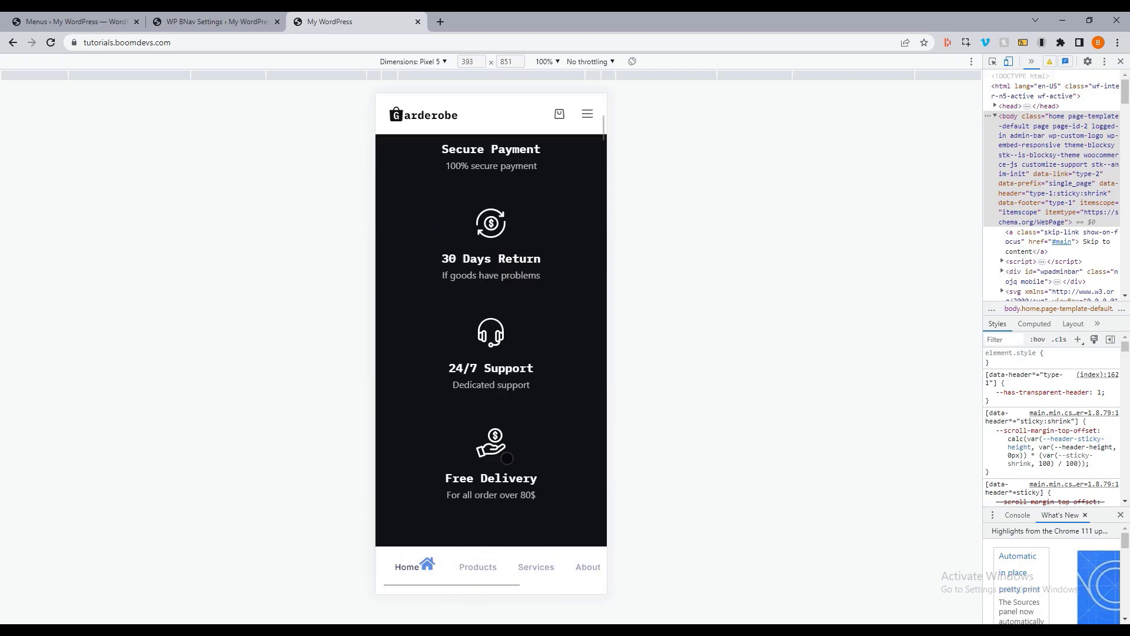
scroll(up, 3)
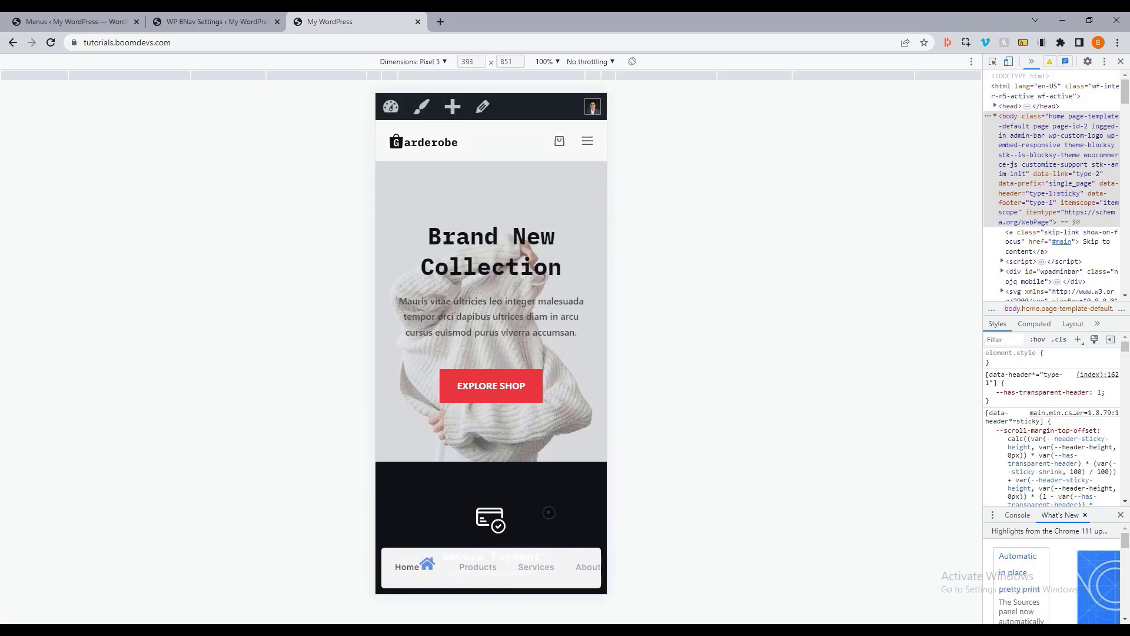
click(214, 22)
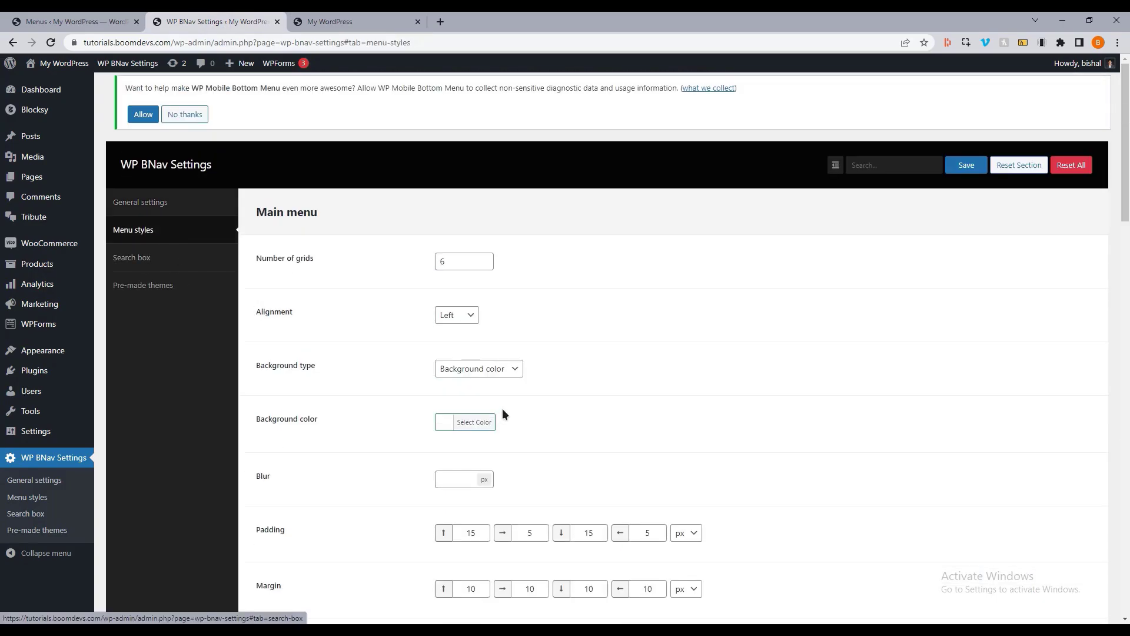
Set Icon visibility to Show with icon and active icon font size 15, checking the Products page preview
scroll(down, 3)
text(15)
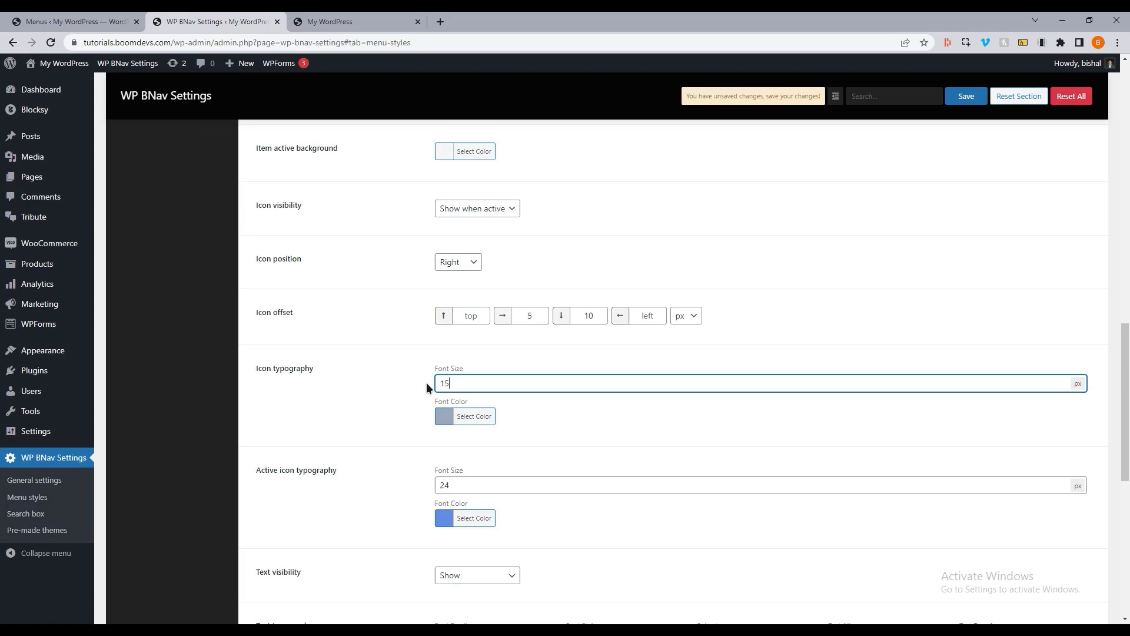
click(353, 21)
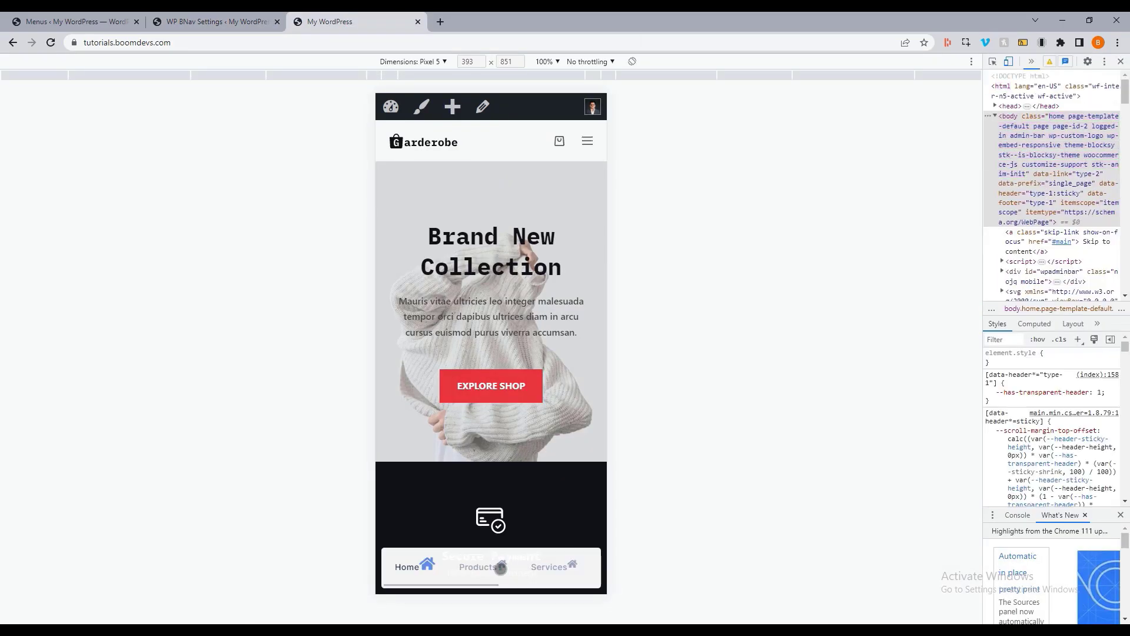
click(477, 569)
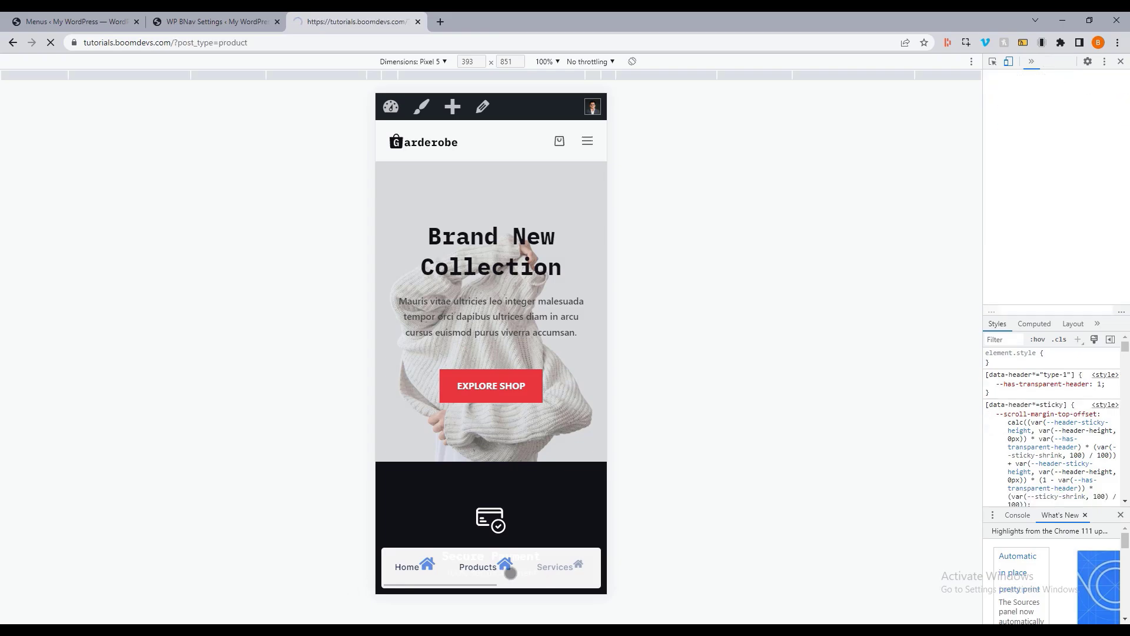
click(213, 21)
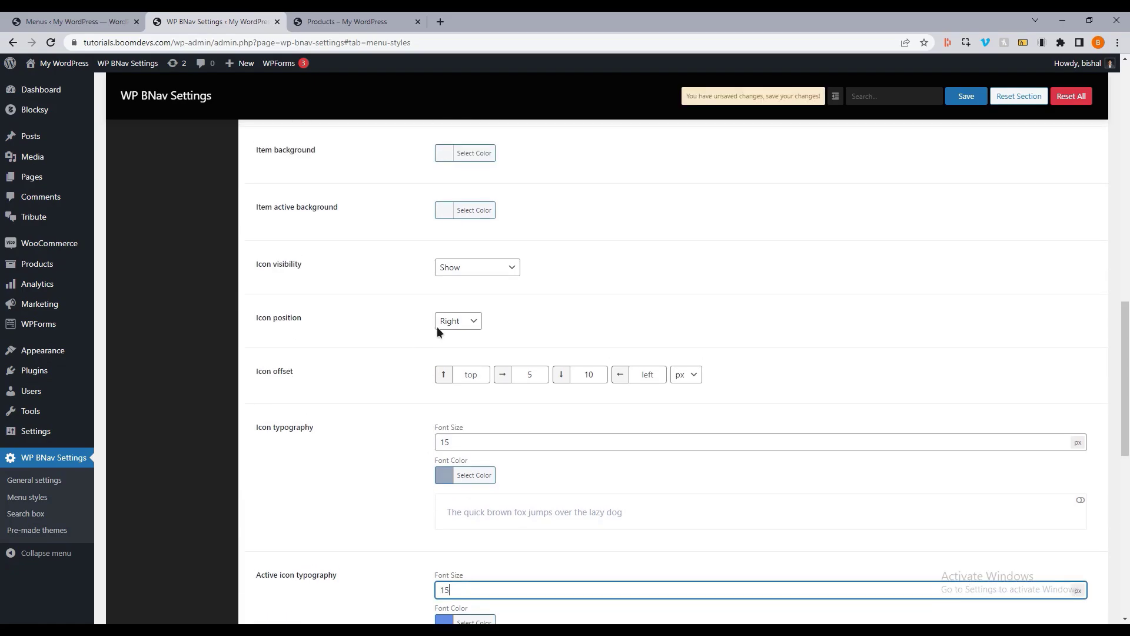
Set Icon position to Top, save, and preview the icons above their labels on the storefront
click(458, 321)
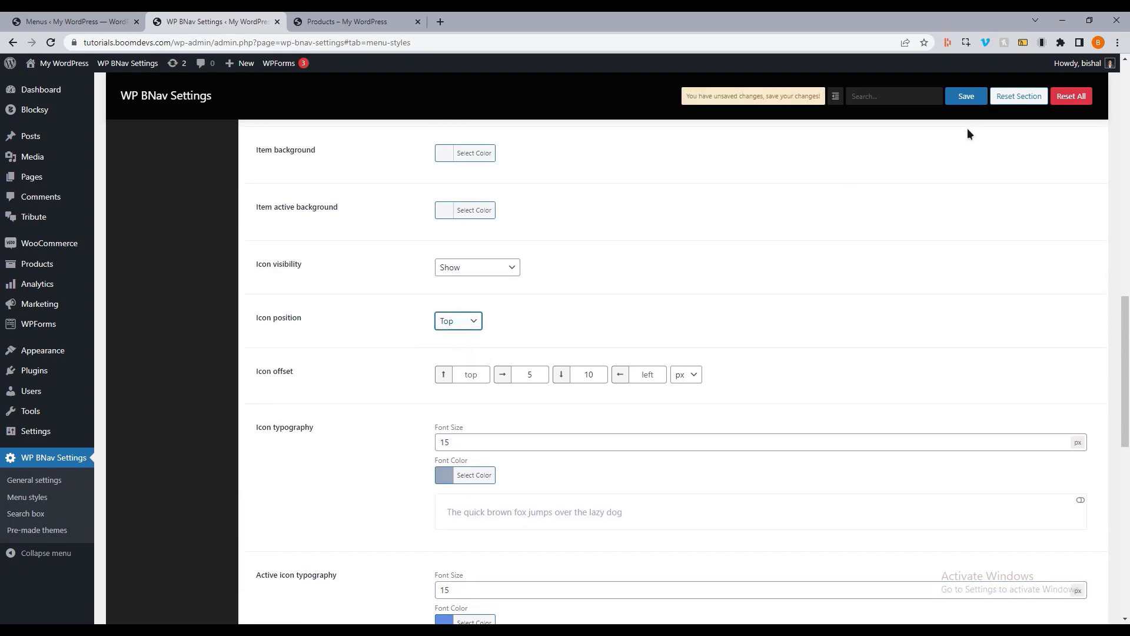
click(353, 22)
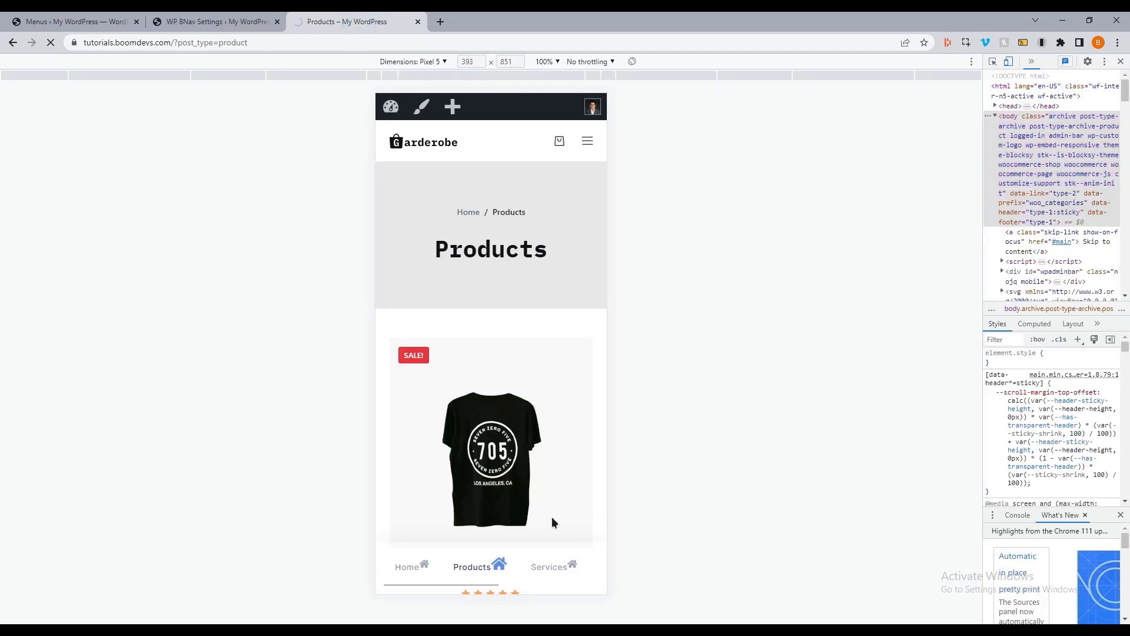
scroll(down, 3)
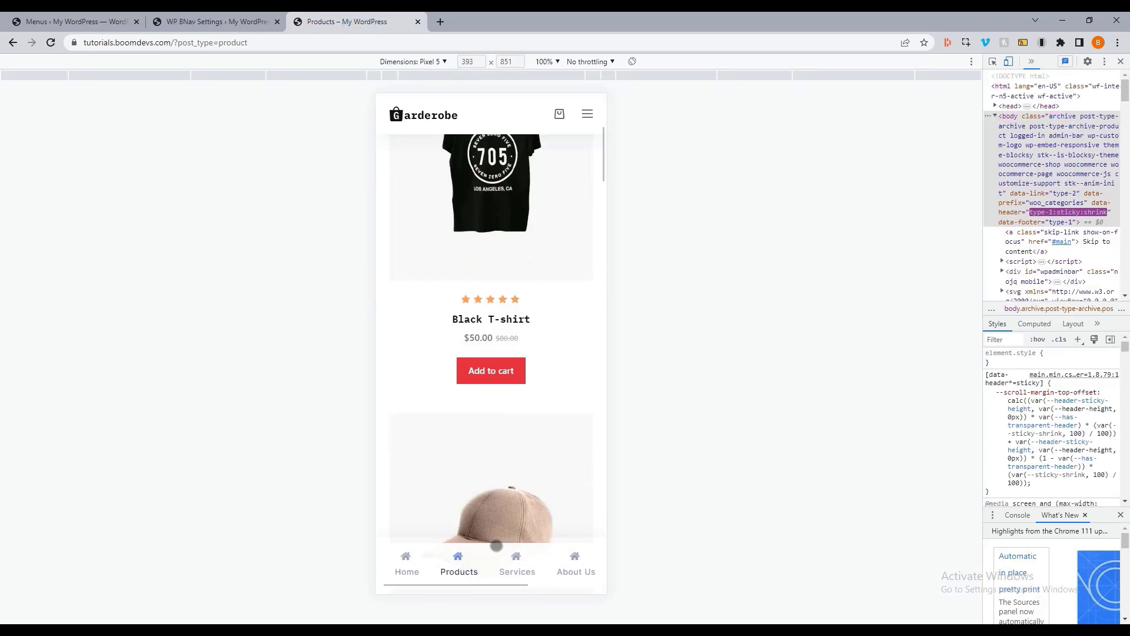
scroll(down, 3)
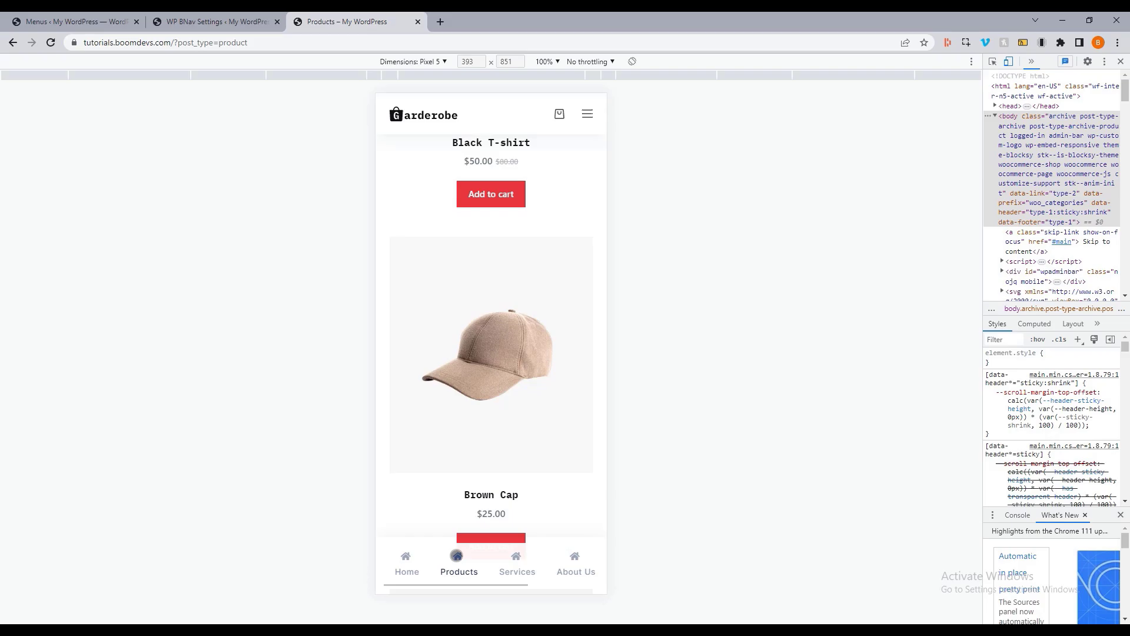
scroll(down, 3)
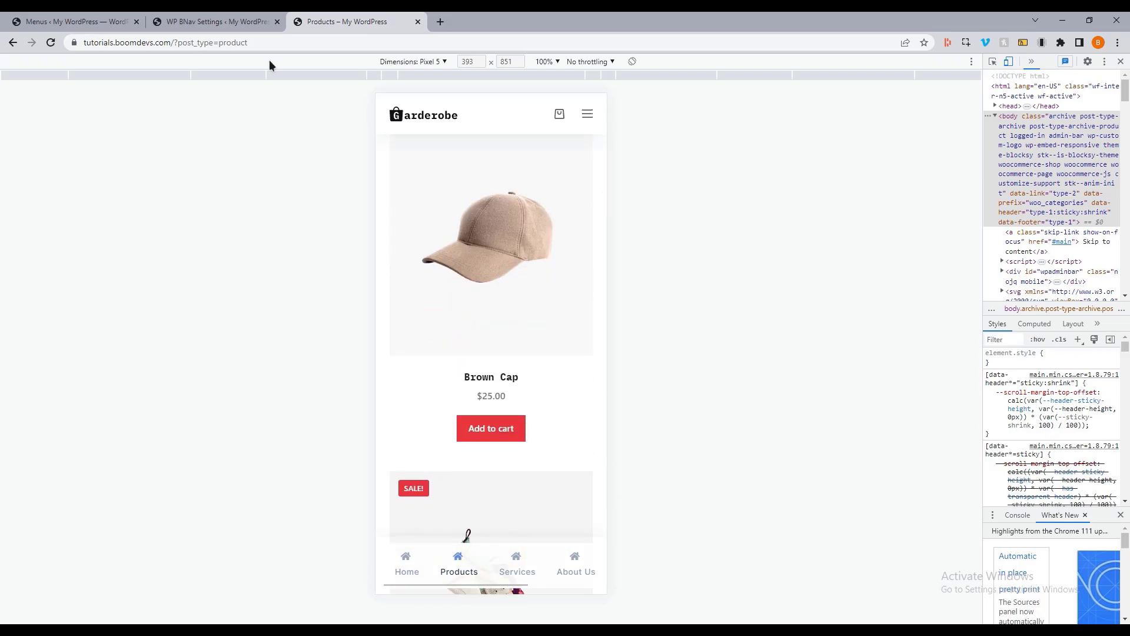
click(214, 21)
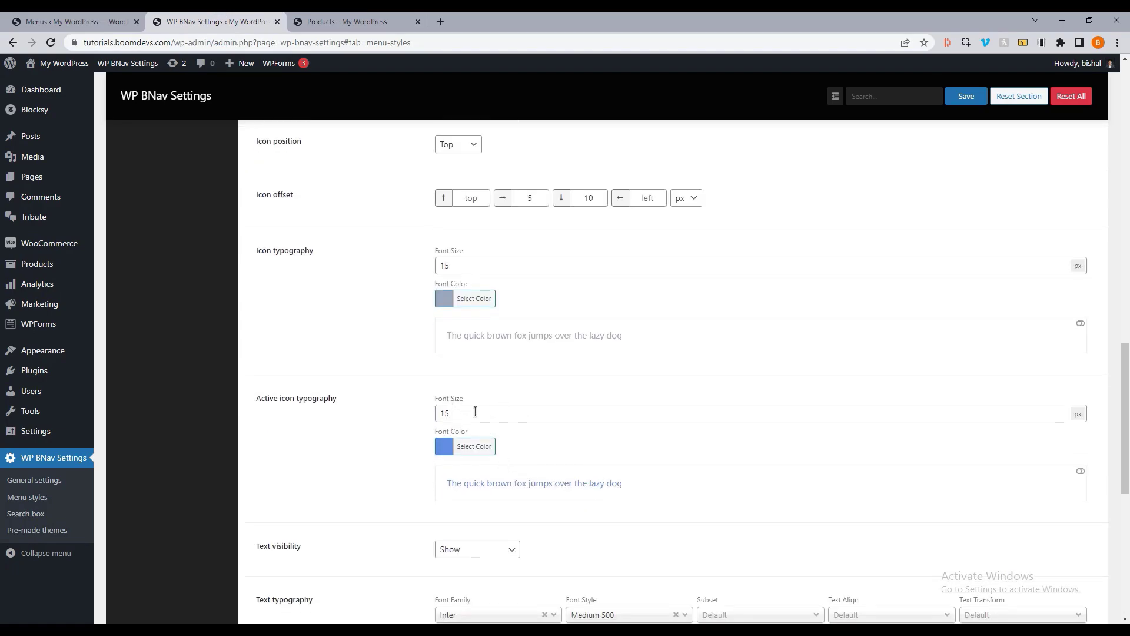
mouse_move(441, 449)
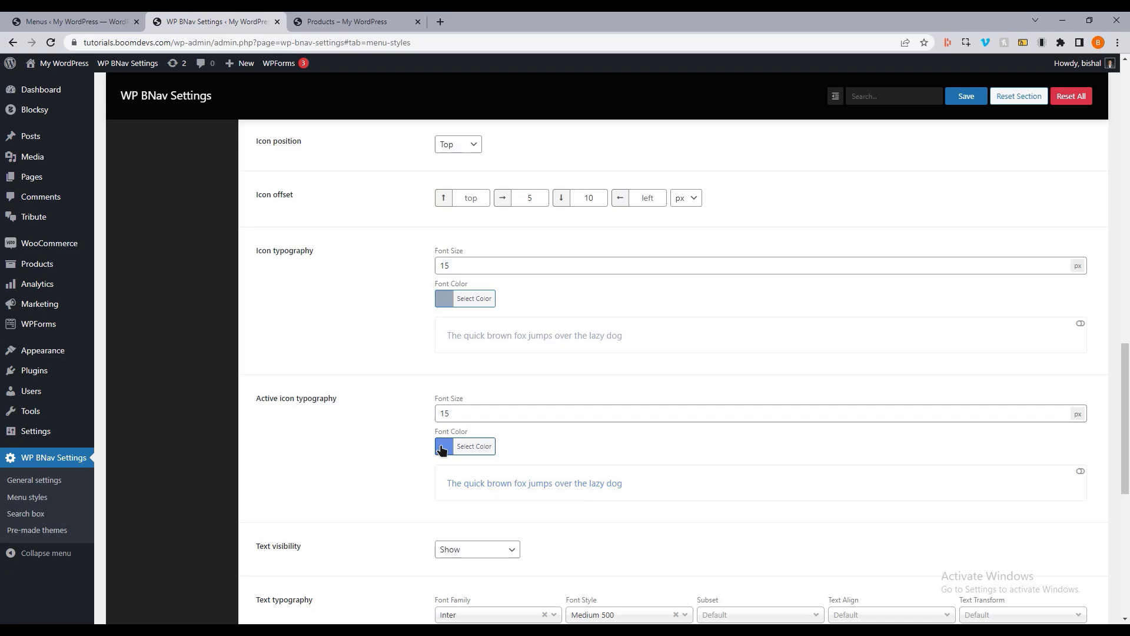
Confirm the blue active icon colour and review the Home page on the storefront preview
click(353, 21)
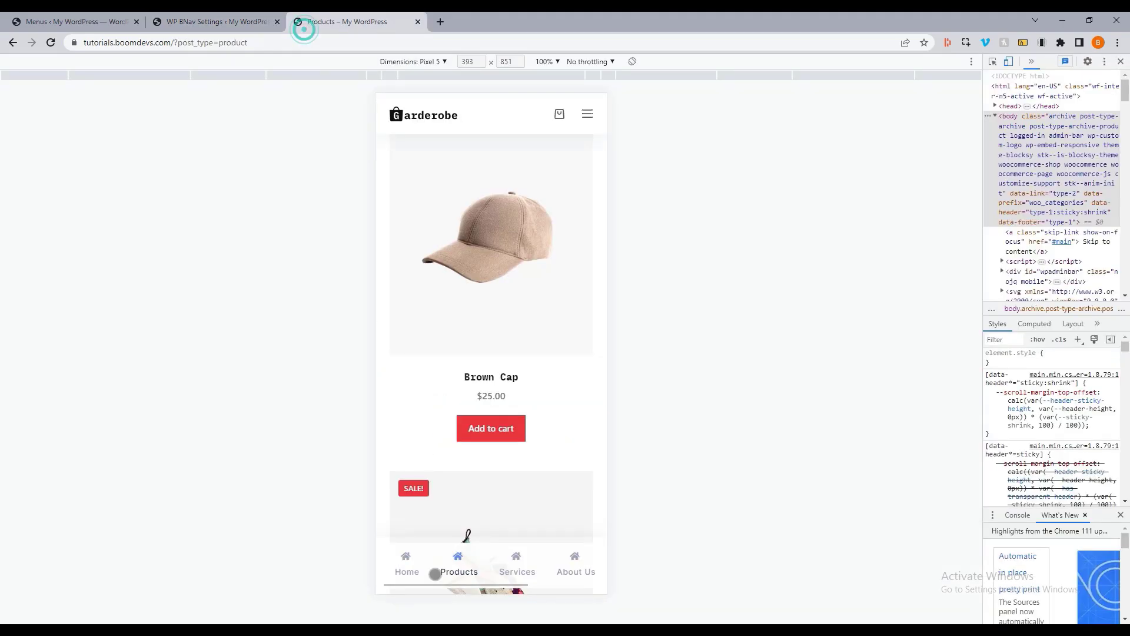
click(213, 21)
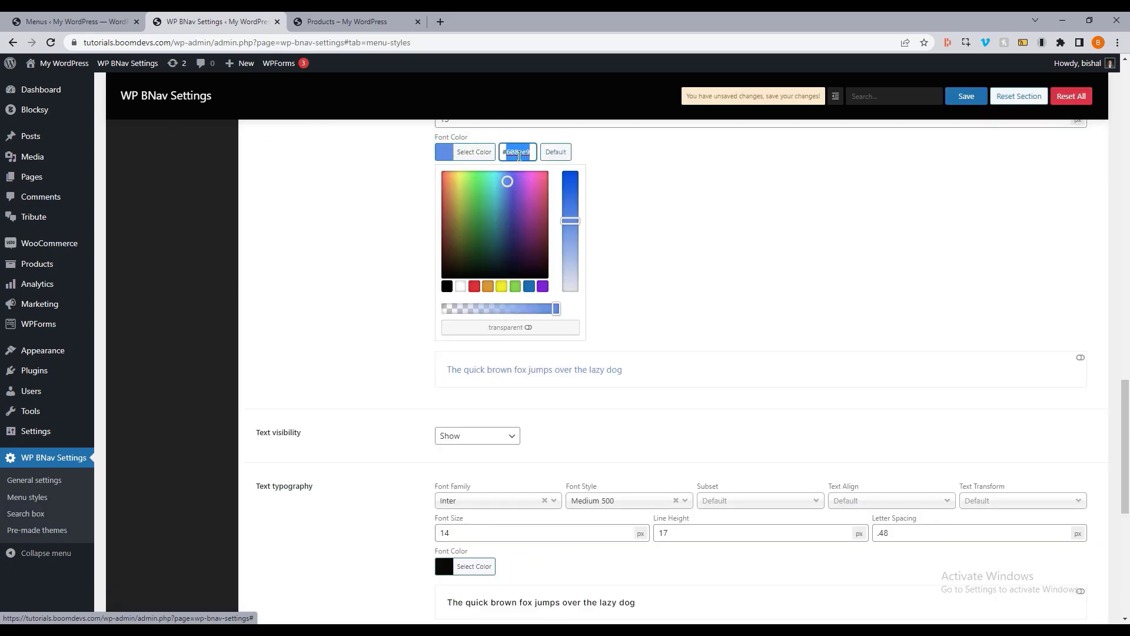
scroll(down, 3)
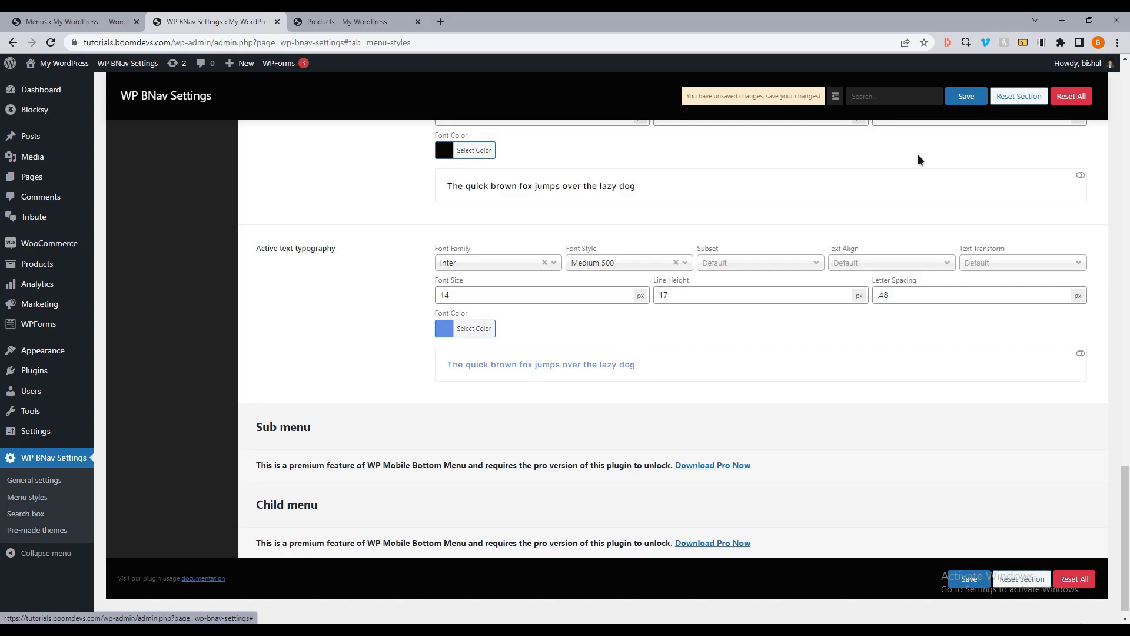
click(353, 21)
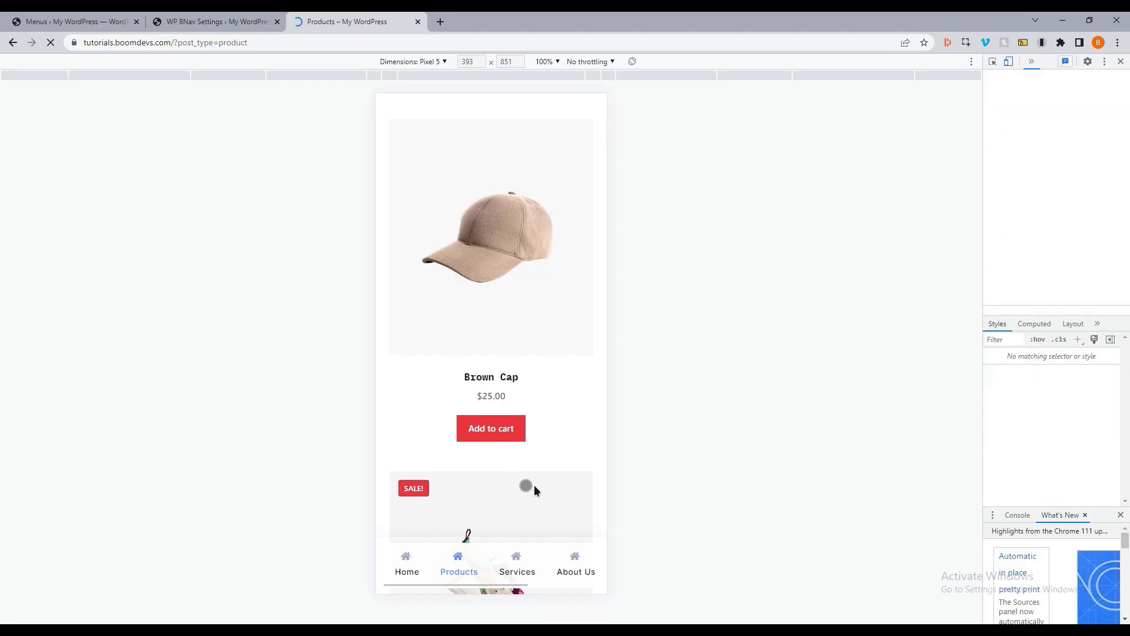
click(516, 562)
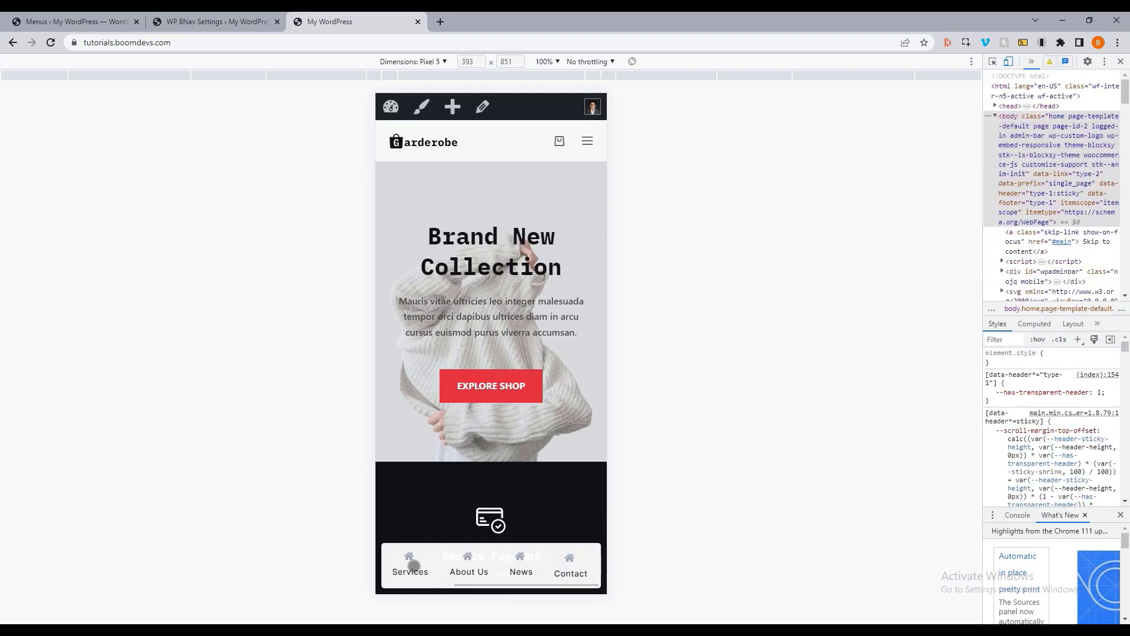
click(210, 22)
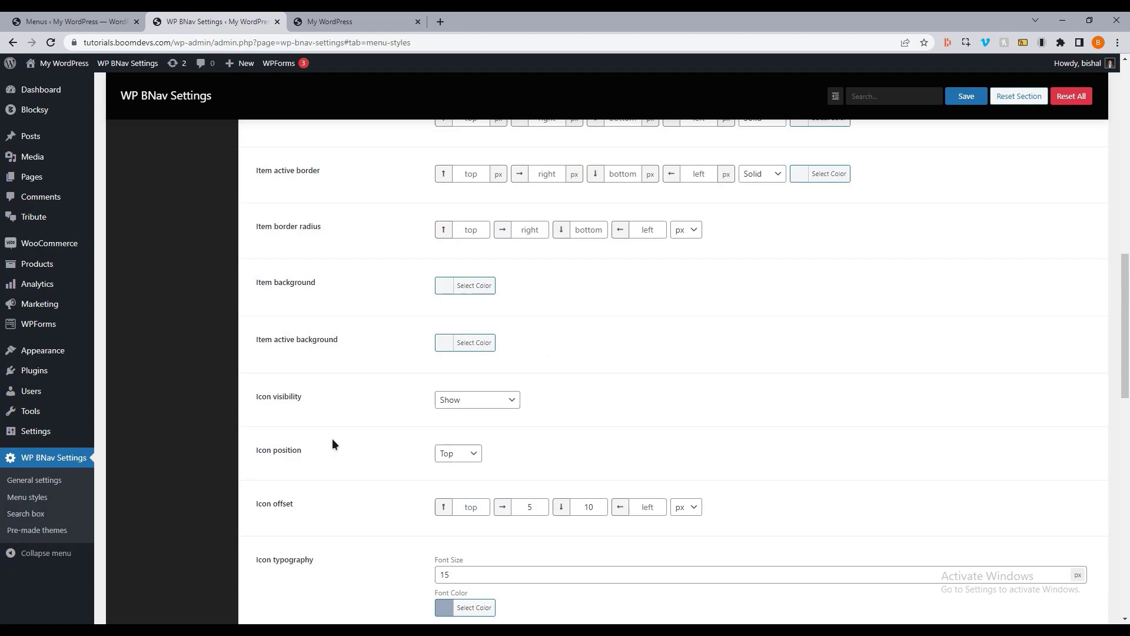
Look at the pre-made bottom menu themes, then go to Appearance > Menus
click(38, 530)
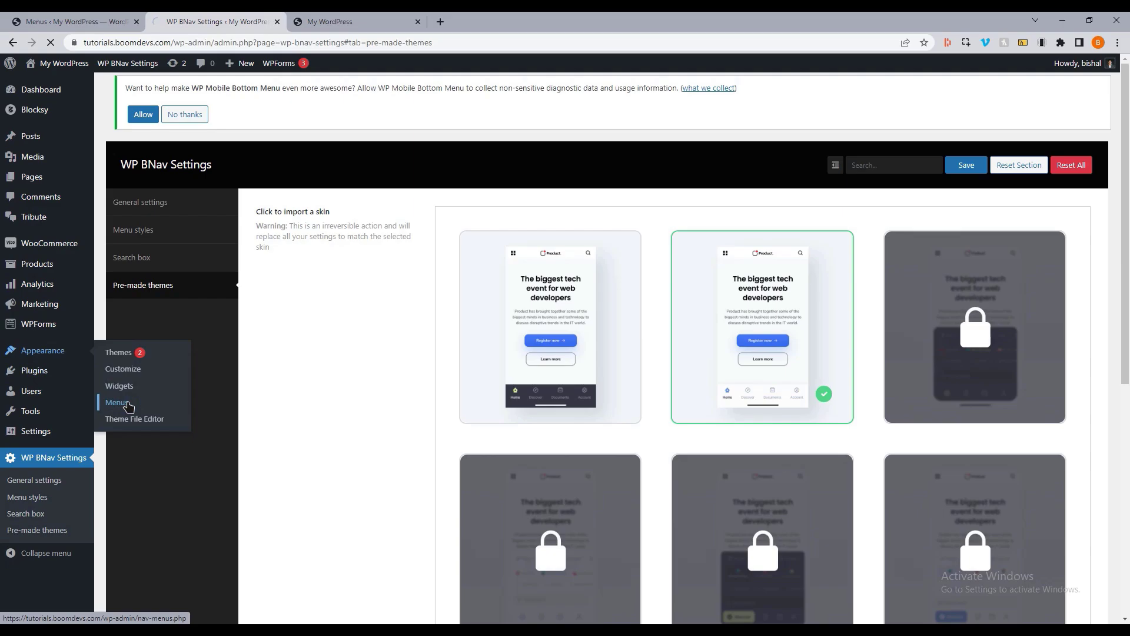
click(116, 403)
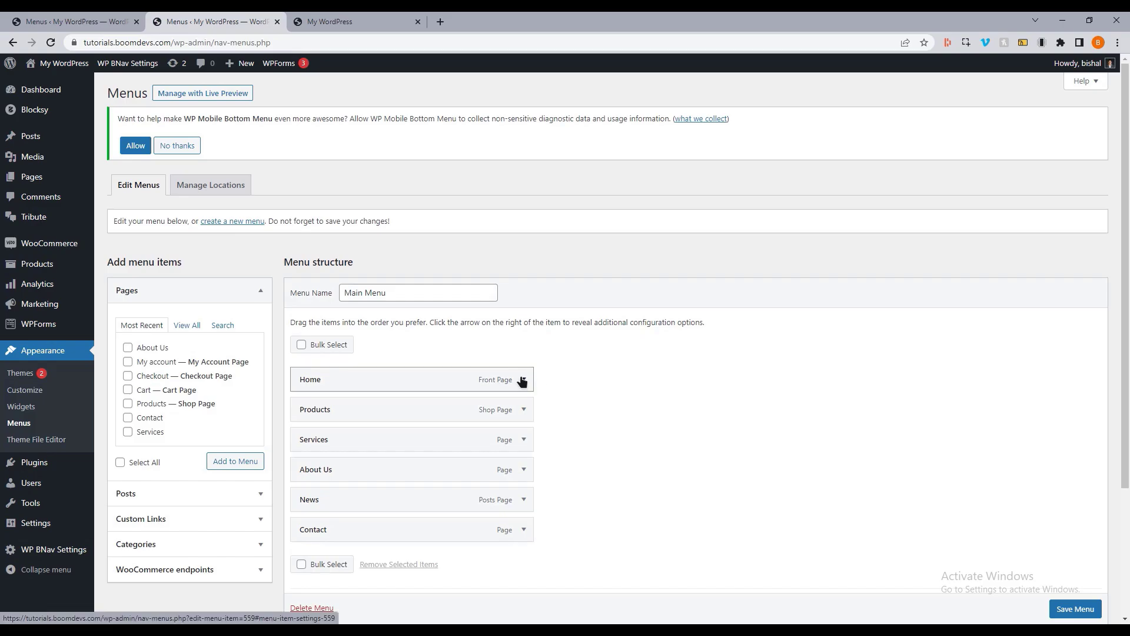
Expand Main Menu items and search WP BNav icons for Products and Services
click(521, 381)
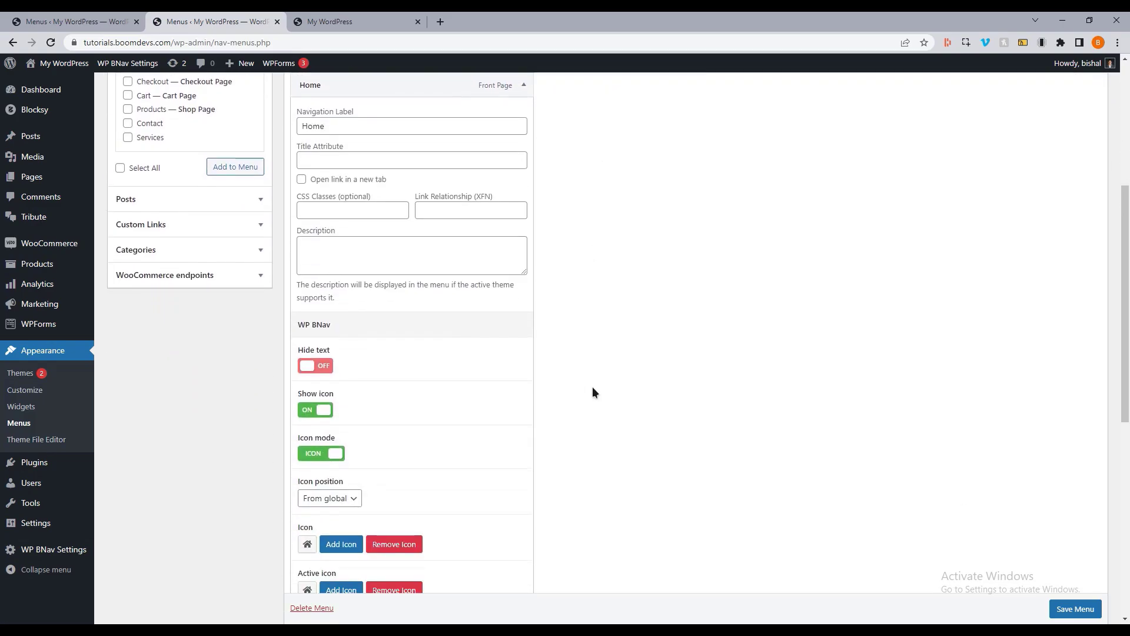
scroll(down, 3)
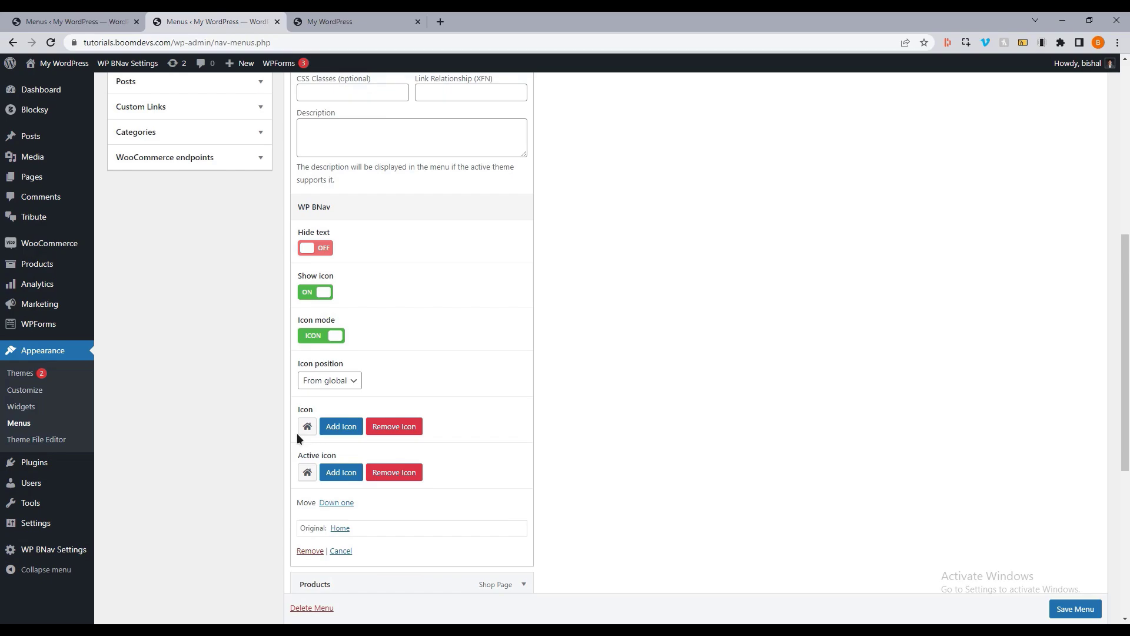
mouse_move(300, 405)
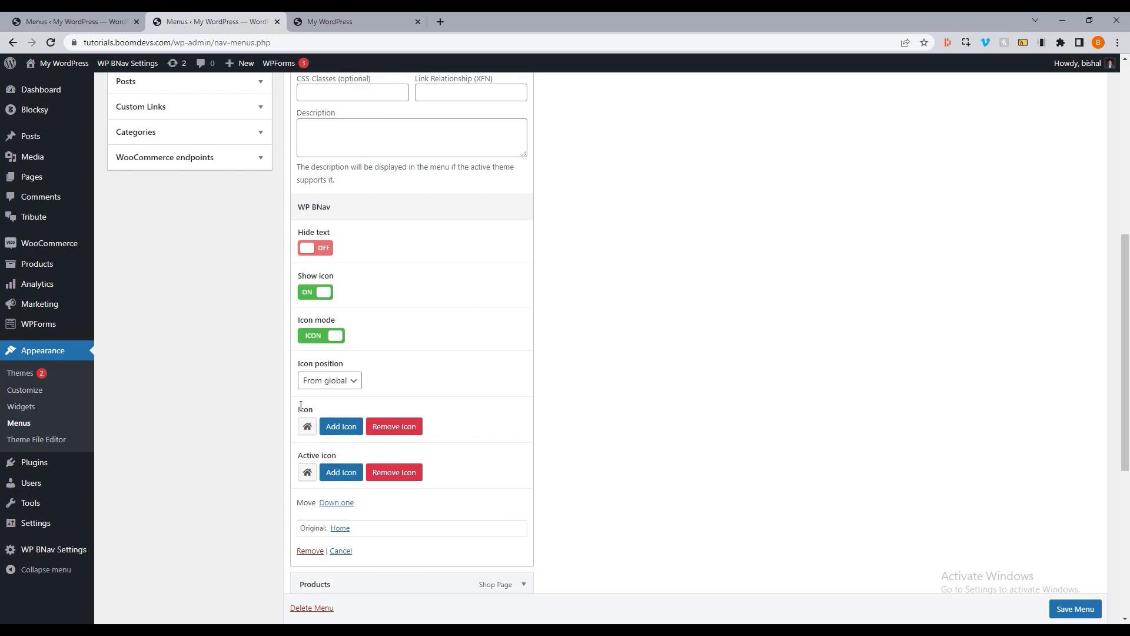
mouse_move(371, 440)
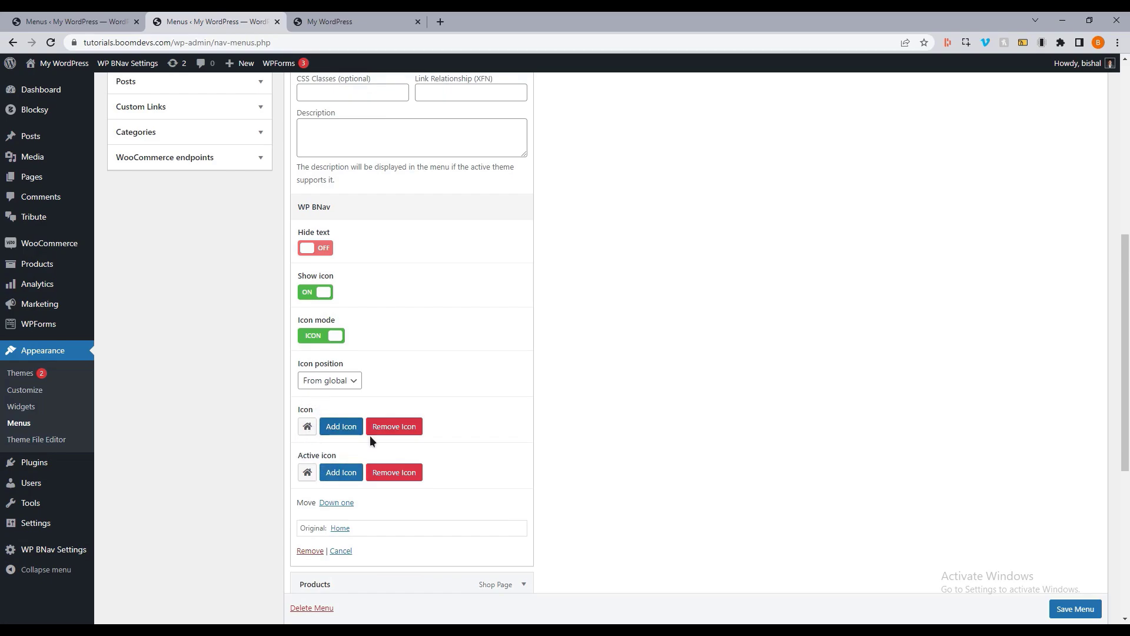
scroll(up, 3)
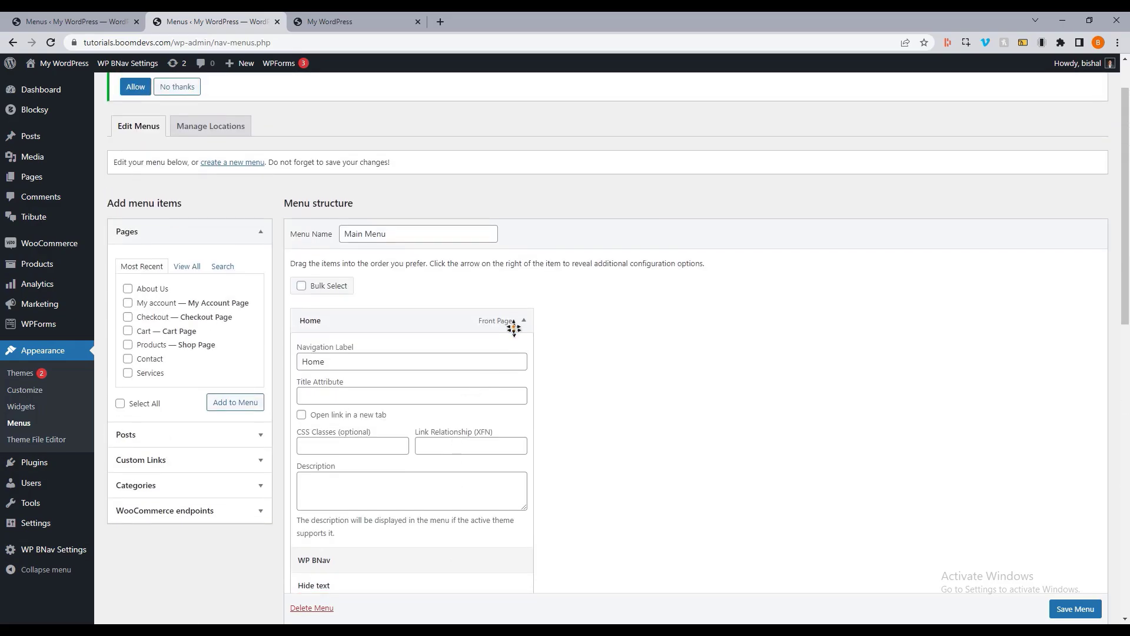
text(produc)
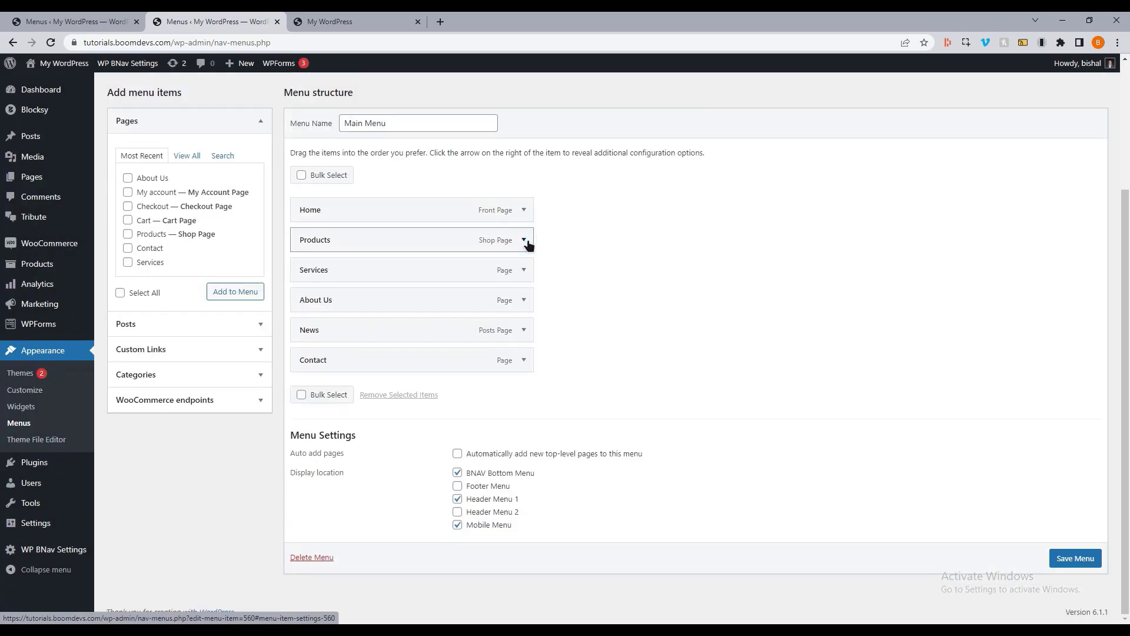
text(ser)
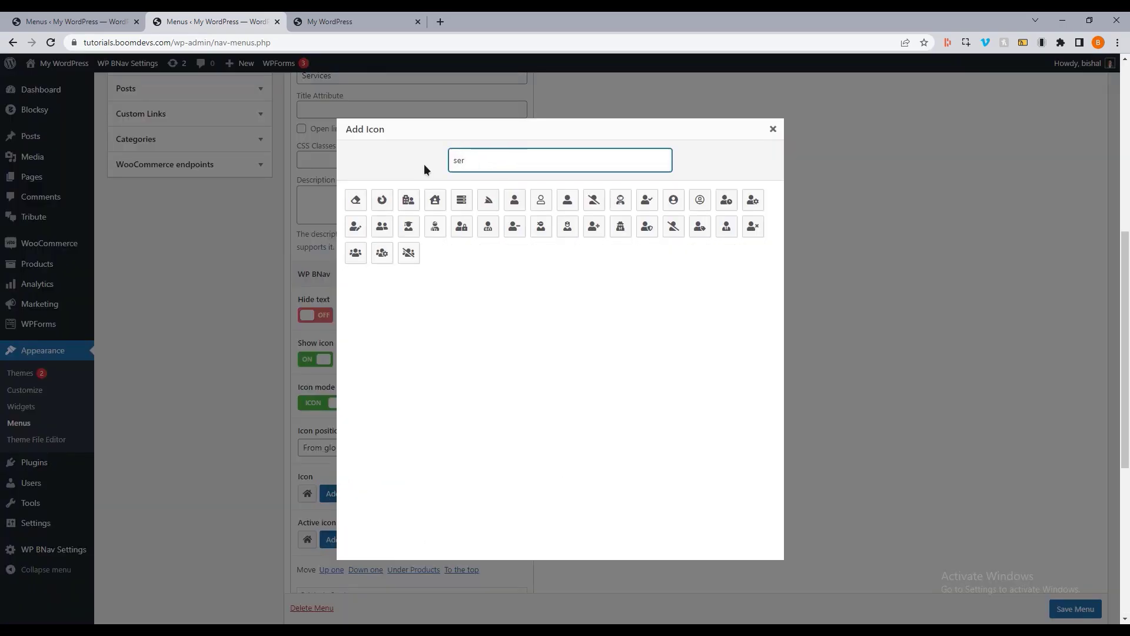
text(v)
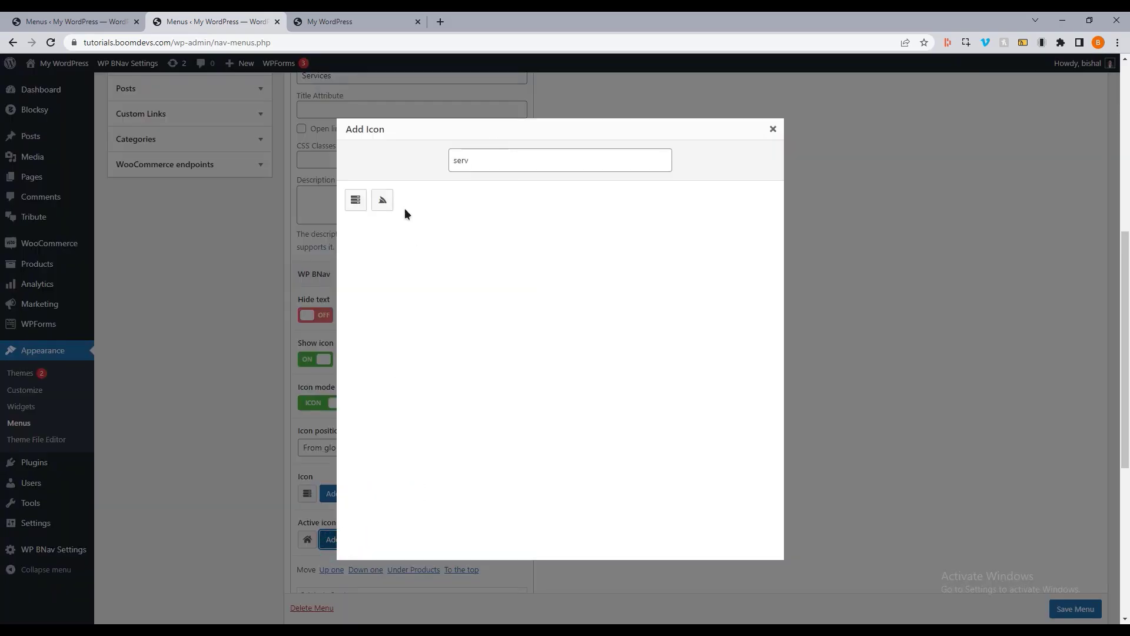
Turn Show icon ON with Hide text OFF for Contact, using a house icon
click(772, 130)
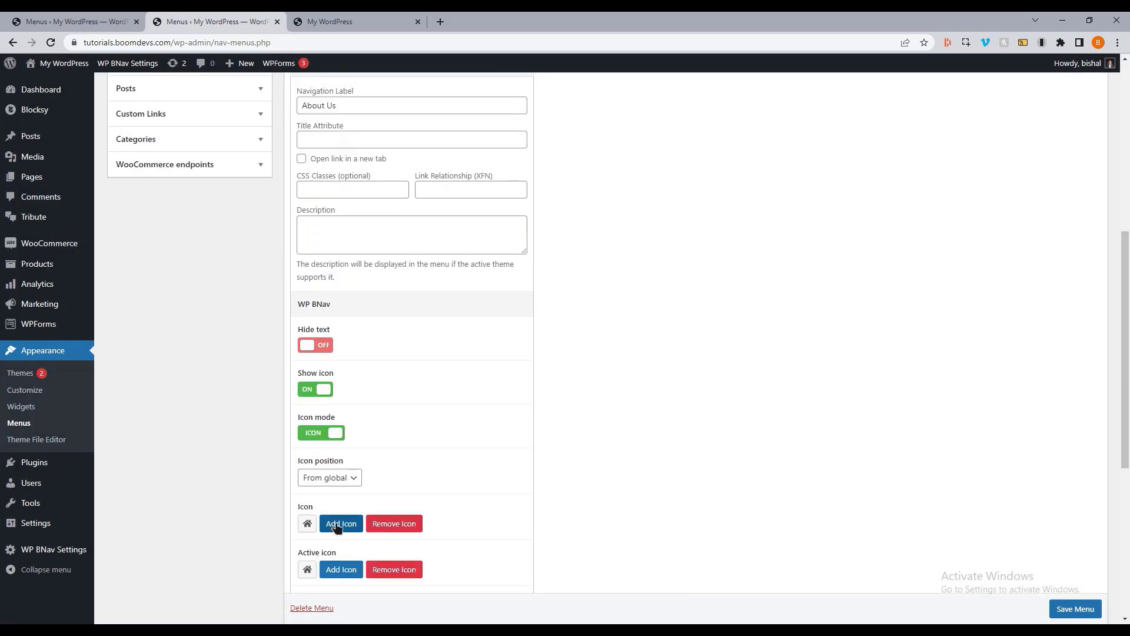
click(341, 522)
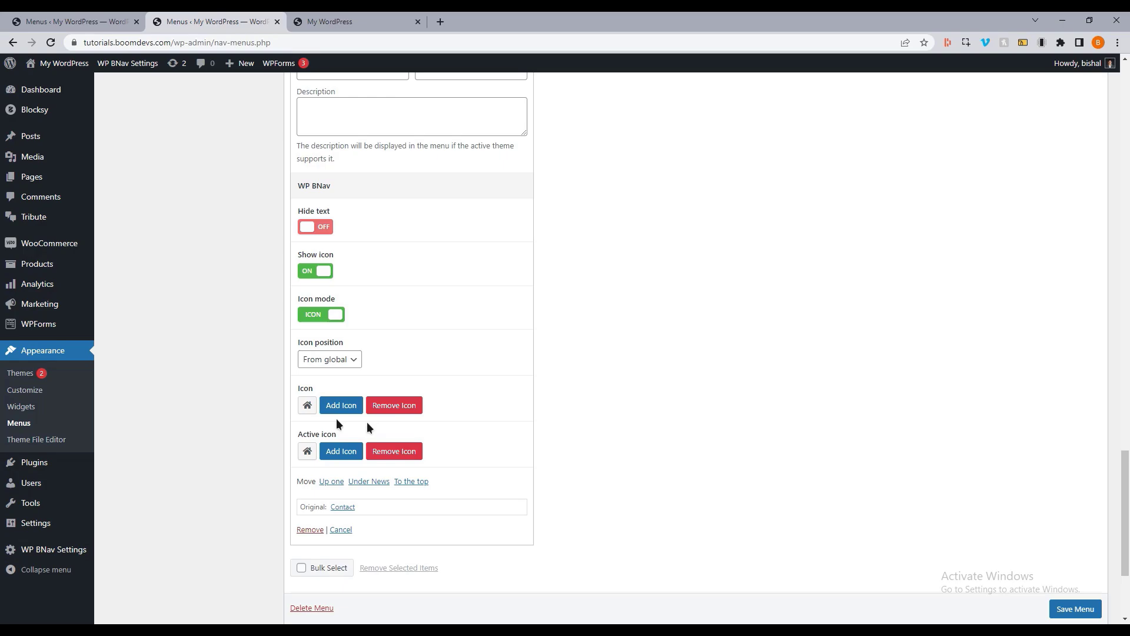
mouse_move(401, 349)
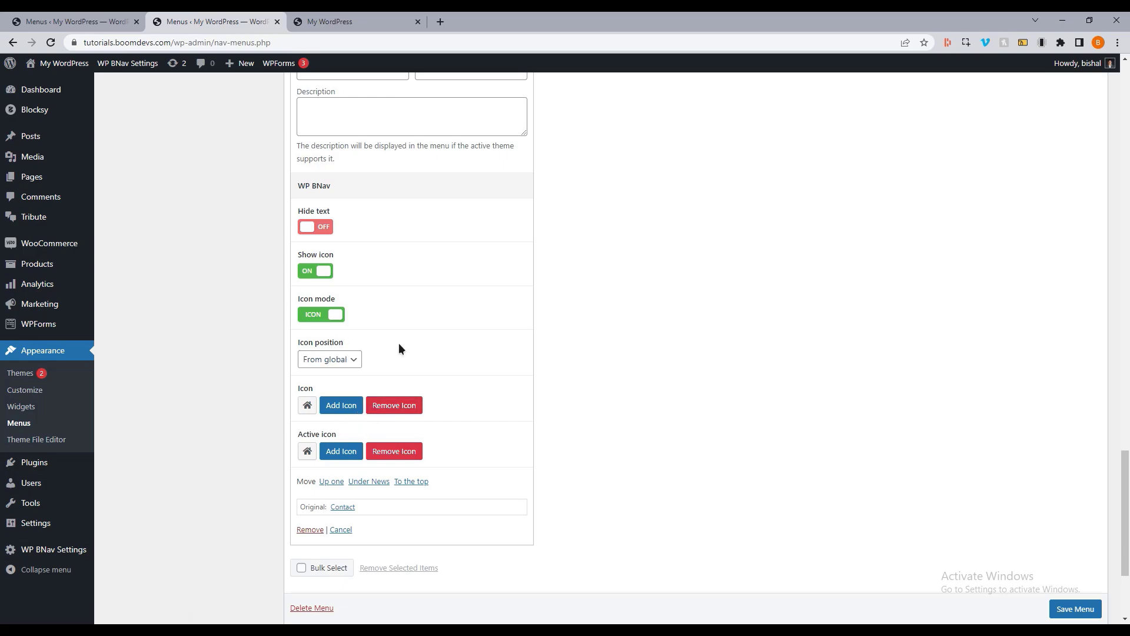
scroll(up, 3)
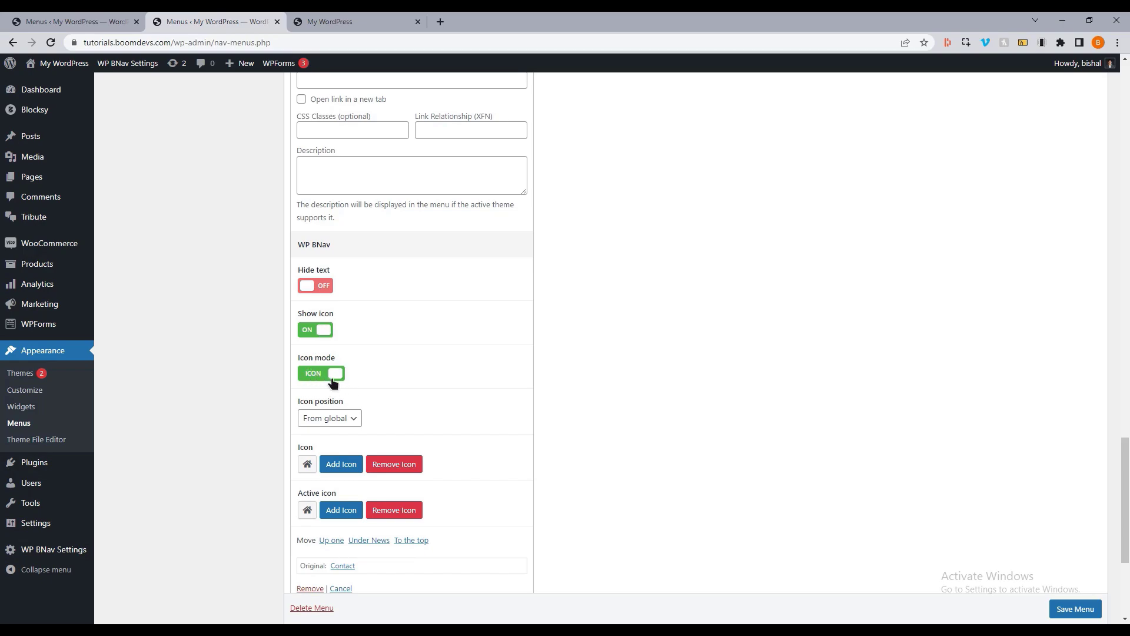
Switch the Contact item's Icon mode to IMAGE and start a new browser tab
click(320, 373)
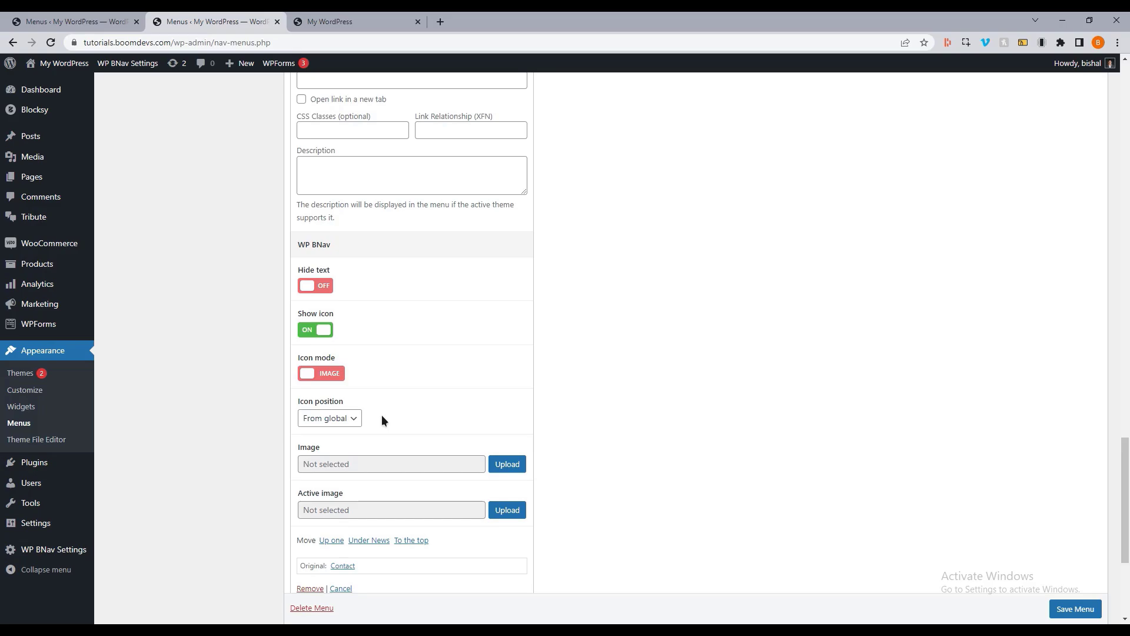
scroll(down, 3)
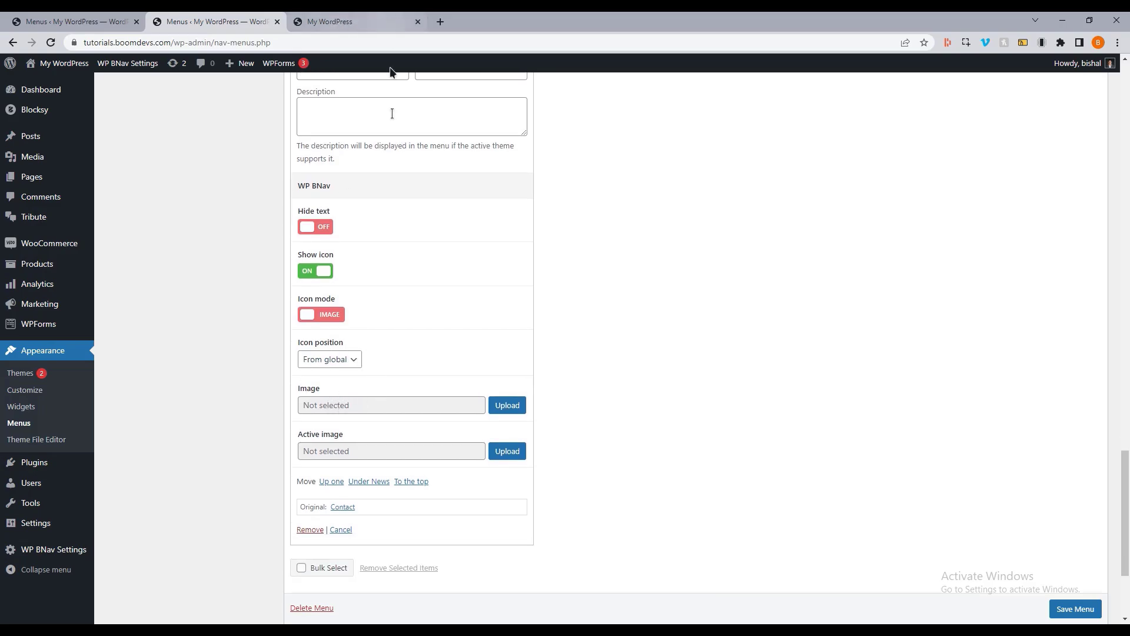
scroll(up, 3)
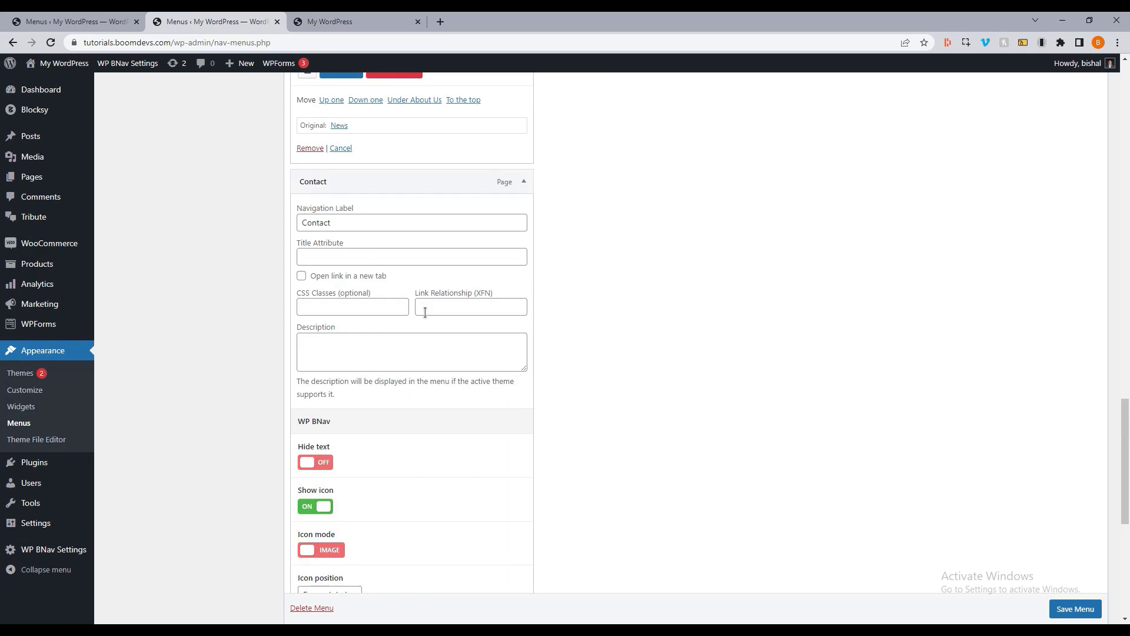
click(438, 21)
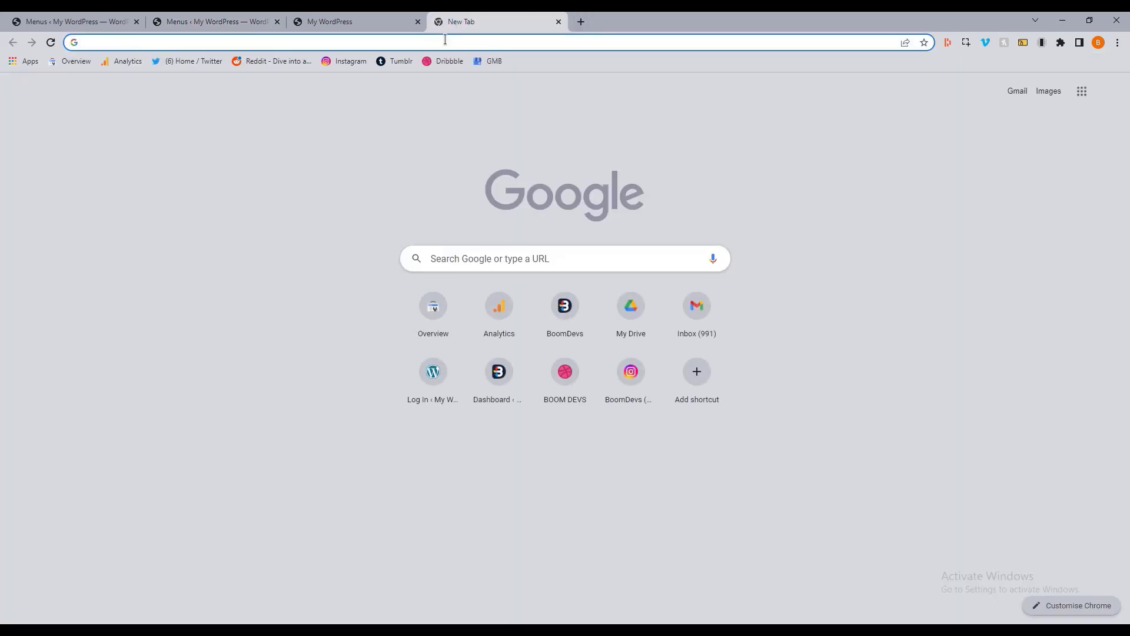
Go to the Font Awesome site via Google and search its icons for 'contact'
text(font)
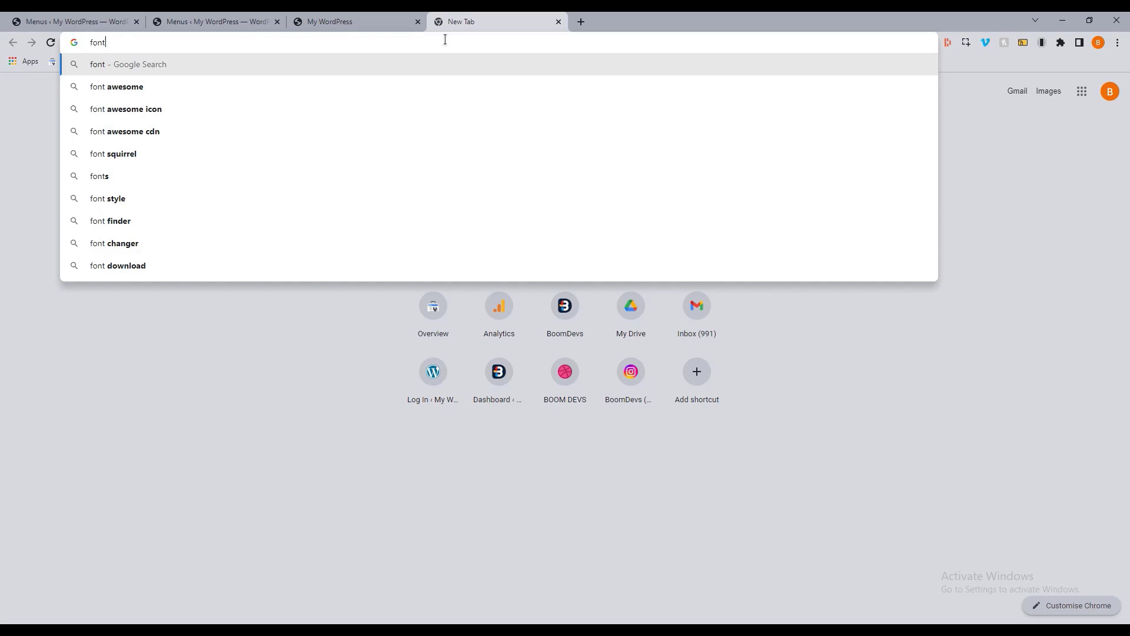
click(117, 86)
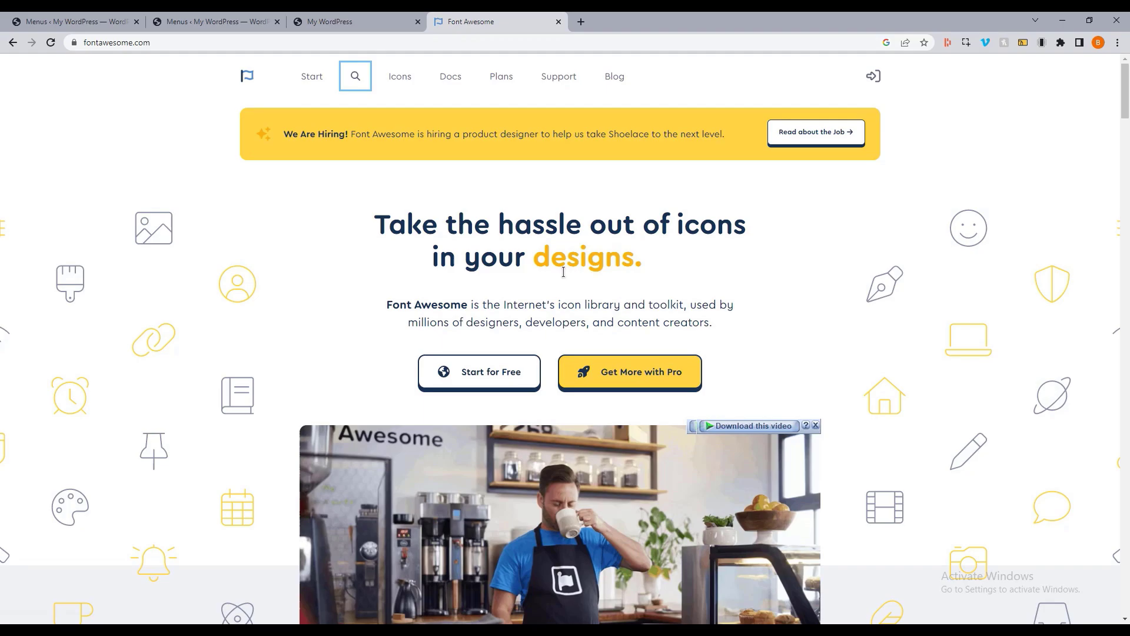
click(354, 75)
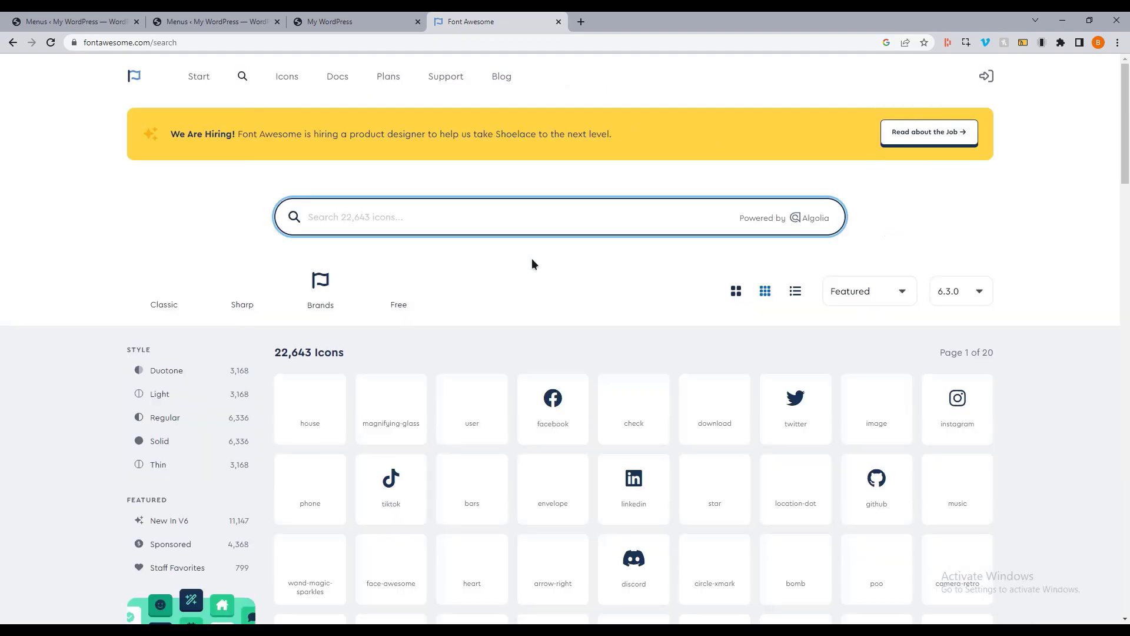
text(contact)
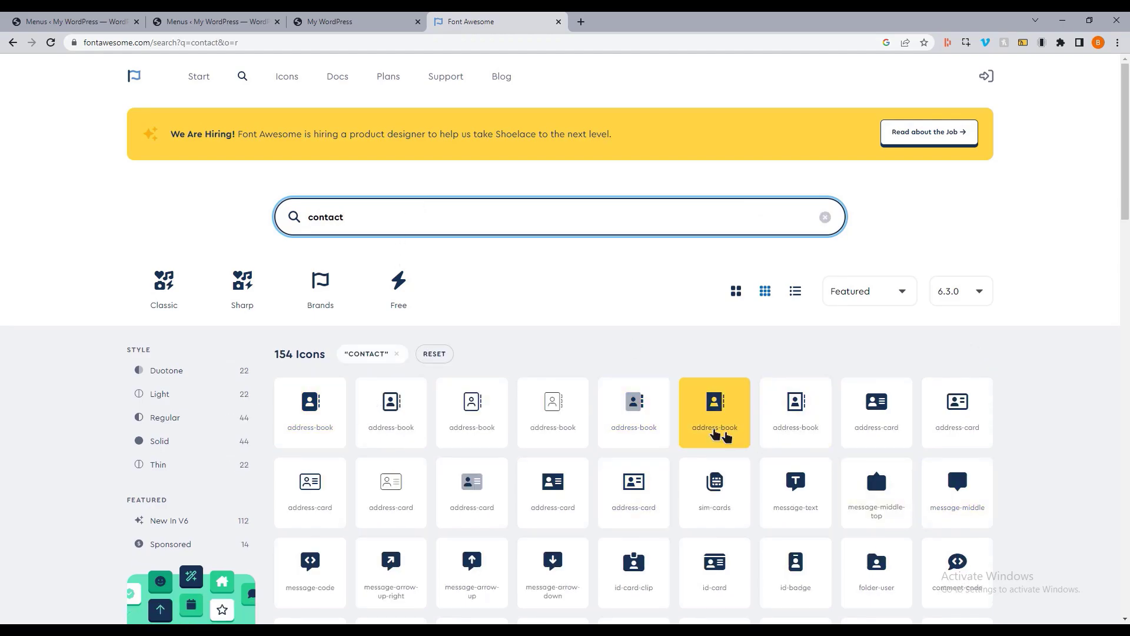
Download the solid address-book icon as an SVG file
click(713, 403)
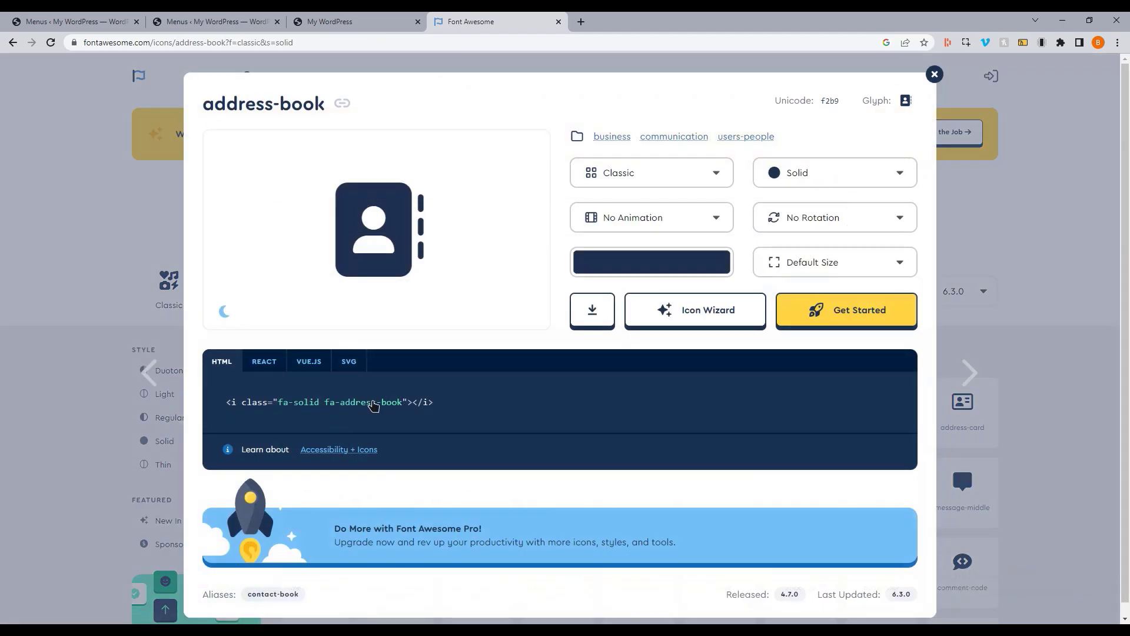
click(593, 310)
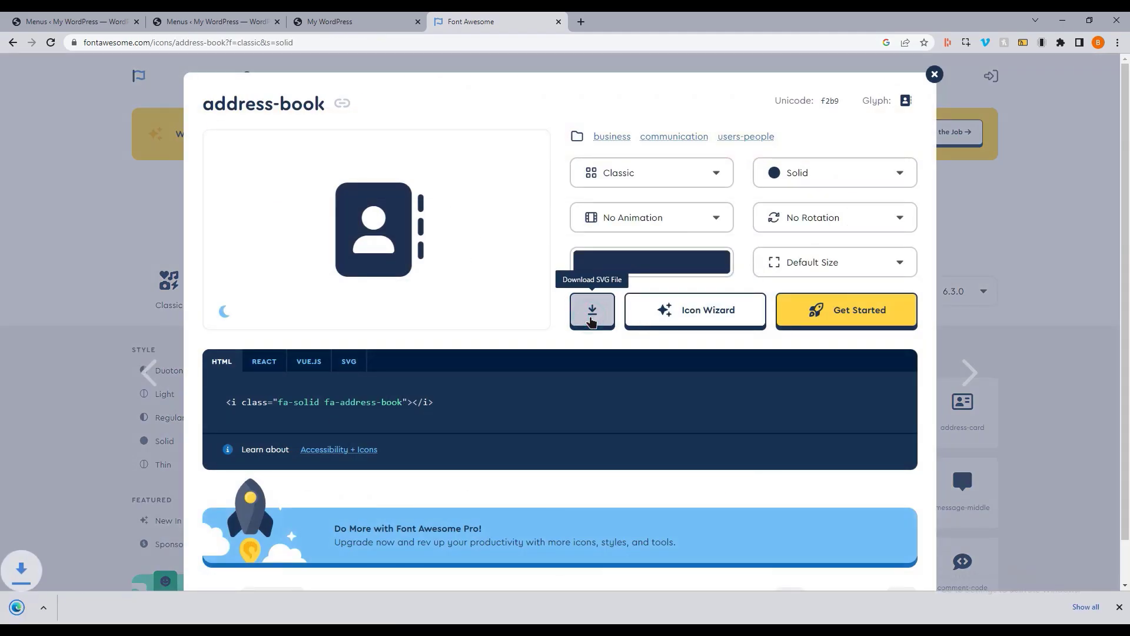
click(592, 310)
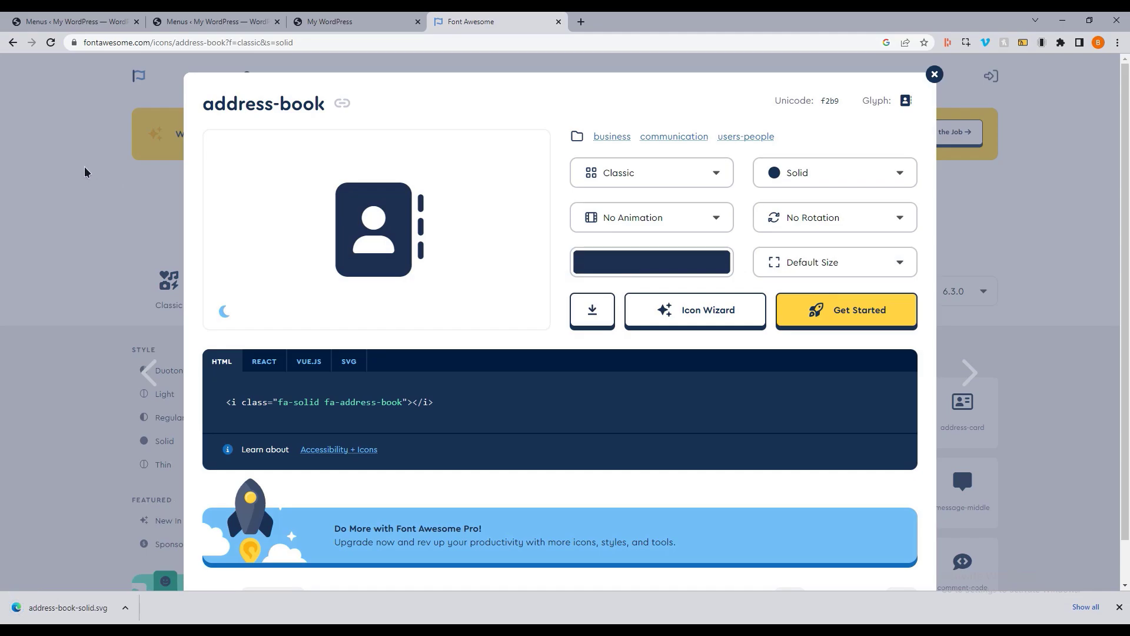
click(934, 74)
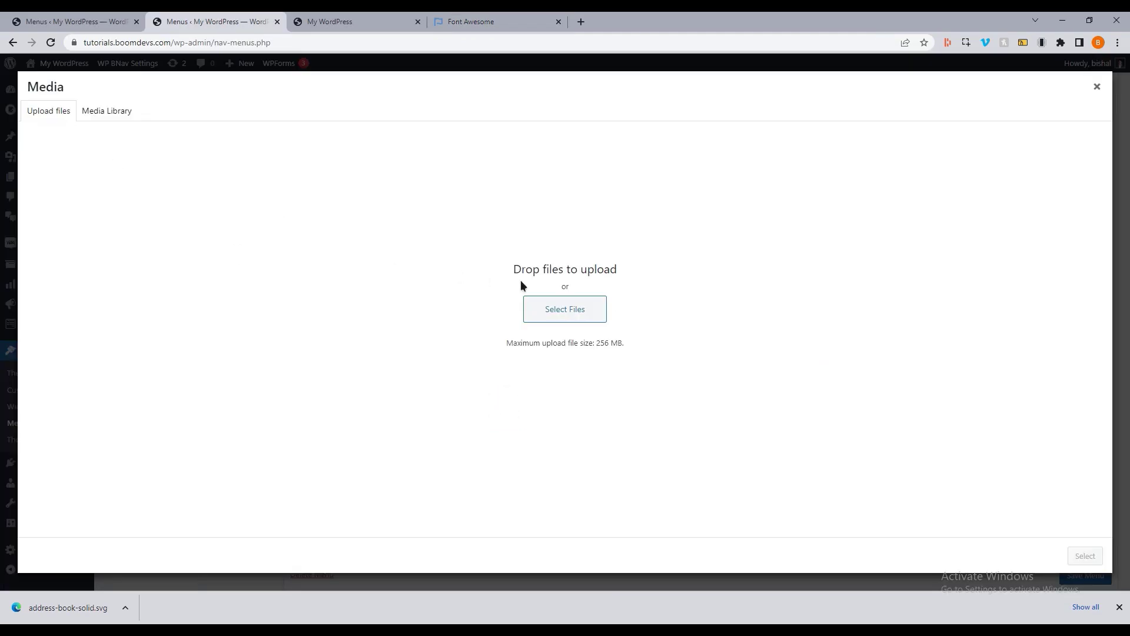
Upload address-book-solid.svg as Contact's image and active image, then Save Menu
click(107, 111)
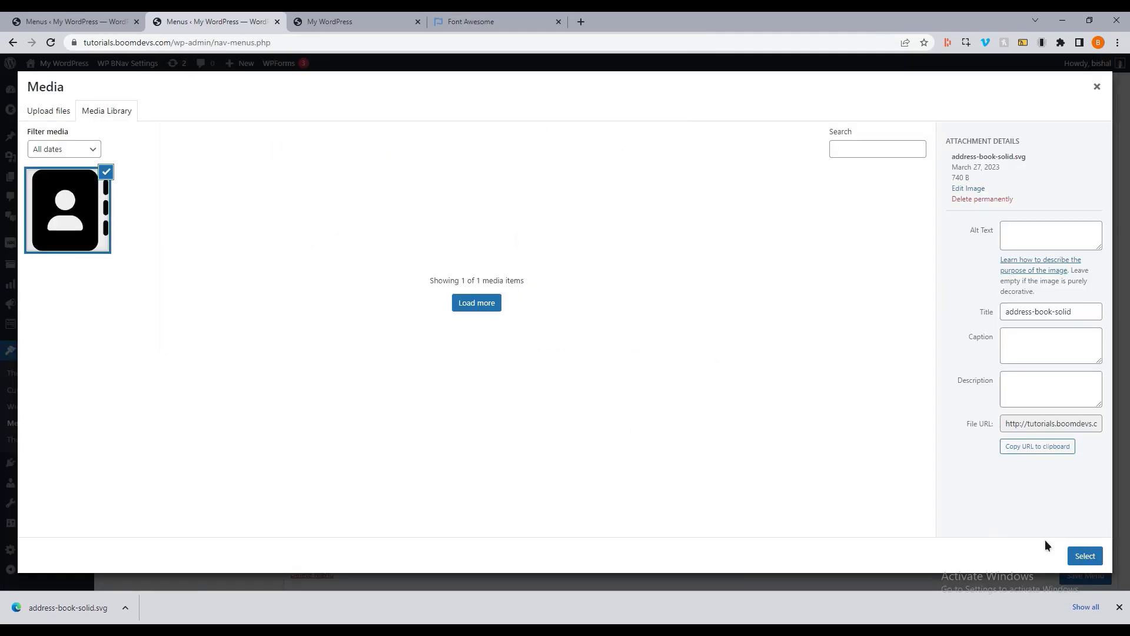
click(1084, 554)
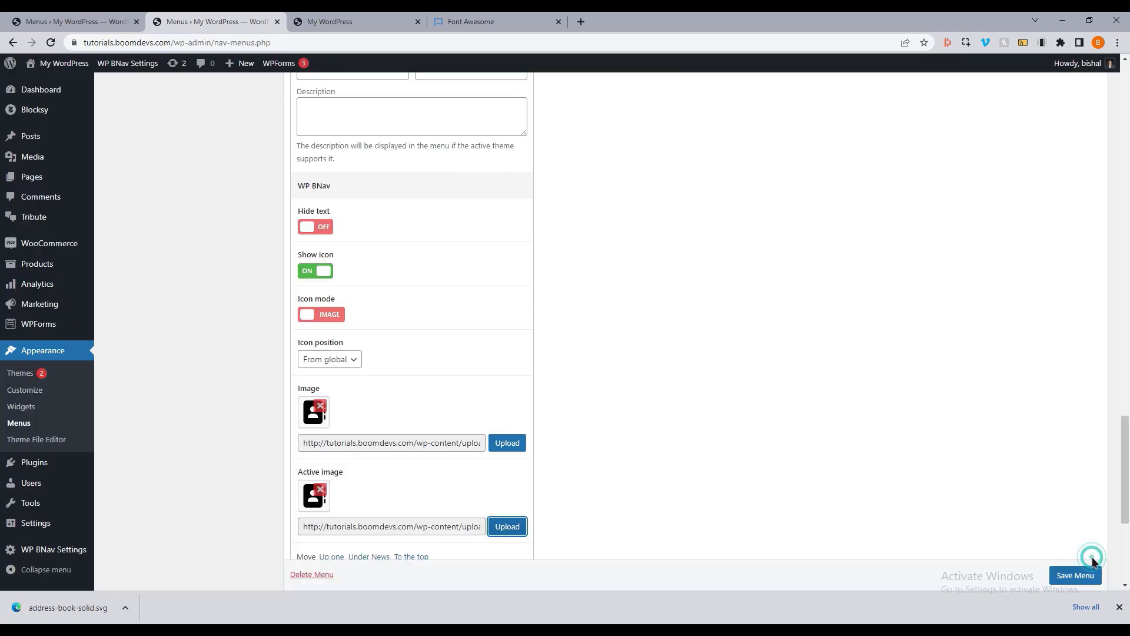
click(337, 21)
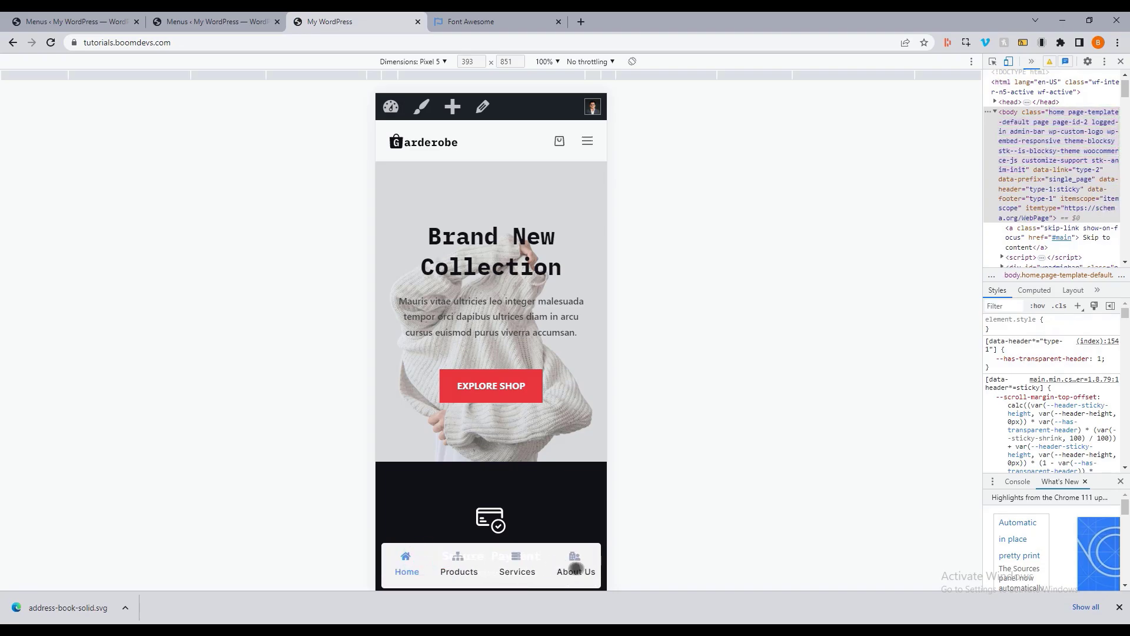
Reload the storefront phone preview so the bottom menu shows Contact with the address-book icon
click(476, 21)
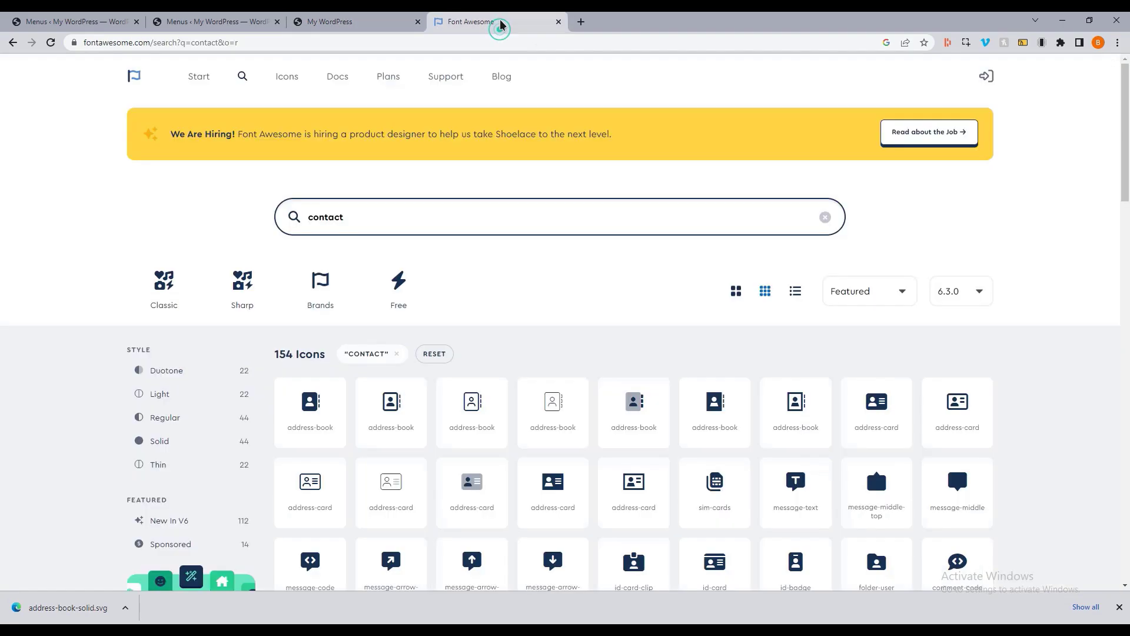
click(714, 401)
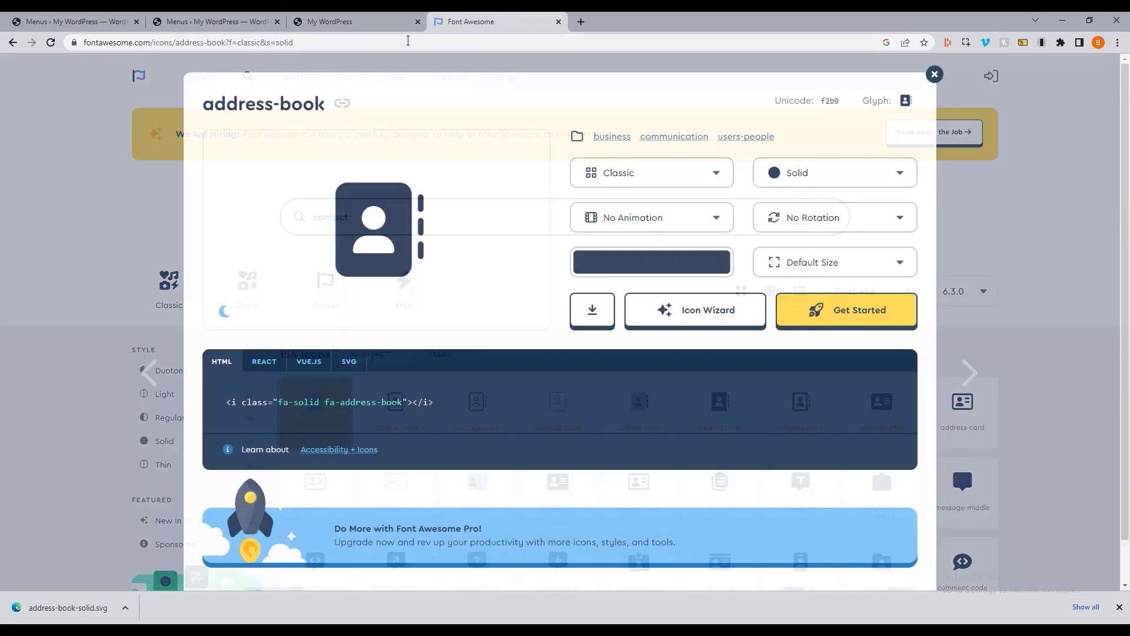
click(650, 261)
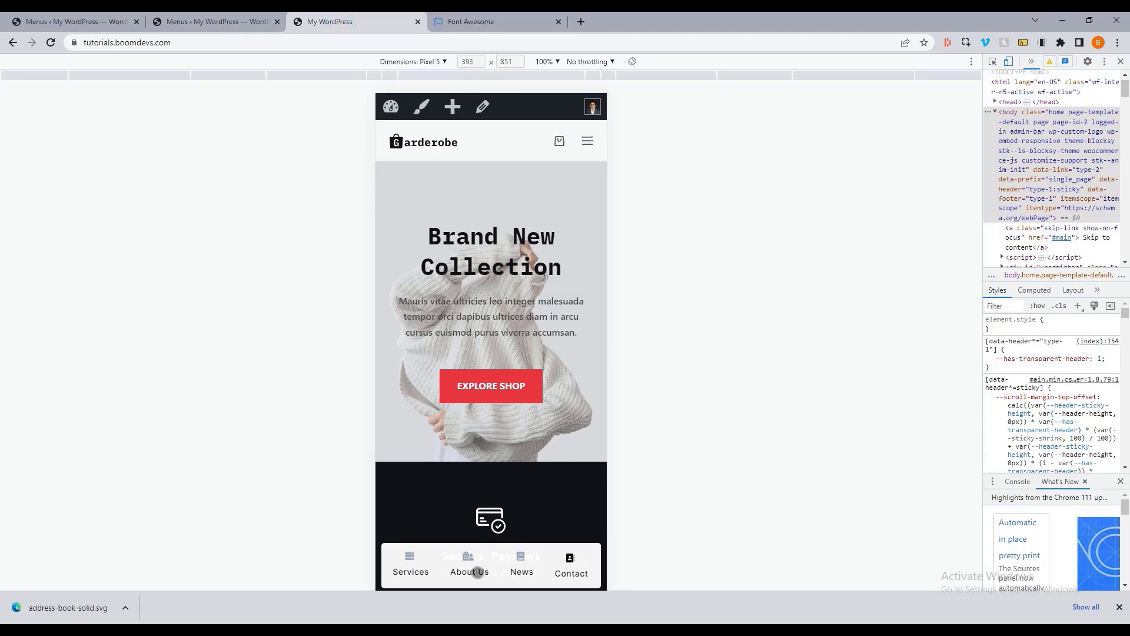
click(457, 564)
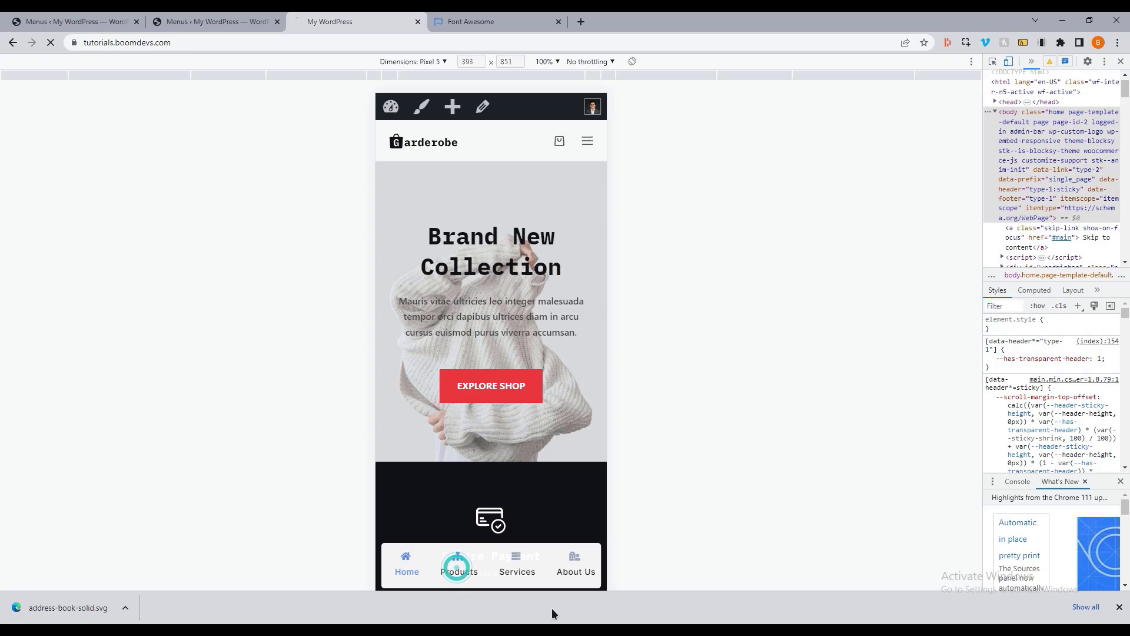
click(458, 564)
text(WP Mobile Bottom Menu)
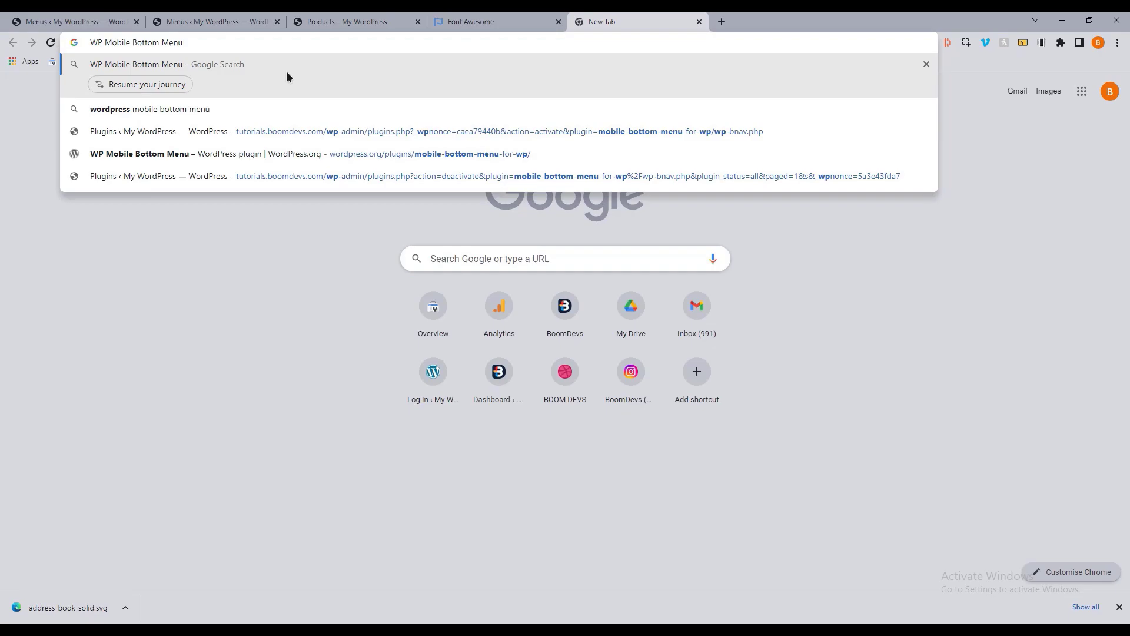
mouse_move(308, 156)
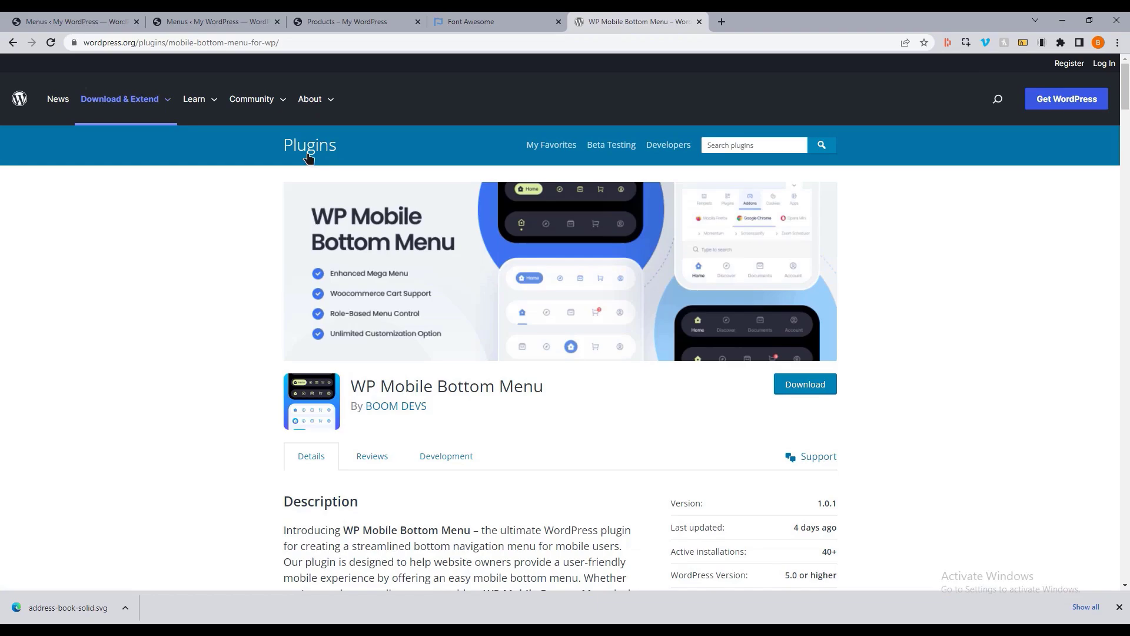
Scroll the WP Mobile Bottom Menu demo skins, then return to the storefront Products preview
scroll(down, 3)
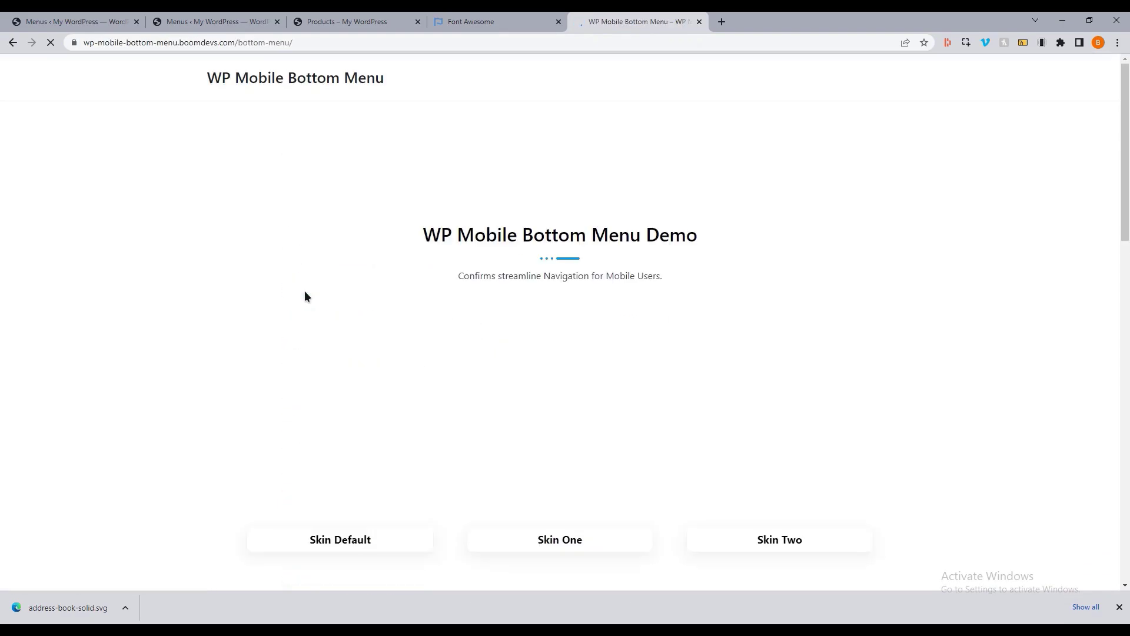
scroll(down, 3)
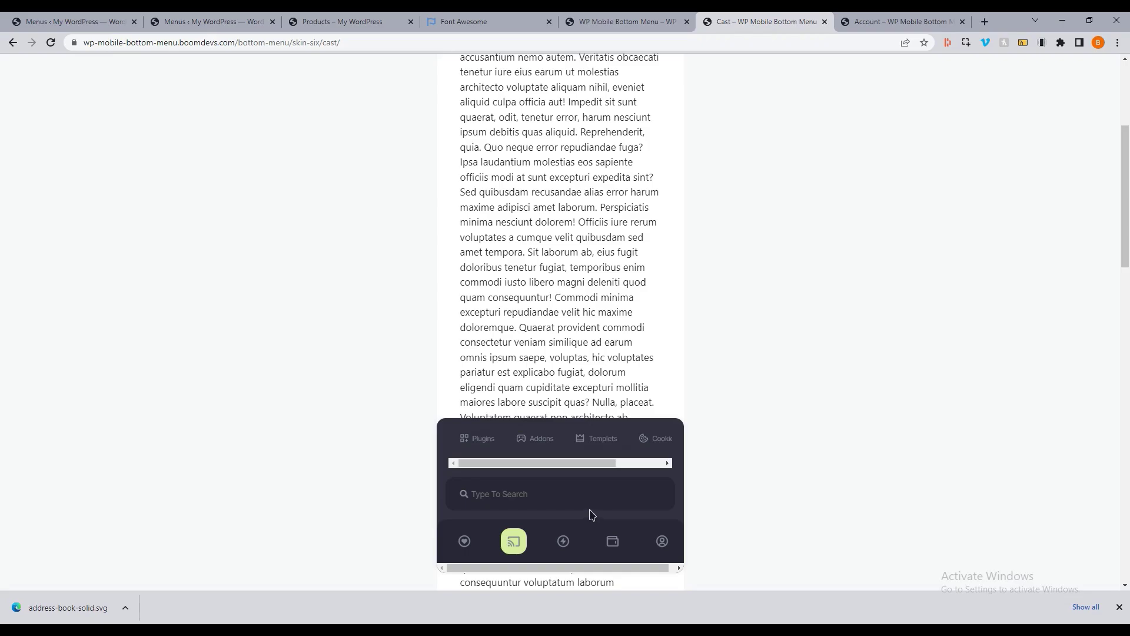
mouse_move(640, 259)
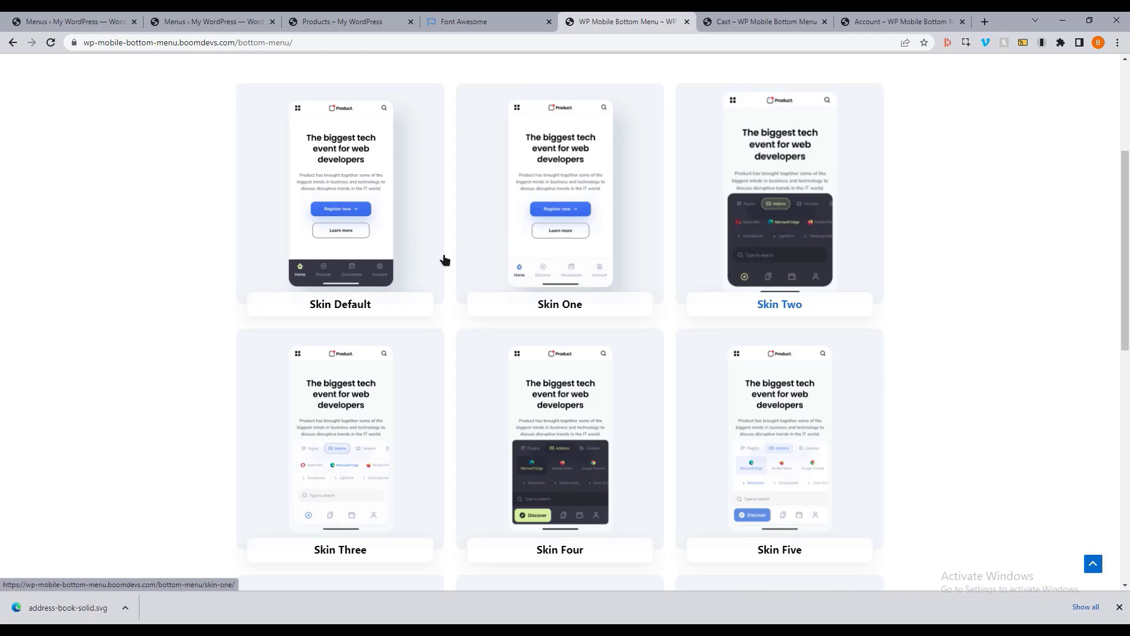
scroll(down, 3)
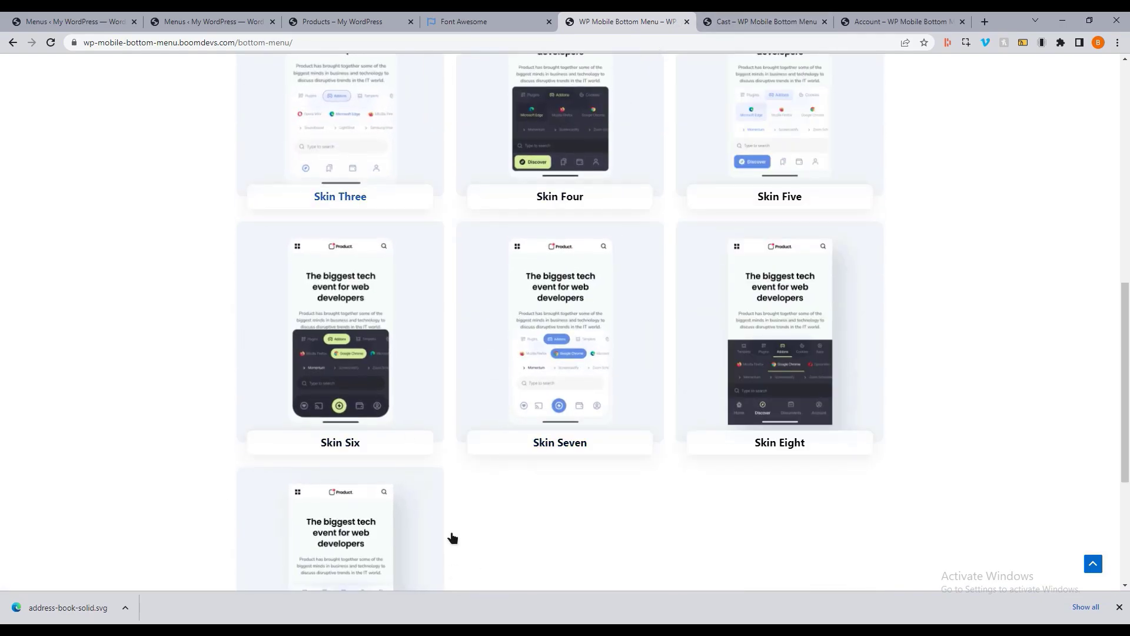
click(350, 21)
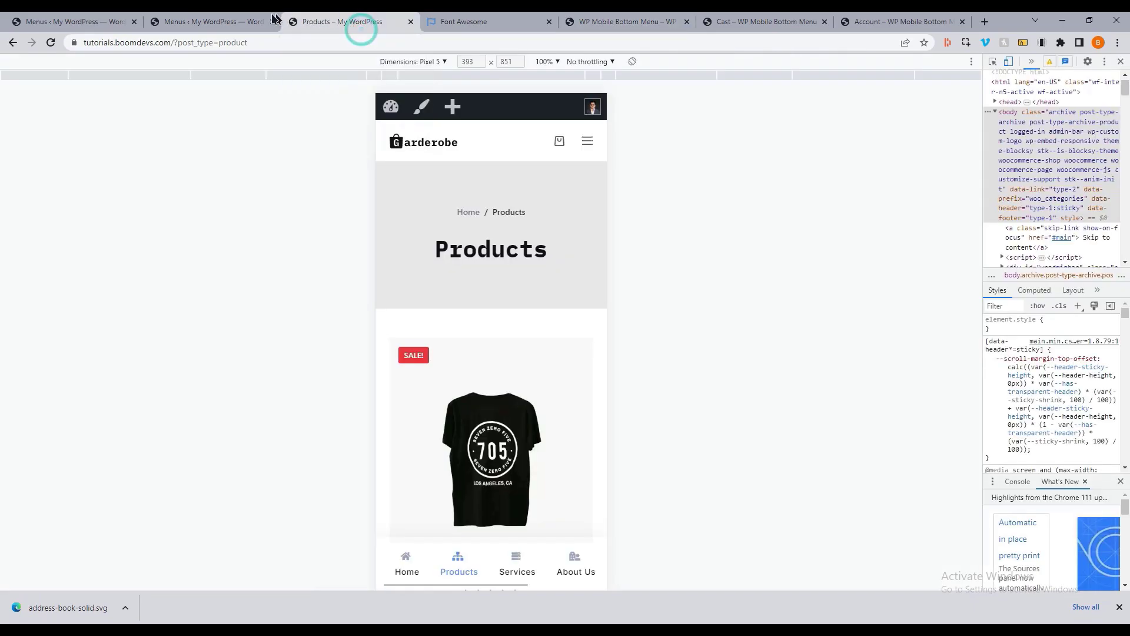